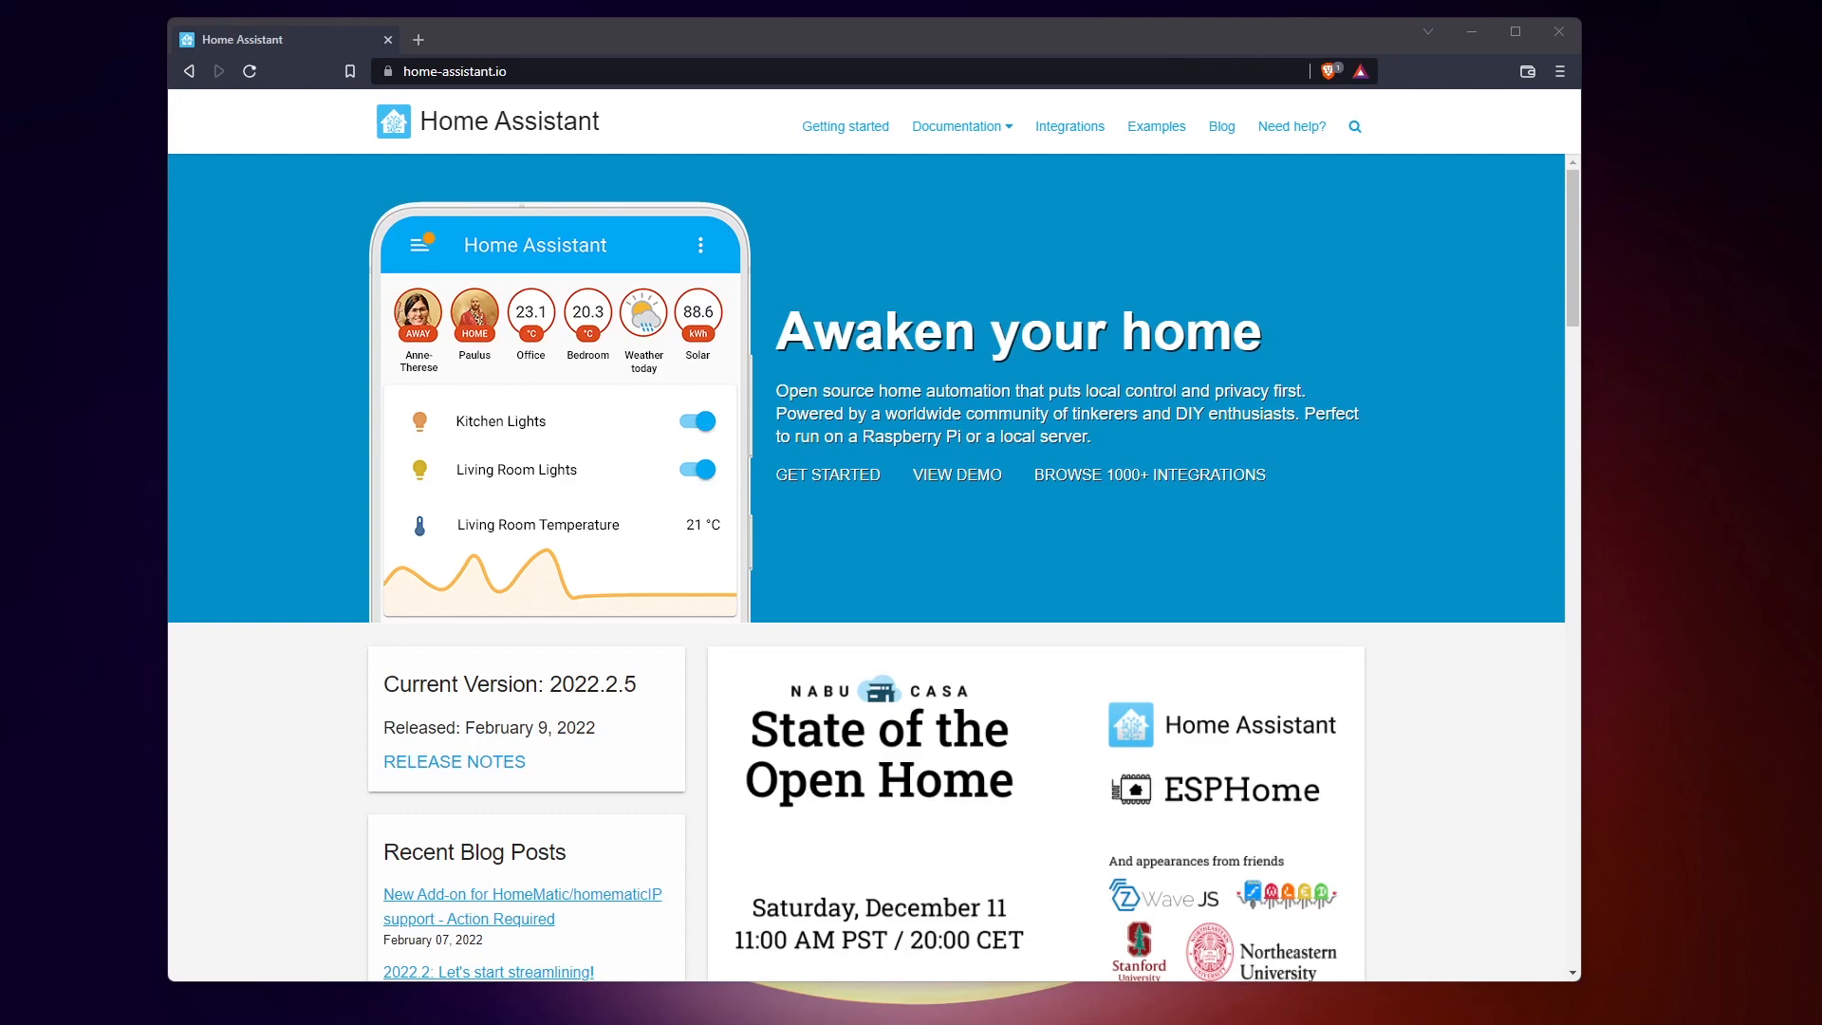
# Reach the Raspberry Pi installation guide from Get Started and Installation.
pyautogui.scroll(-3)
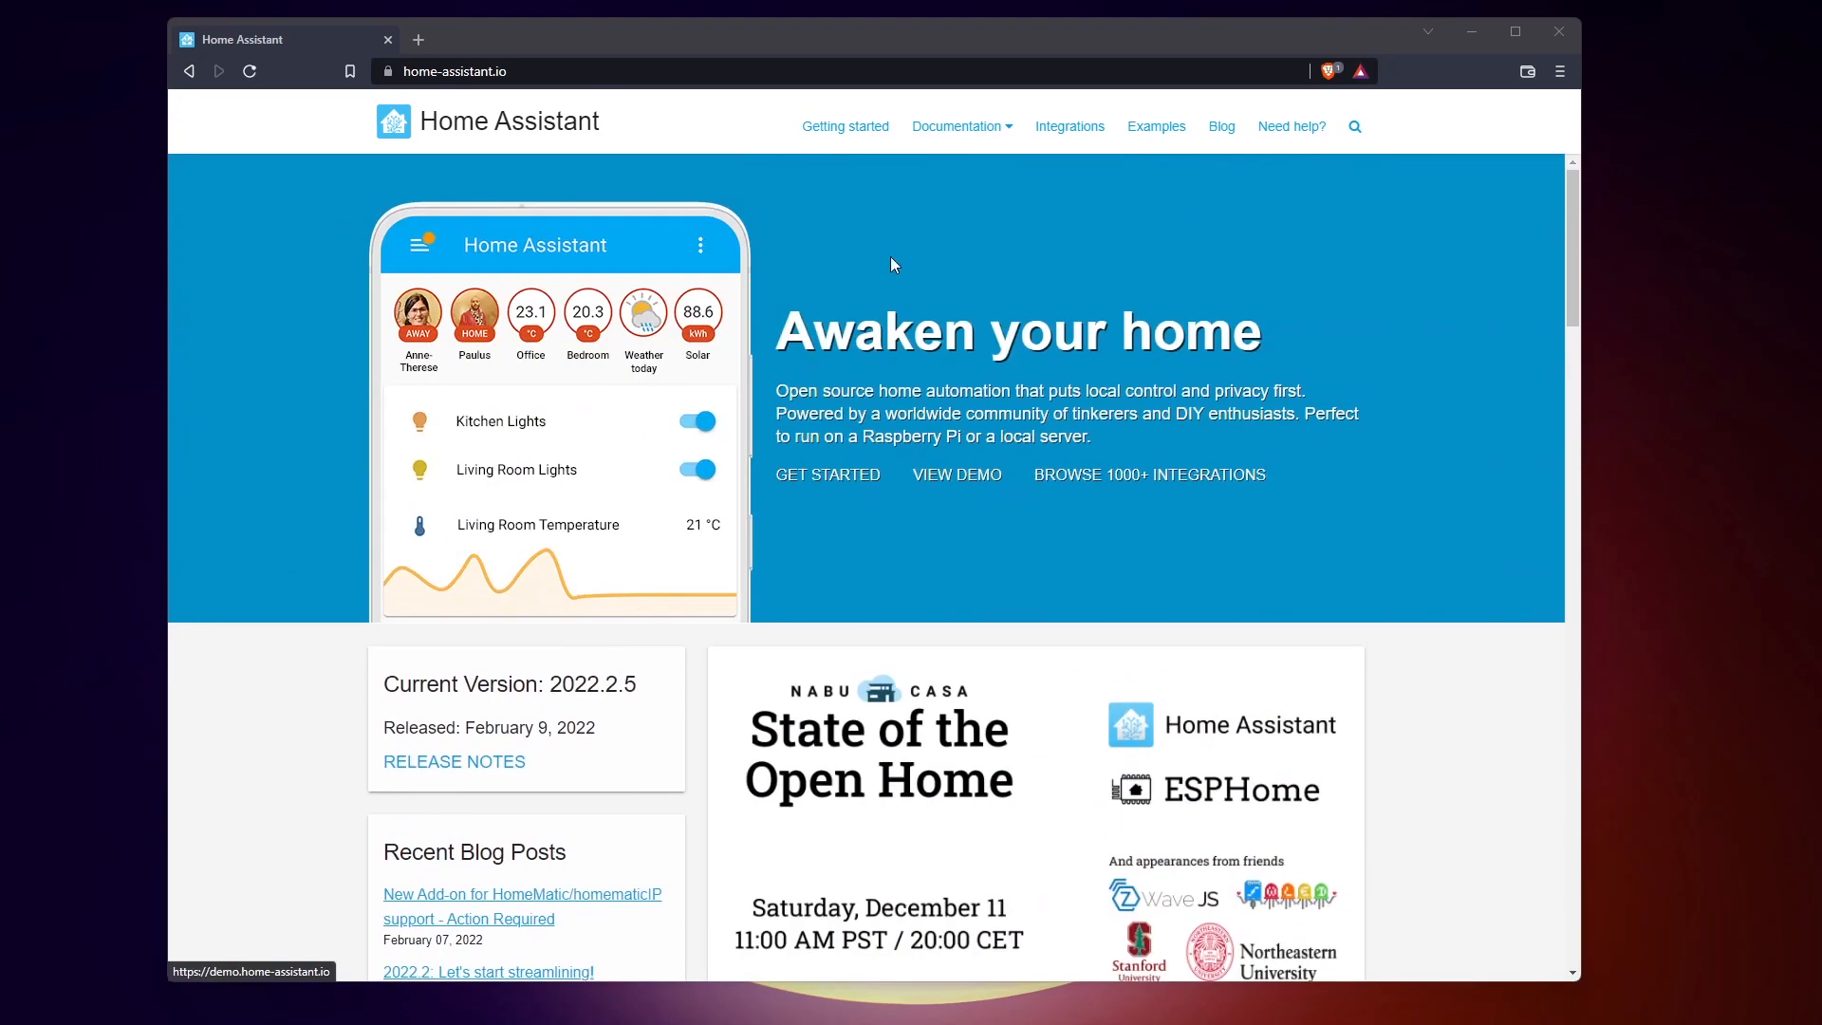
pyautogui.click(844, 126)
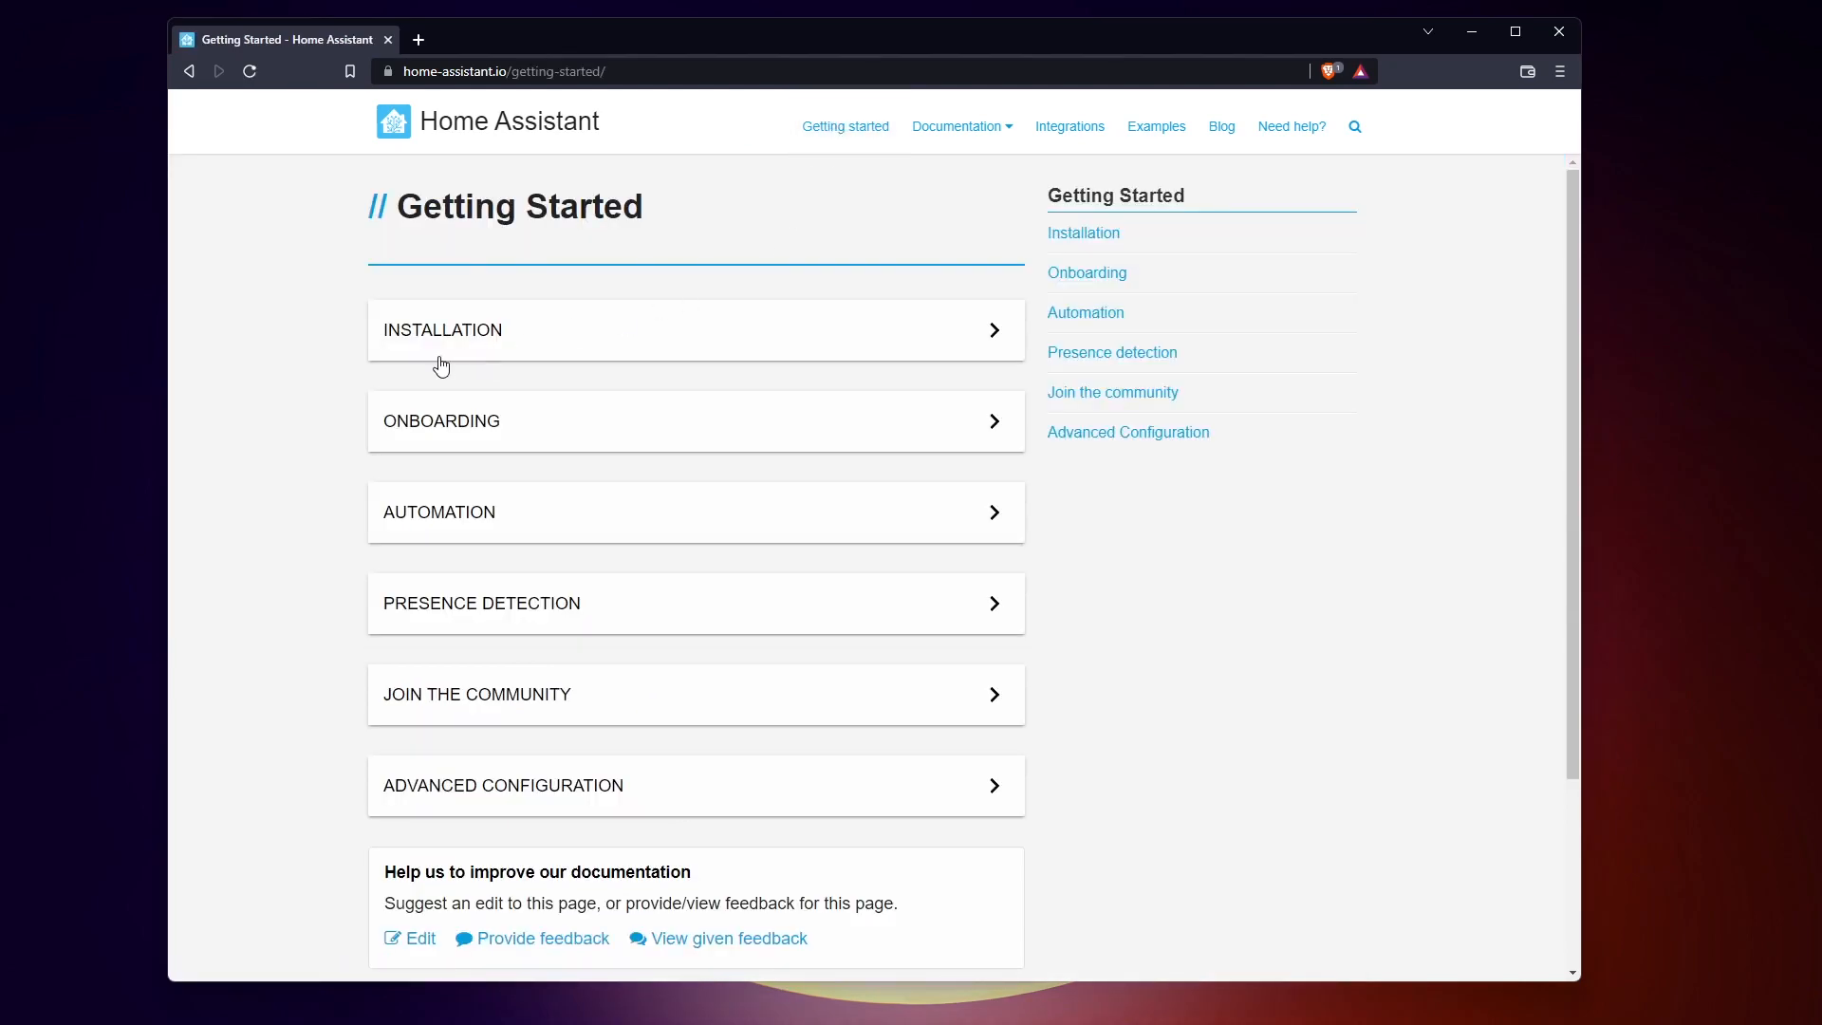
pyautogui.click(442, 331)
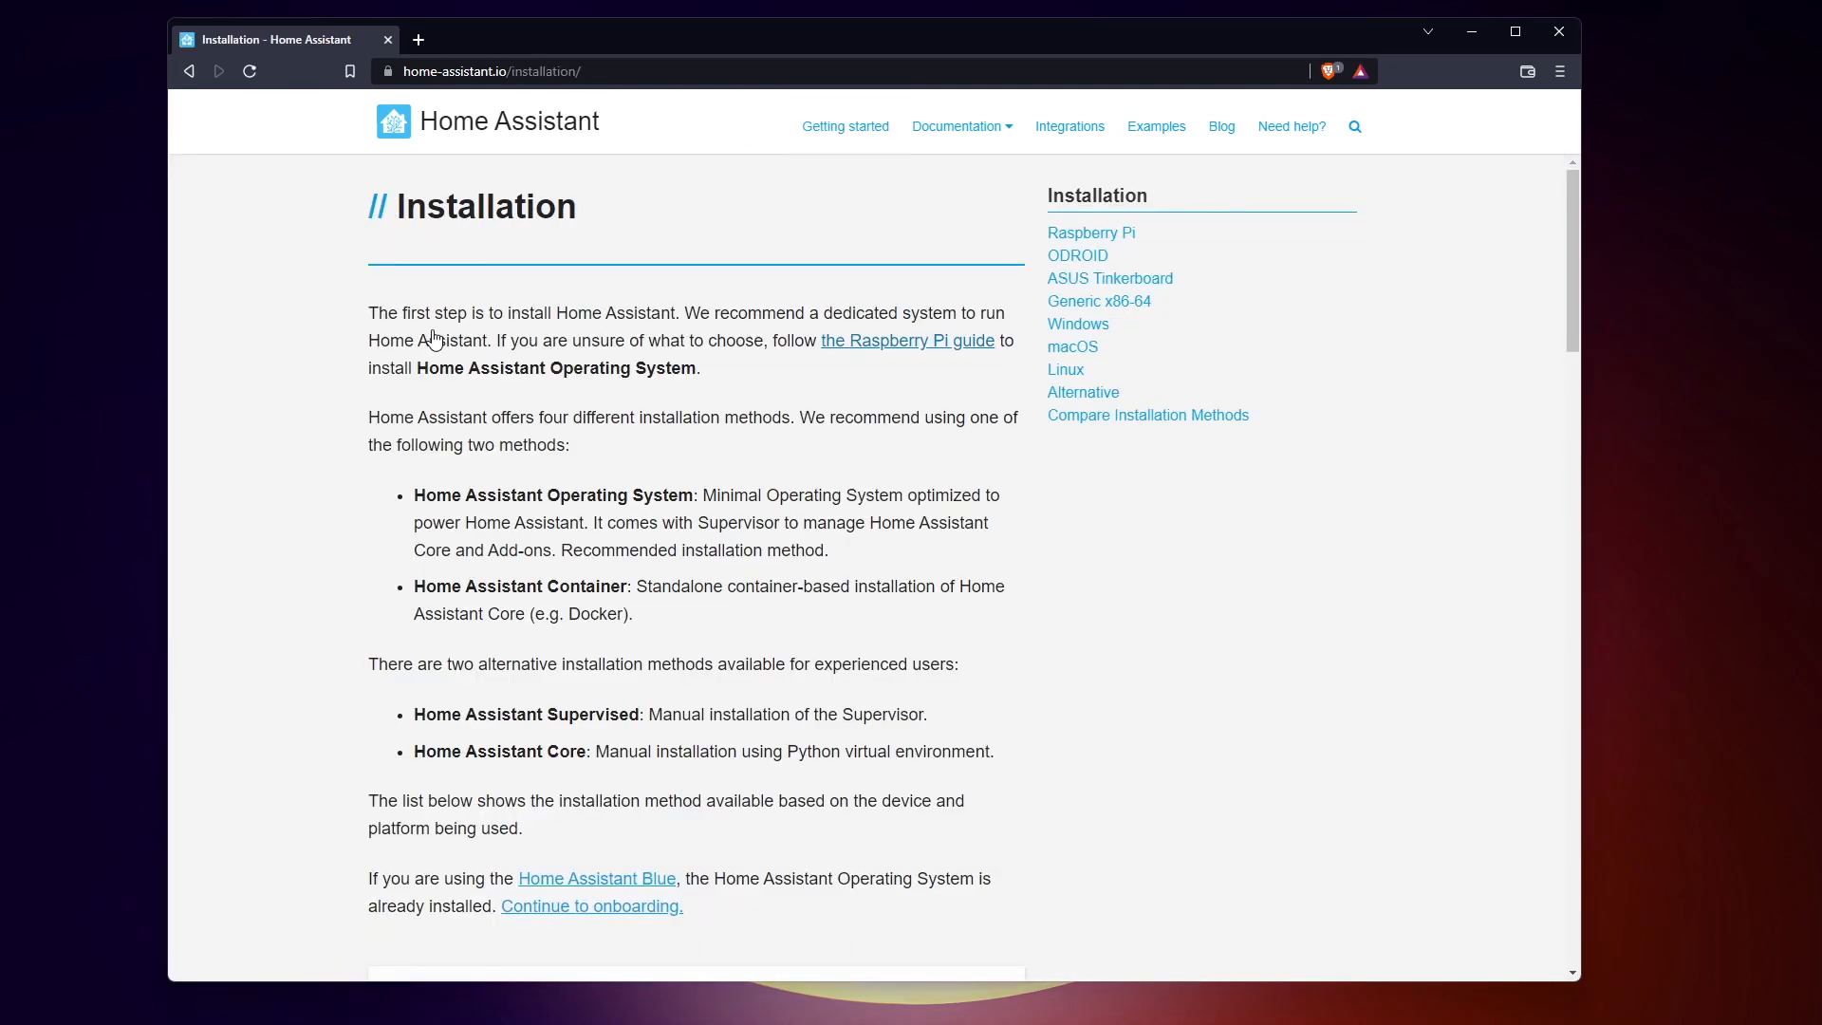
pyautogui.scroll(-3)
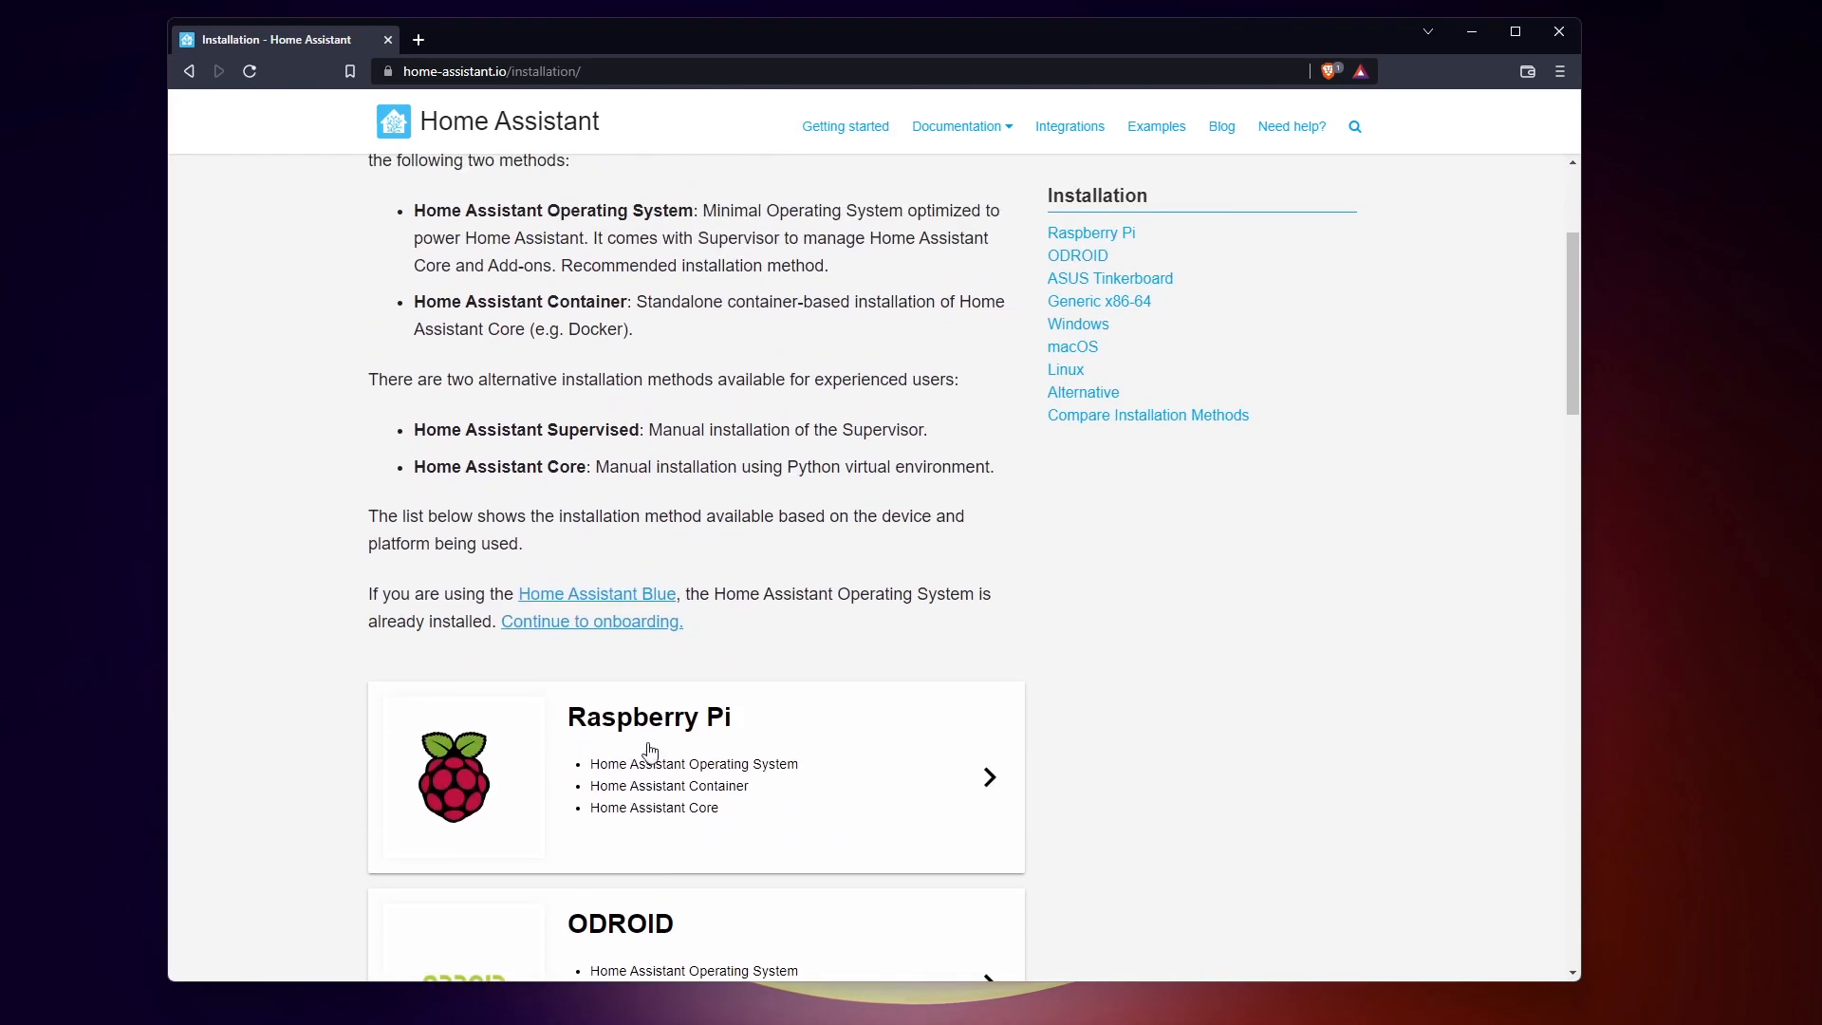
pyautogui.click(657, 749)
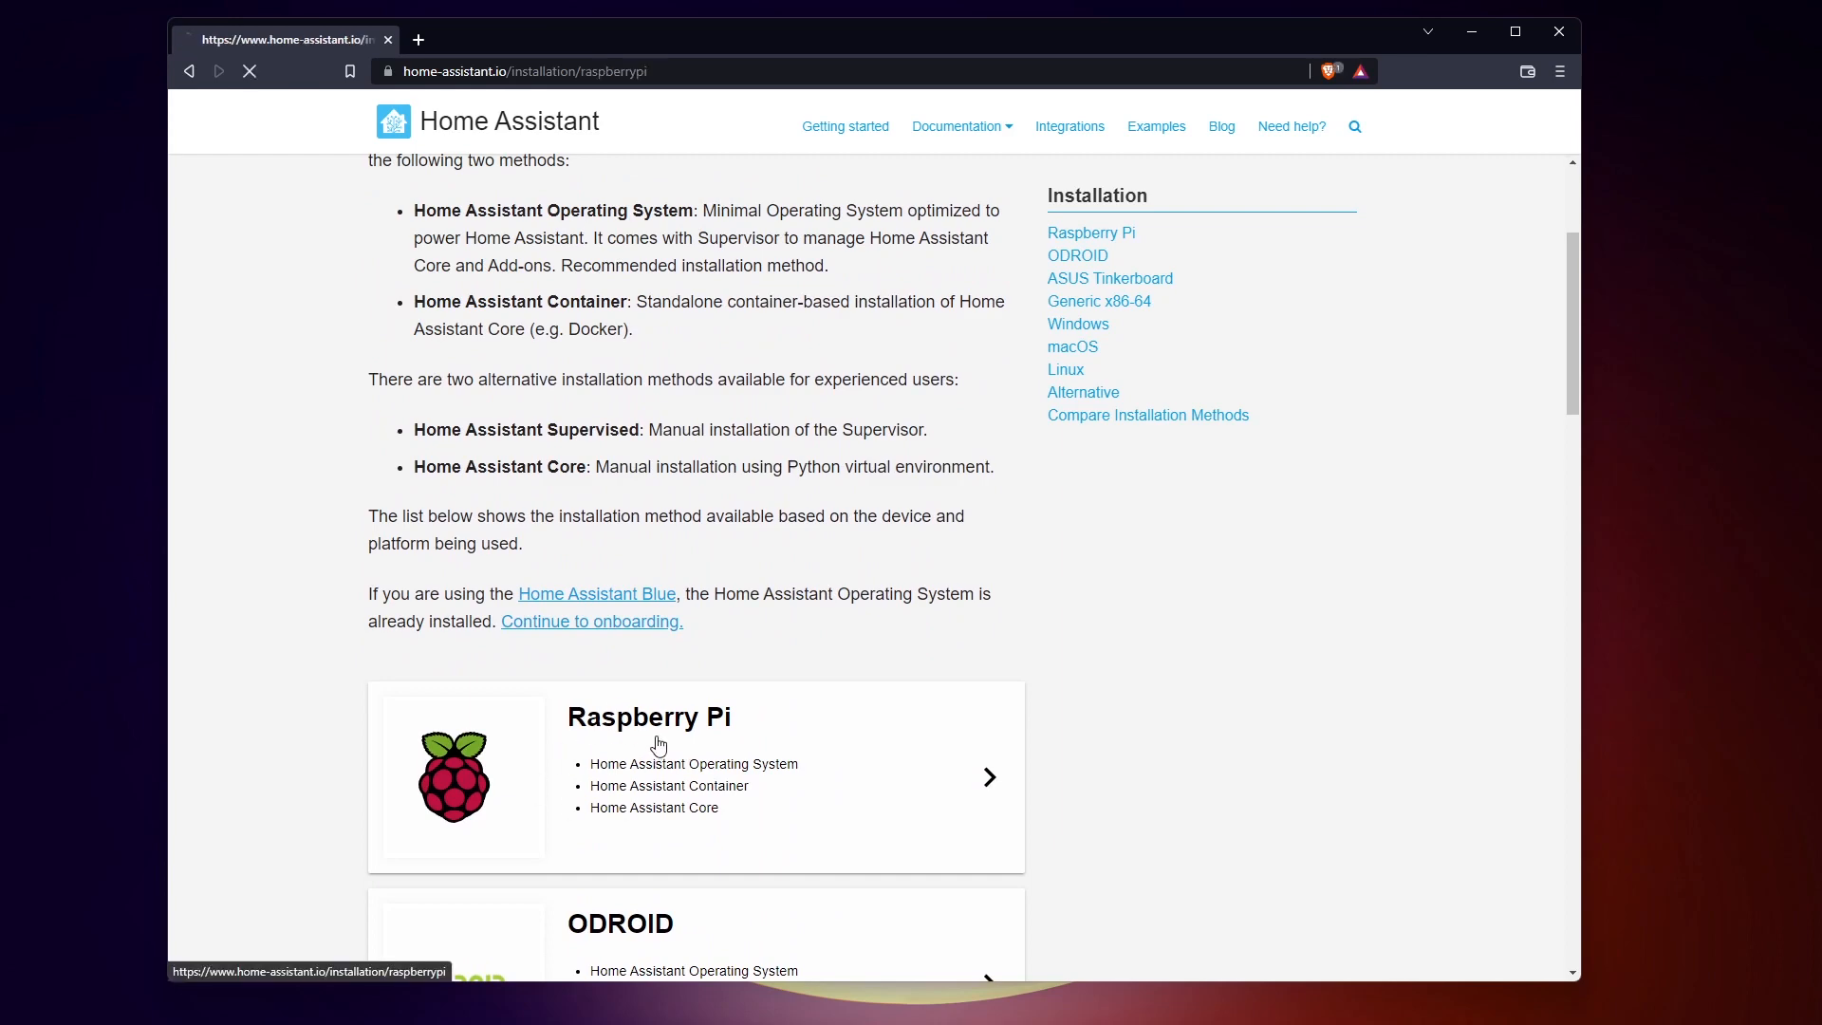
pyautogui.click(659, 744)
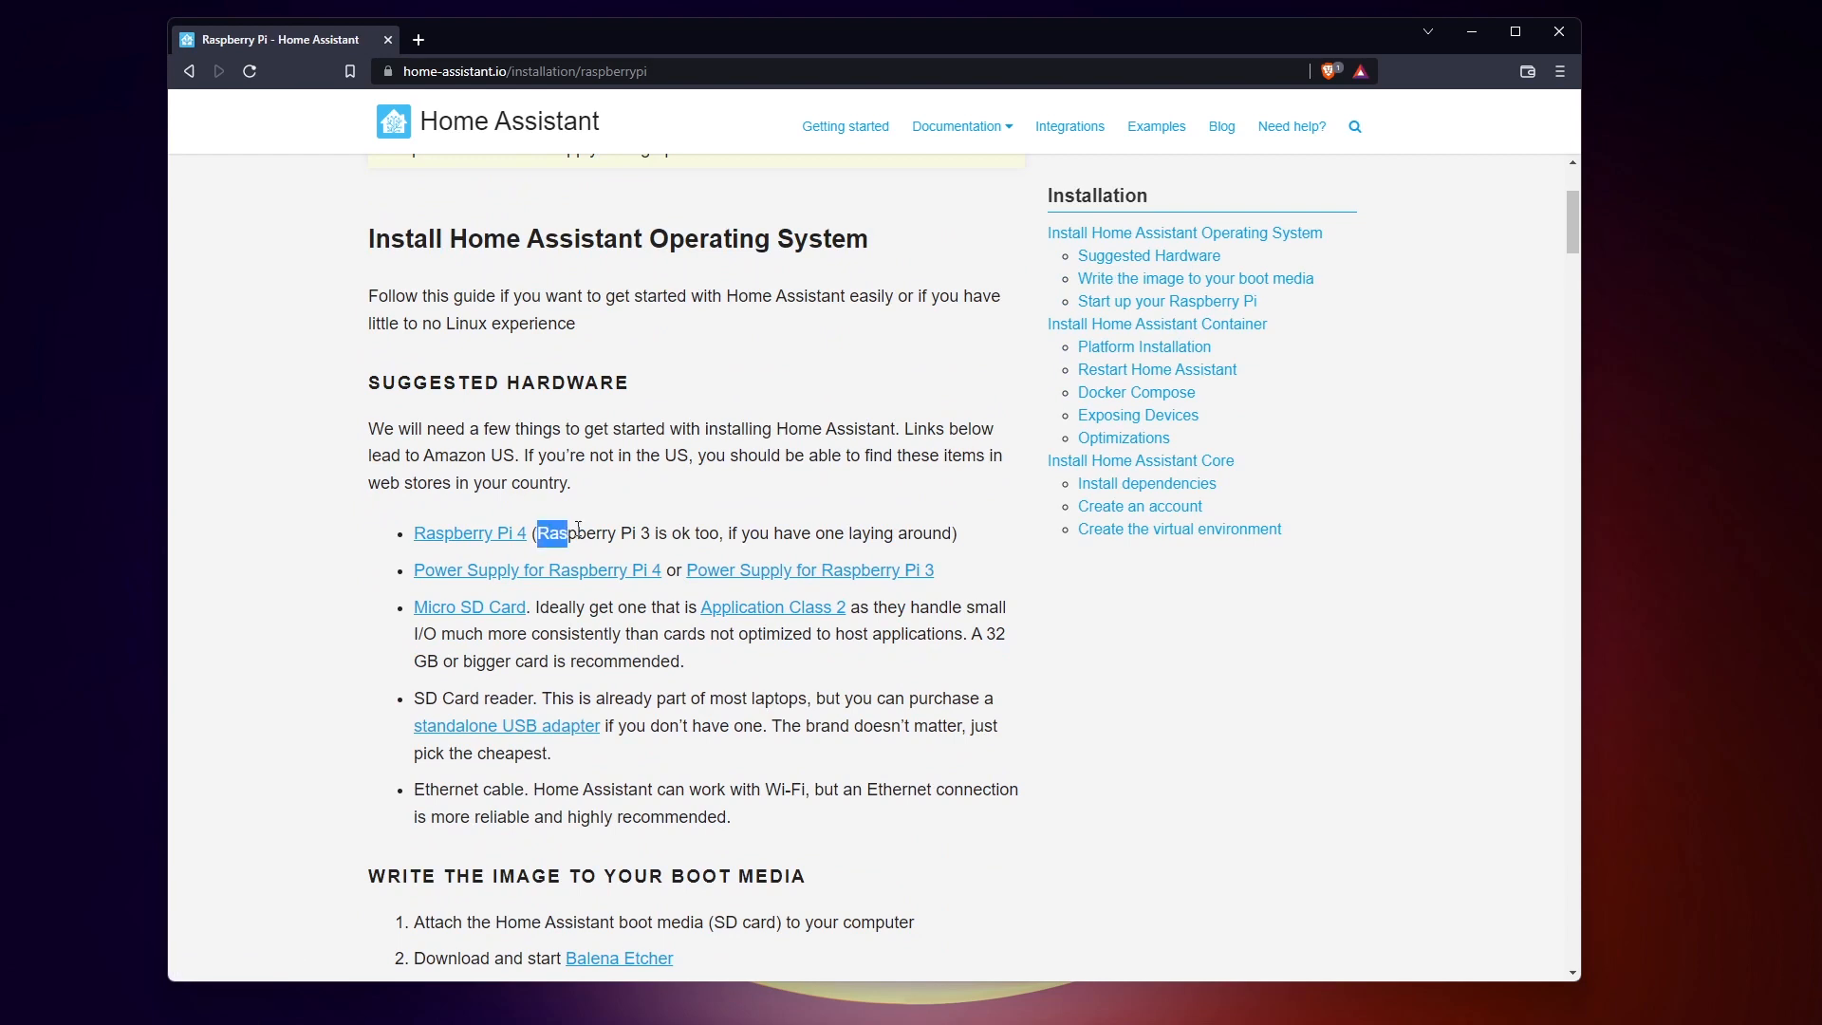
# Scroll to step 4 and select the Raspberry Pi 4 64-bit image URL.
pyautogui.scroll(-3)
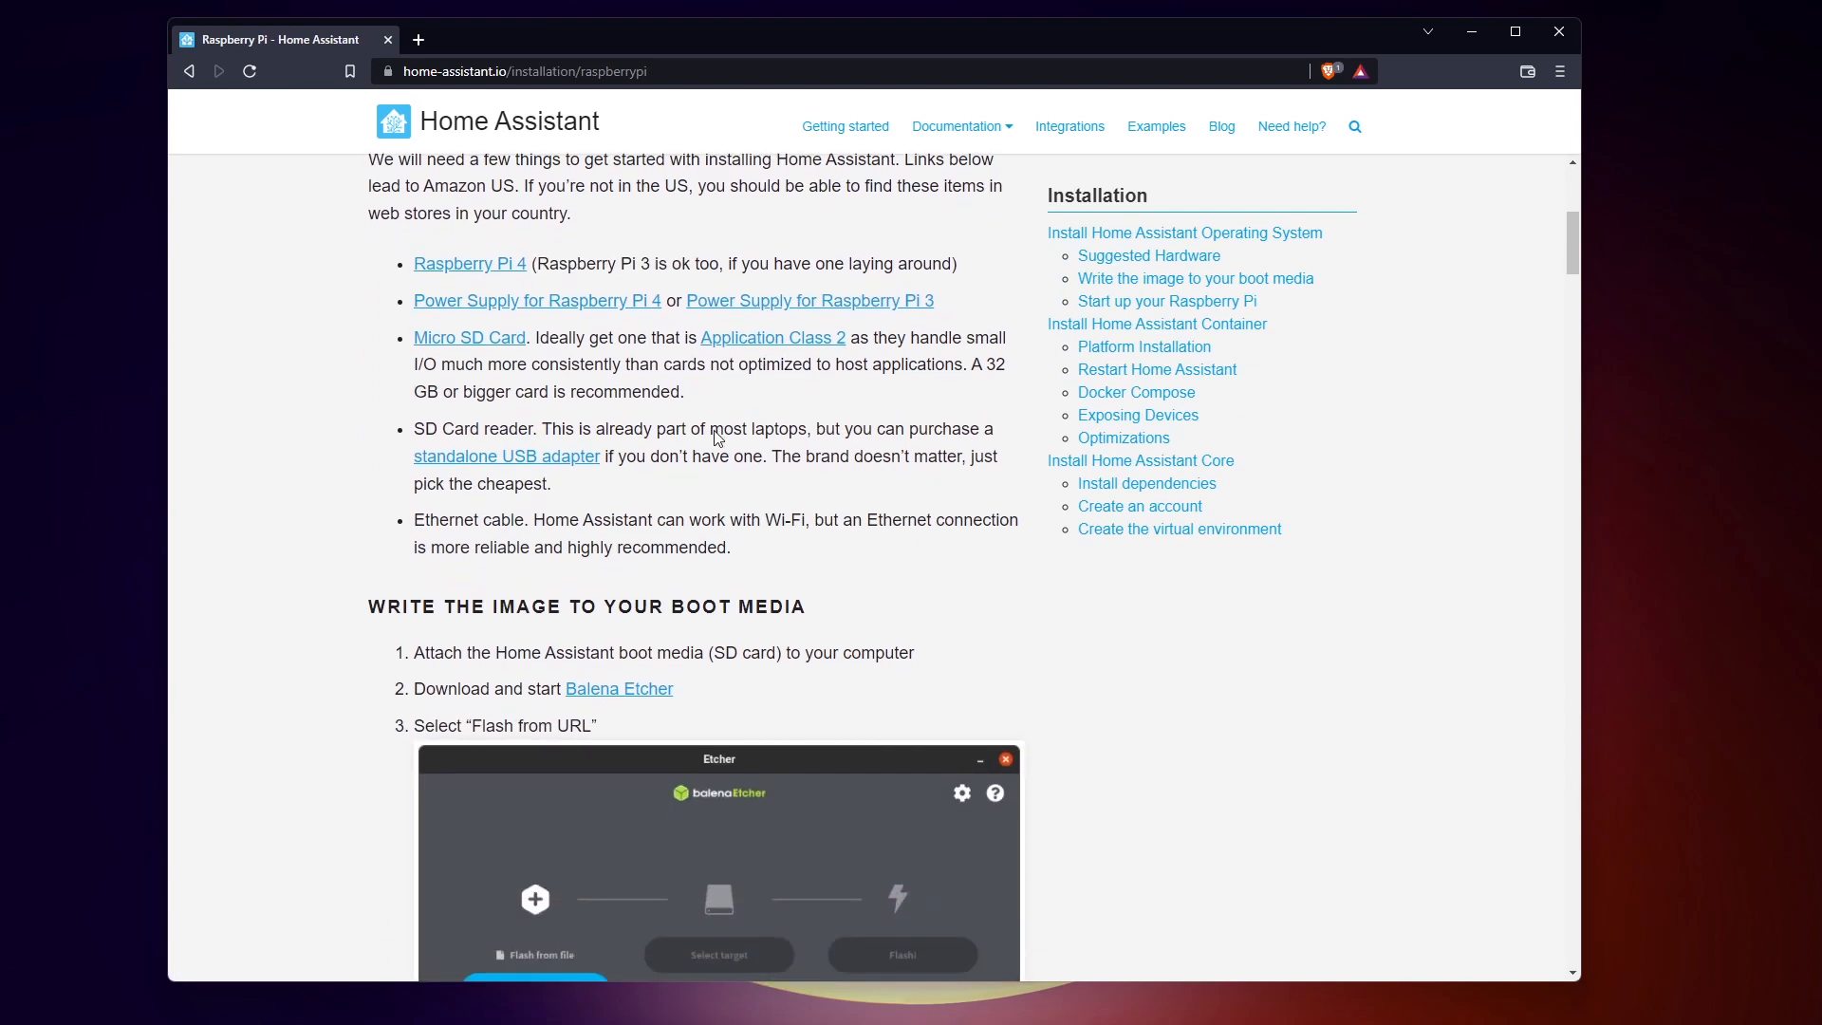
pyautogui.scroll(-3)
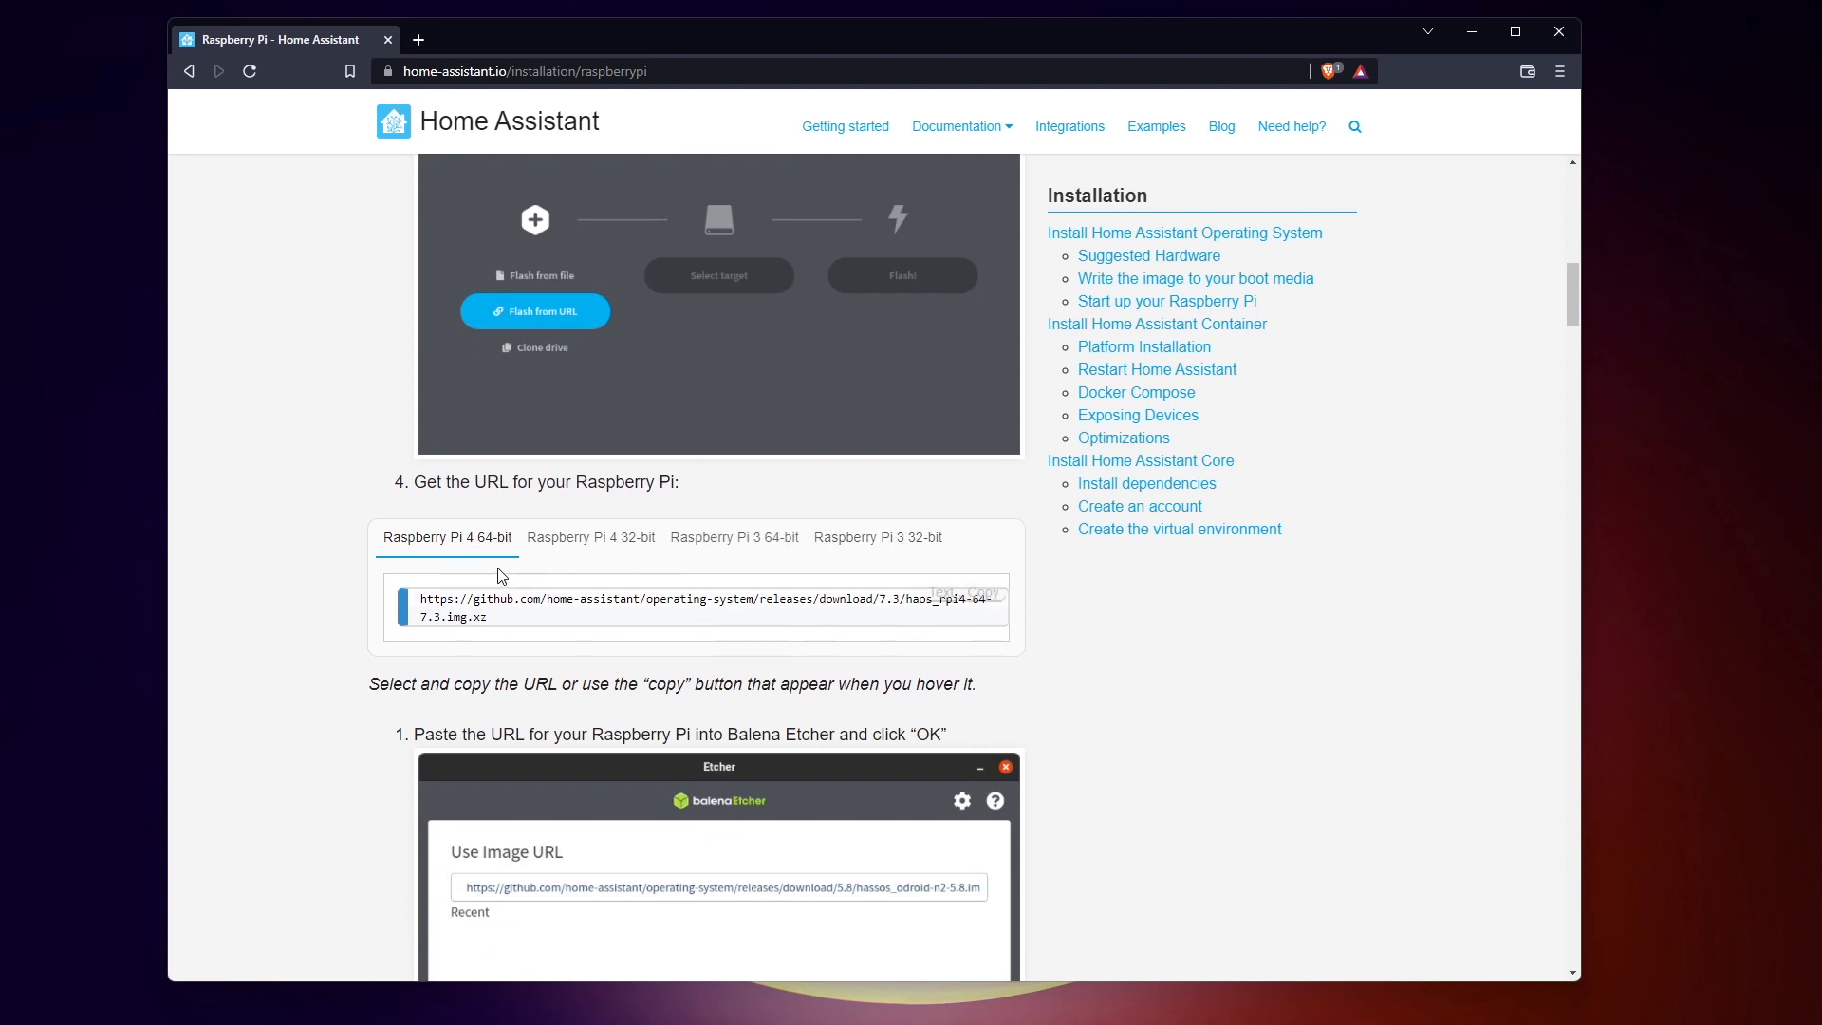
pyautogui.click(735, 537)
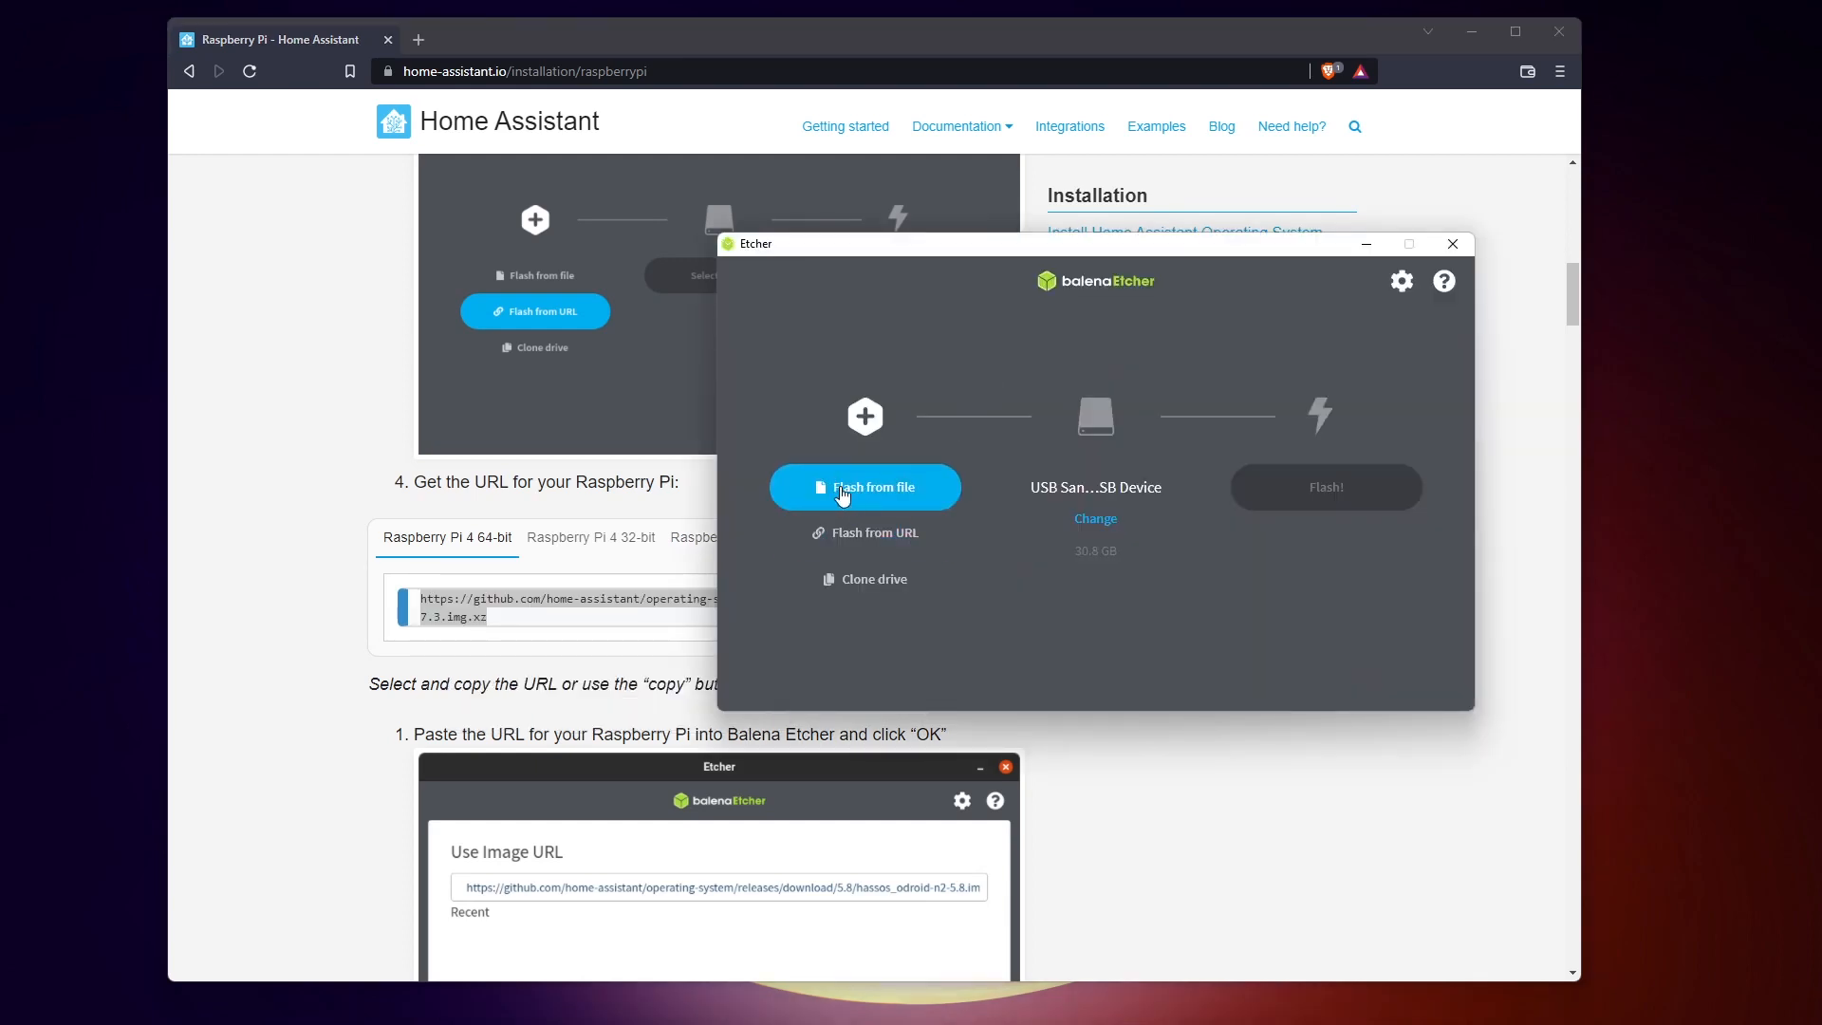
# Load the haos_rpi4-64 release URL via Flash from URL and confirm it for flashing.
pyautogui.click(873, 532)
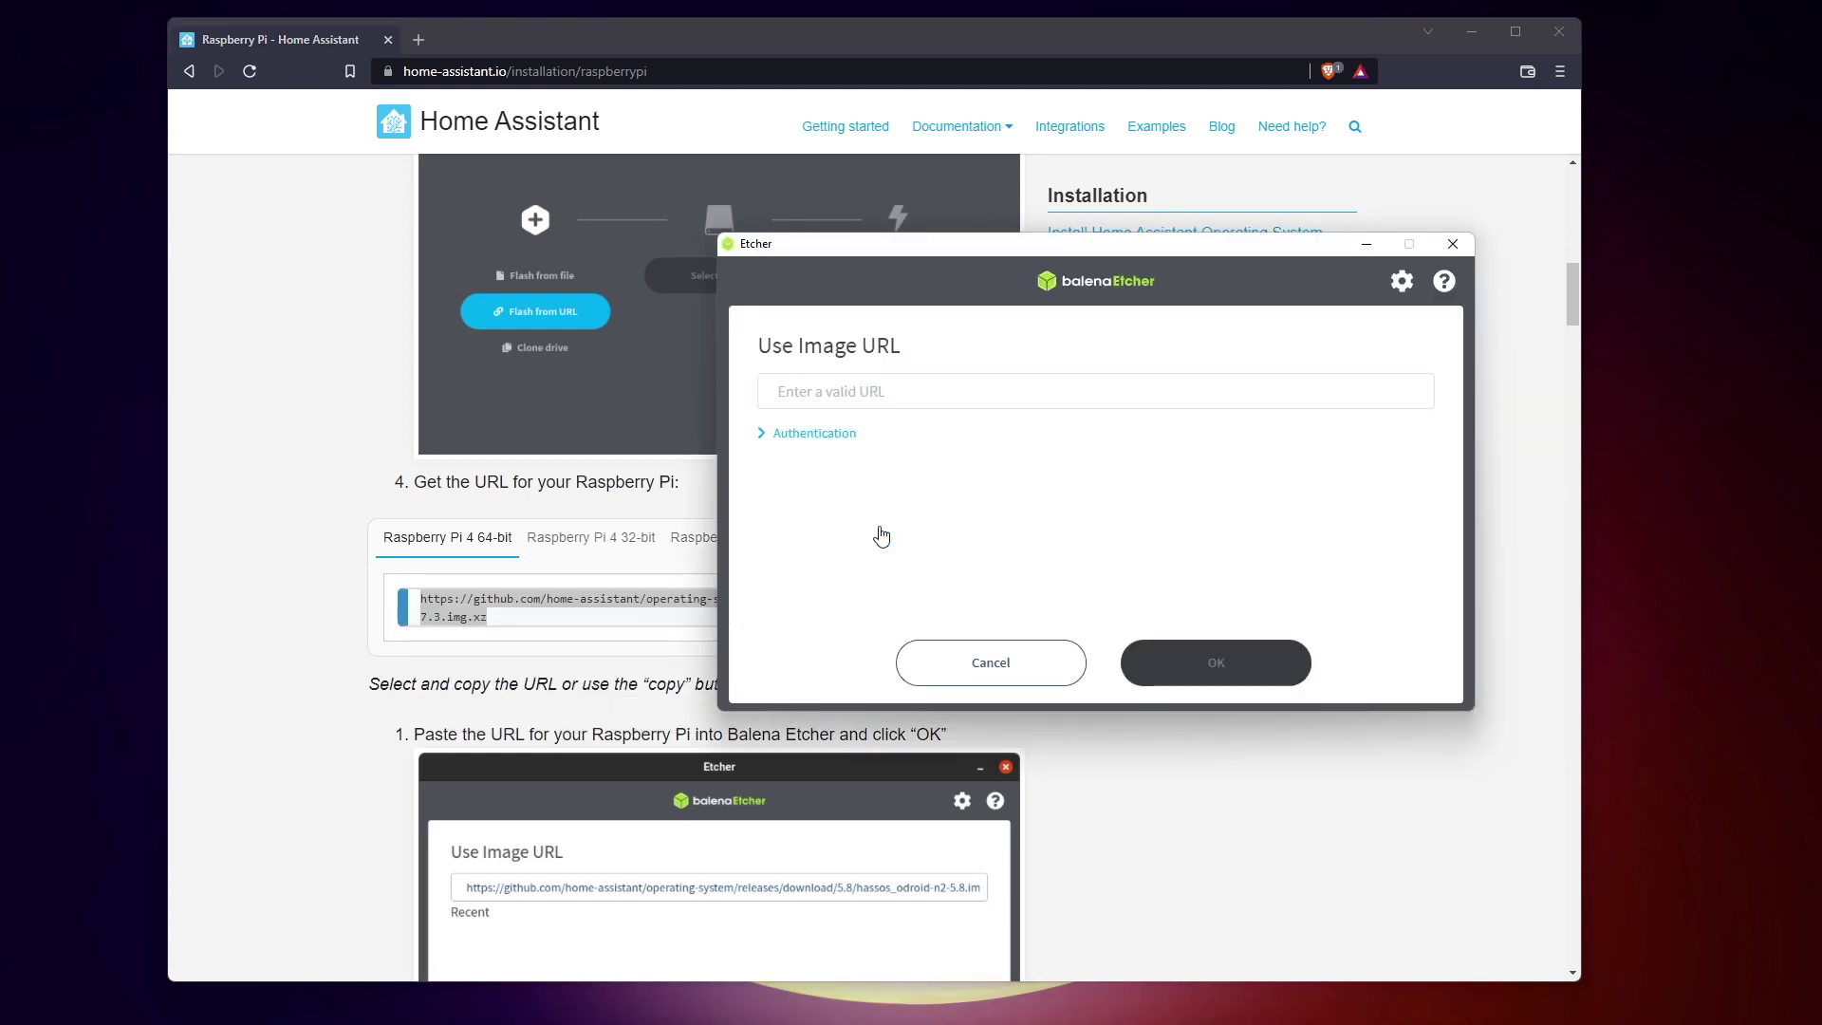
pyautogui.write('https://github.com/home-assistant/operating-system/releases/download/7.3/haos_rpi4-64-7.3.img.xz')
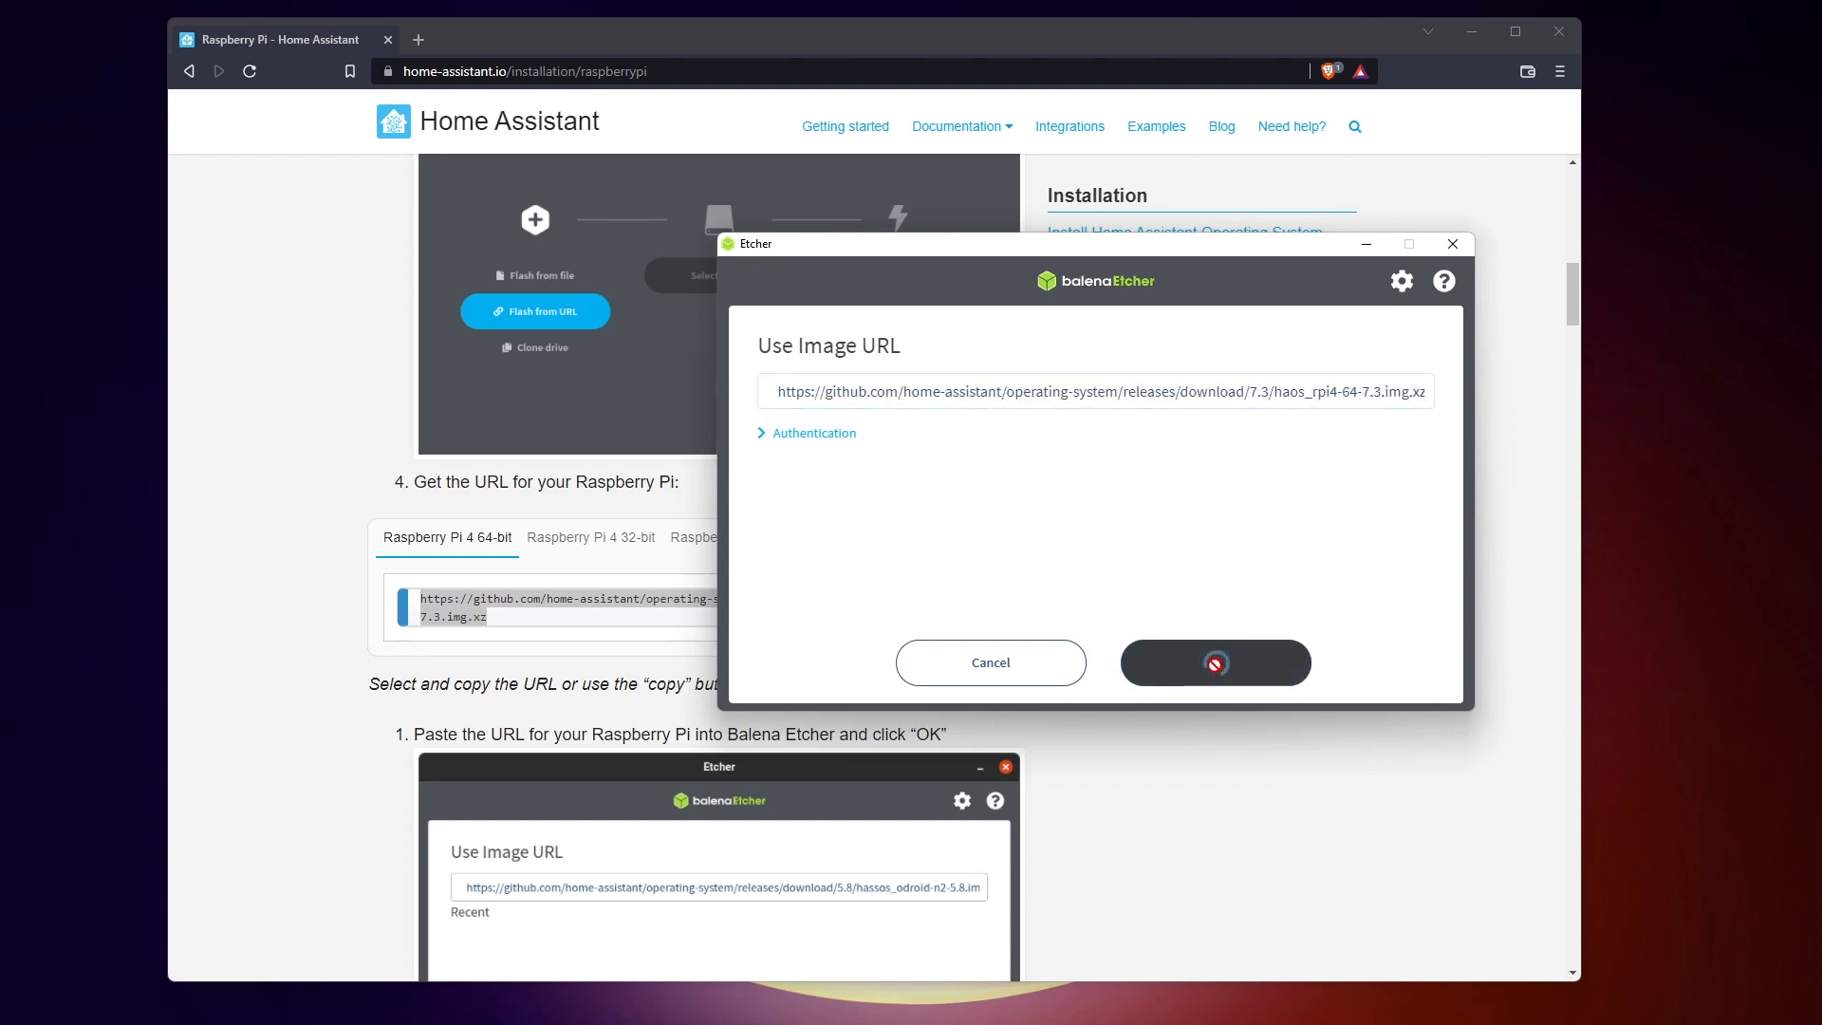
pyautogui.click(1214, 662)
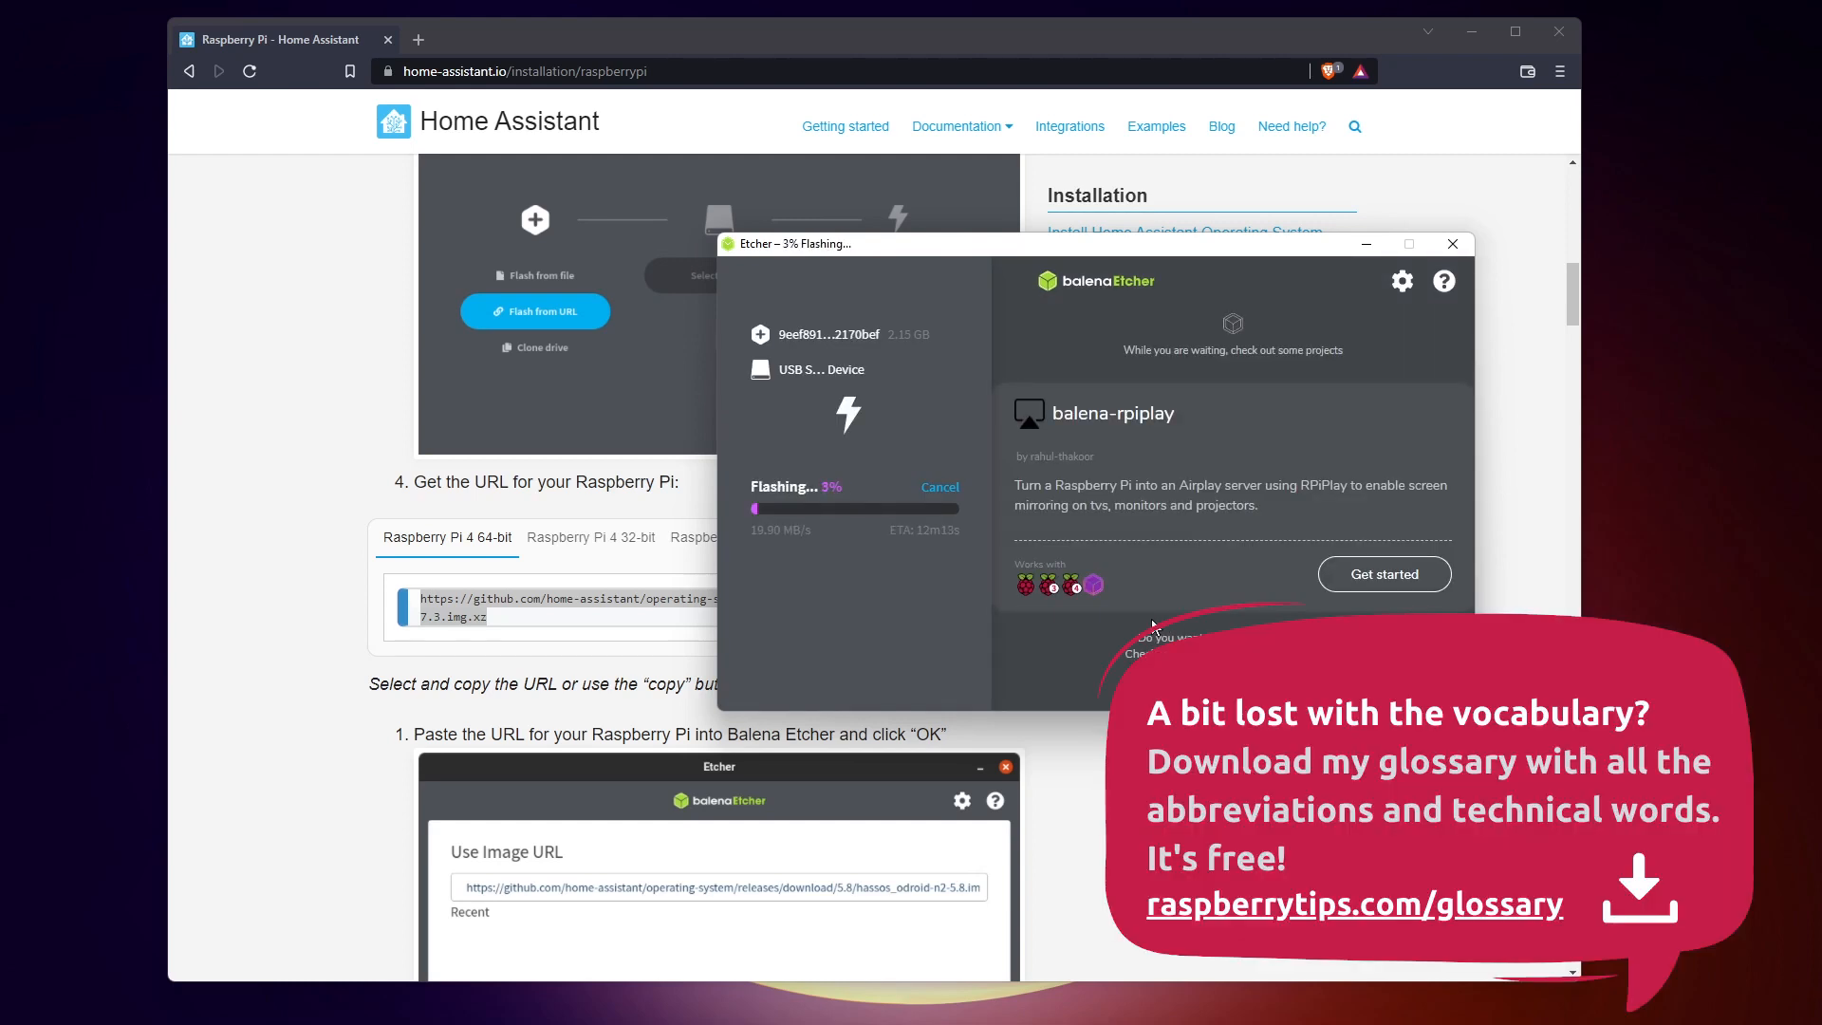
pyautogui.moveTo(956, 729)
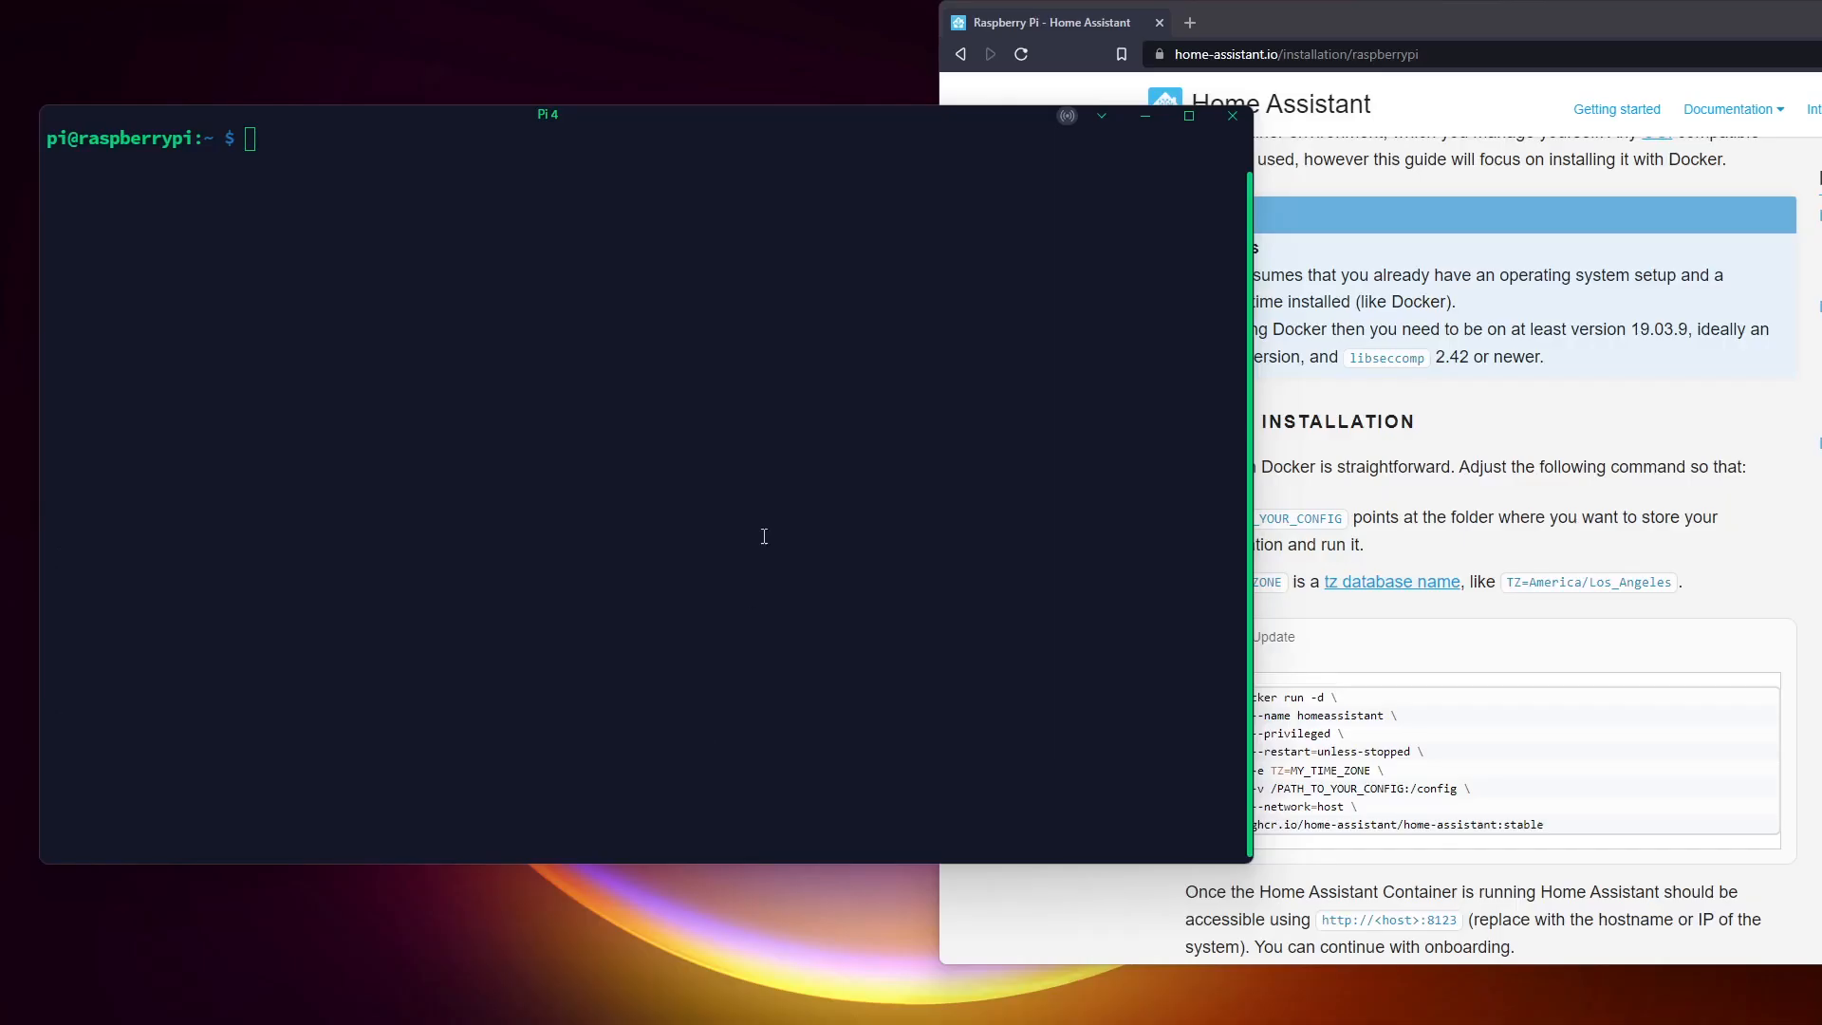
pyautogui.write('sudo a')
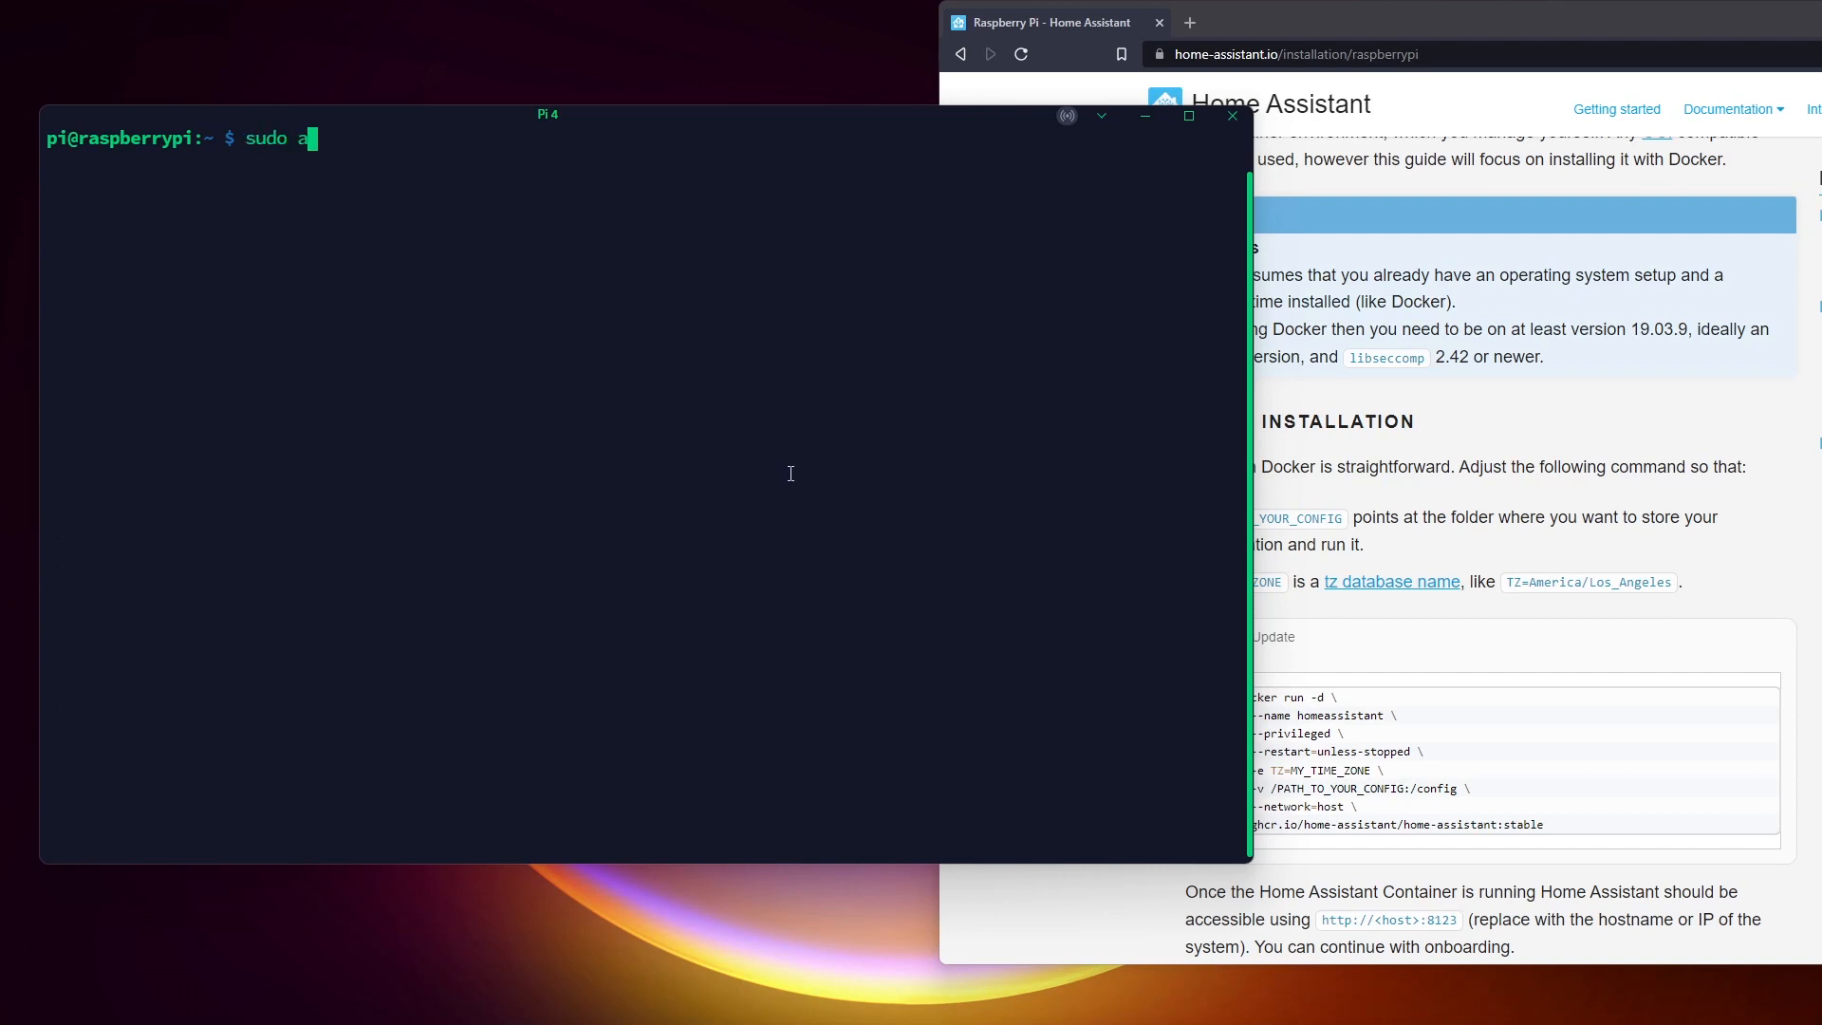
pyautogui.press('Enter')
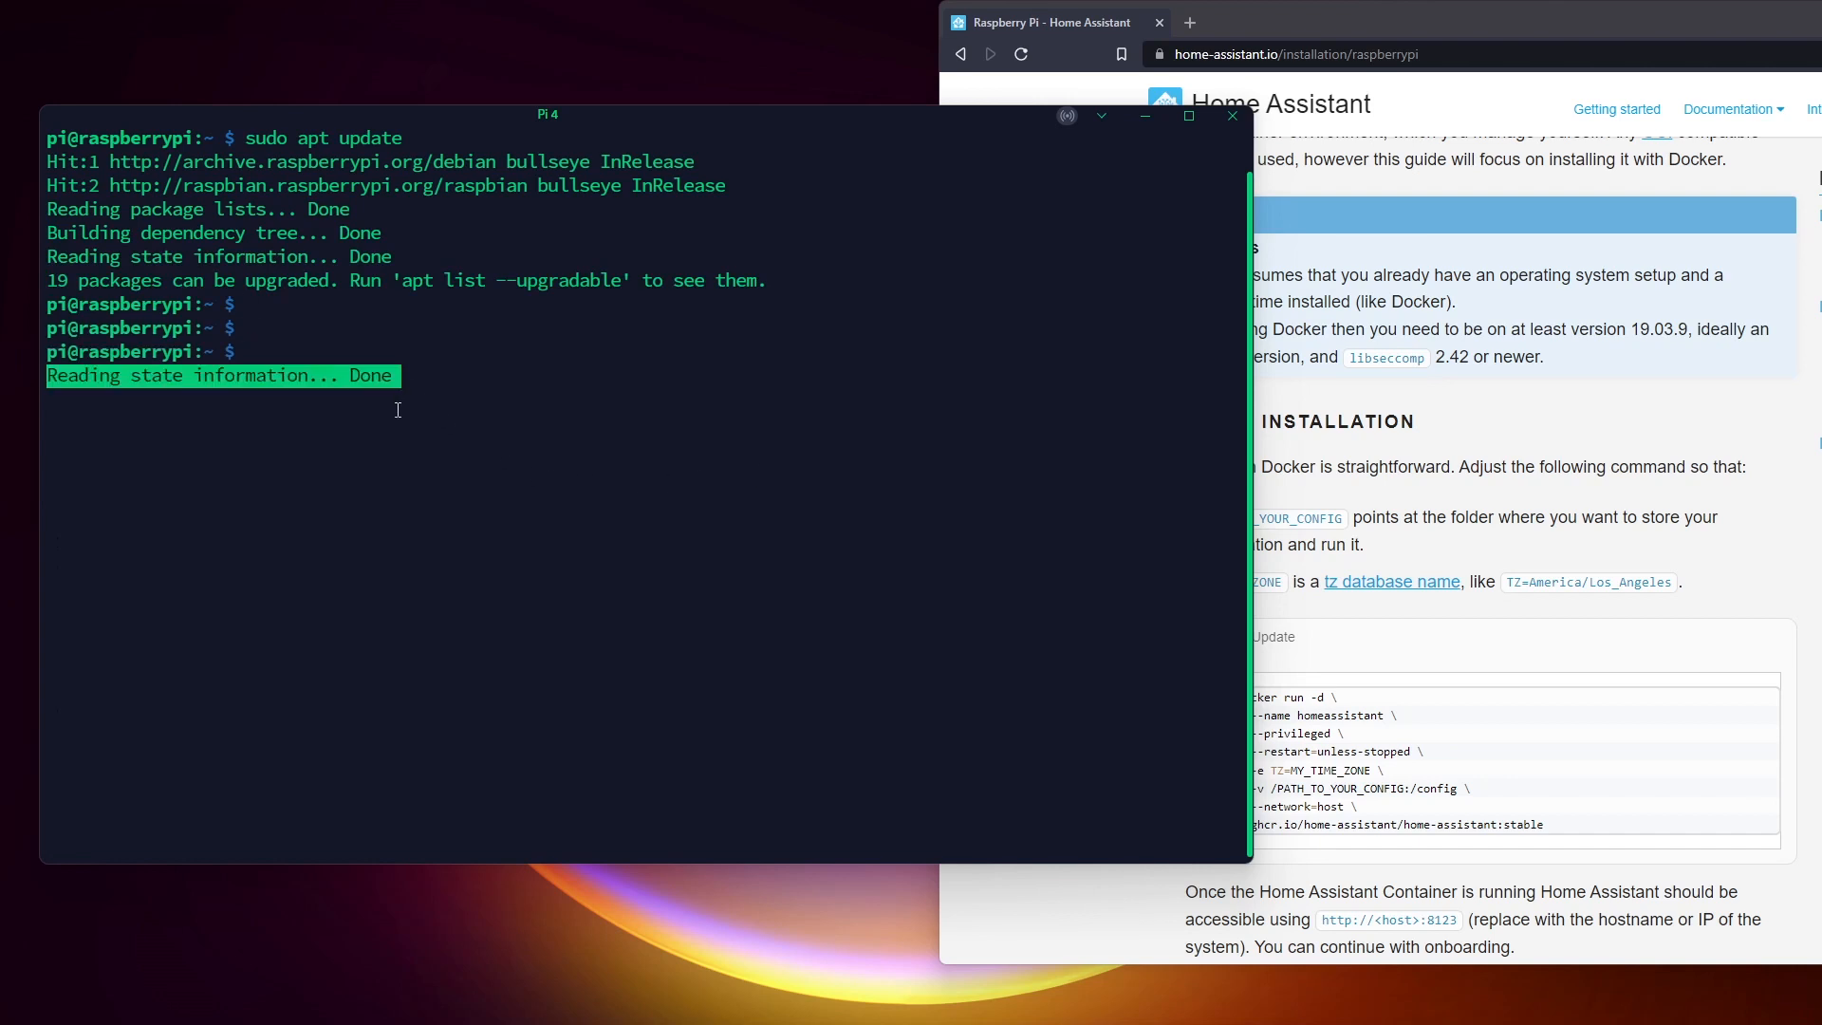
pyautogui.write('curl -sSL https://get.docker.com | sh')
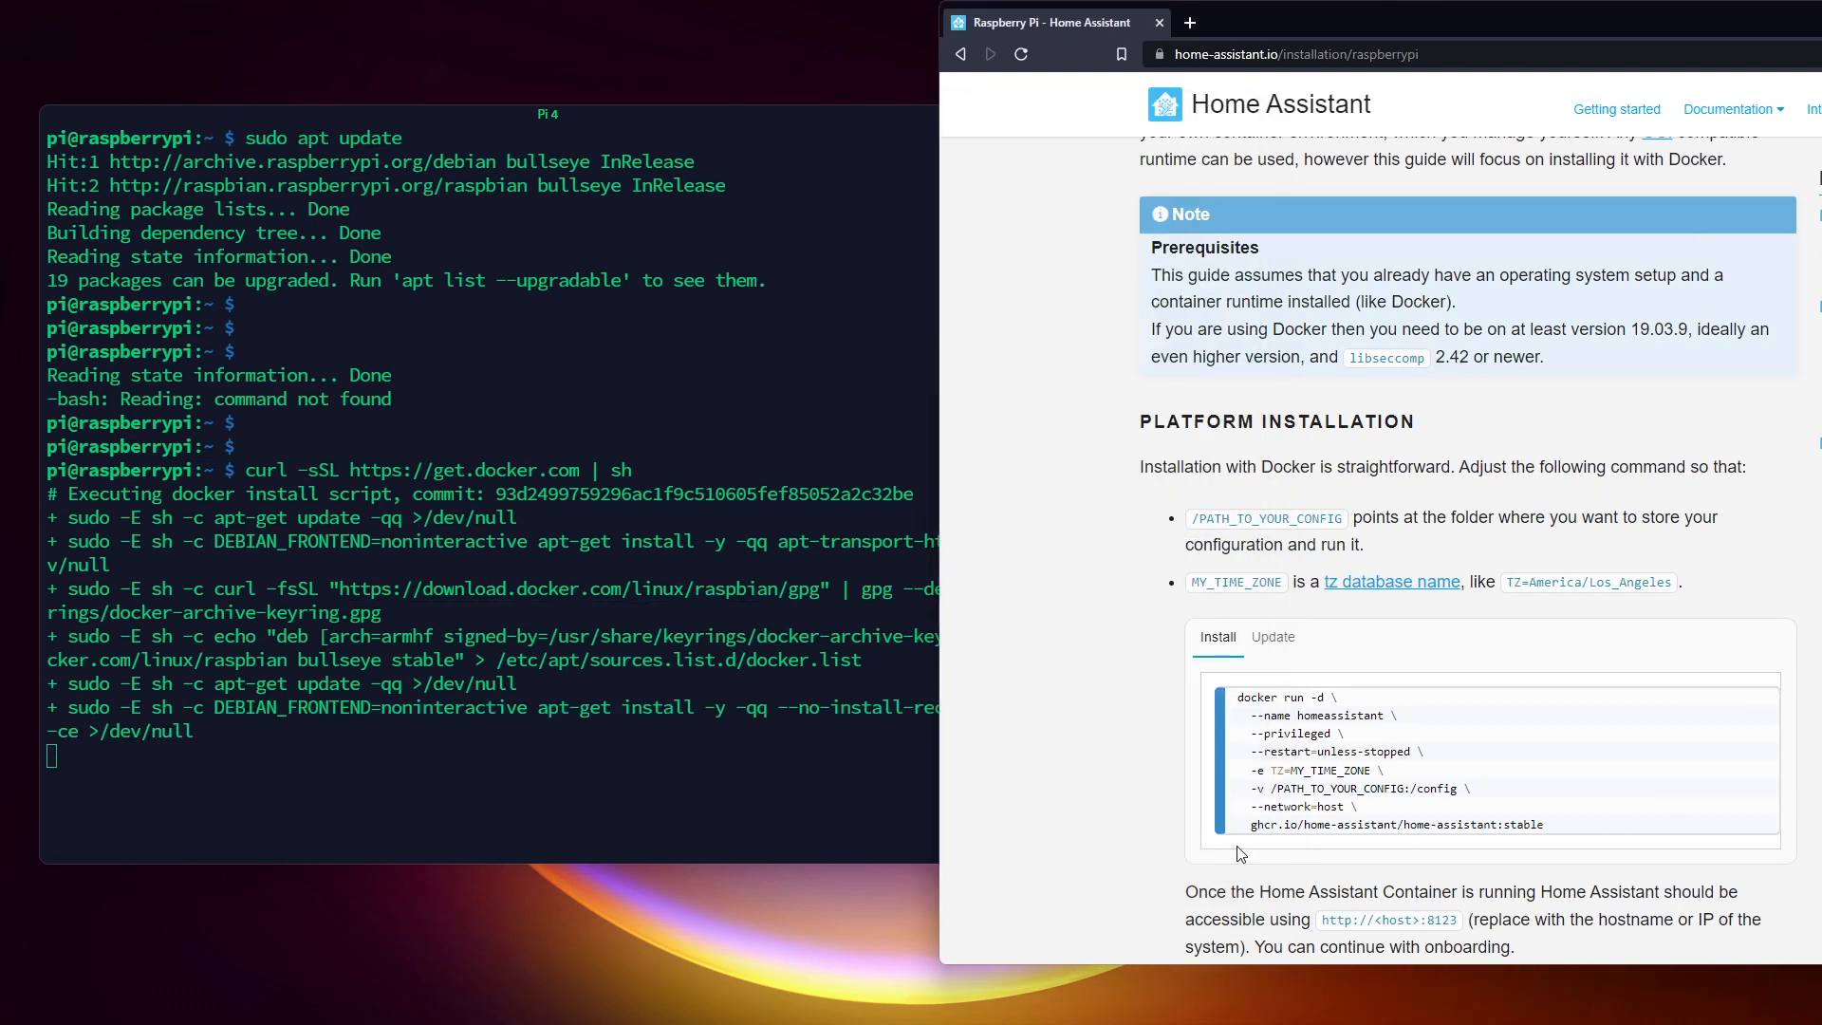
pyautogui.moveTo(1241, 854)
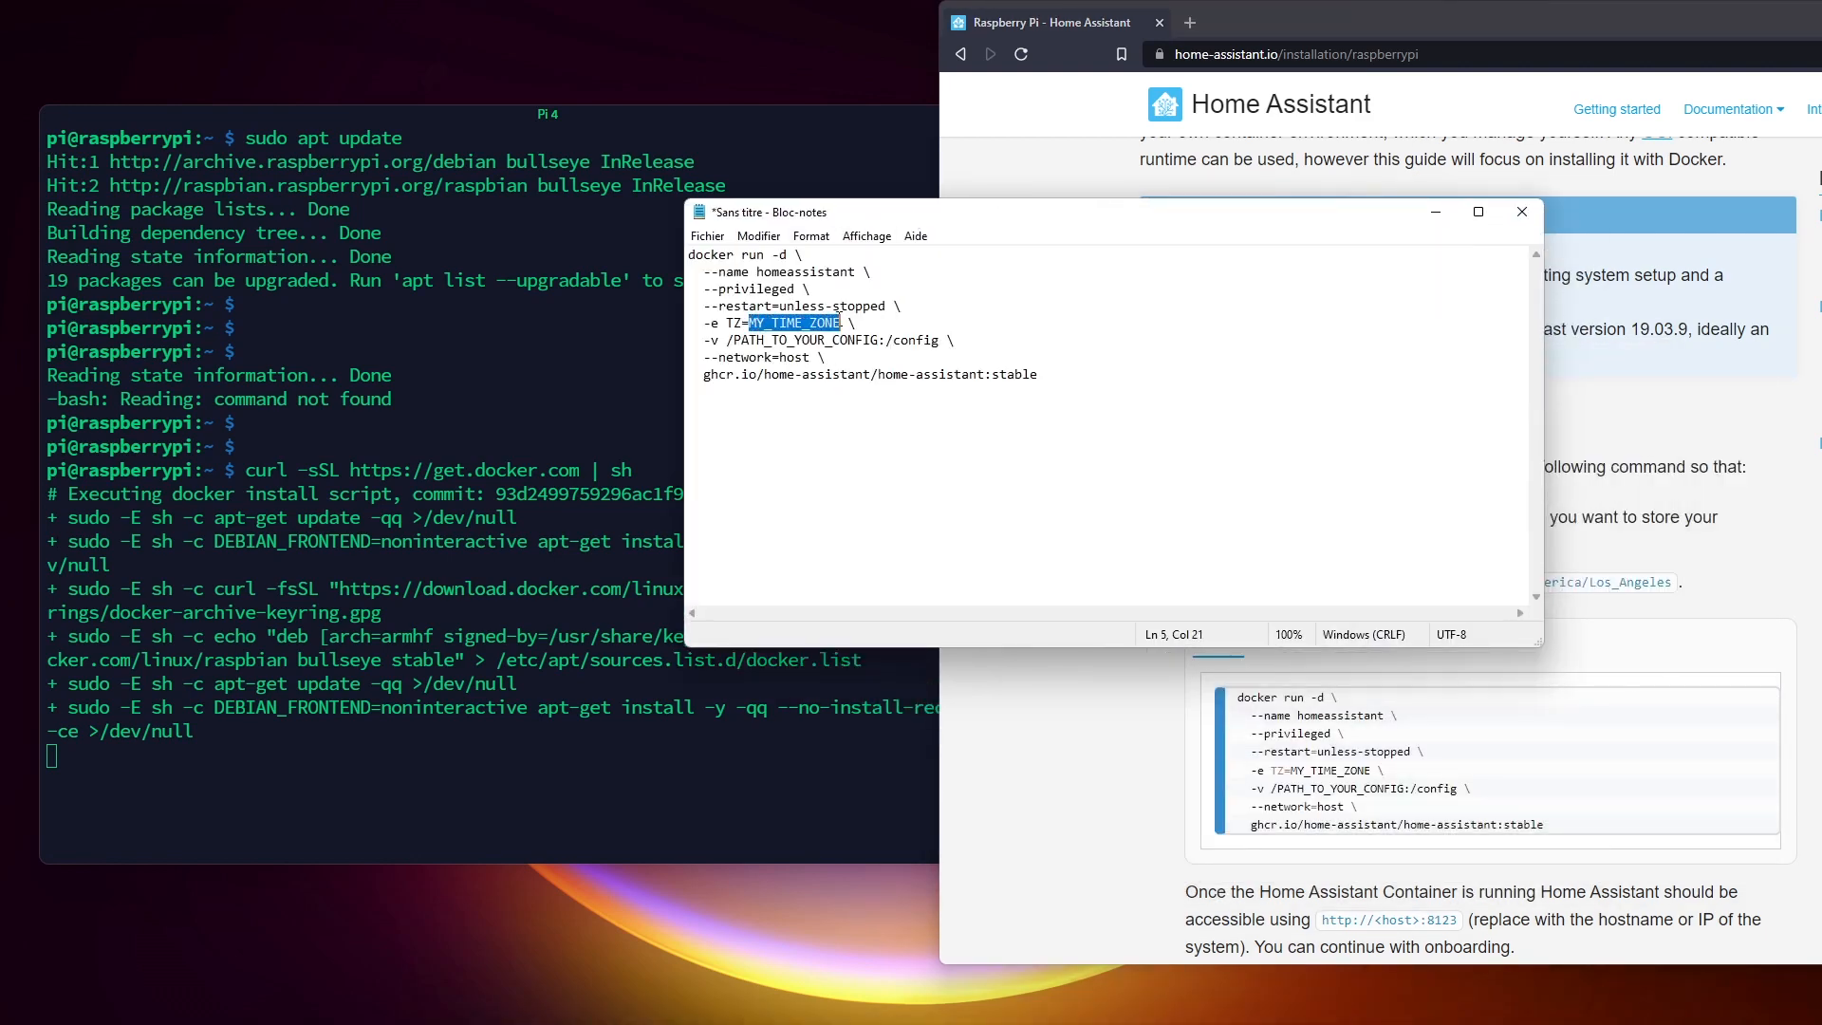
# Set the docker run command's time zone to Europe/Paris and edit its config folder path.
pyautogui.write('Europe/Paris \\')
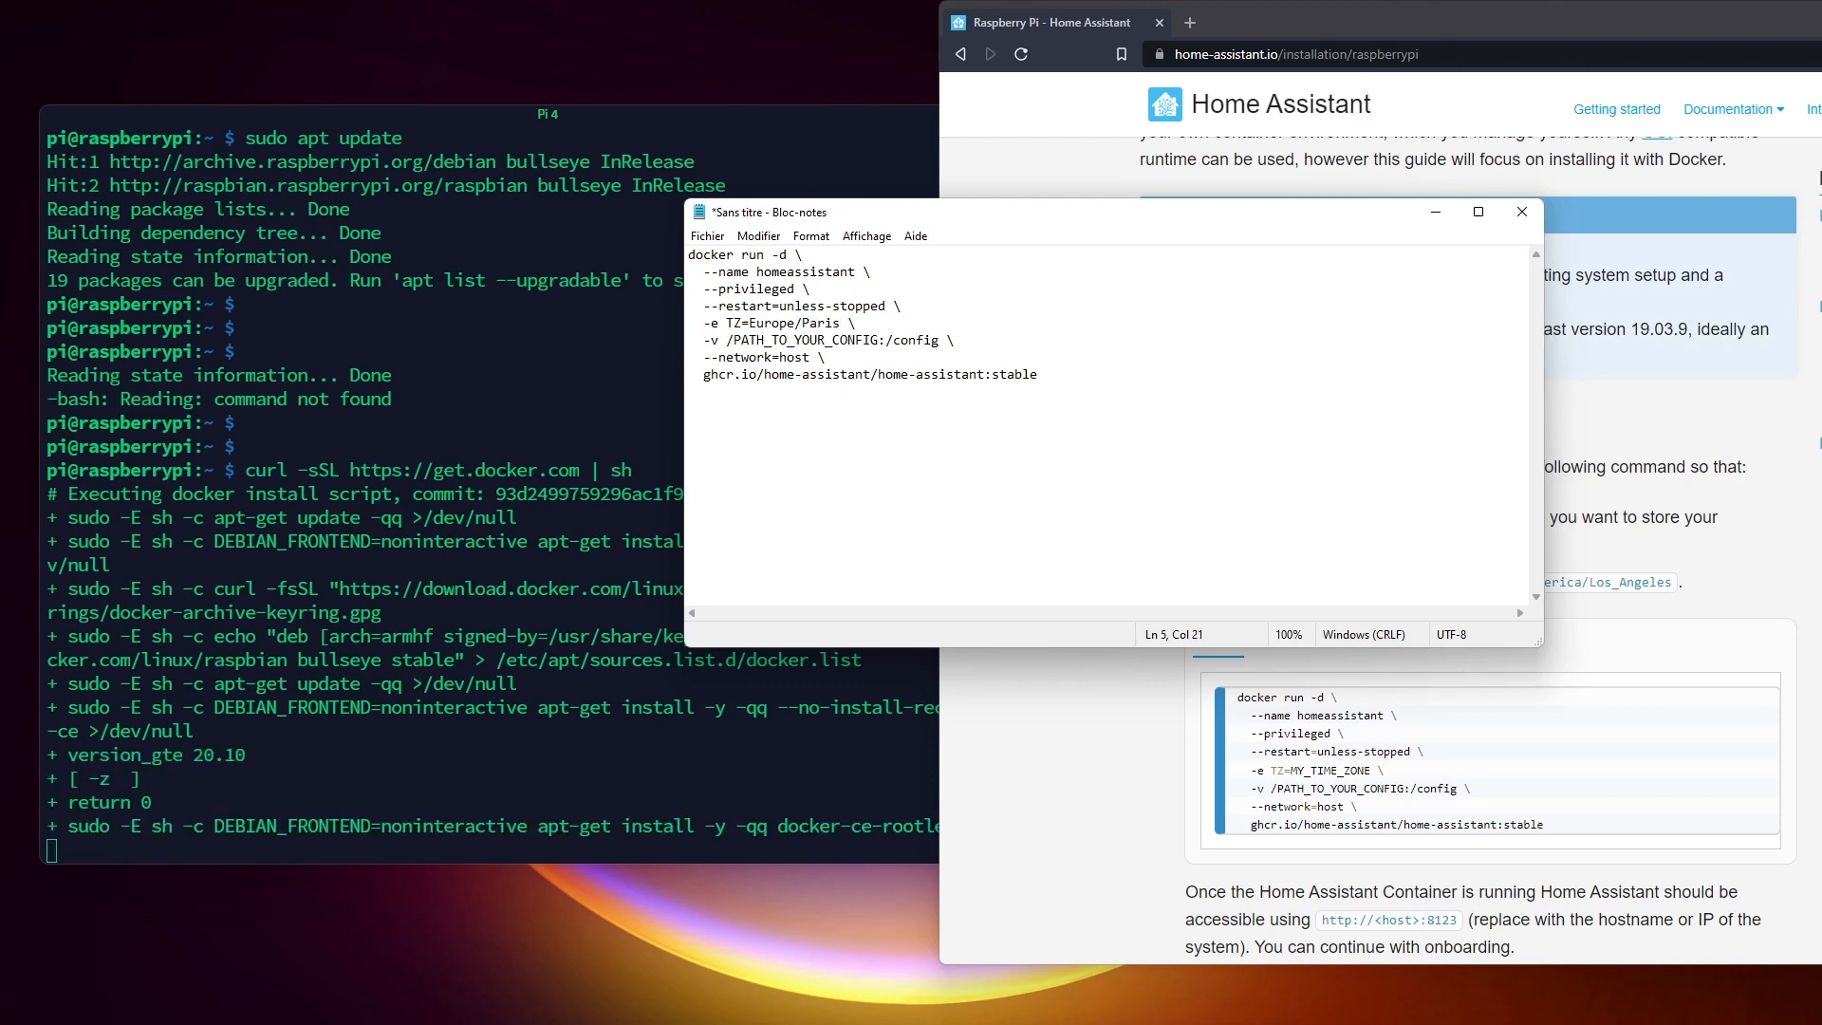
pyautogui.click(938, 339)
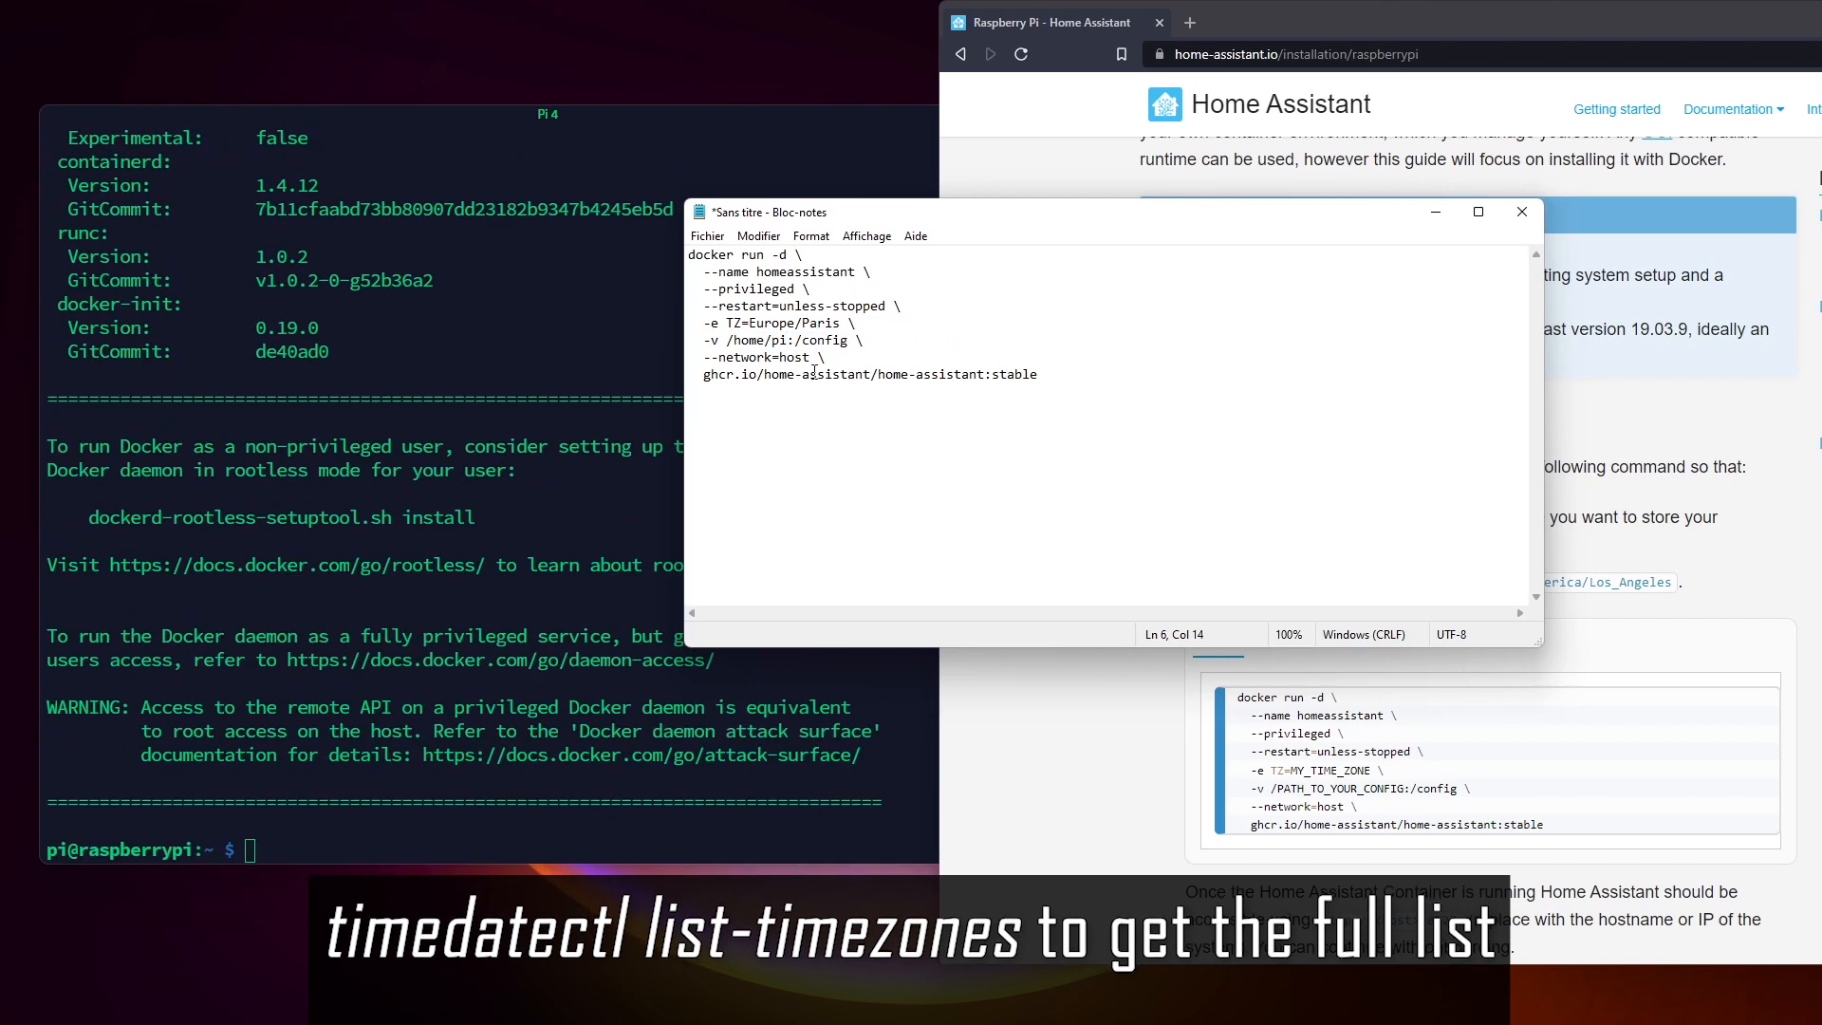
pyautogui.write('hass-')
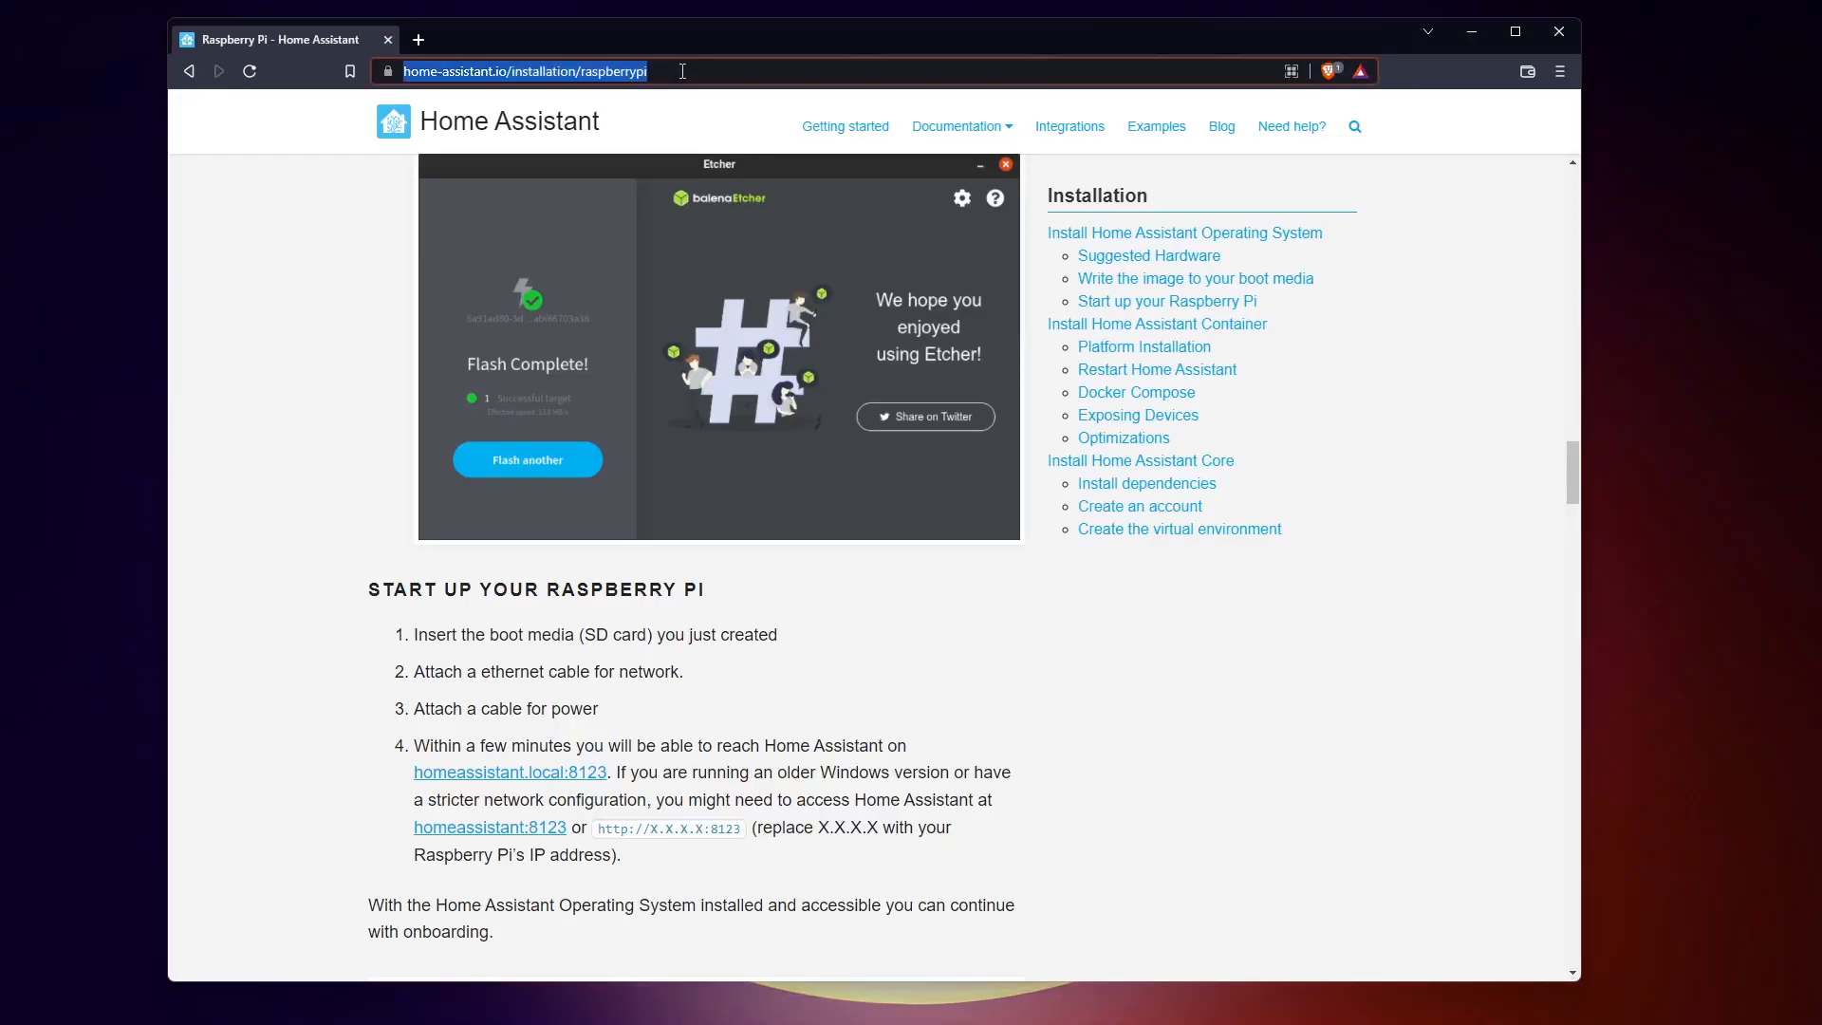
# Browse to the Pi at 192.168… port 8123 and create the first user account.
pyautogui.write('192.168.222.8:8123/onboarding.html')
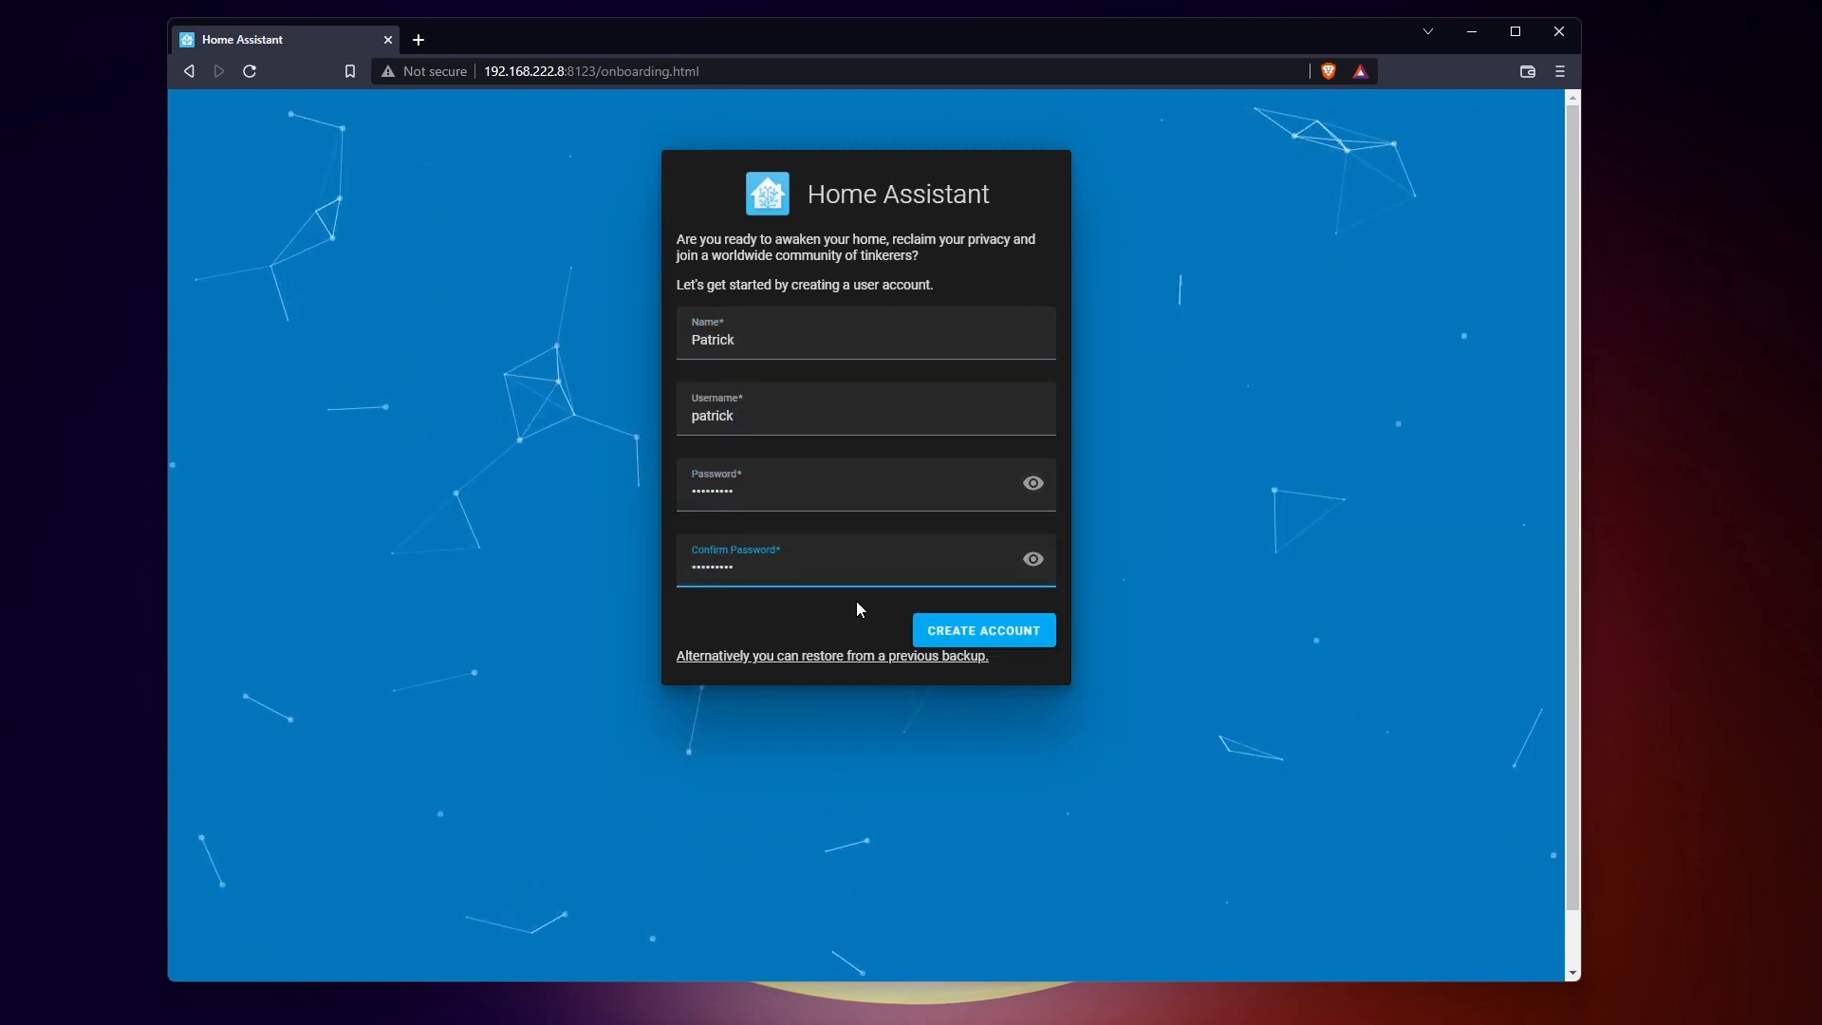
pyautogui.click(983, 630)
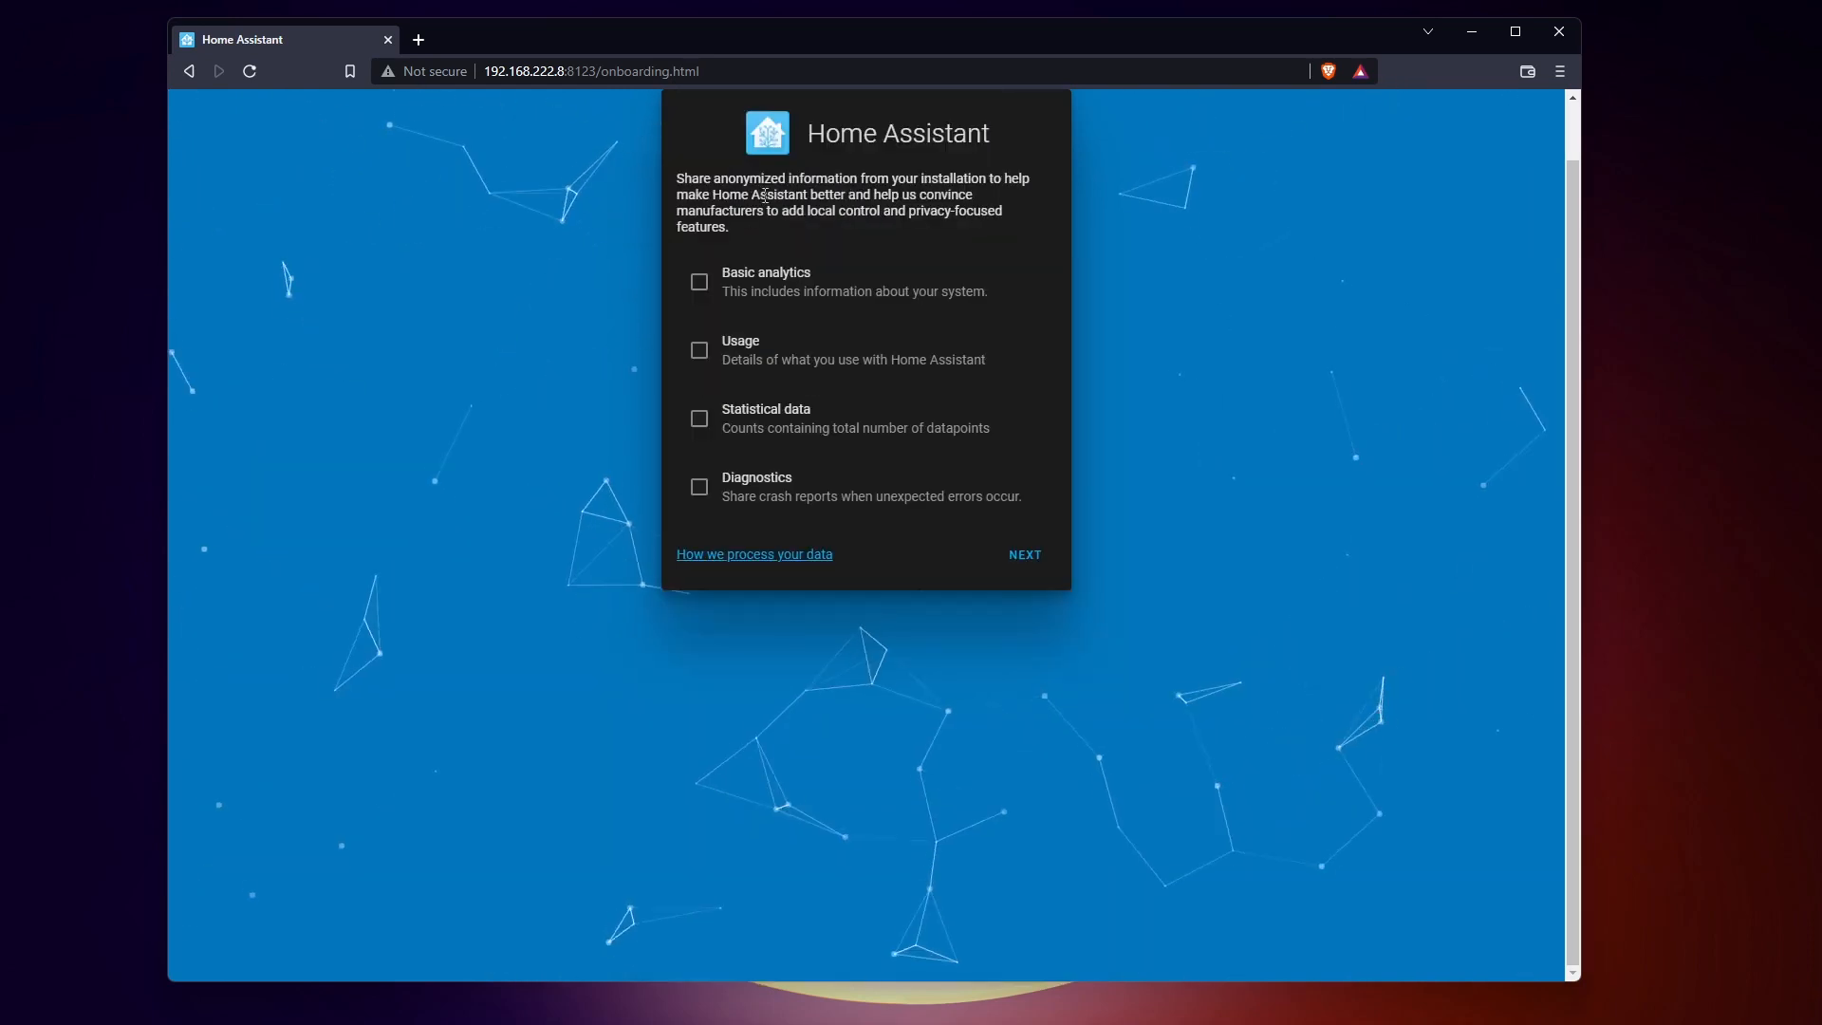
# Skip analytics sharing, pair the Philips Hue bridge and assign its lights to rooms.
pyautogui.click(1025, 554)
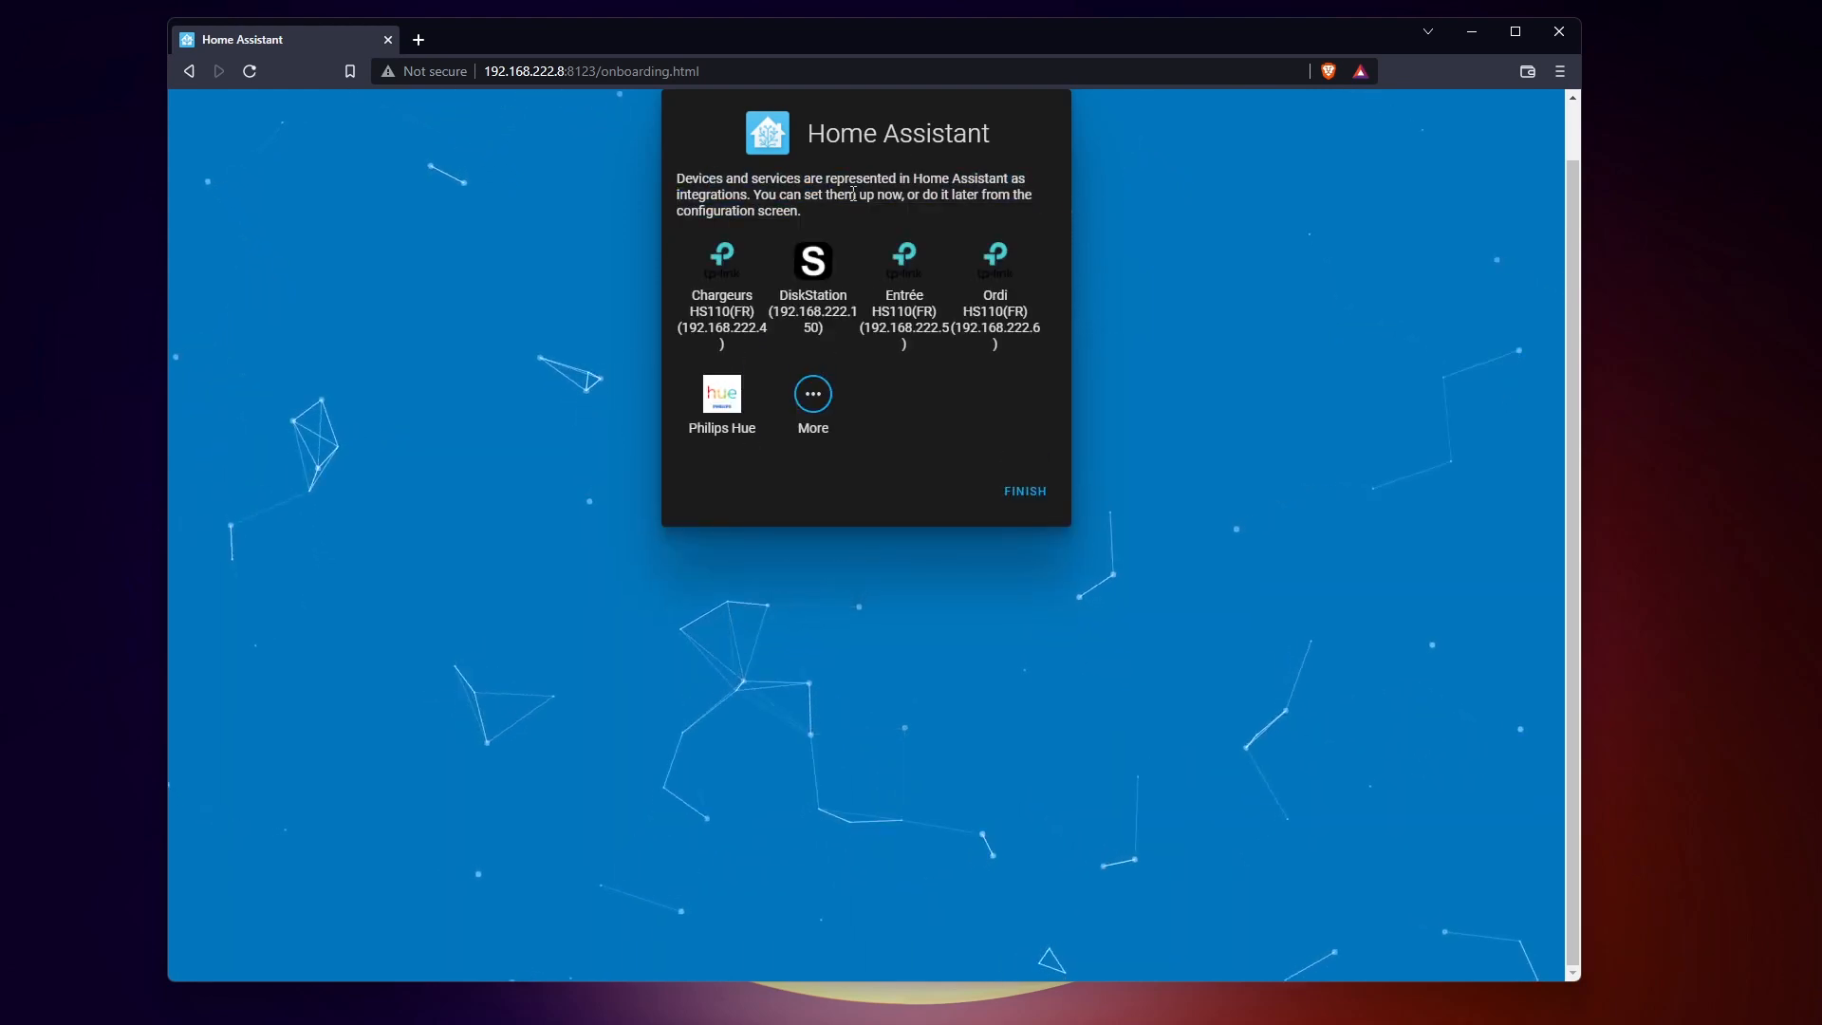
pyautogui.click(721, 393)
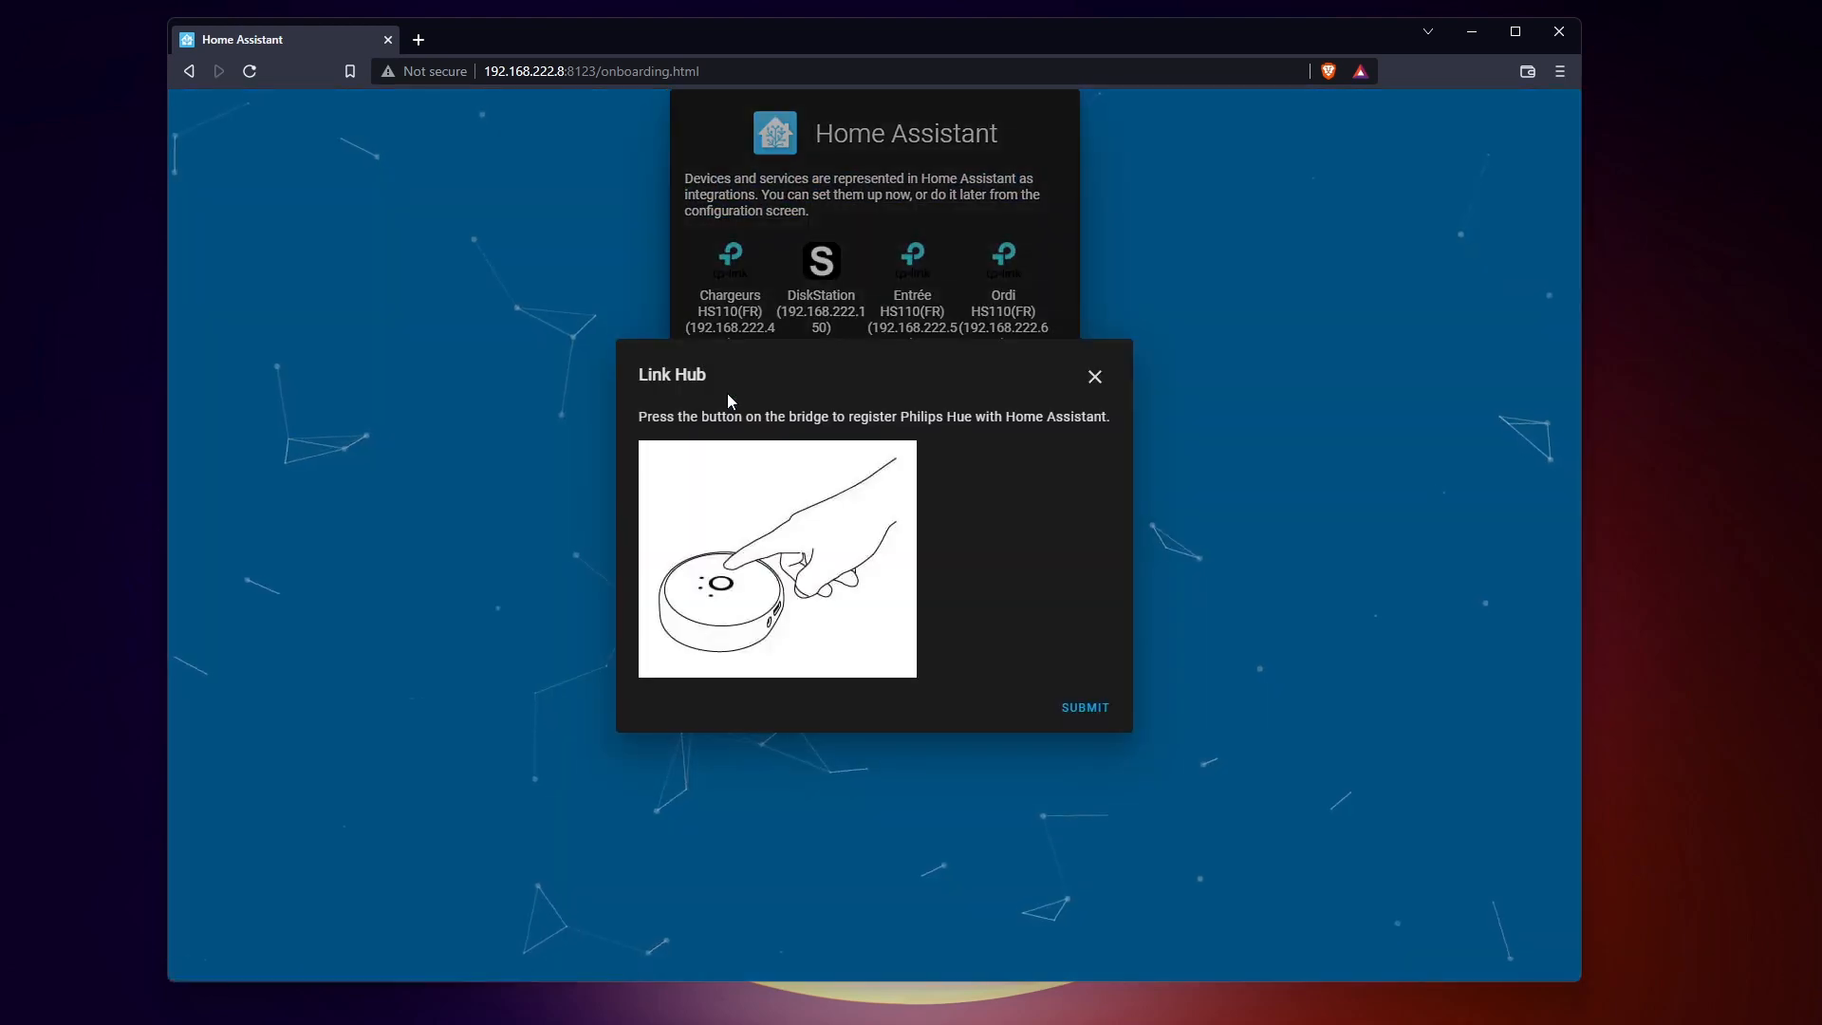
pyautogui.moveTo(717, 448)
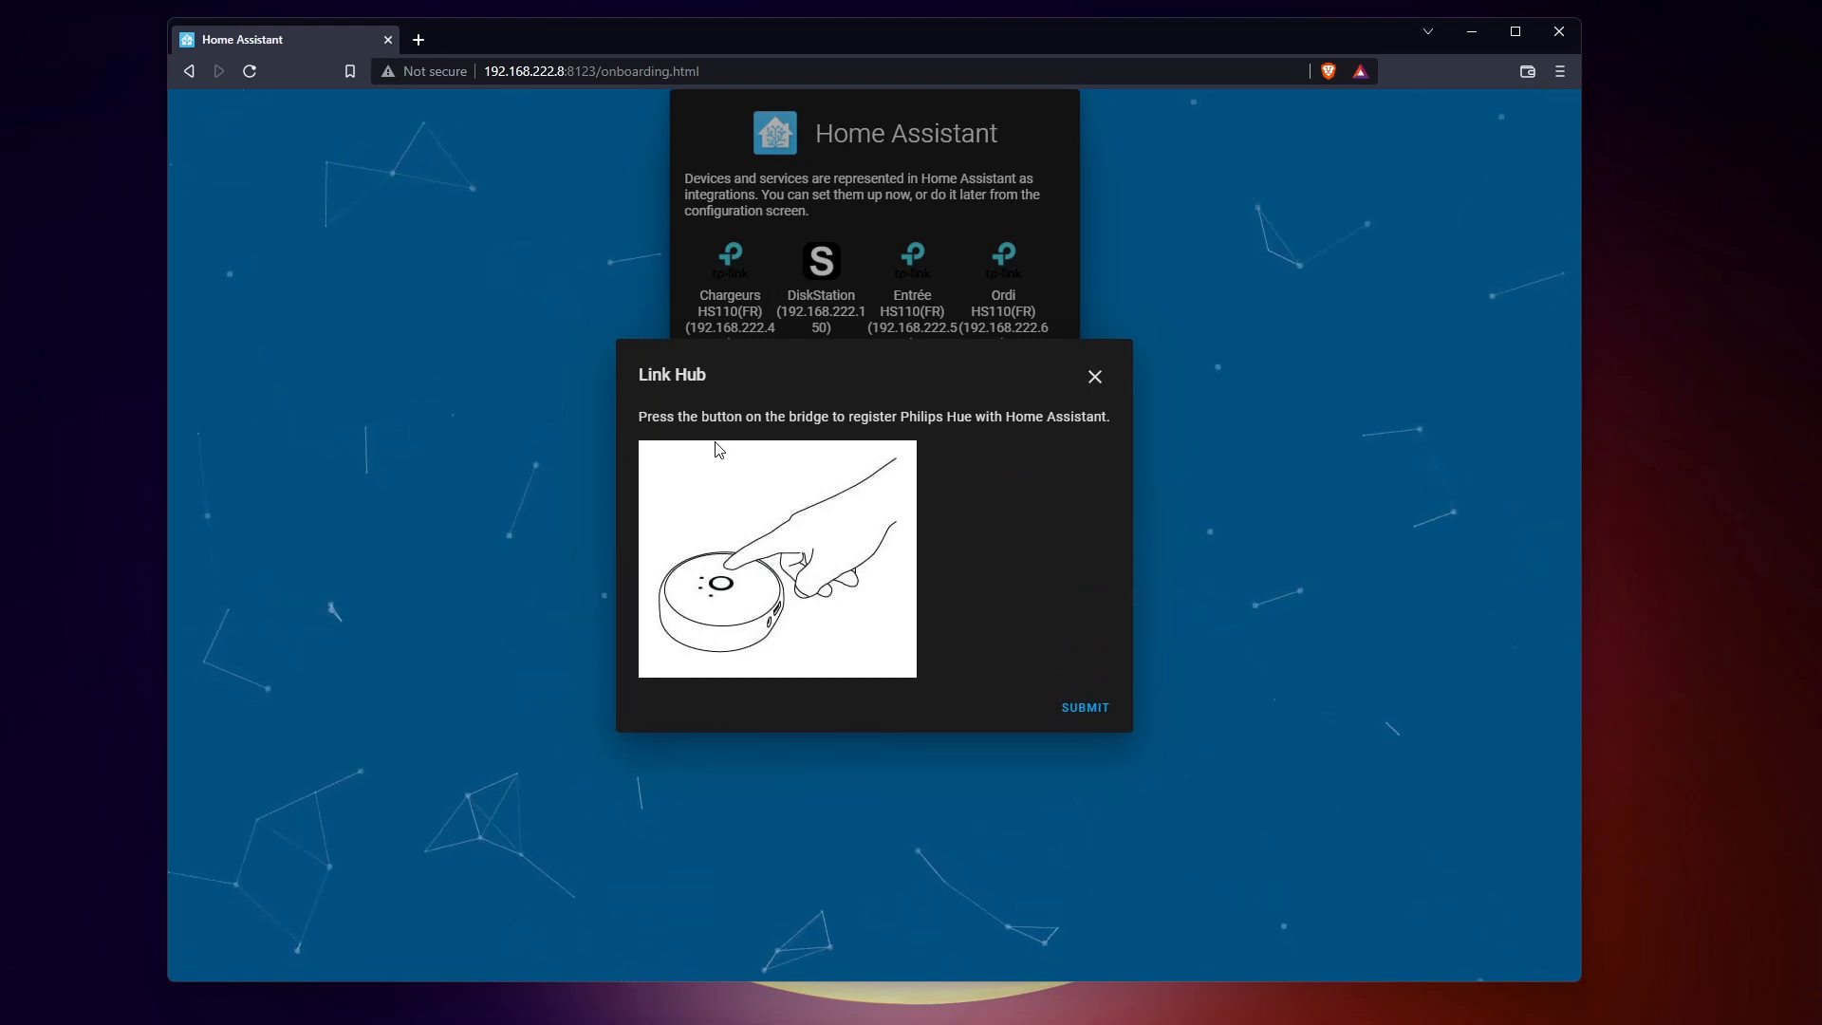
pyautogui.click(1084, 706)
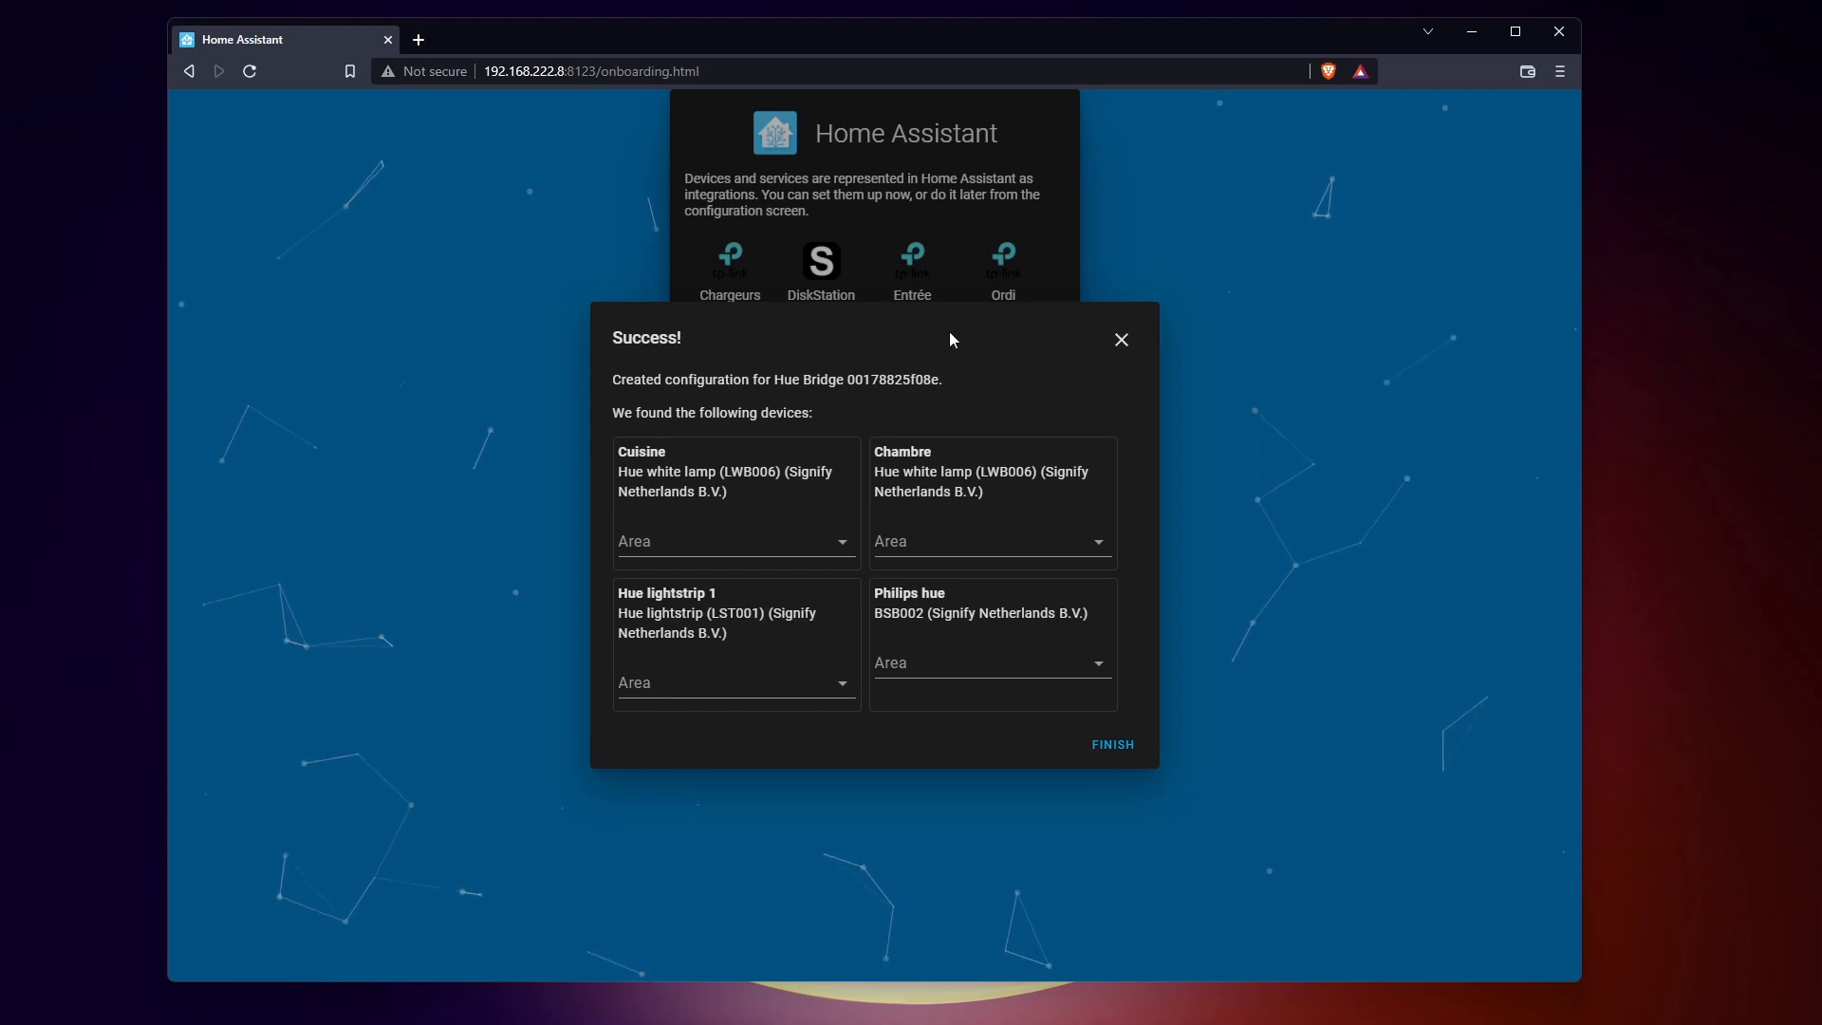
pyautogui.click(732, 541)
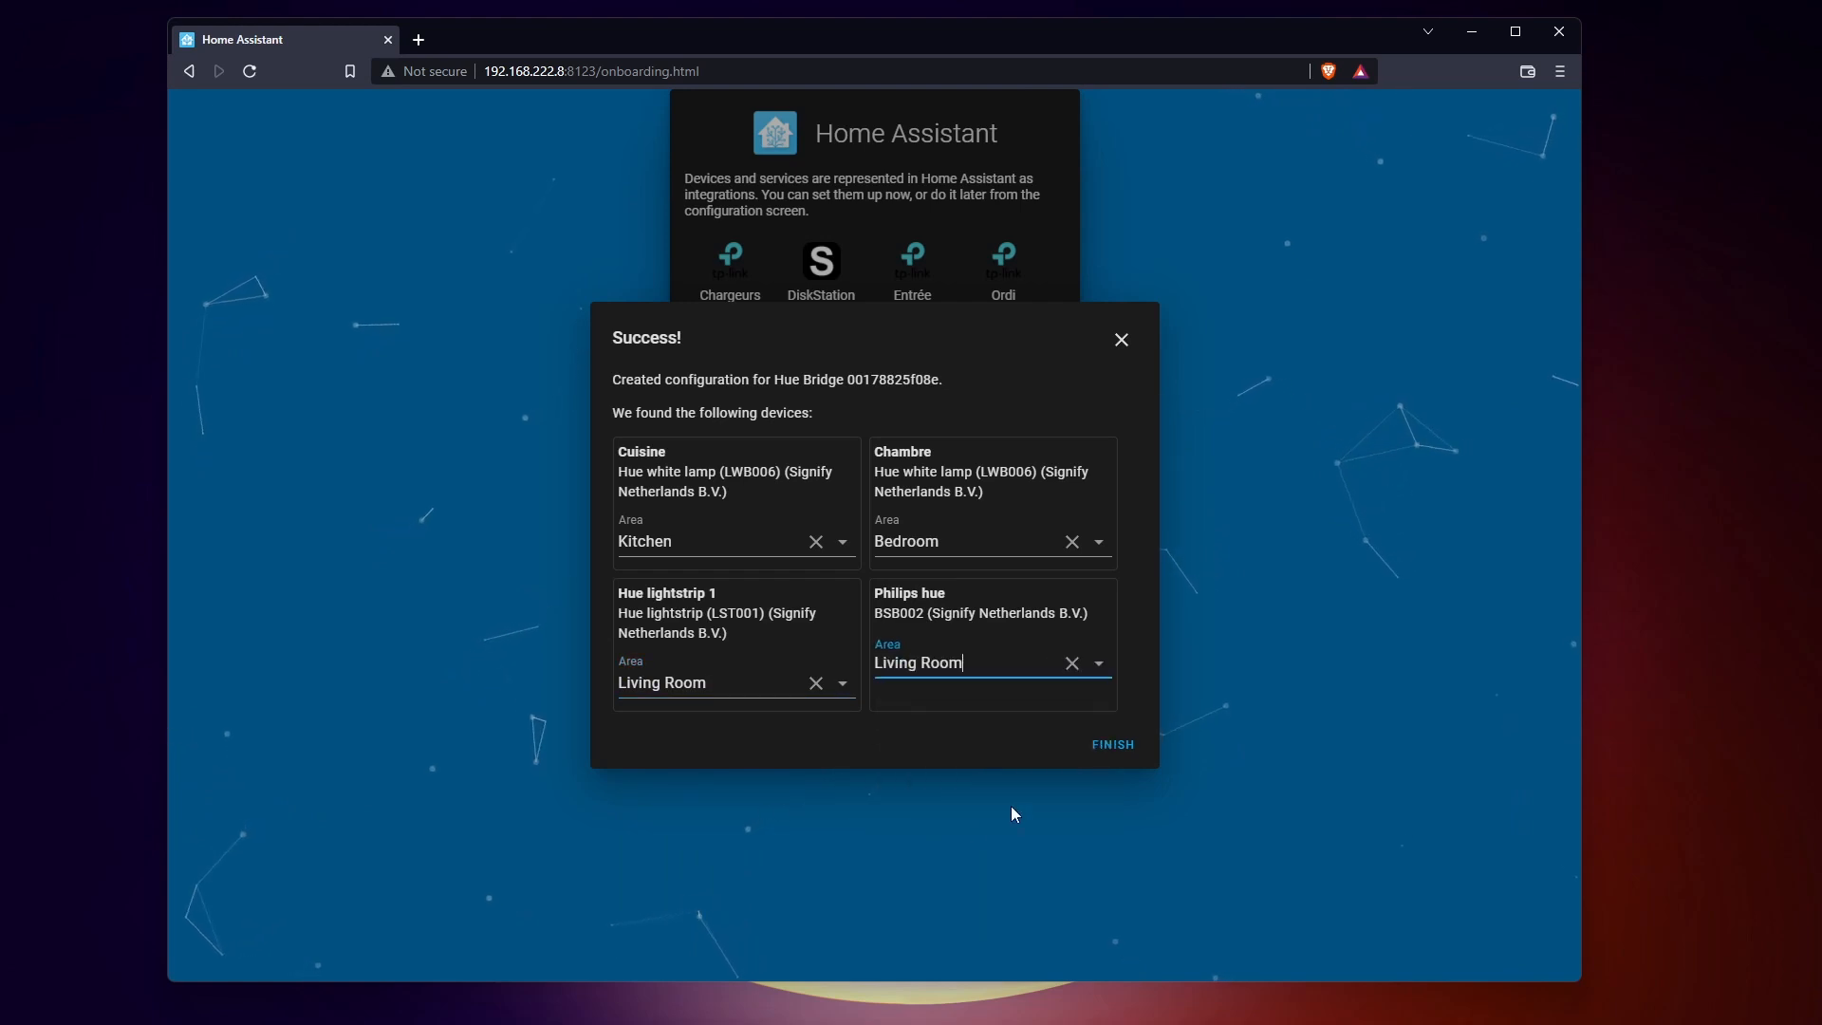
pyautogui.click(1112, 744)
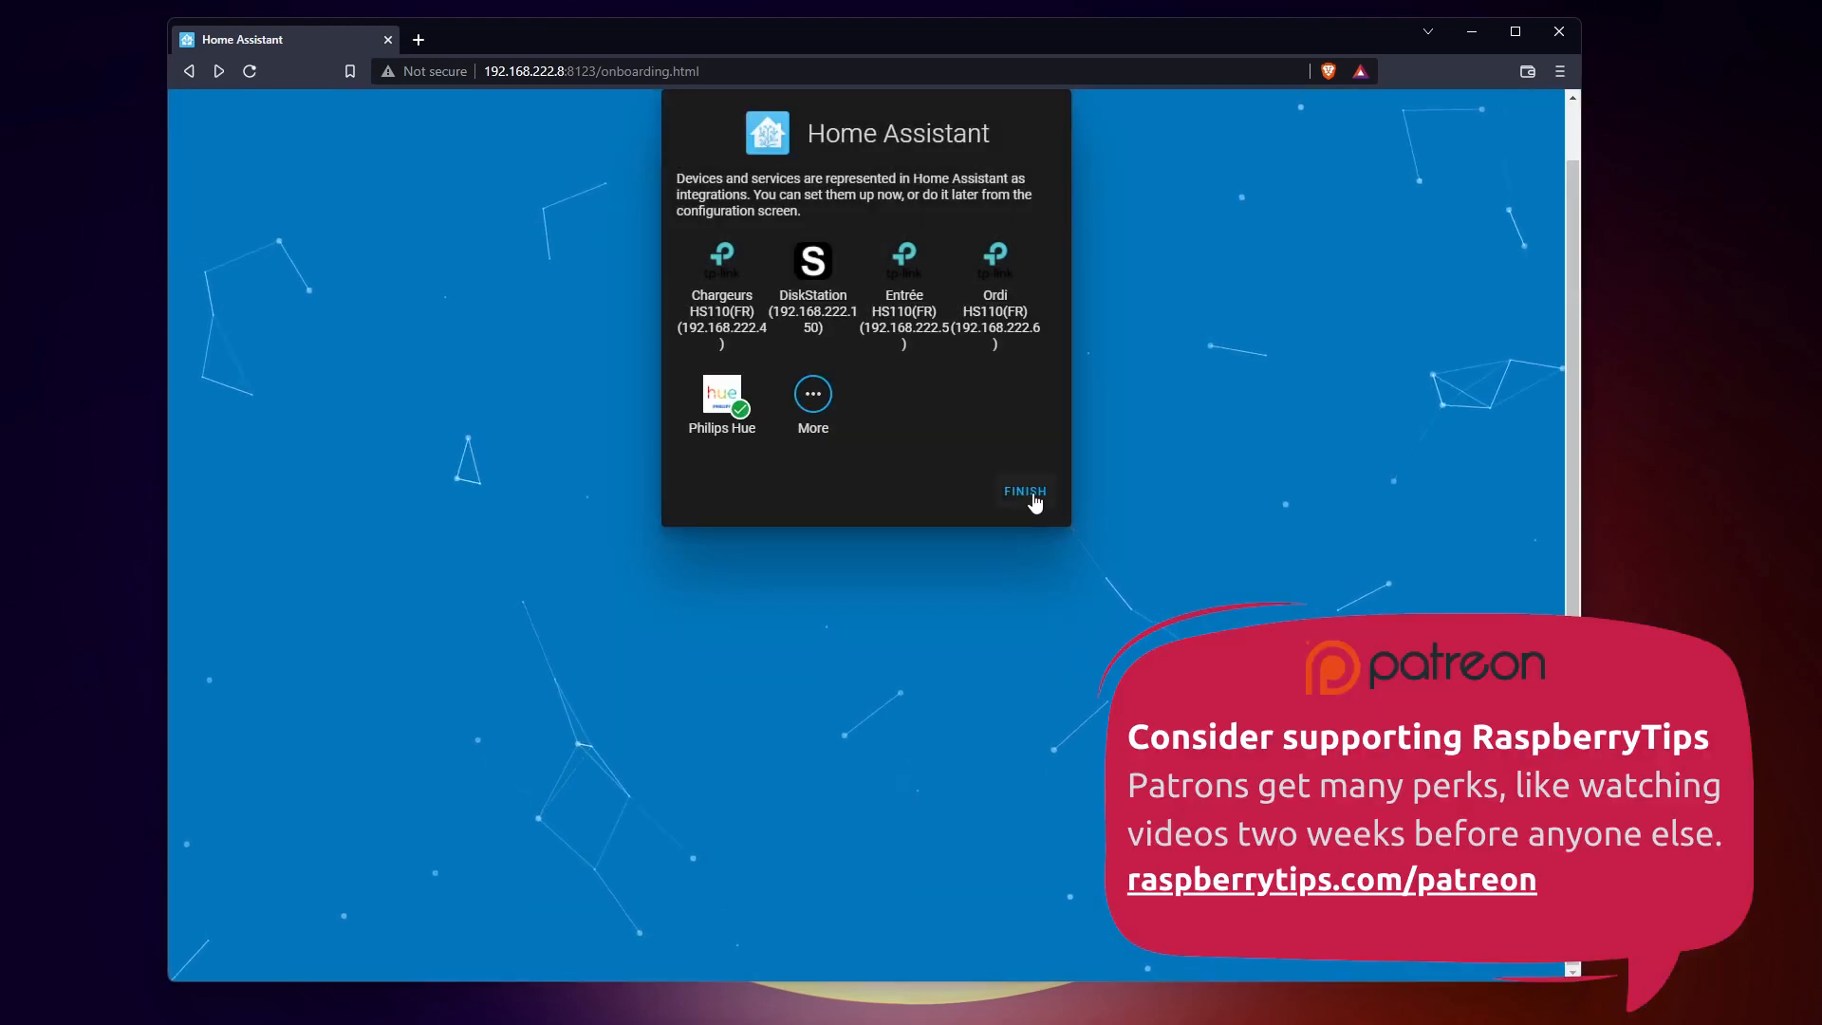
# Browse and close the integrations list, then finish onboarding to the home dashboard.
pyautogui.click(813, 394)
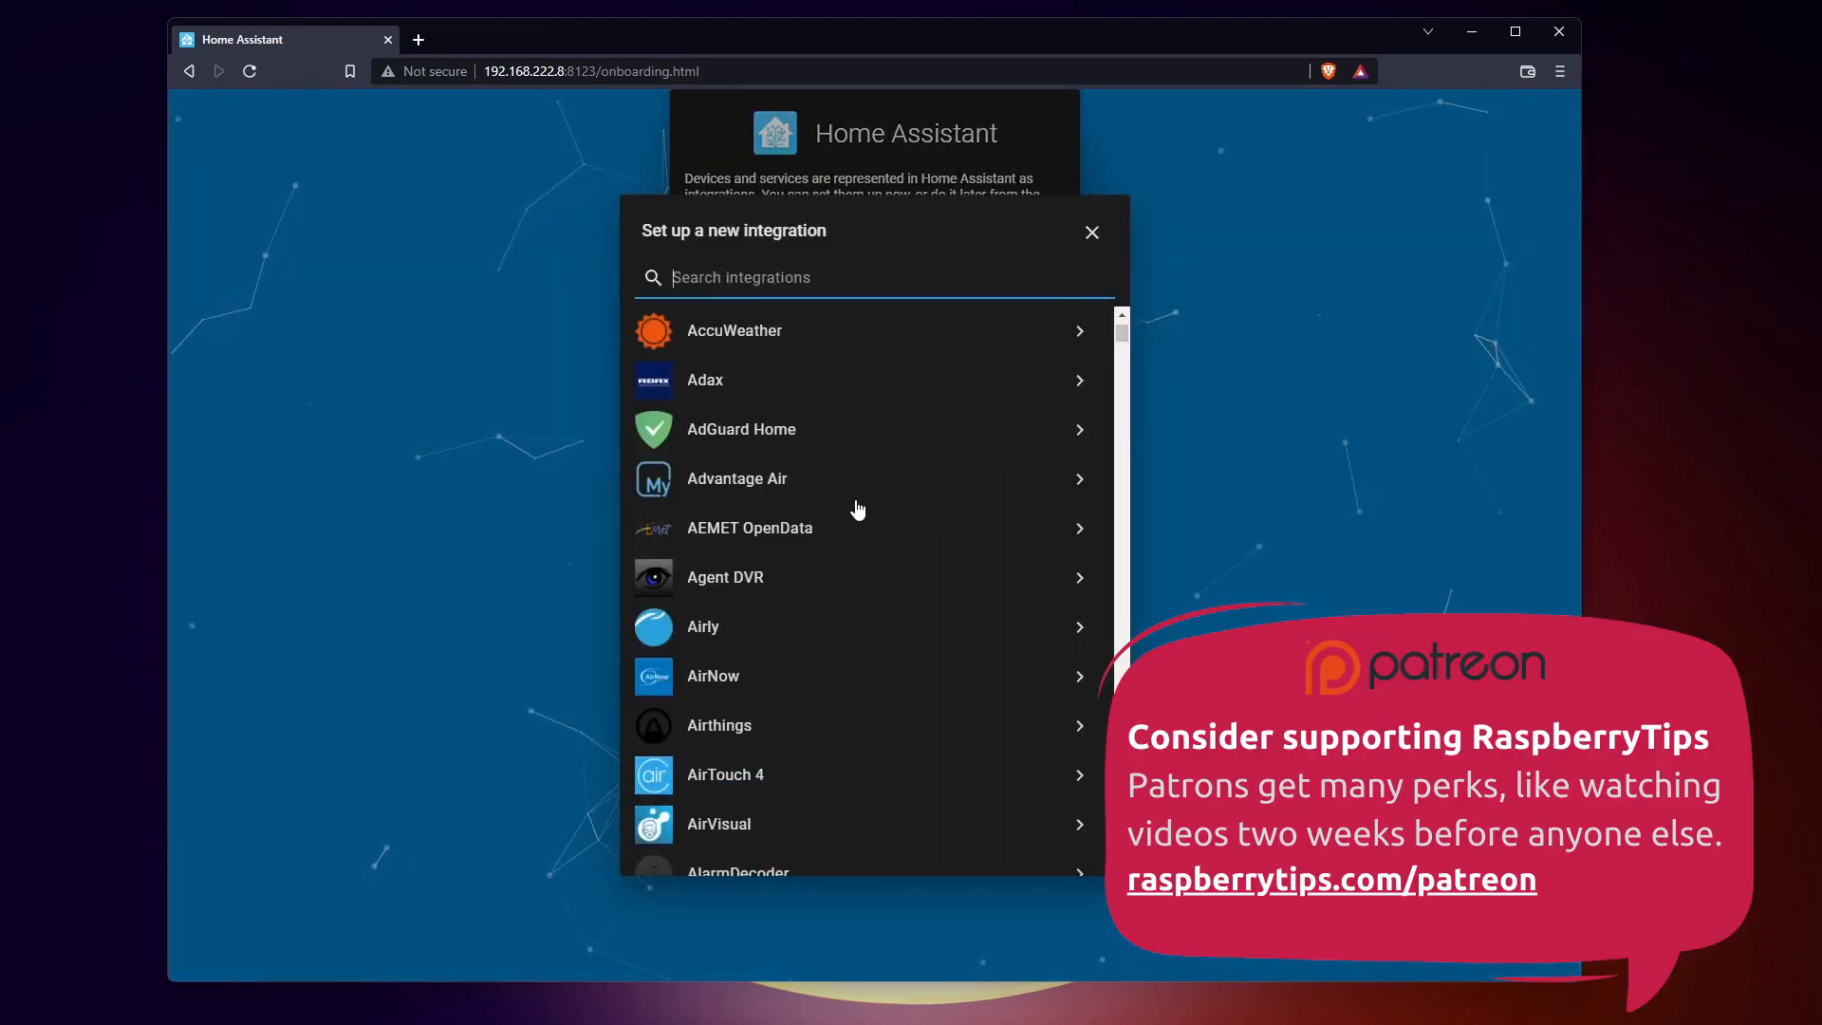
pyautogui.scroll(-3)
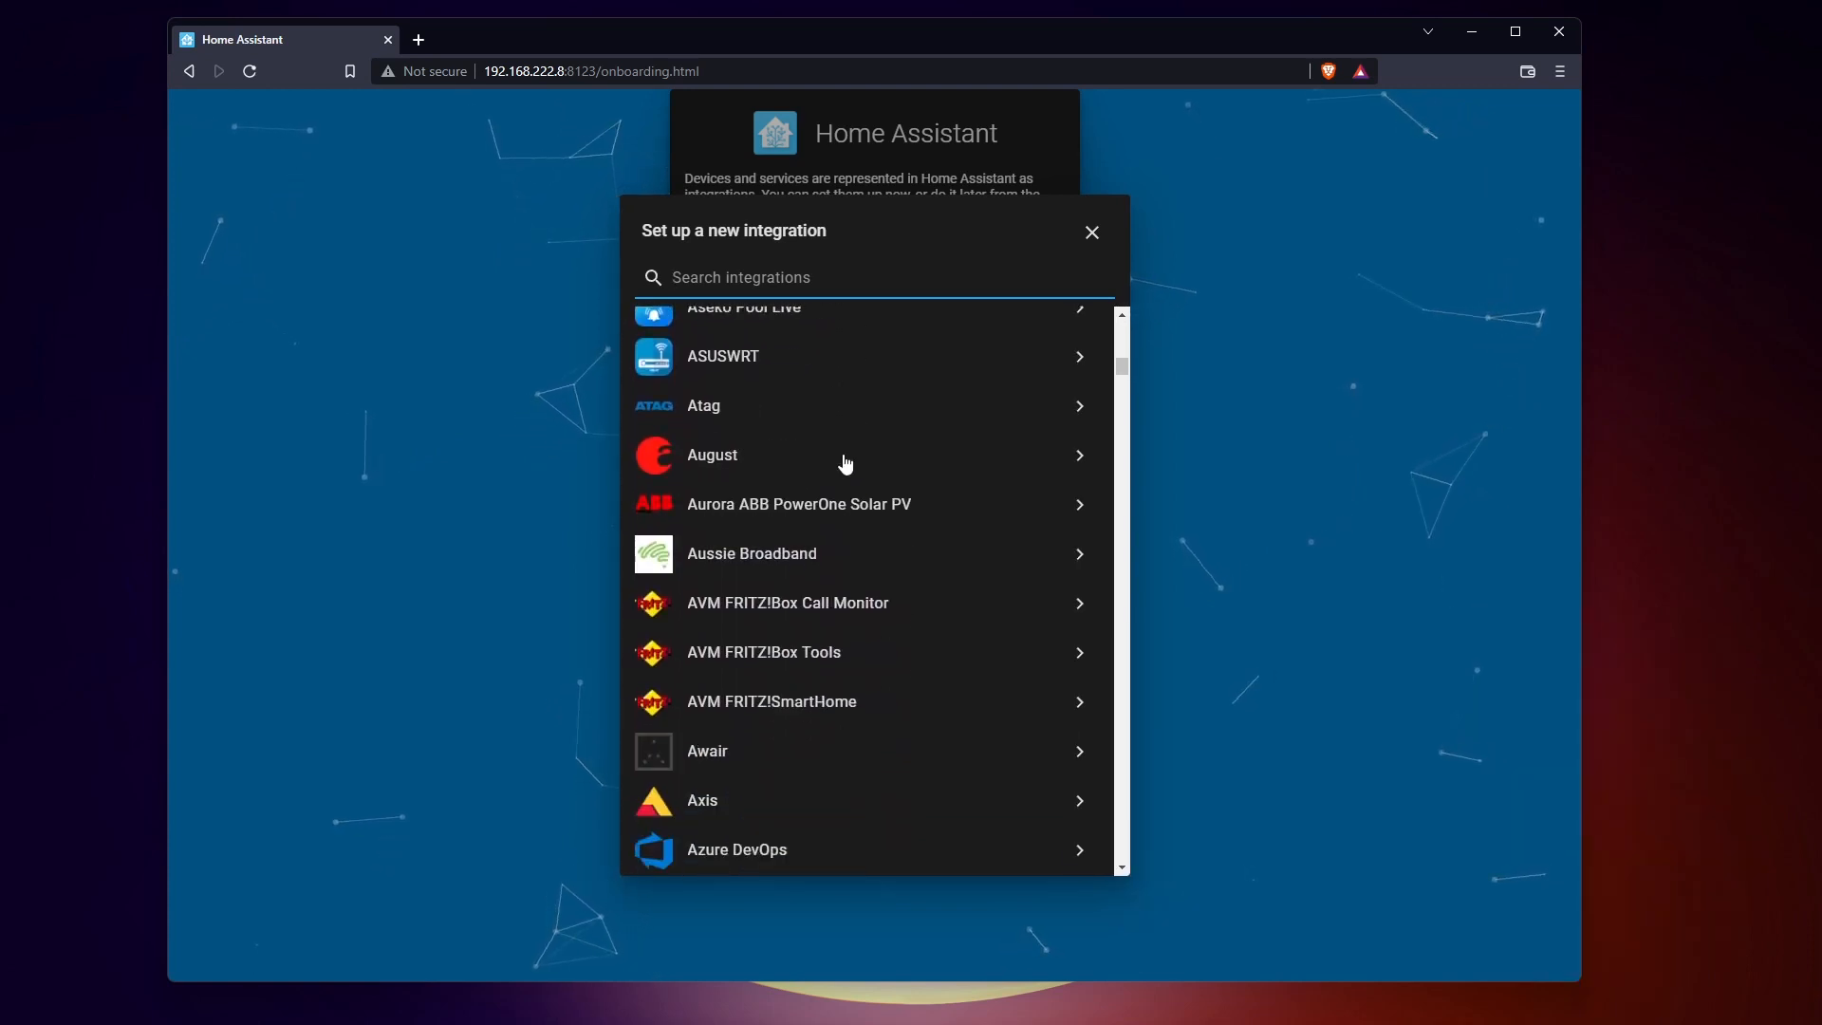
pyautogui.click(1094, 231)
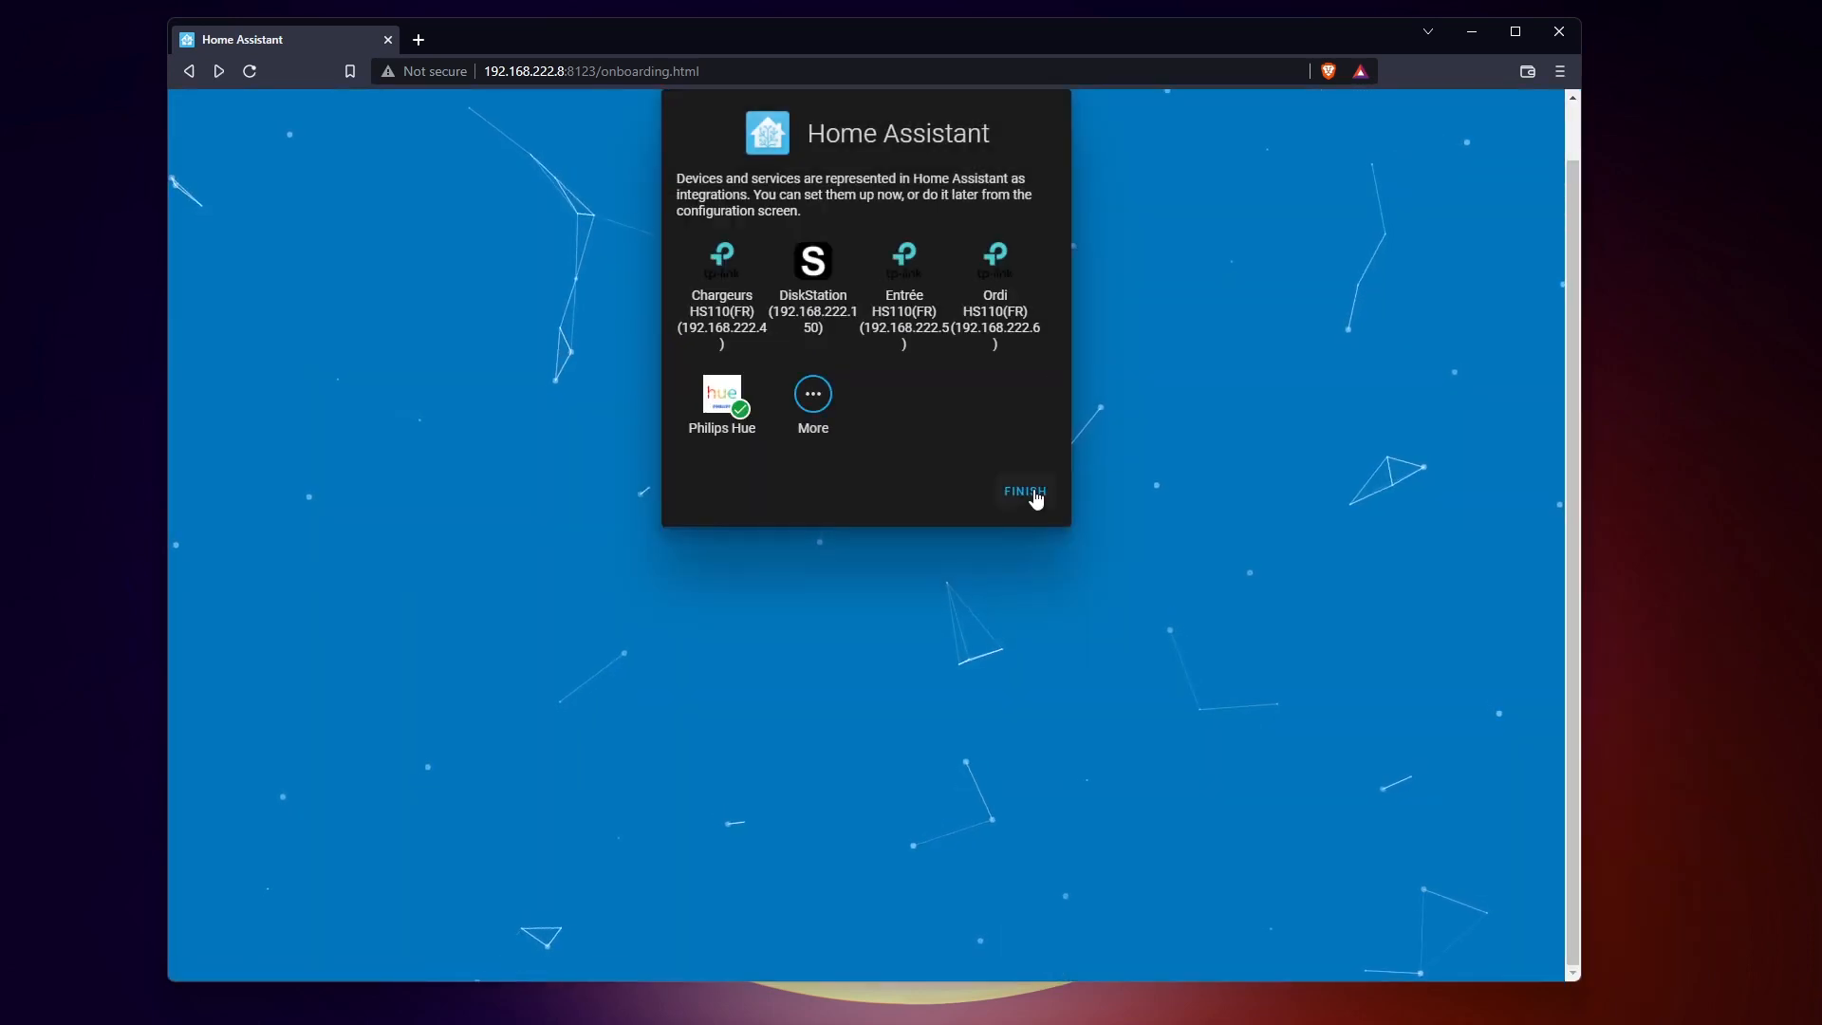
pyautogui.click(1023, 491)
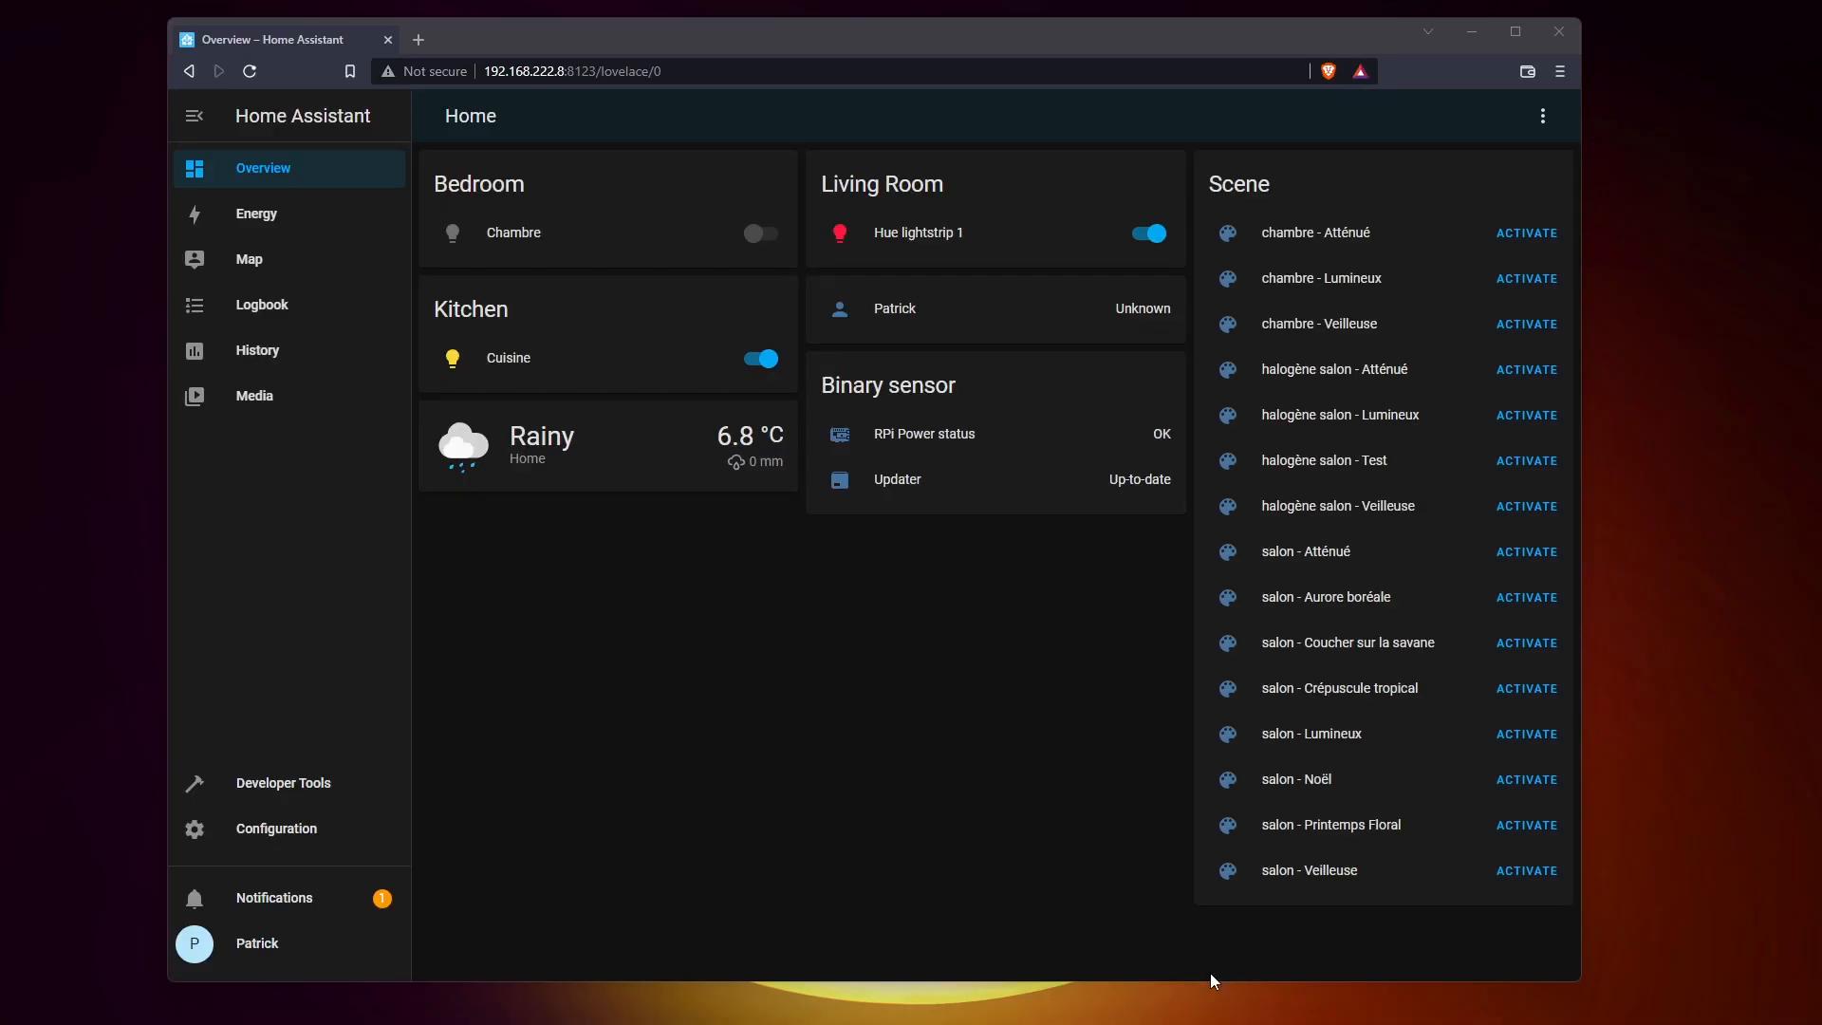
pyautogui.moveTo(1157, 757)
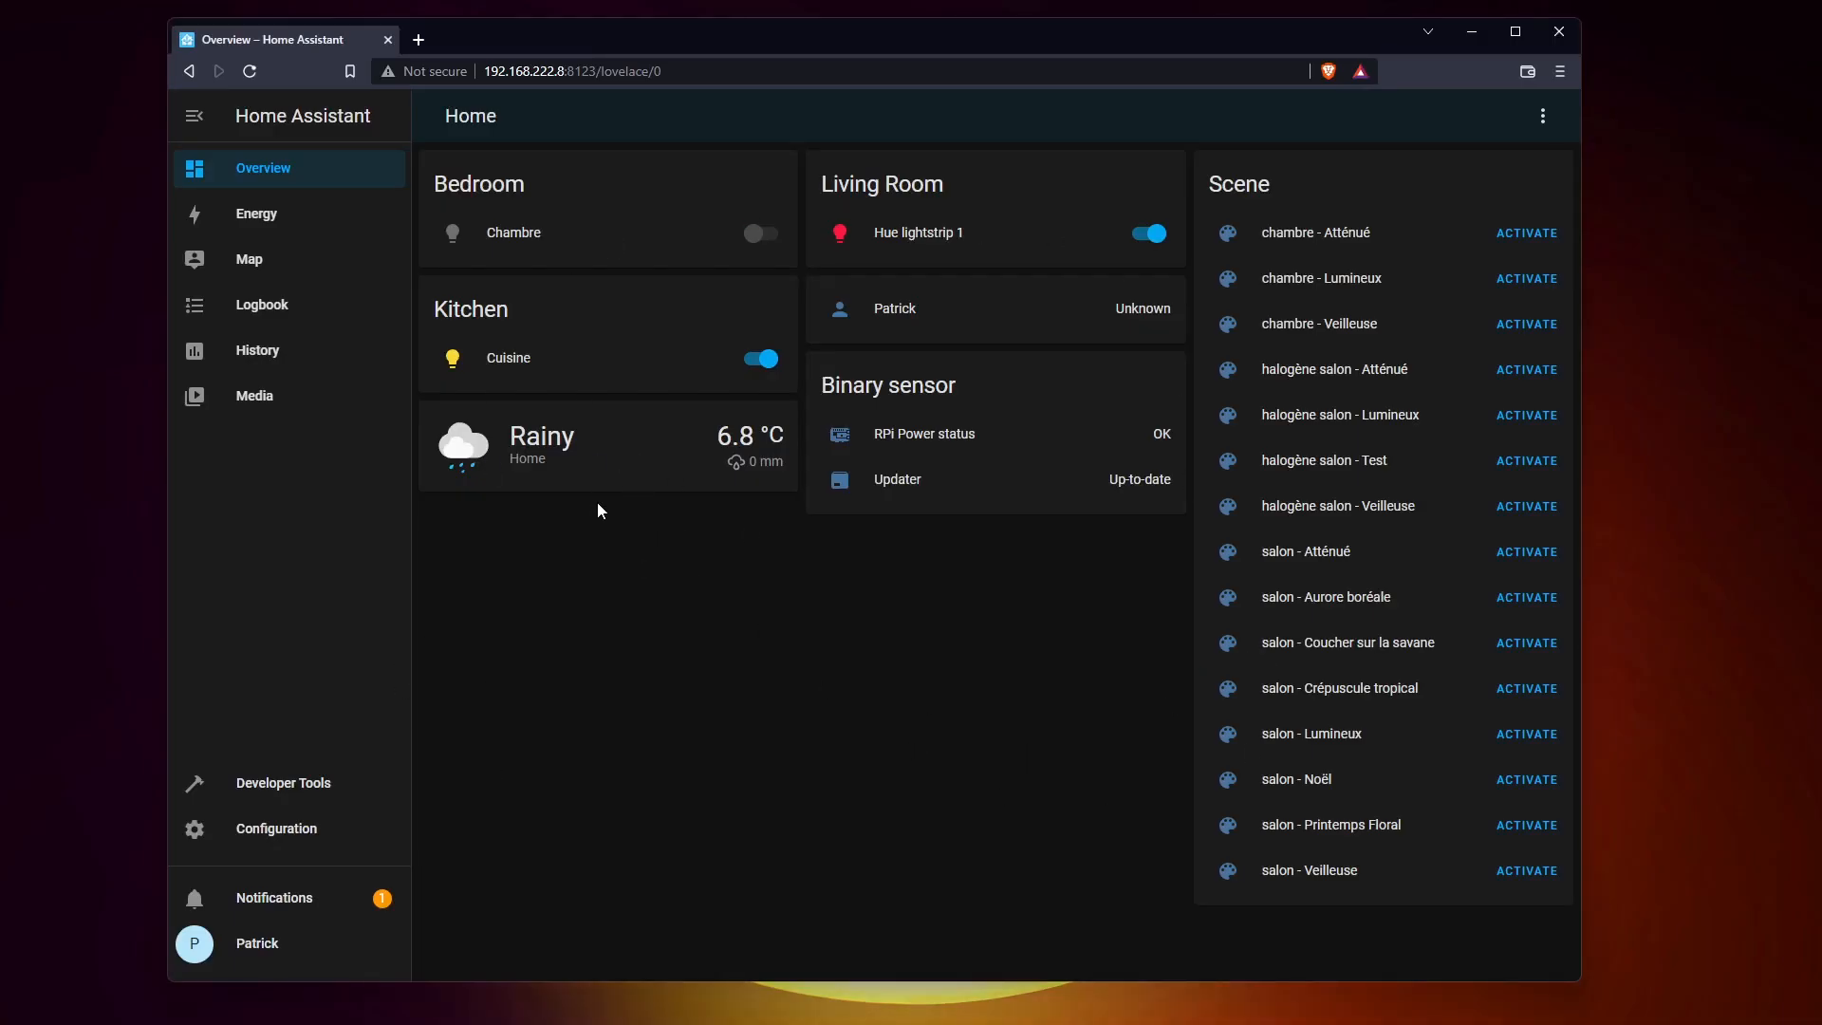
pyautogui.moveTo(1097, 266)
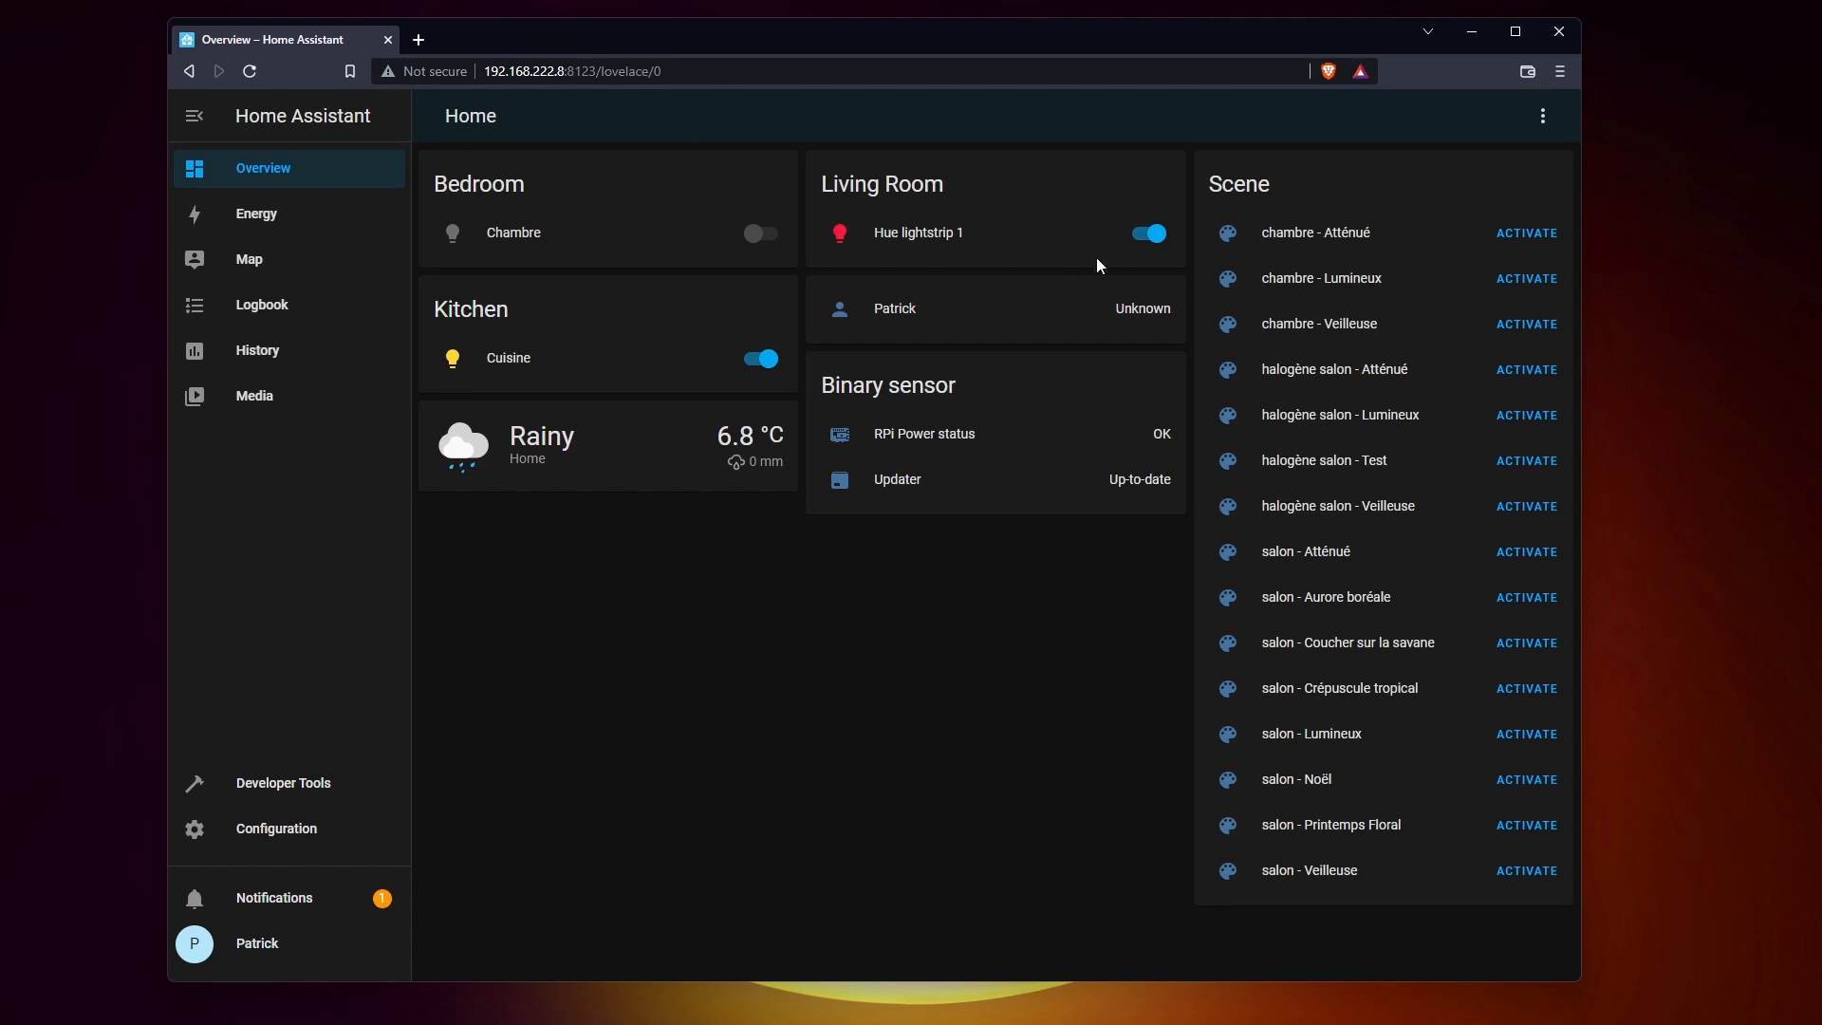
# Browse the Energy, Logbook and History pages, then go to Configuration.
pyautogui.click(255, 212)
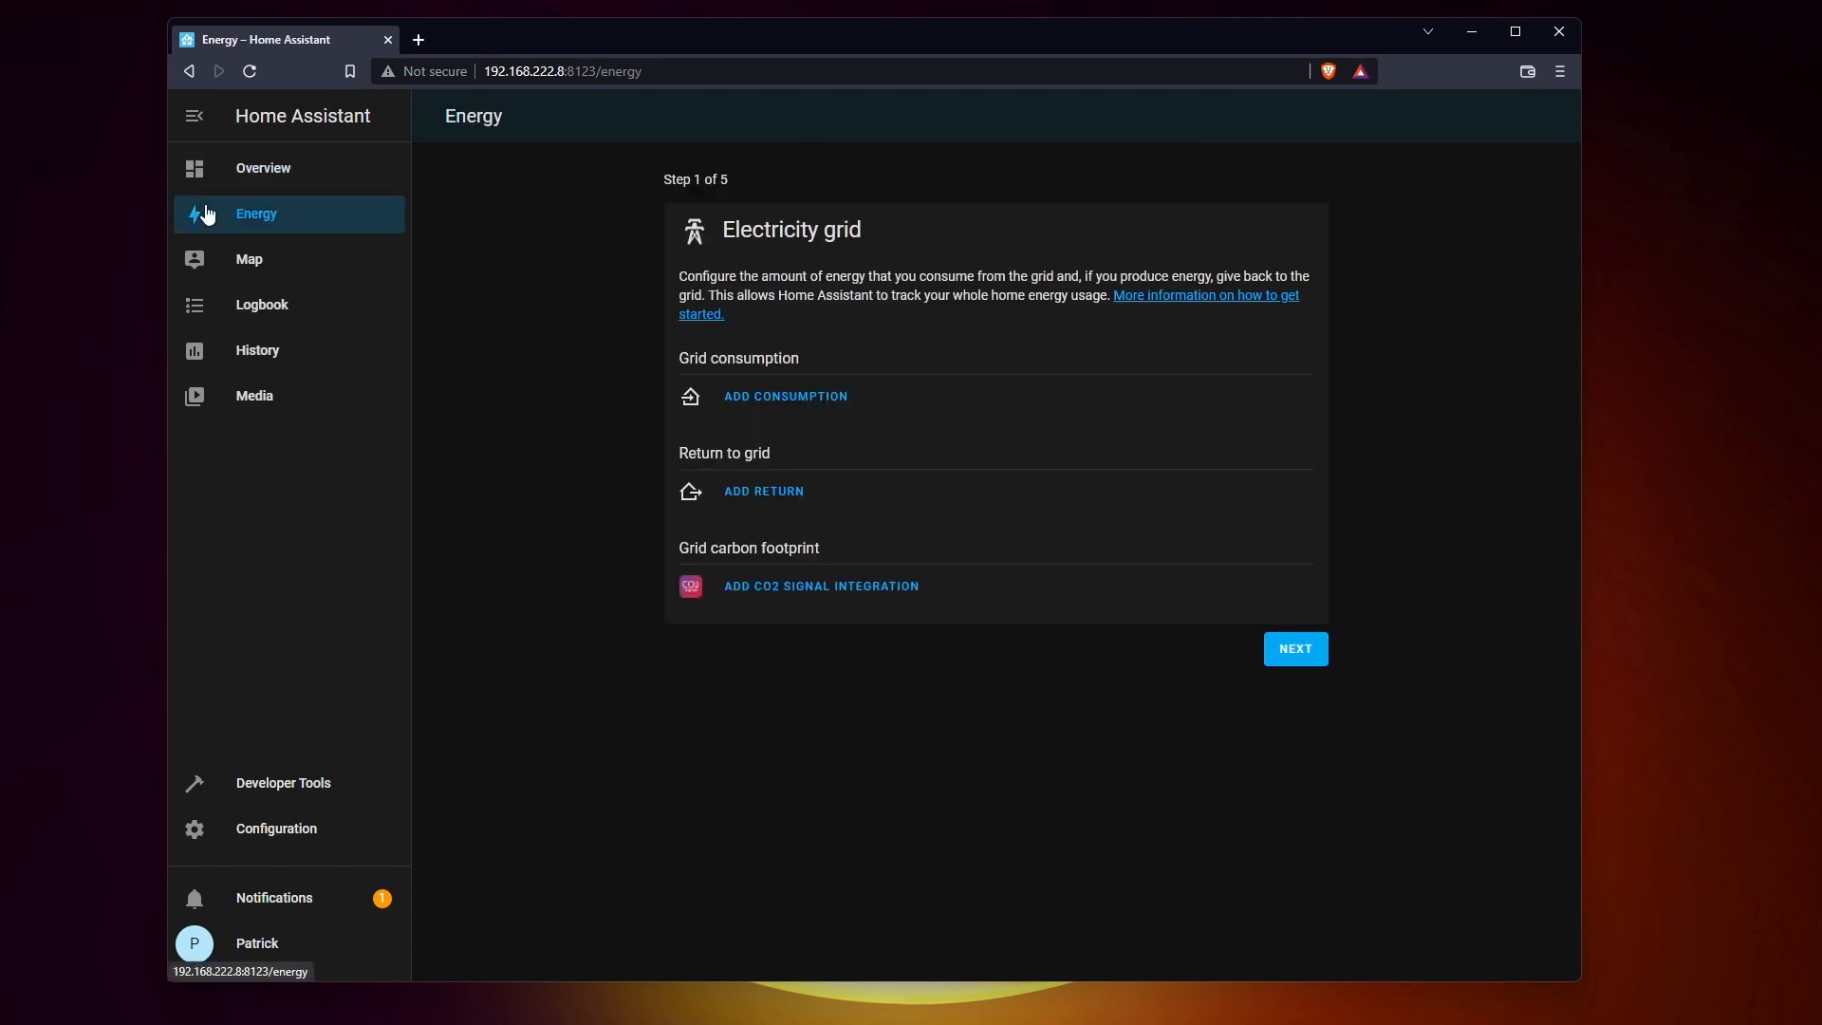
pyautogui.click(262, 303)
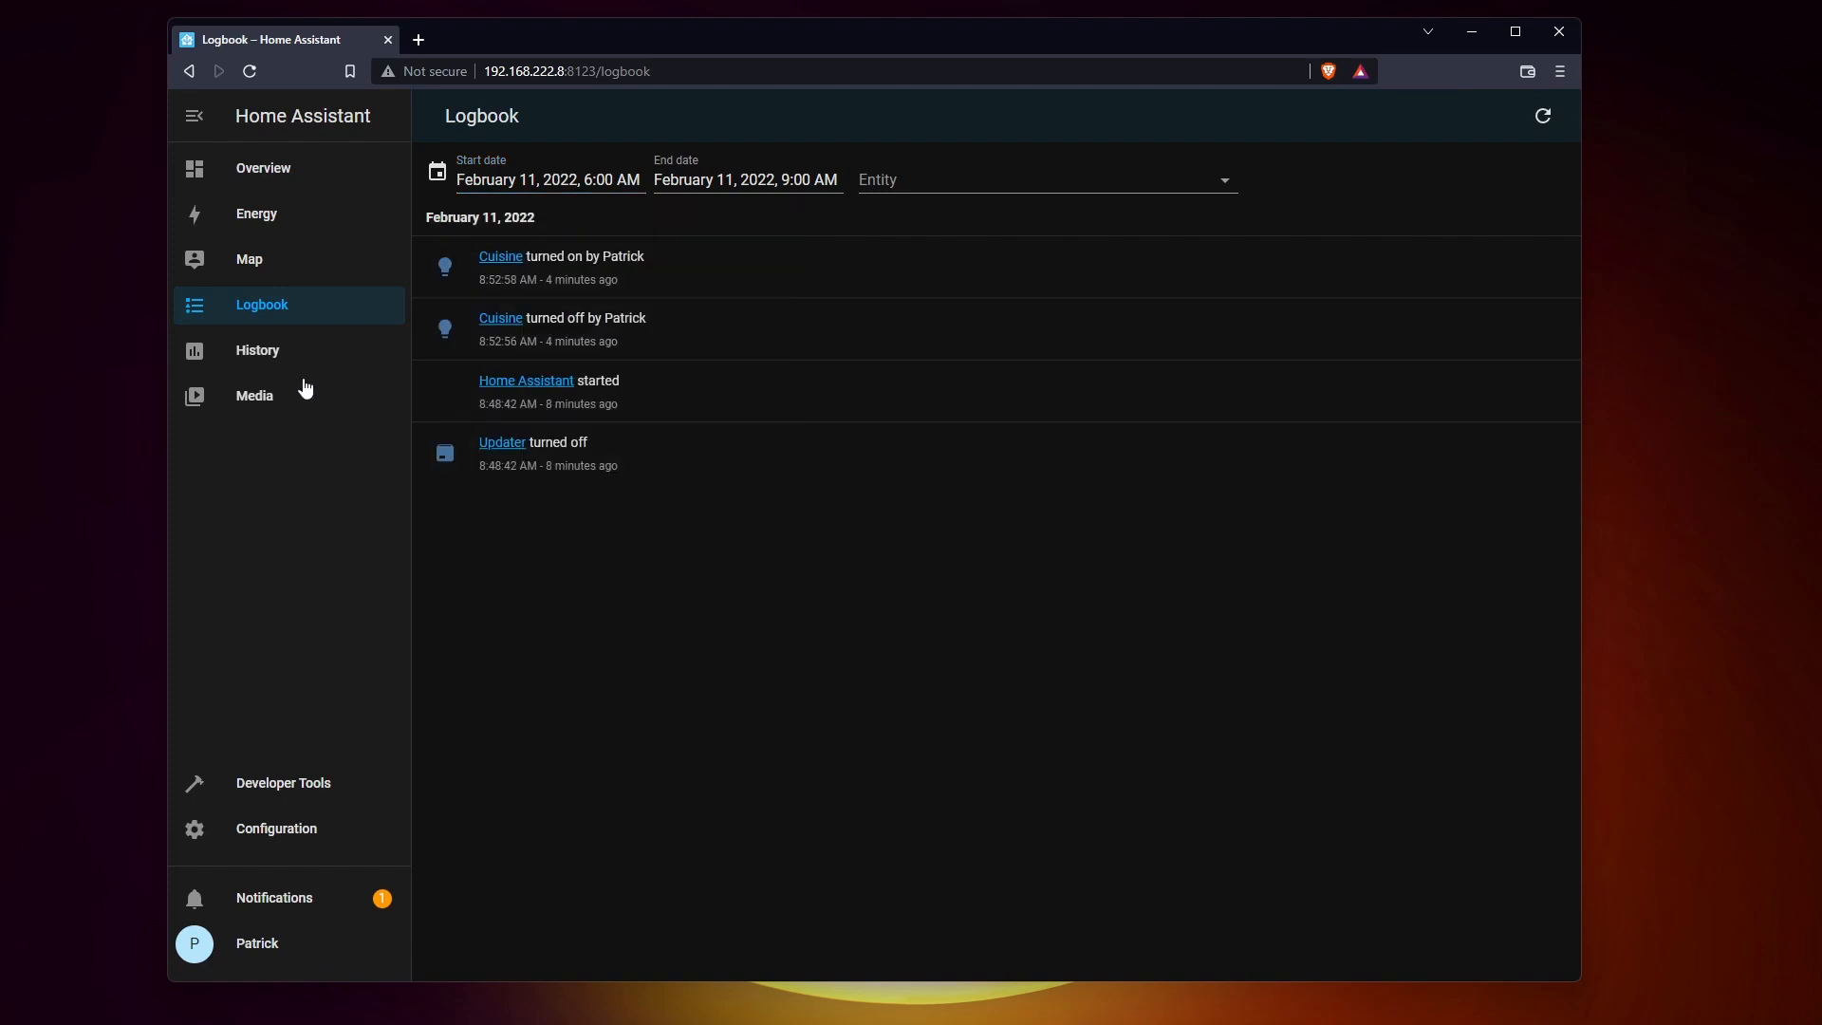
pyautogui.click(259, 349)
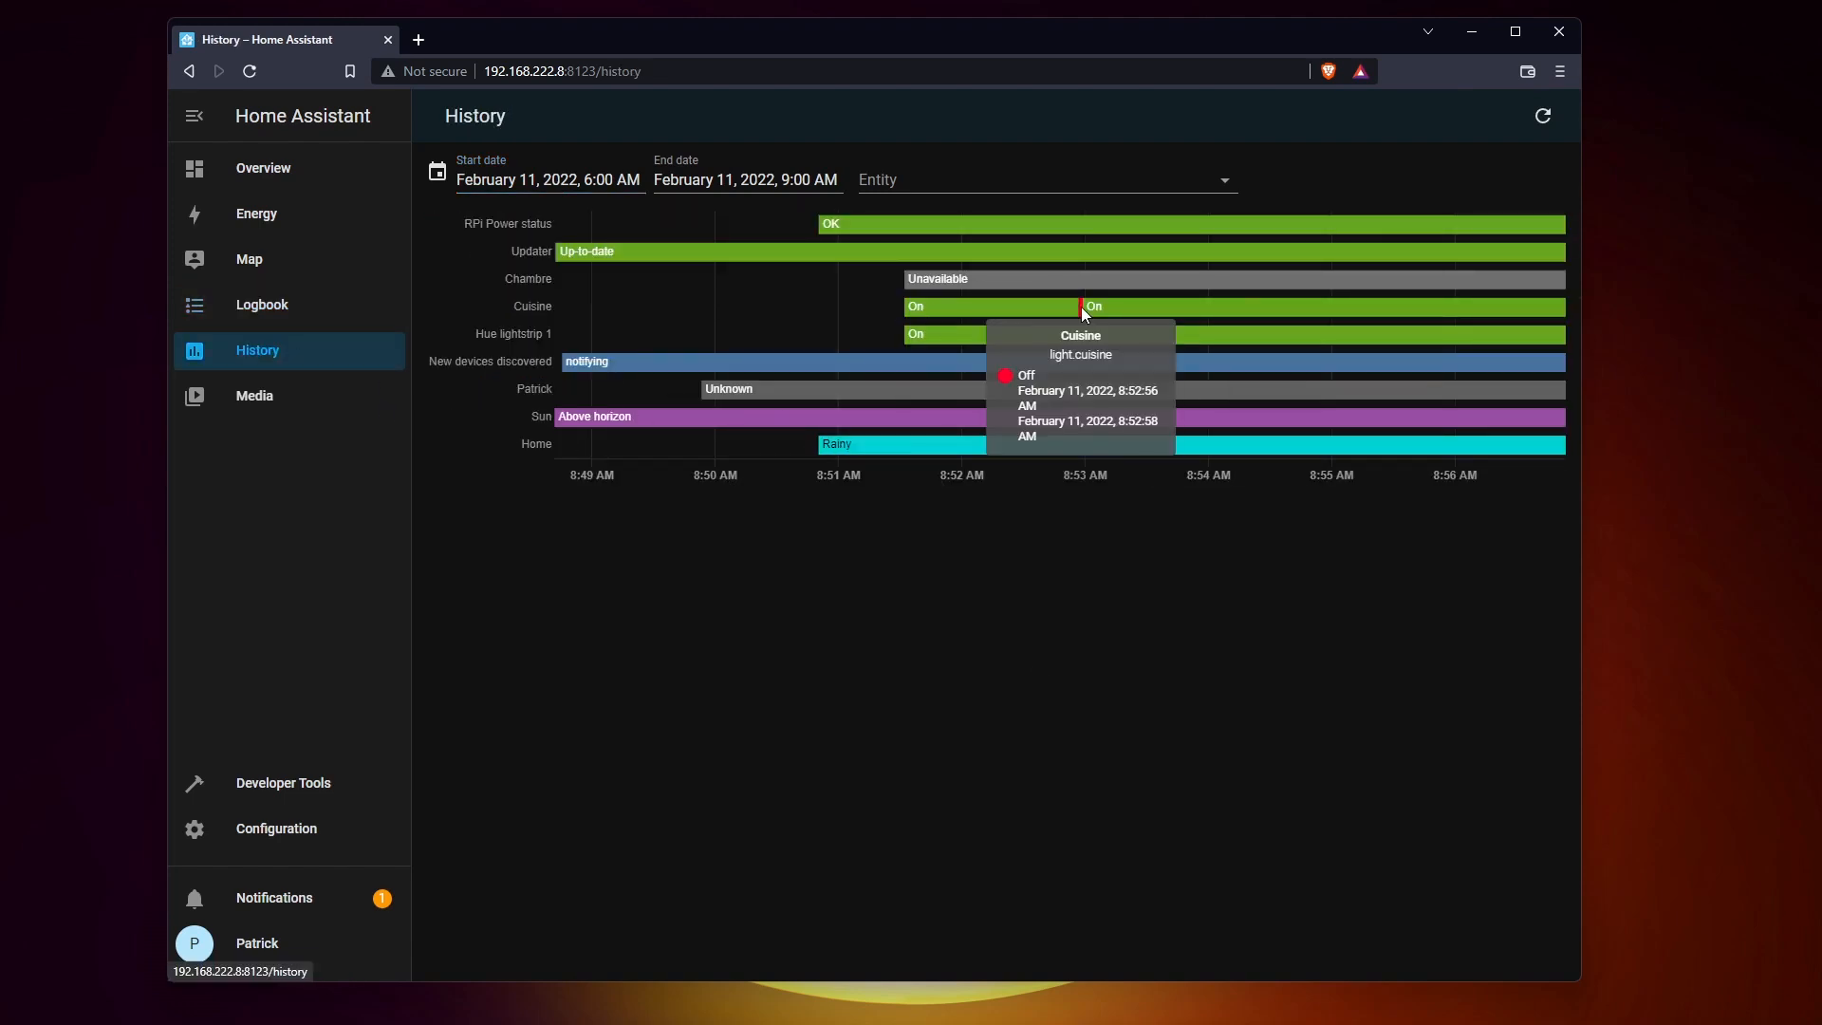
pyautogui.click(277, 828)
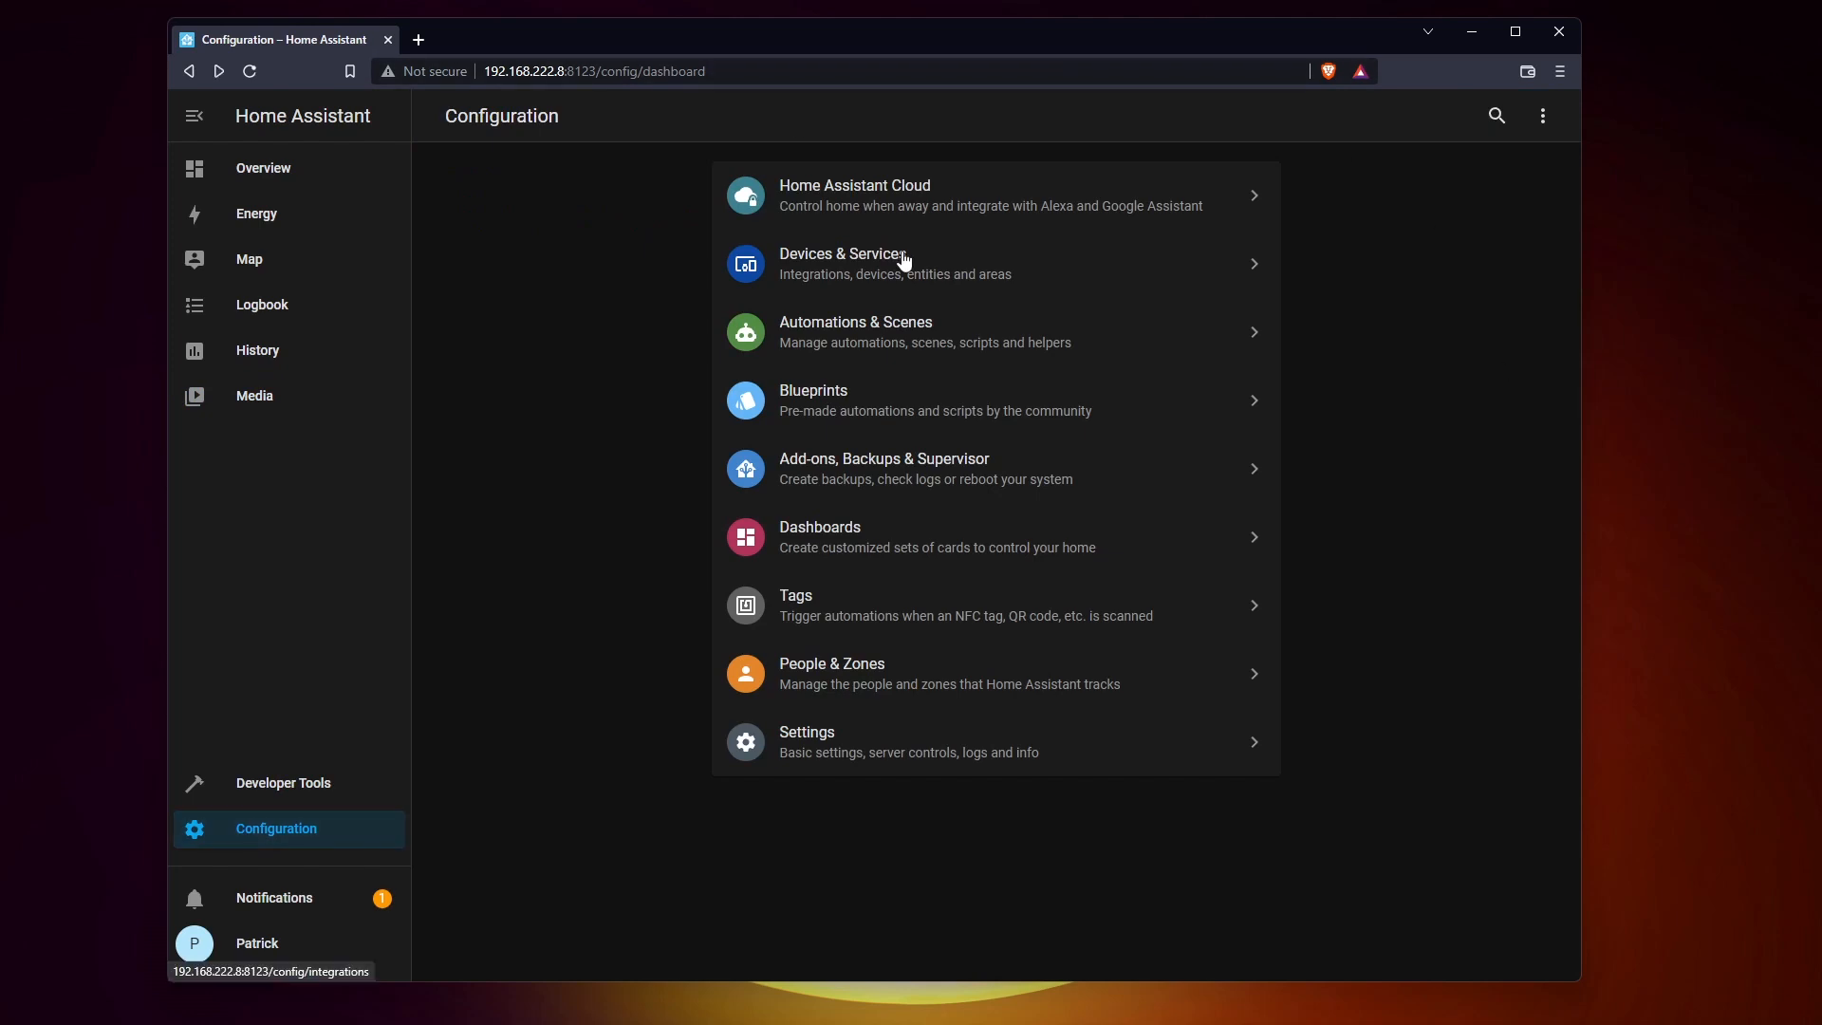
# Add the AccuWeather integration from Devices & Services with the pasted API key and finish setup.
pyautogui.click(842, 263)
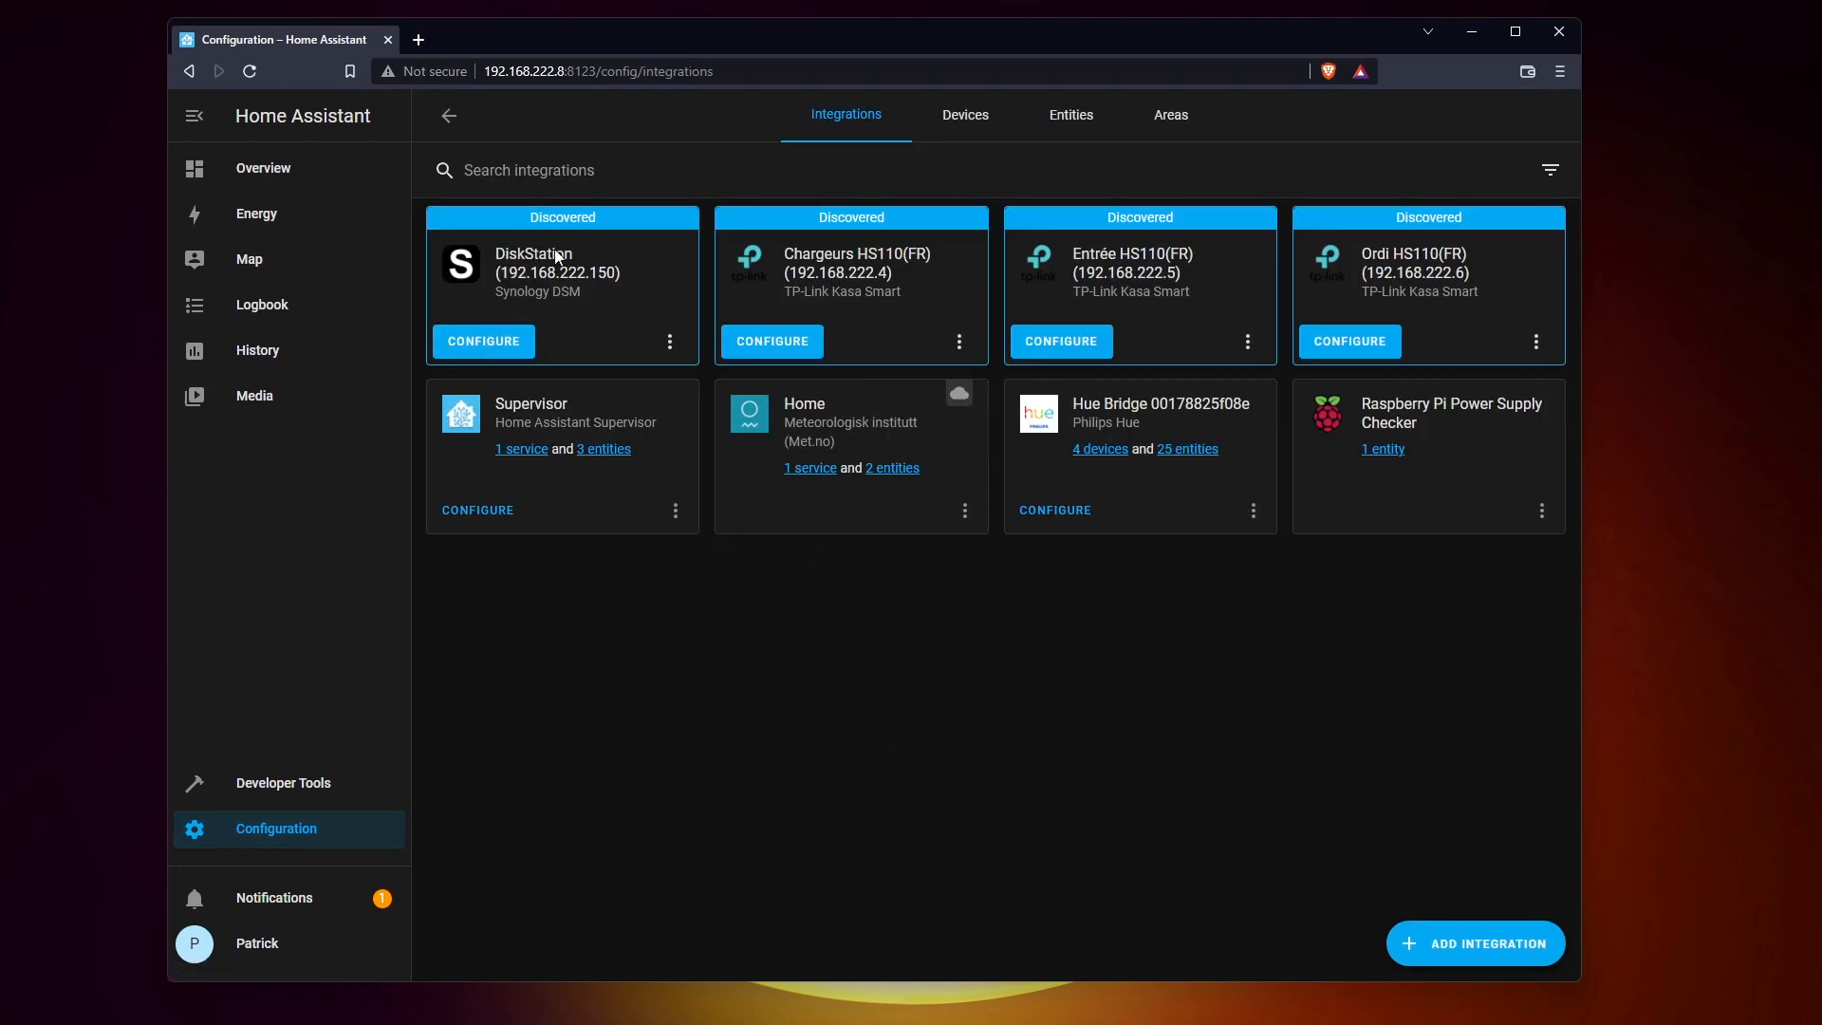
pyautogui.moveTo(1300, 824)
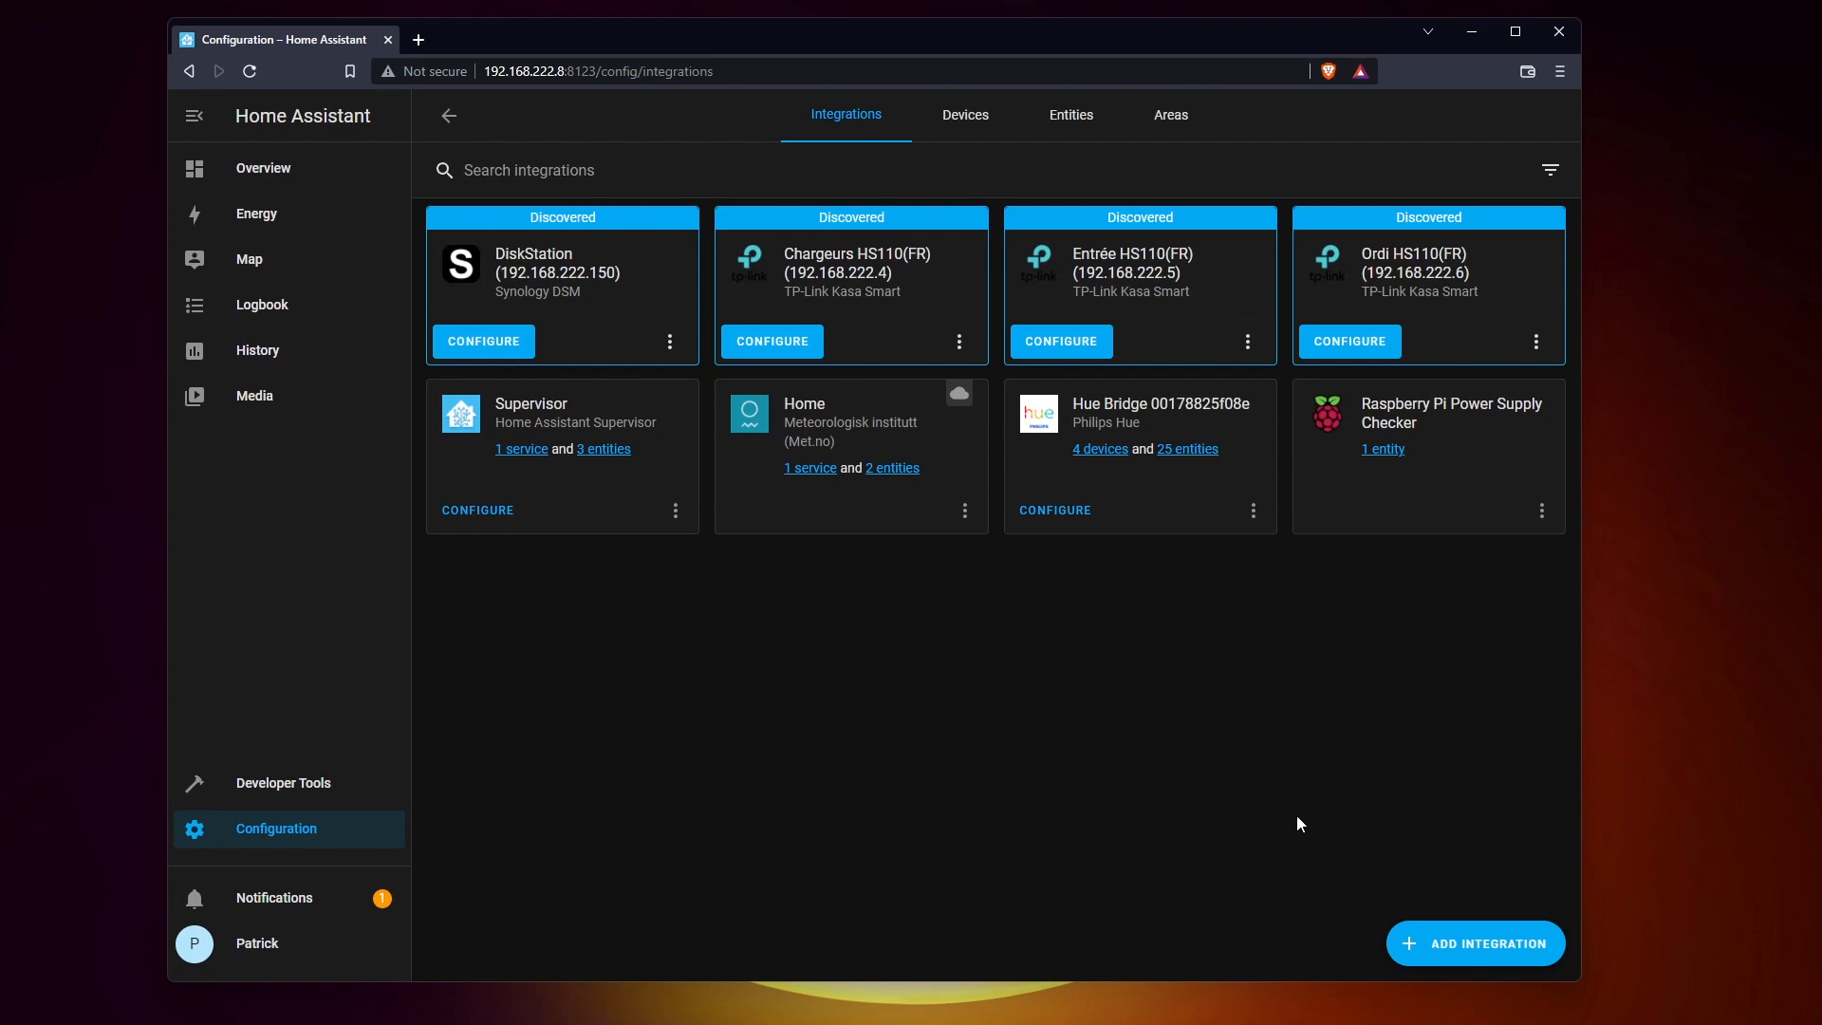
pyautogui.moveTo(1580, 645)
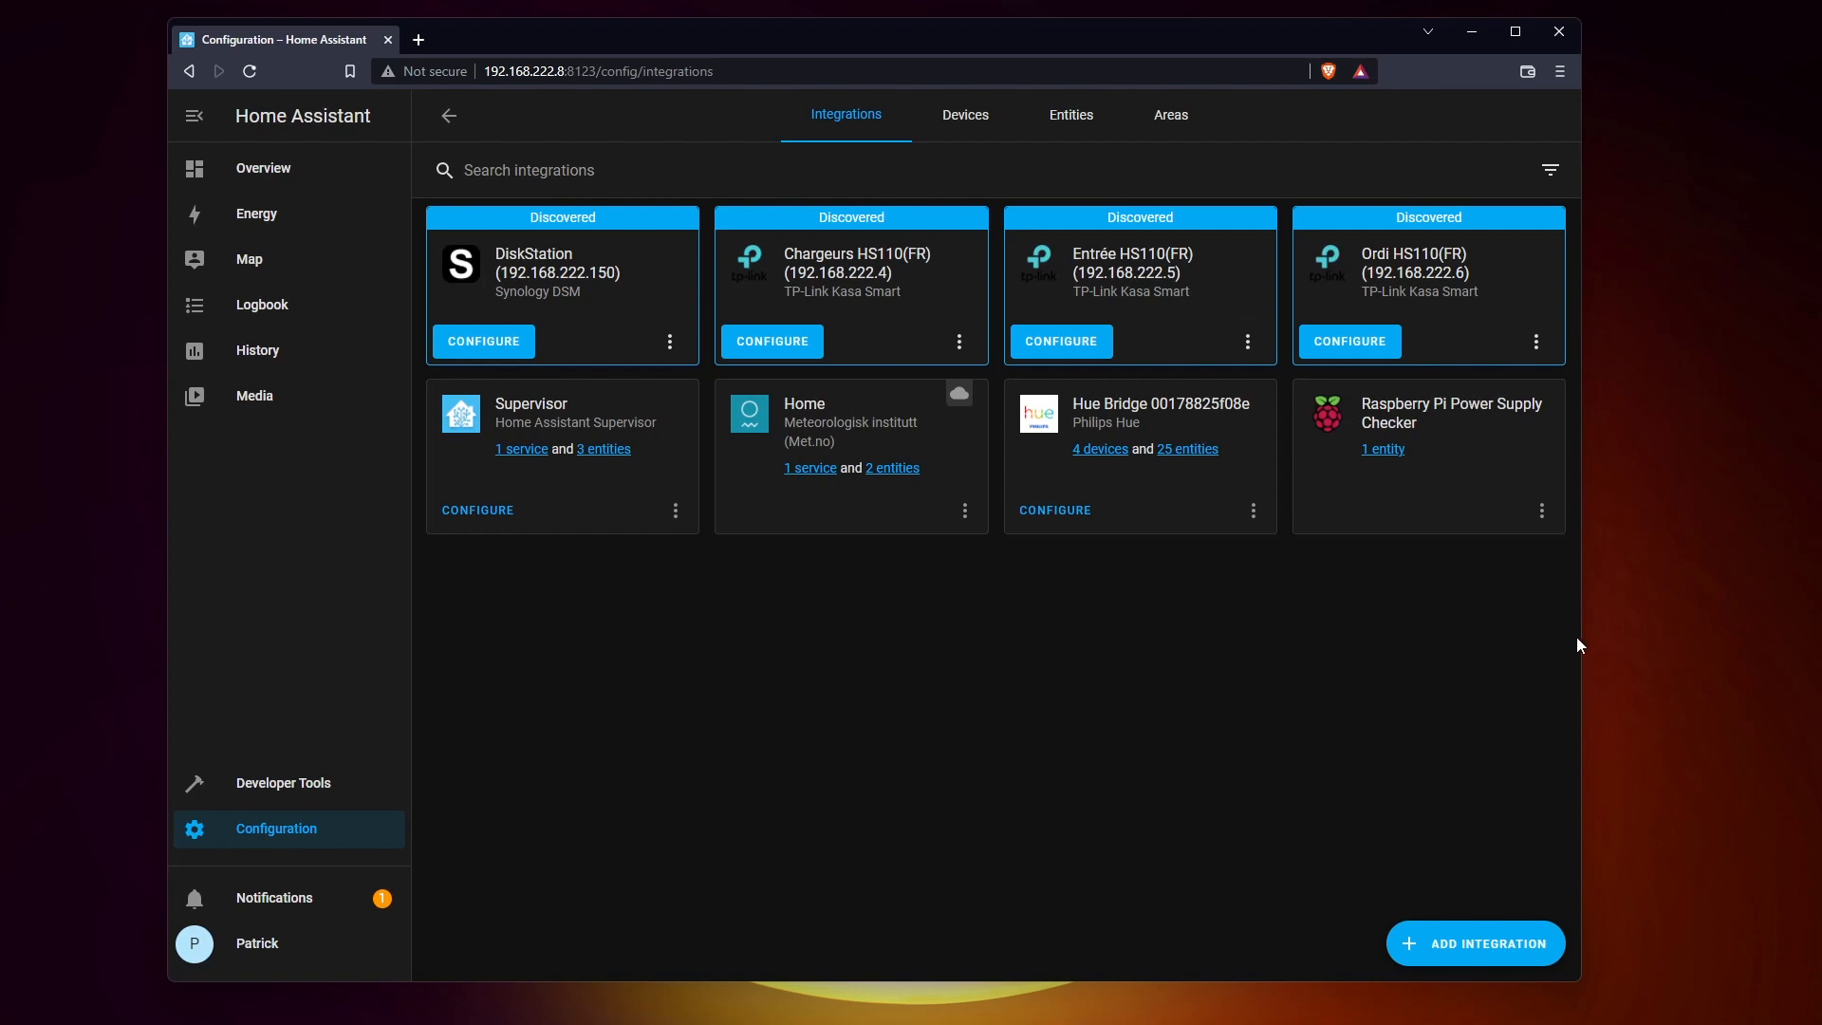
pyautogui.click(1476, 943)
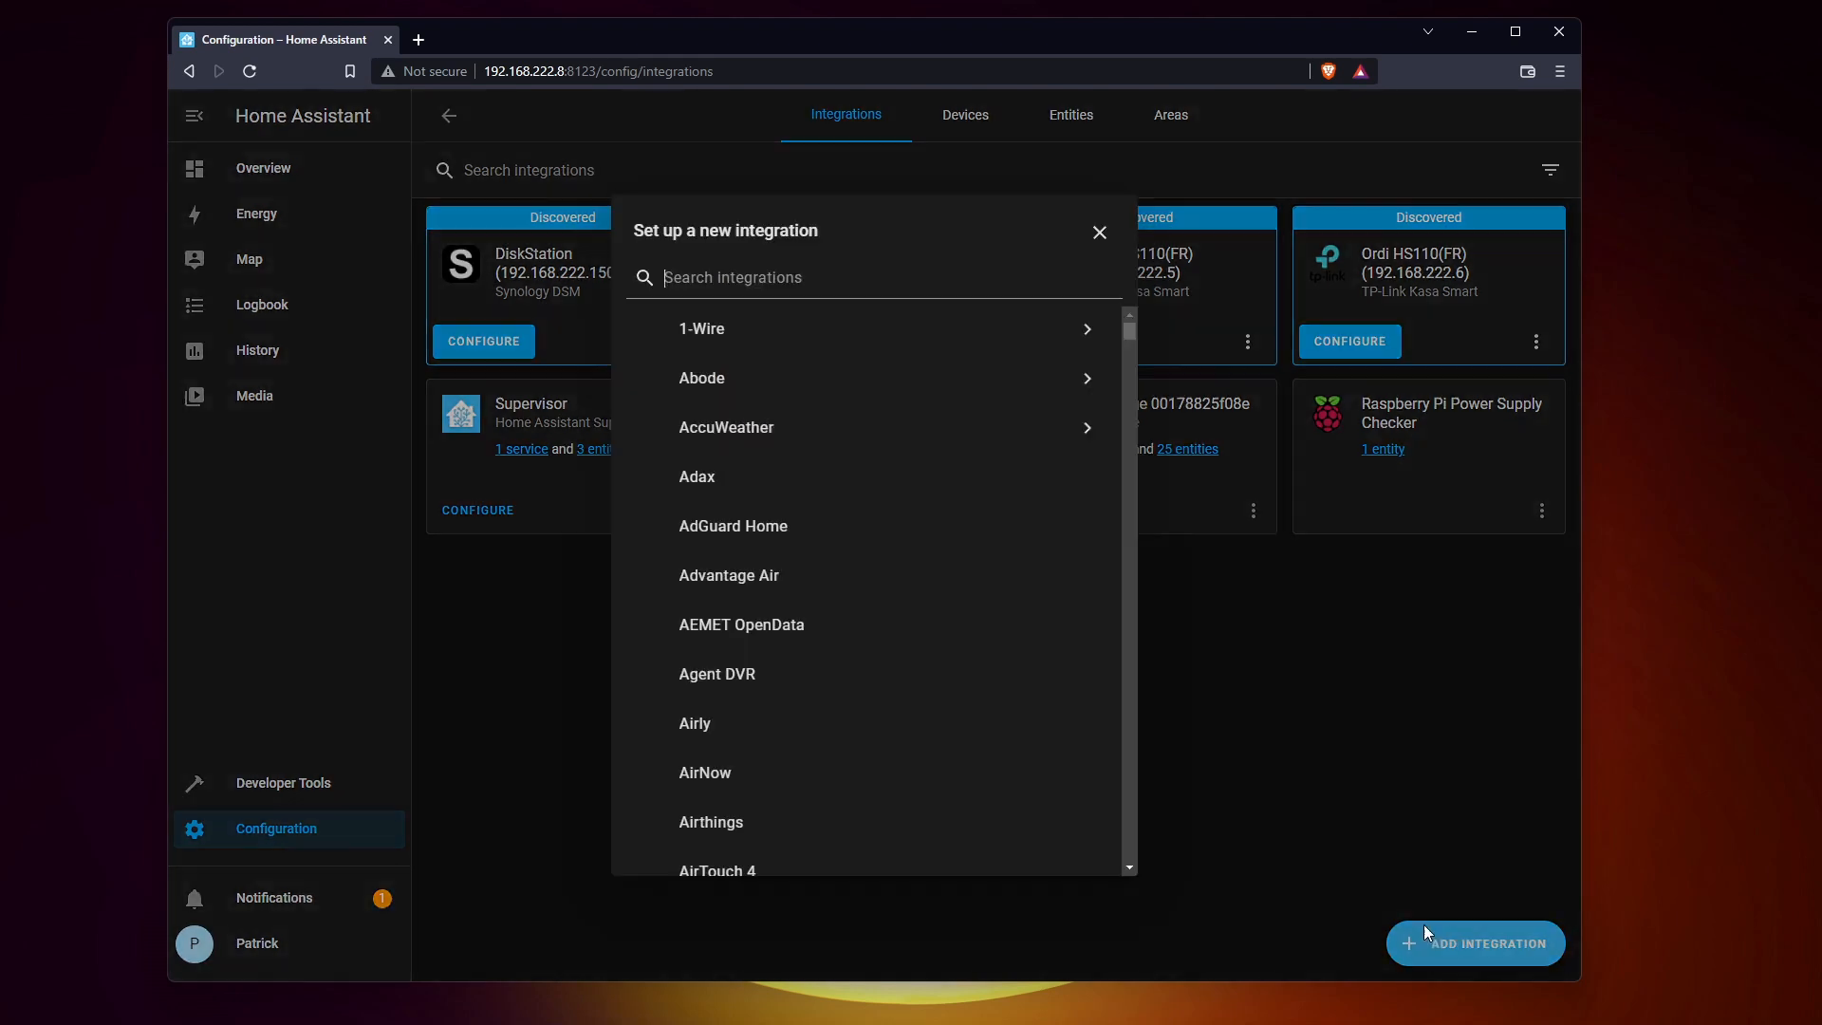
pyautogui.scroll(-3)
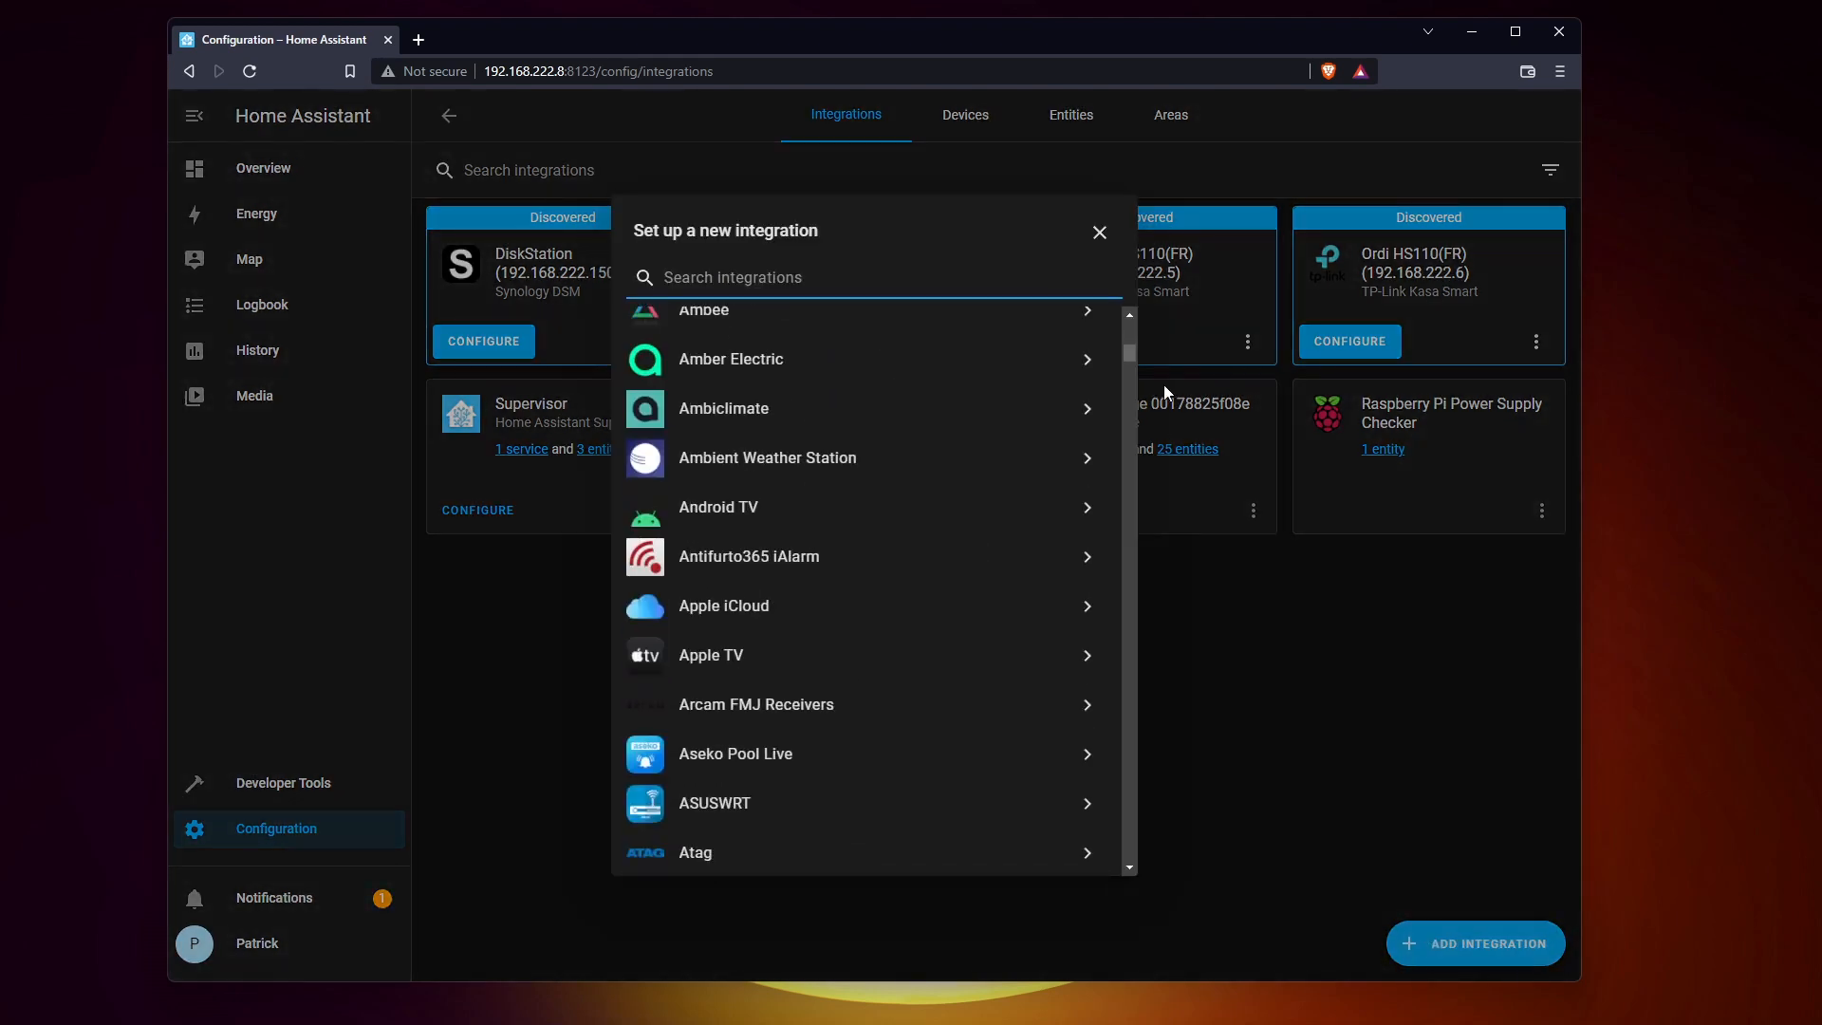
pyautogui.scroll(-3)
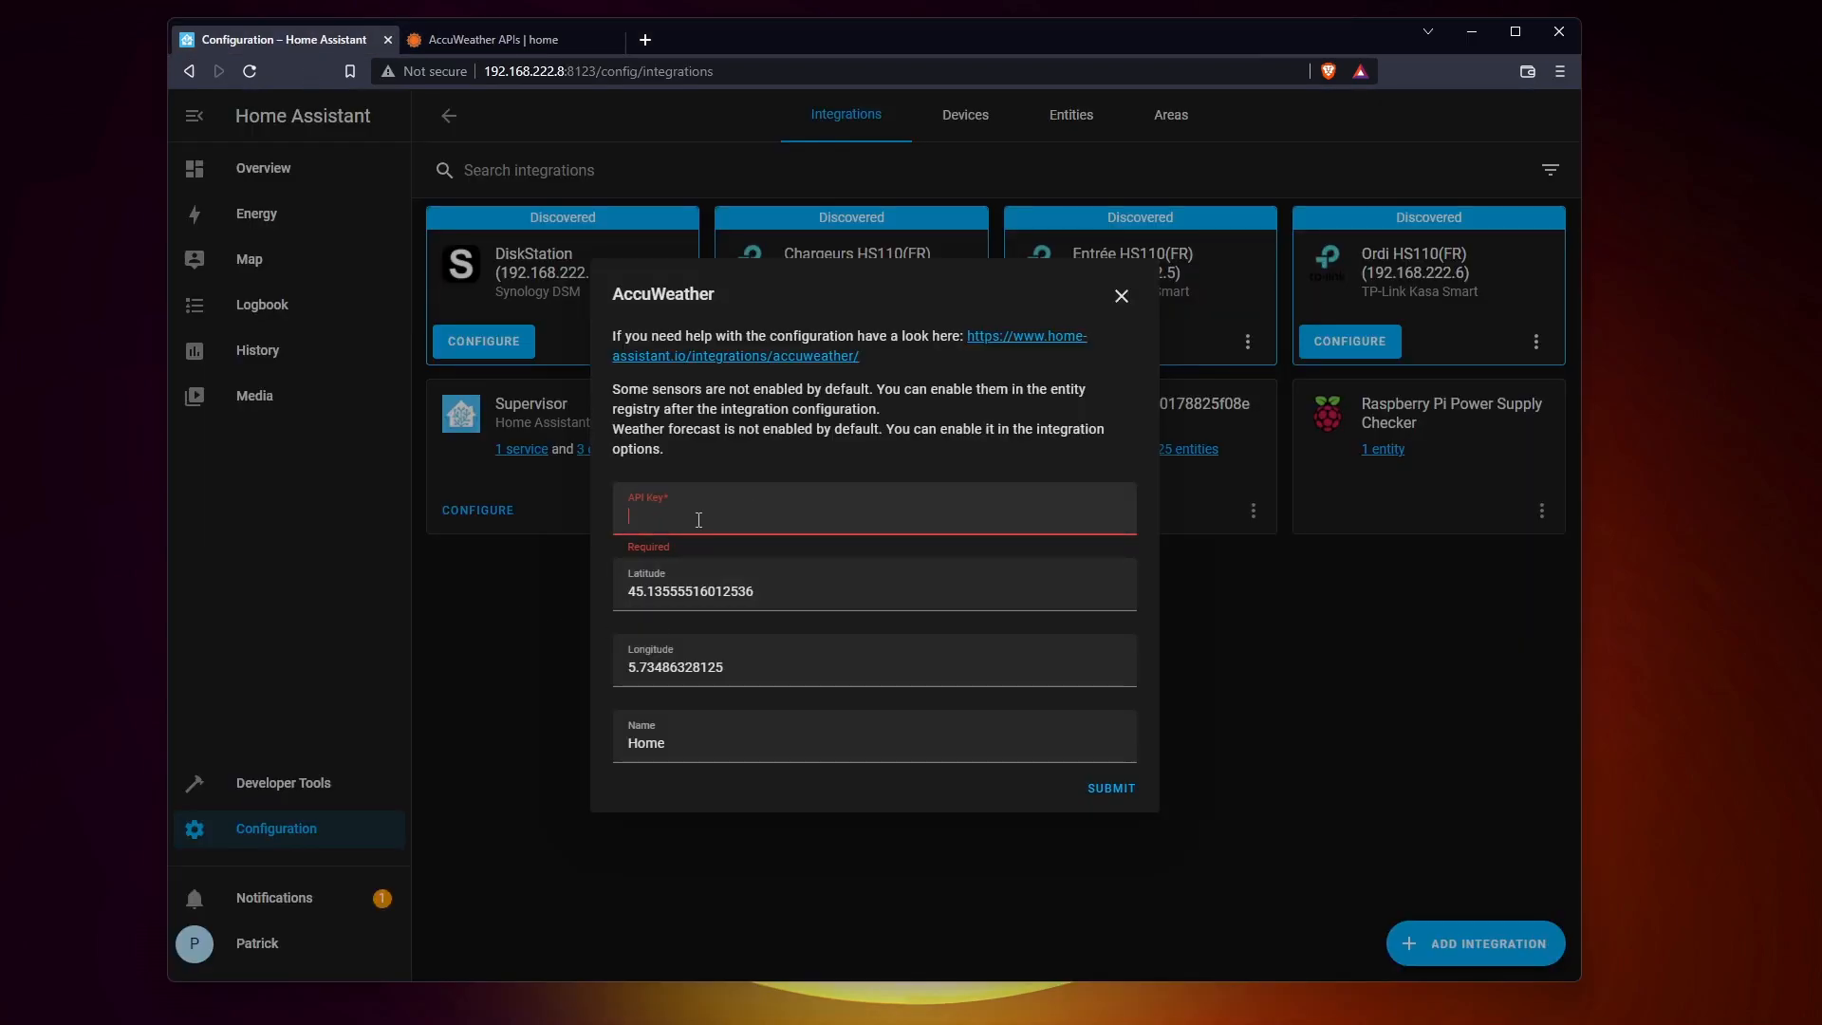
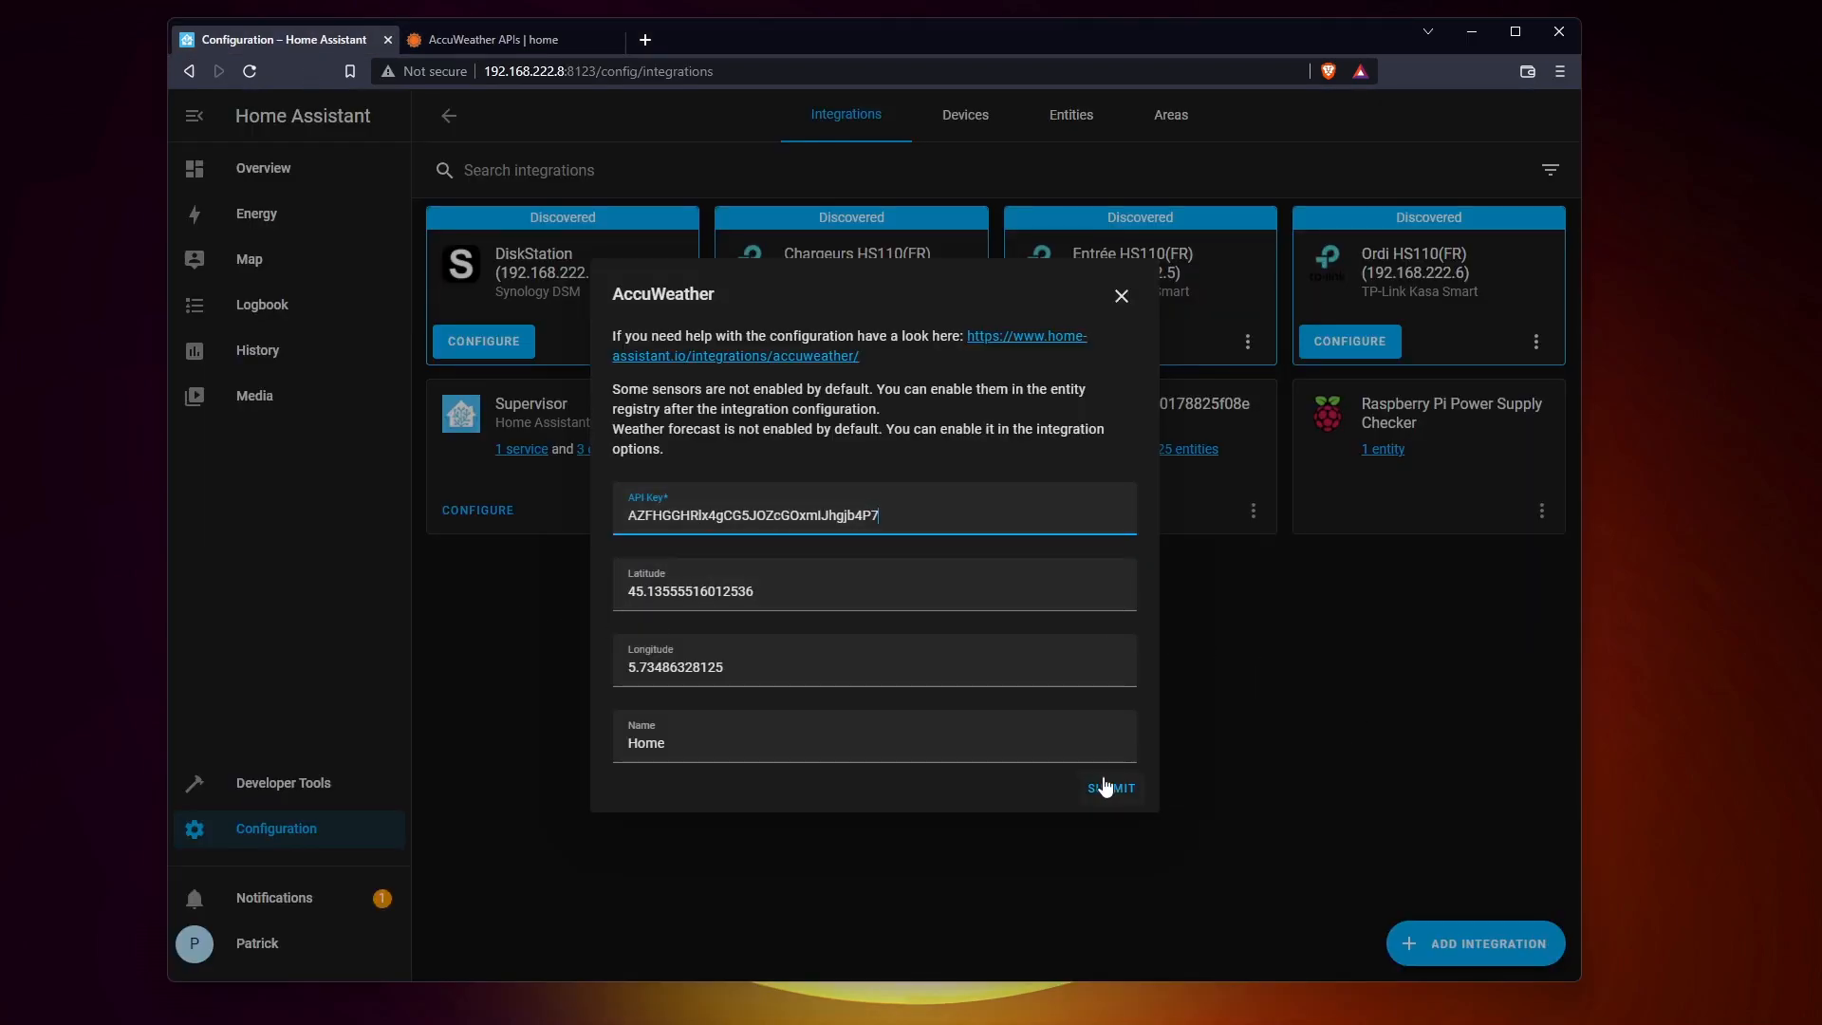
pyautogui.click(1110, 788)
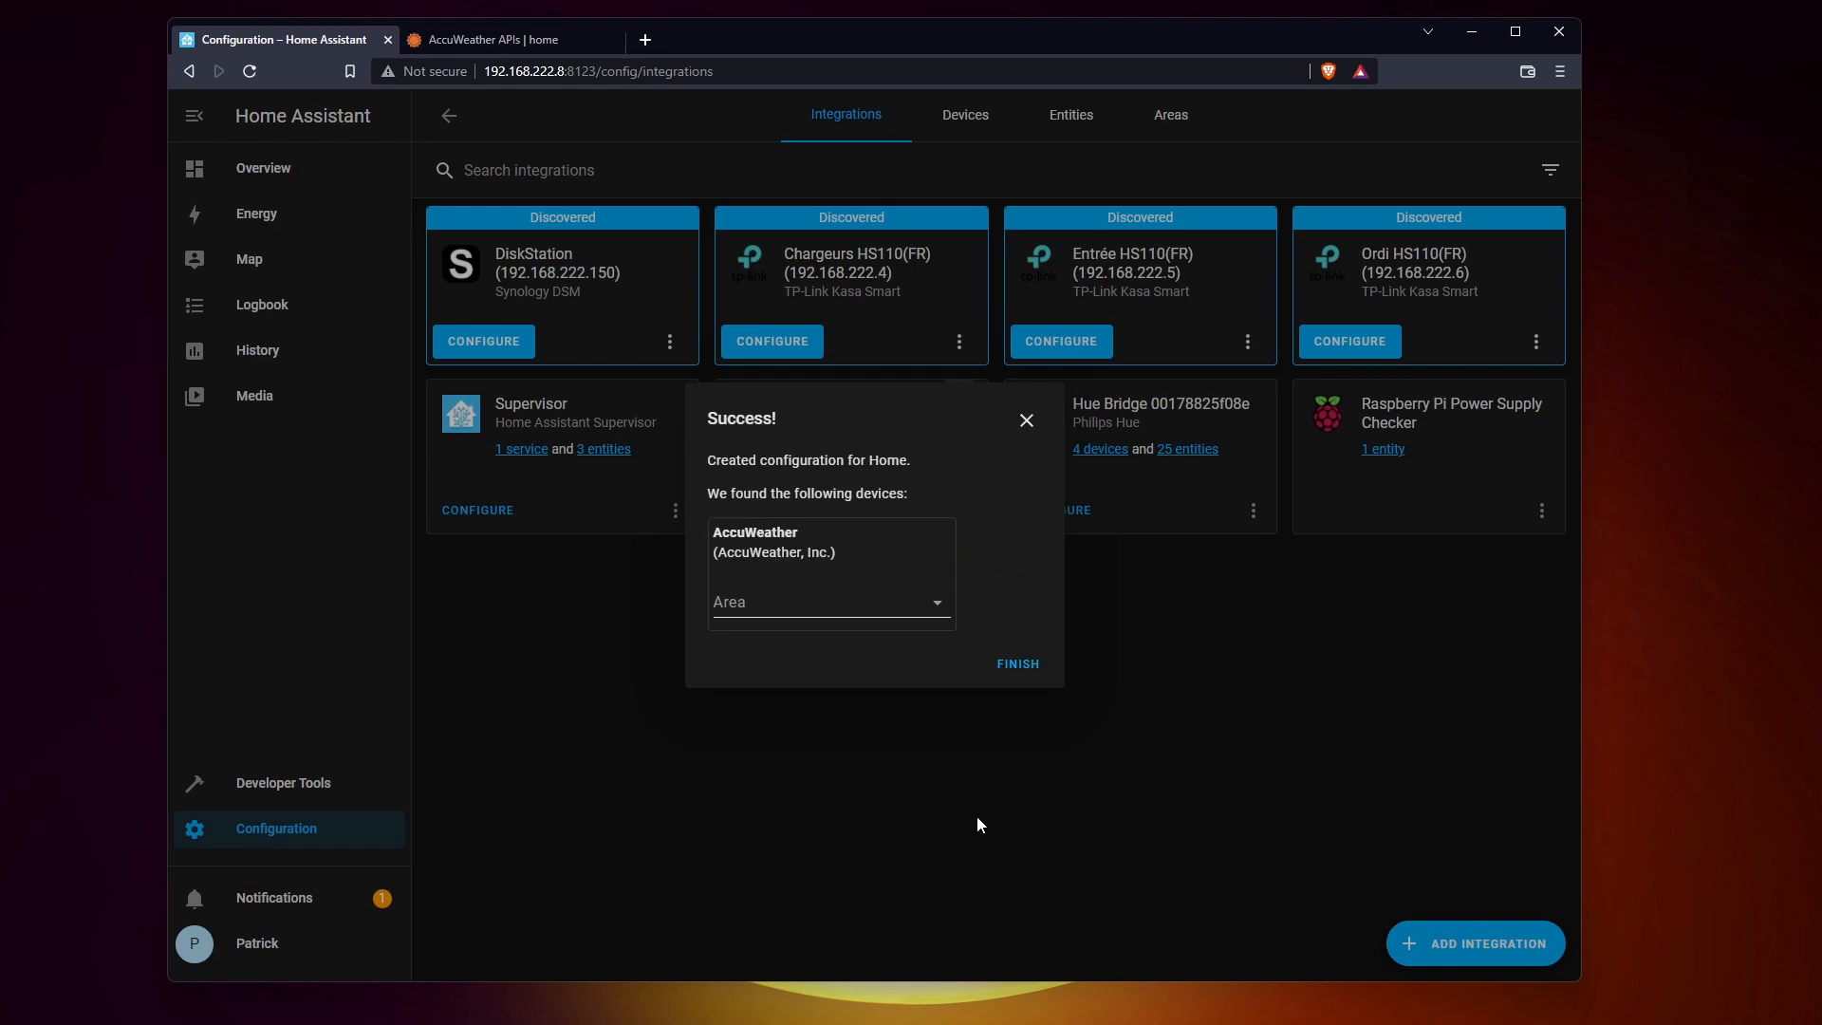
pyautogui.click(828, 604)
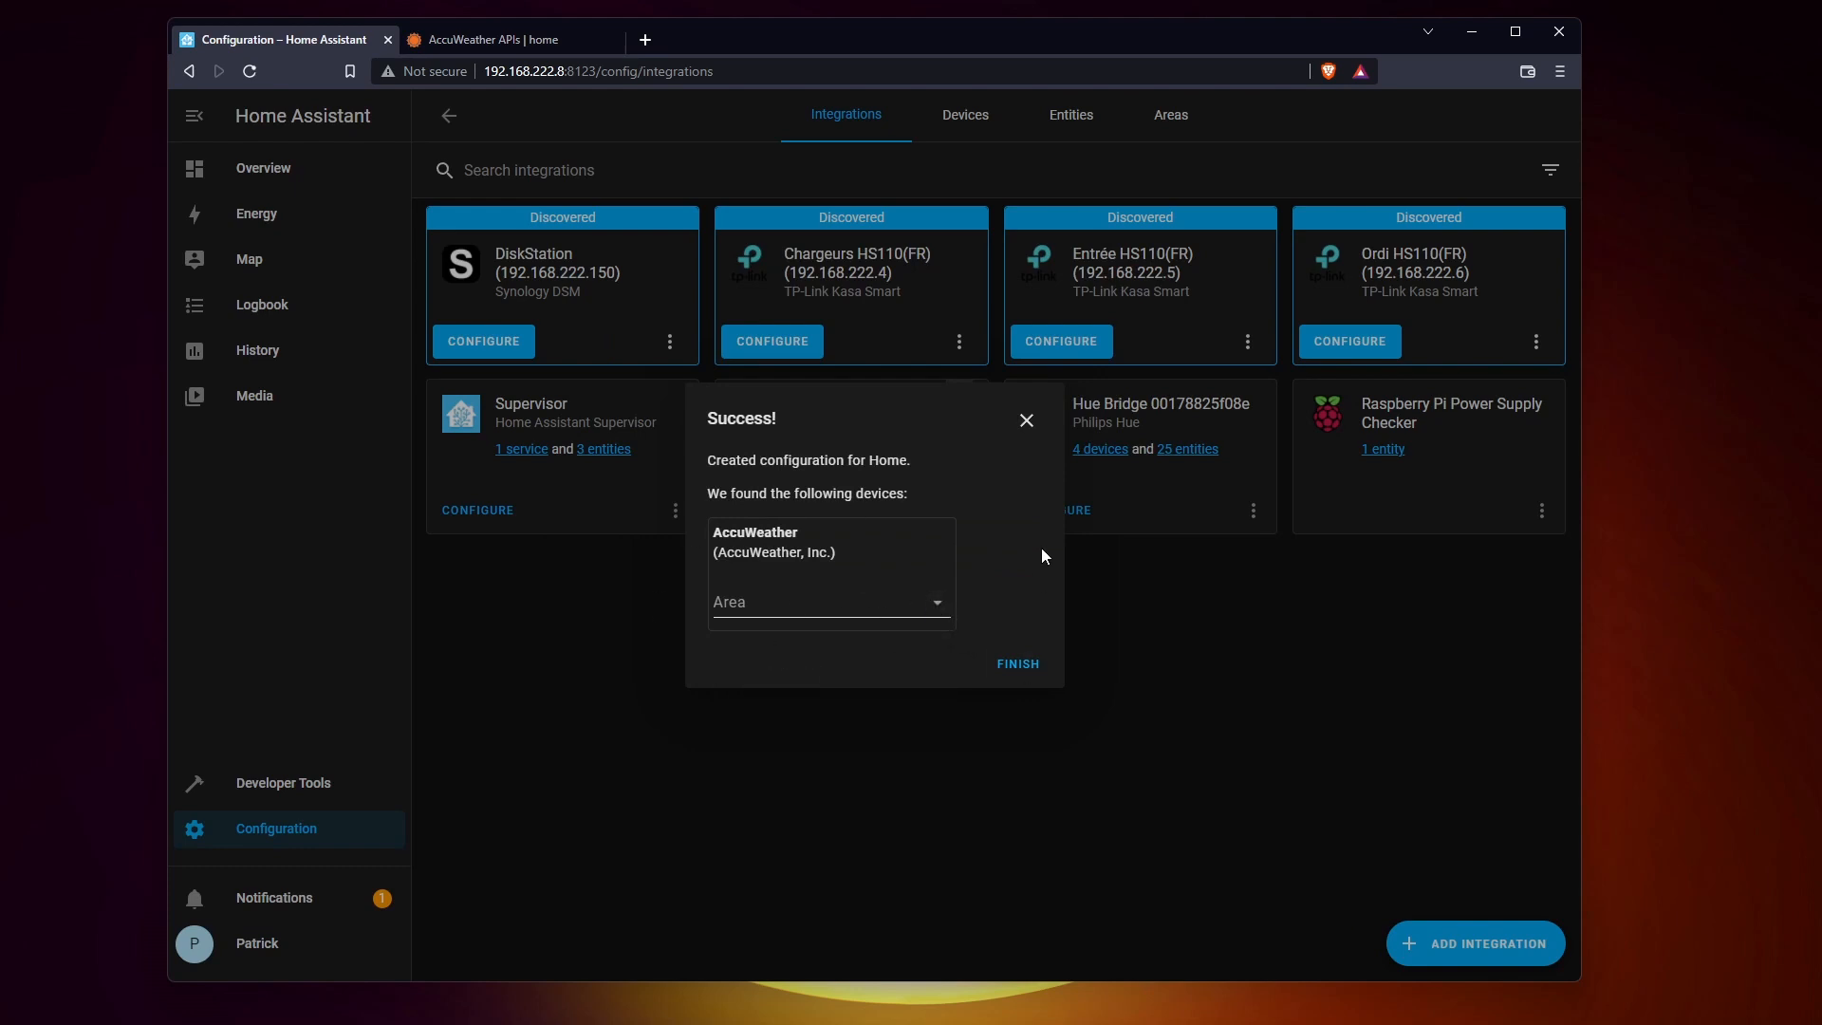
pyautogui.click(1017, 664)
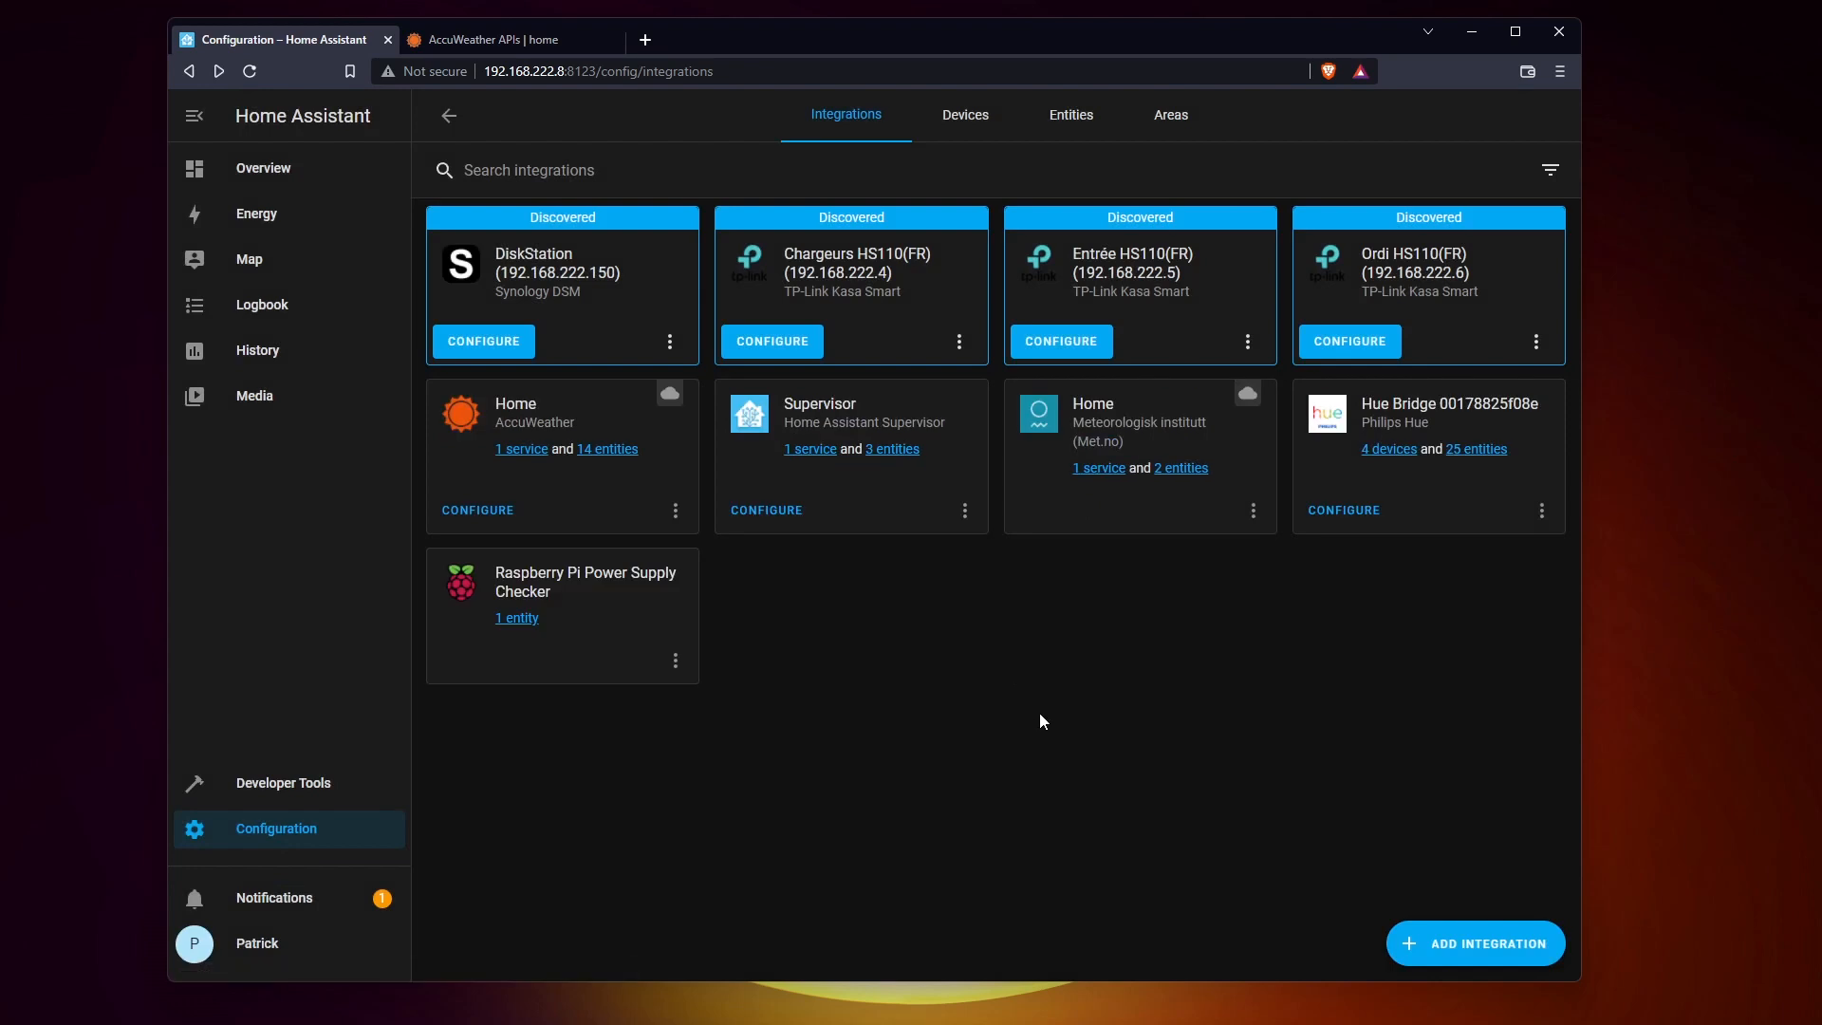
pyautogui.moveTo(414, 456)
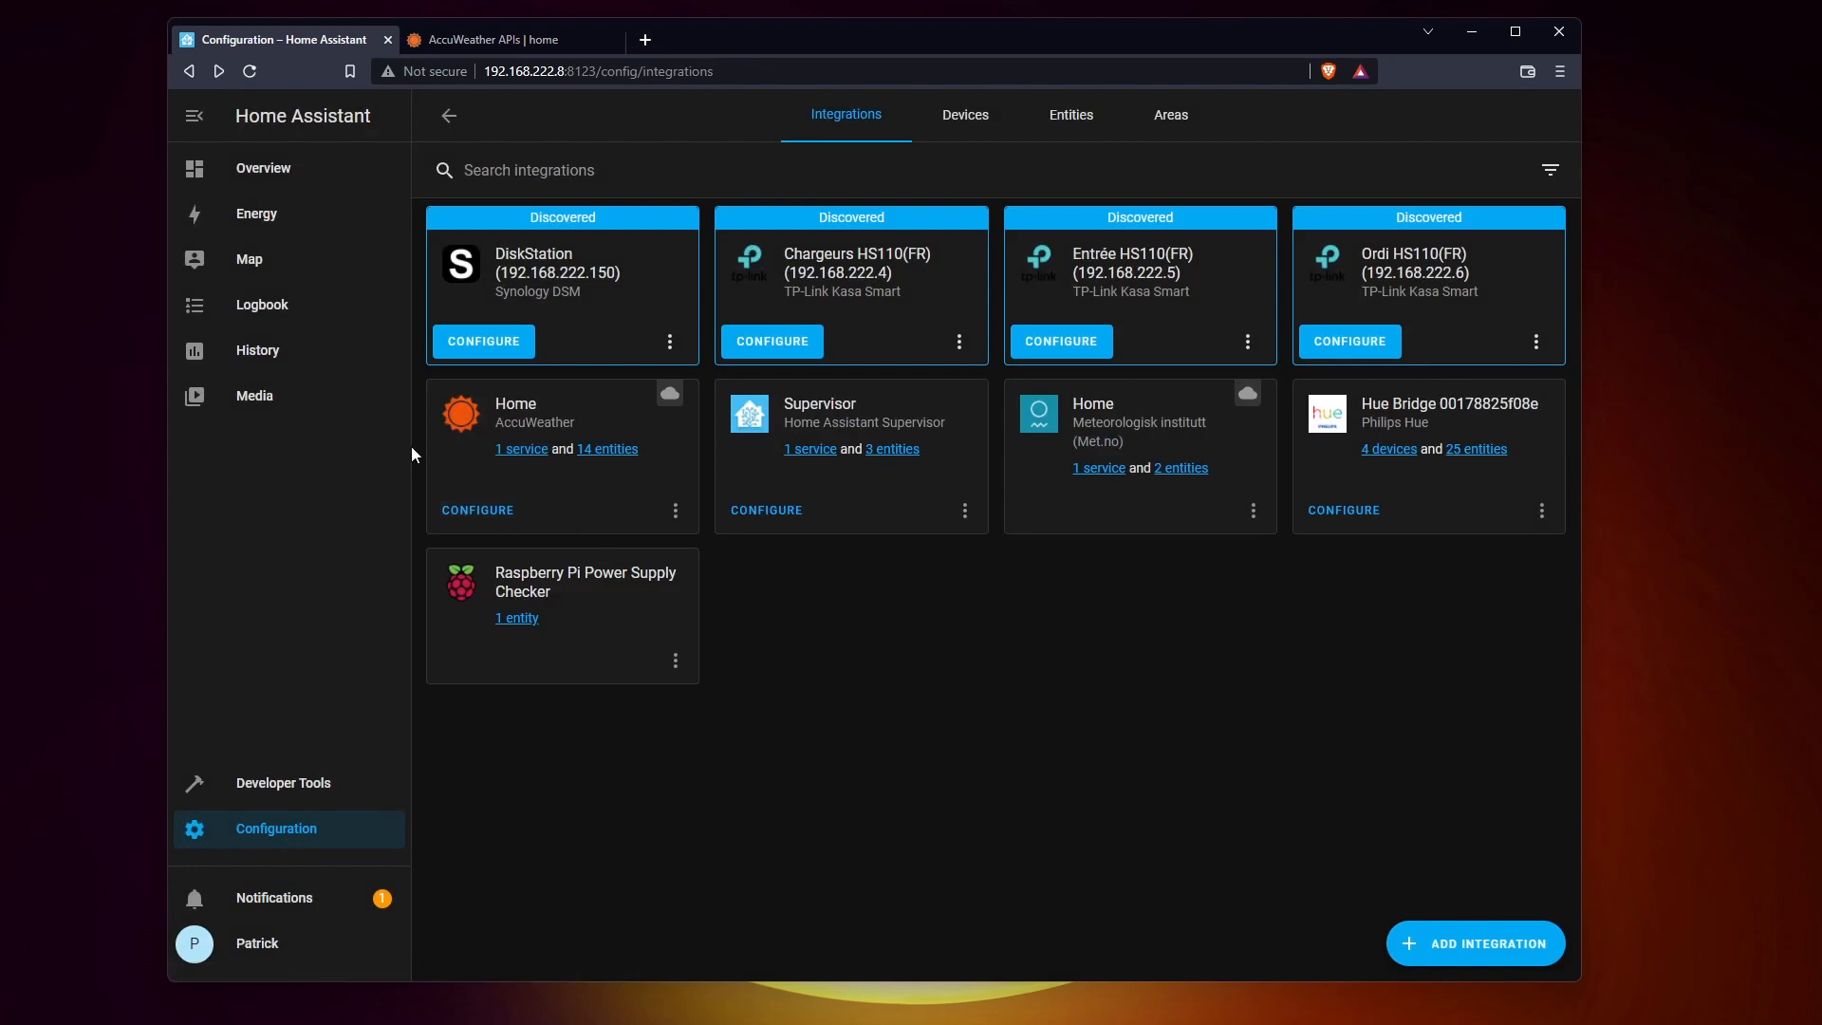
# Check the new weather cards on the Overview, then return to Configuration.
pyautogui.click(262, 167)
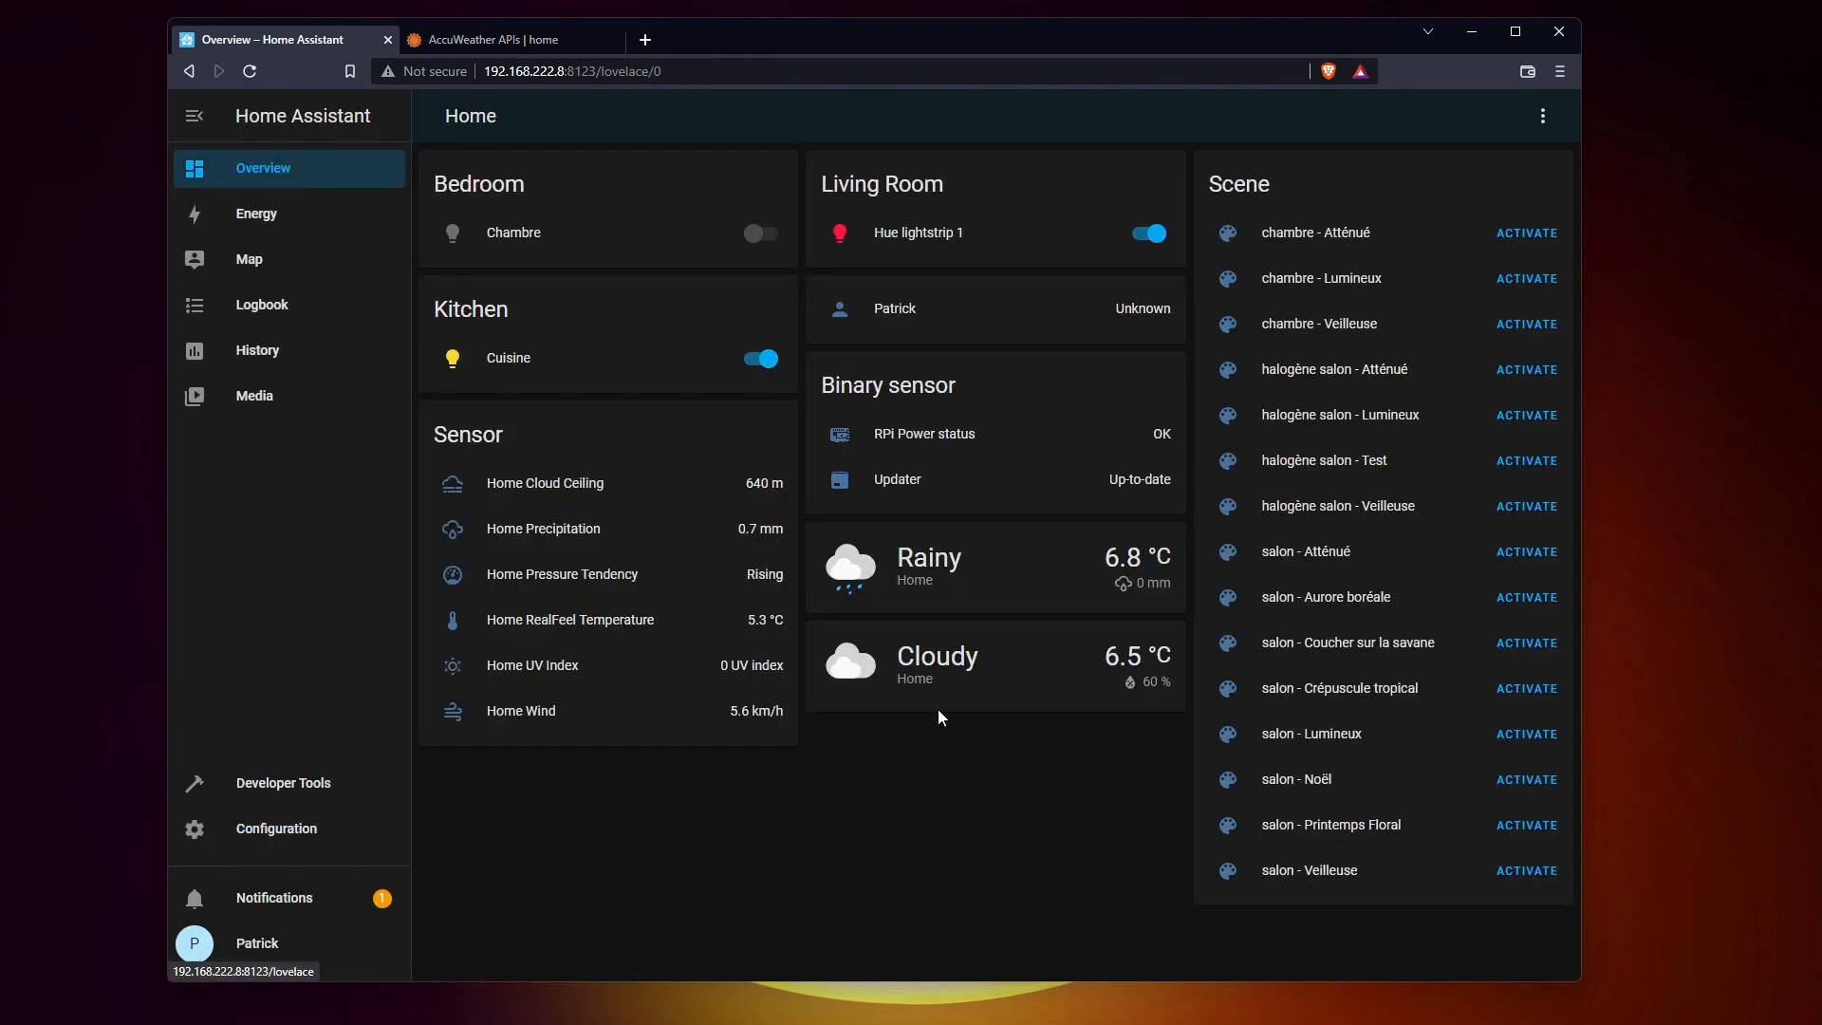
pyautogui.moveTo(330, 543)
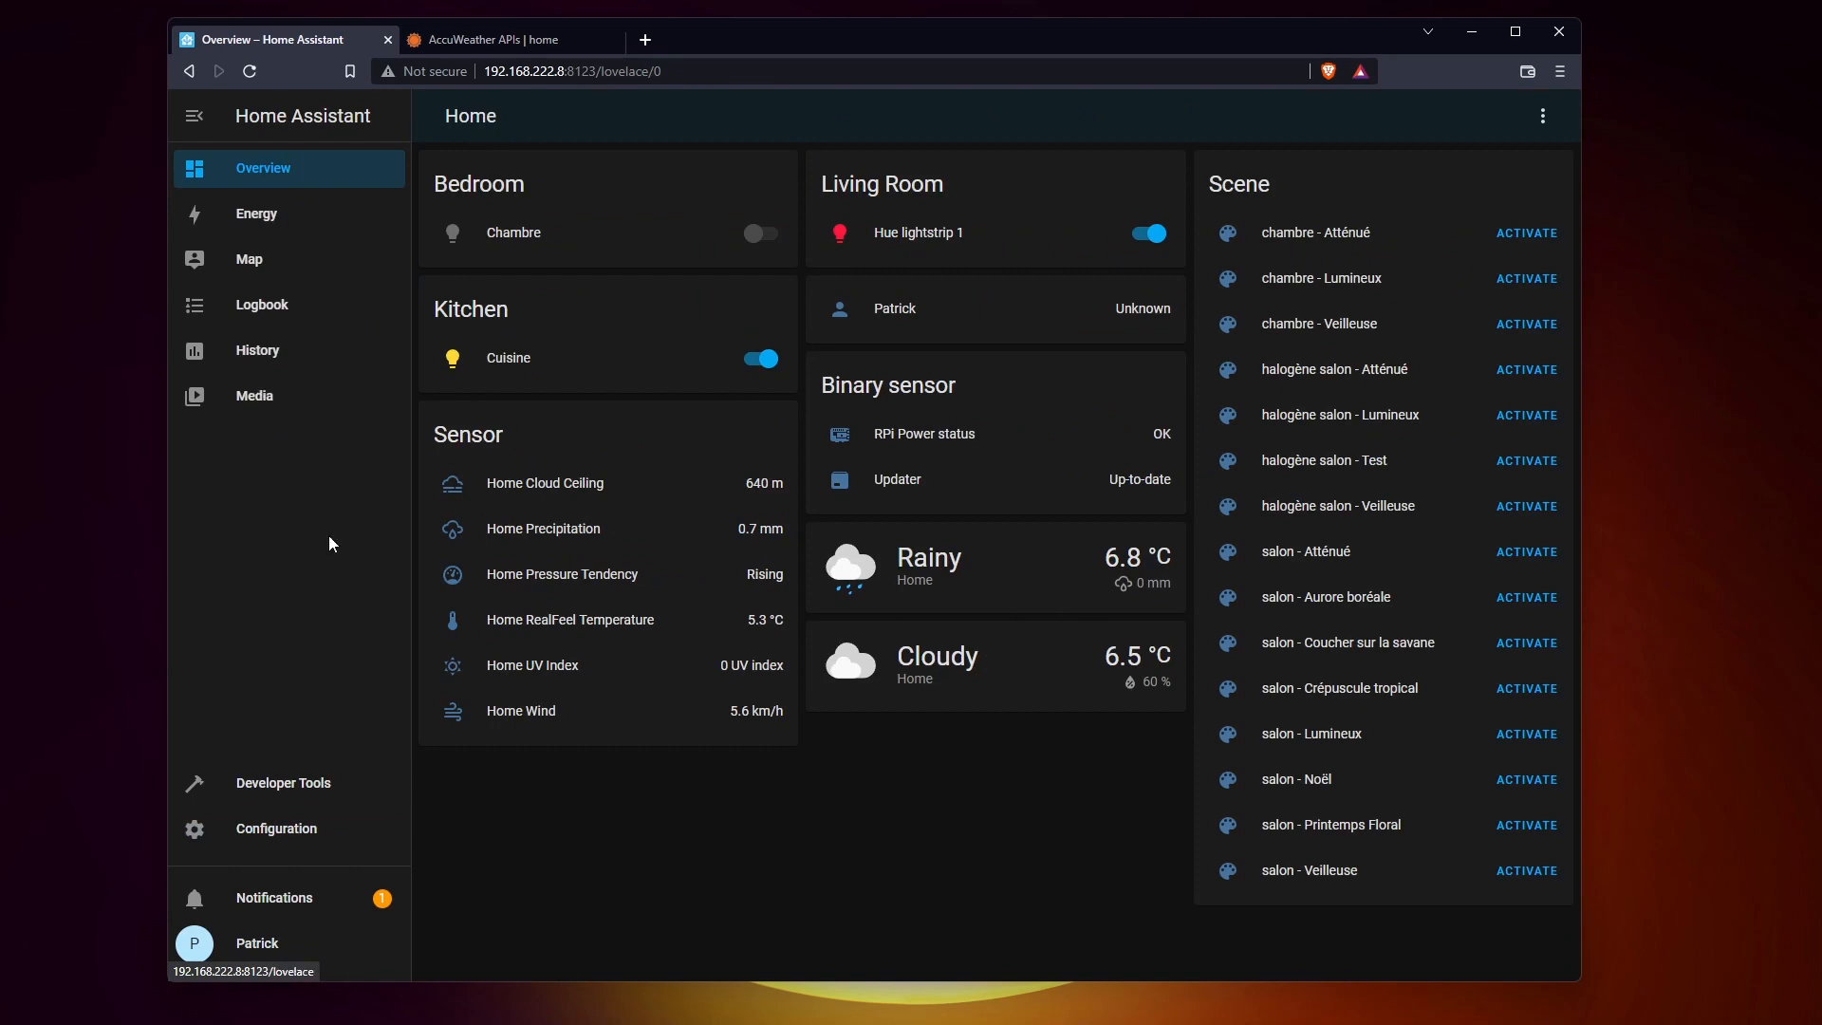
pyautogui.click(277, 828)
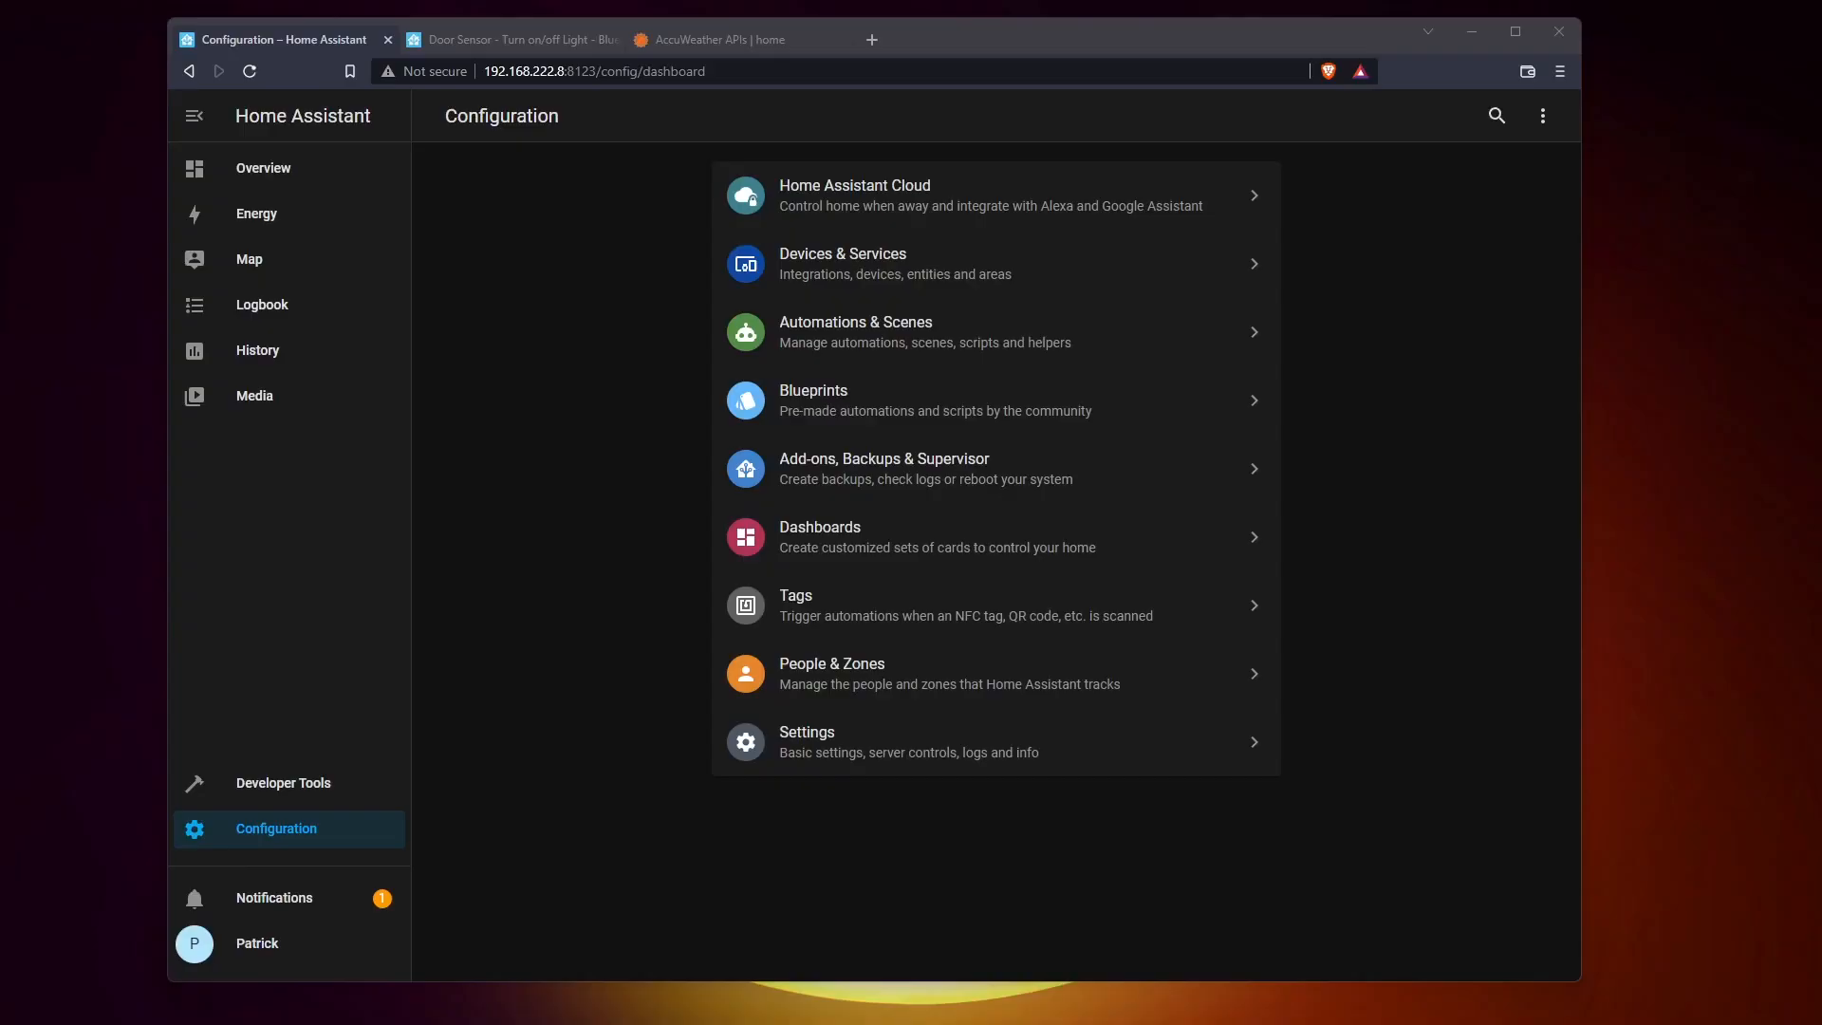
# Create a dashboard titled Weather with the mdi:weather-snowy-rainy icon.
pyautogui.click(820, 537)
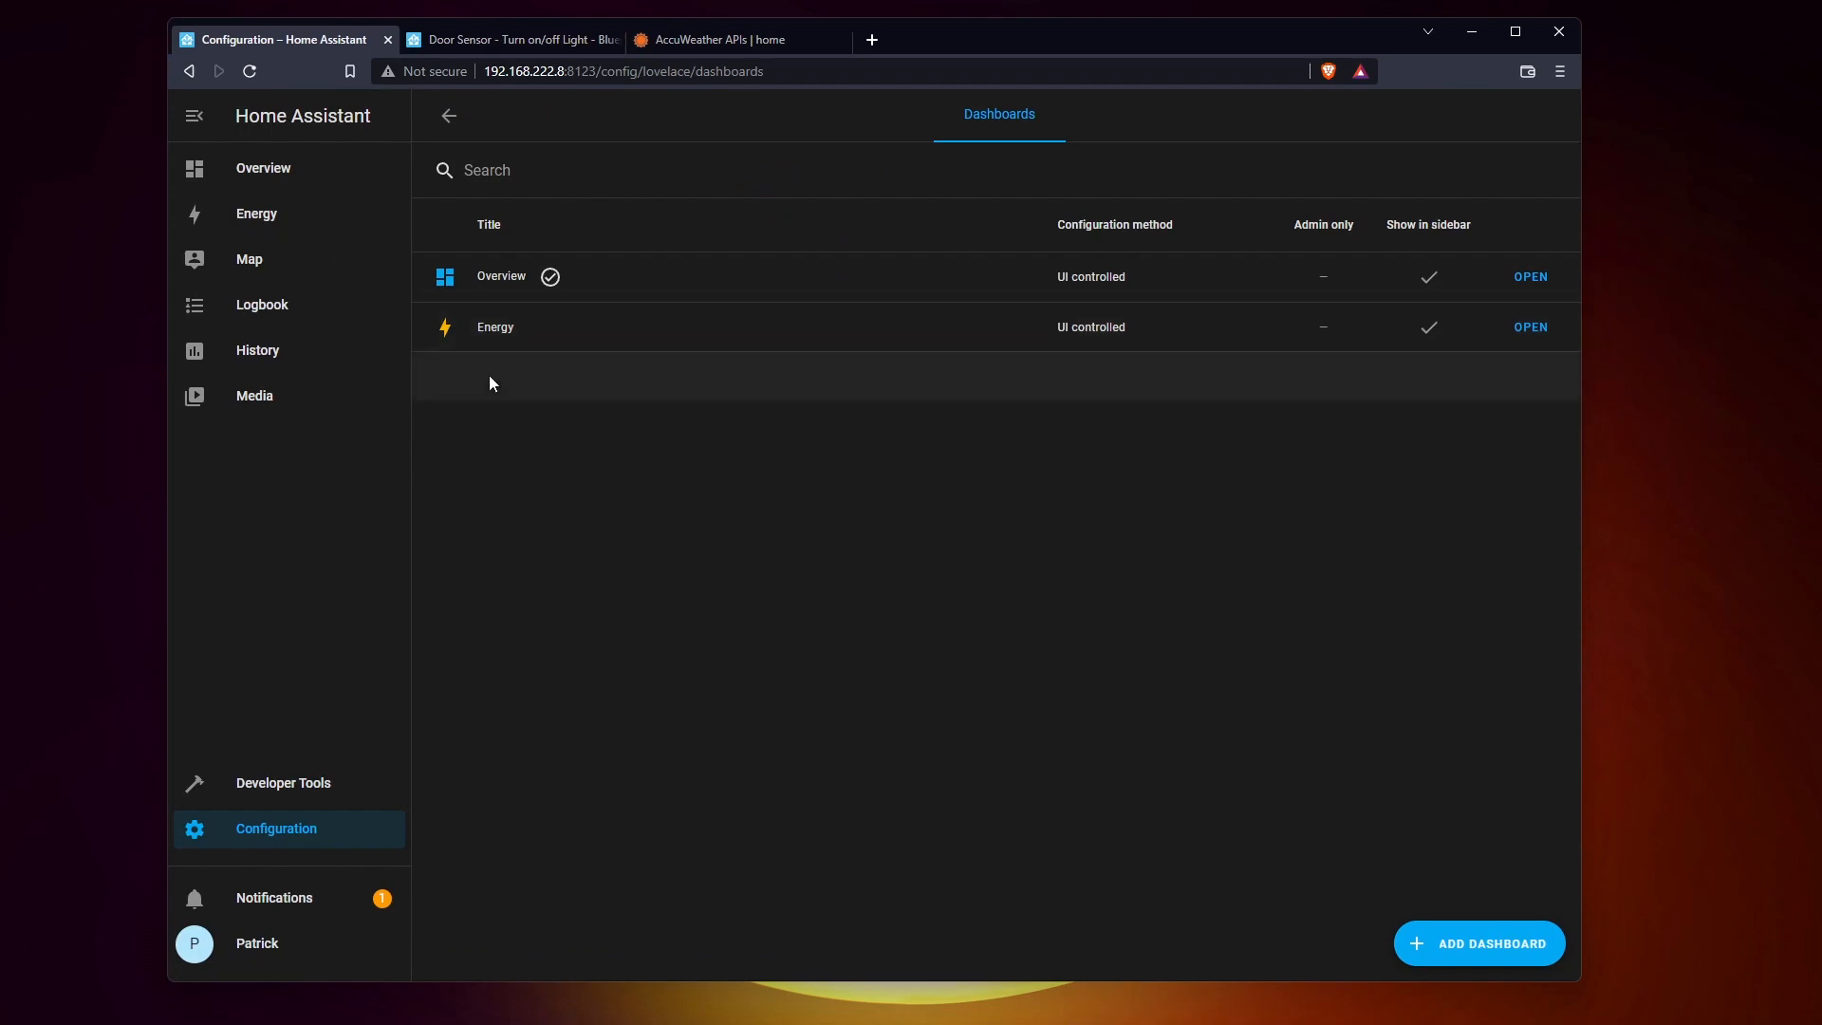
pyautogui.click(1480, 943)
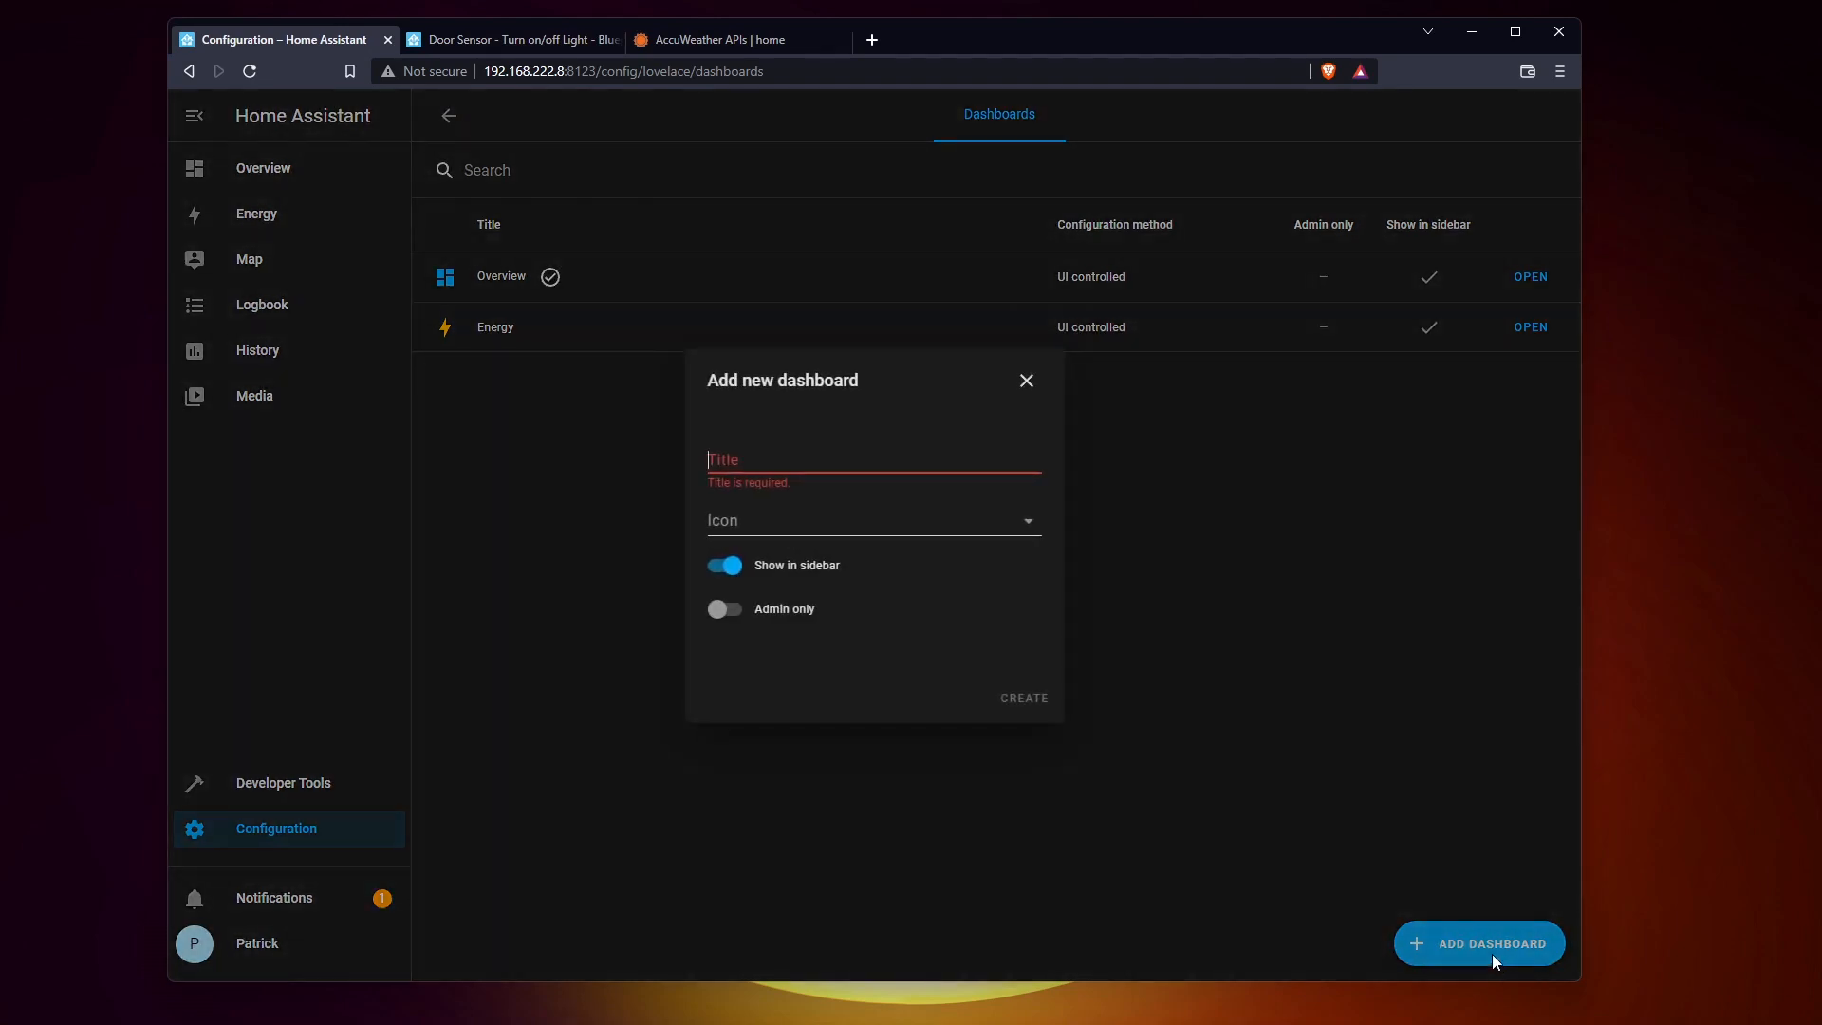
pyautogui.moveTo(798, 452)
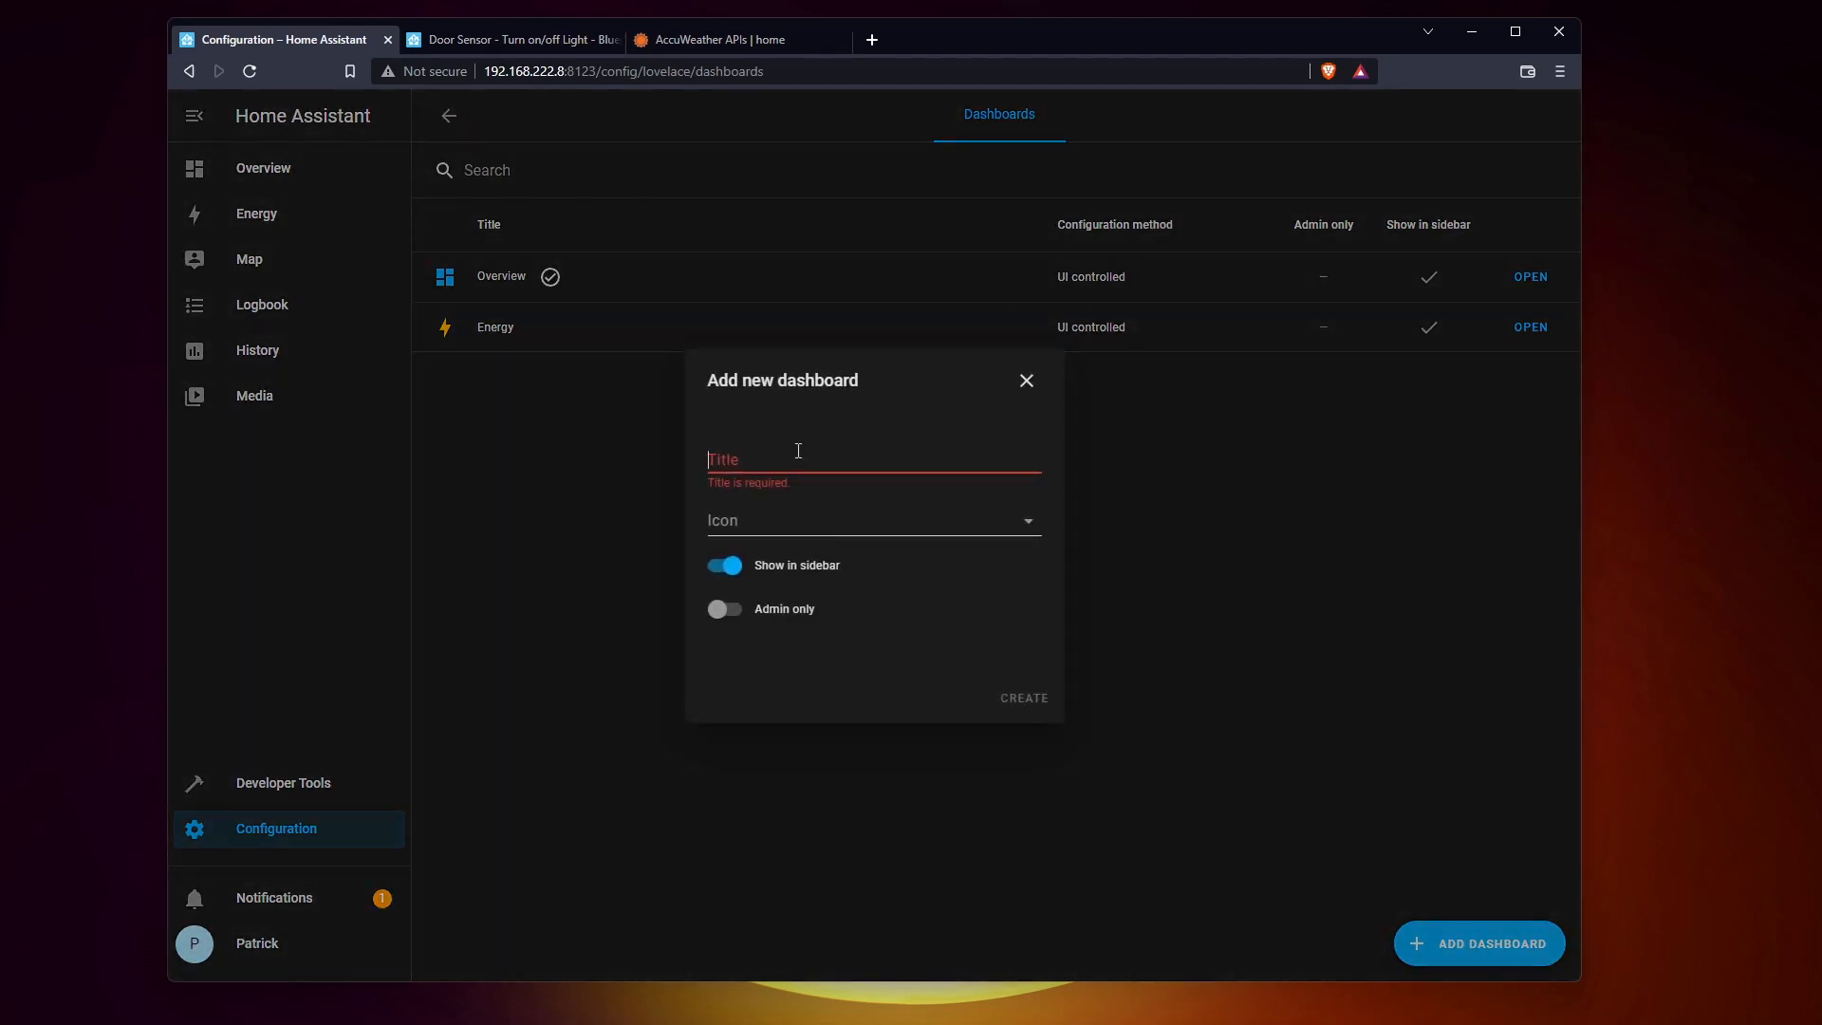
pyautogui.write('Weather')
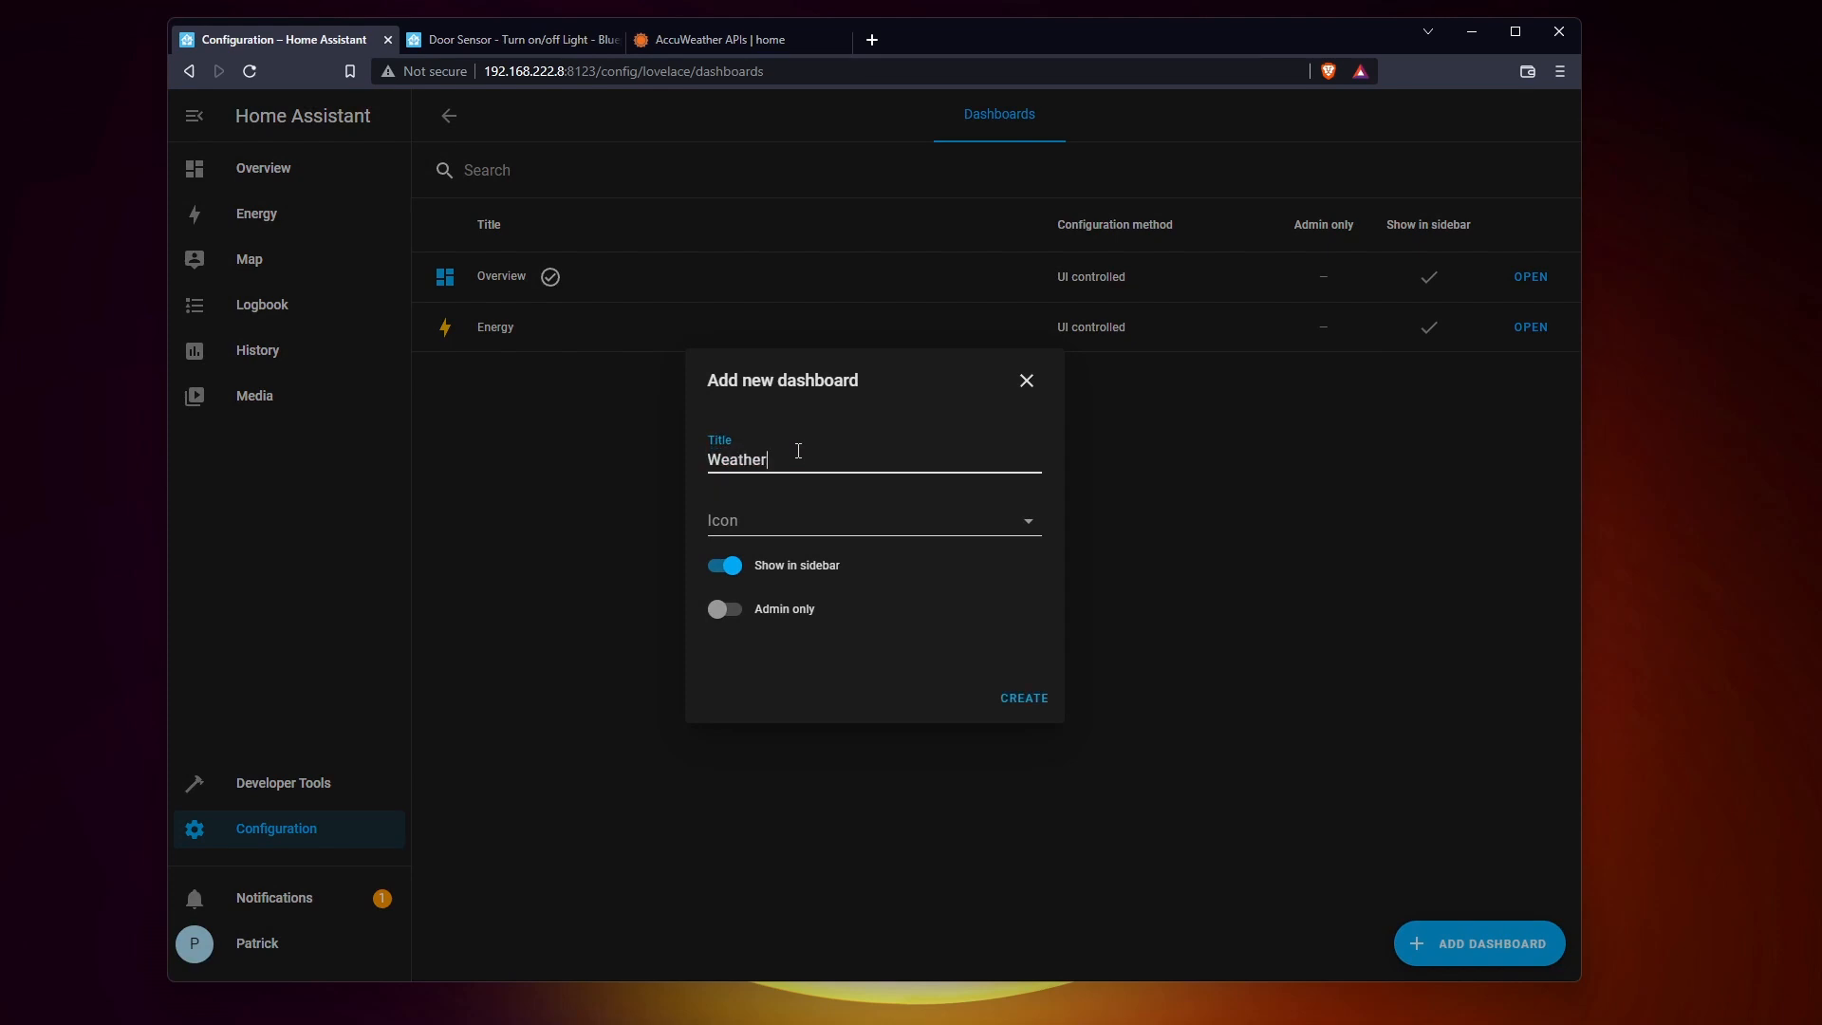
pyautogui.write('weather')
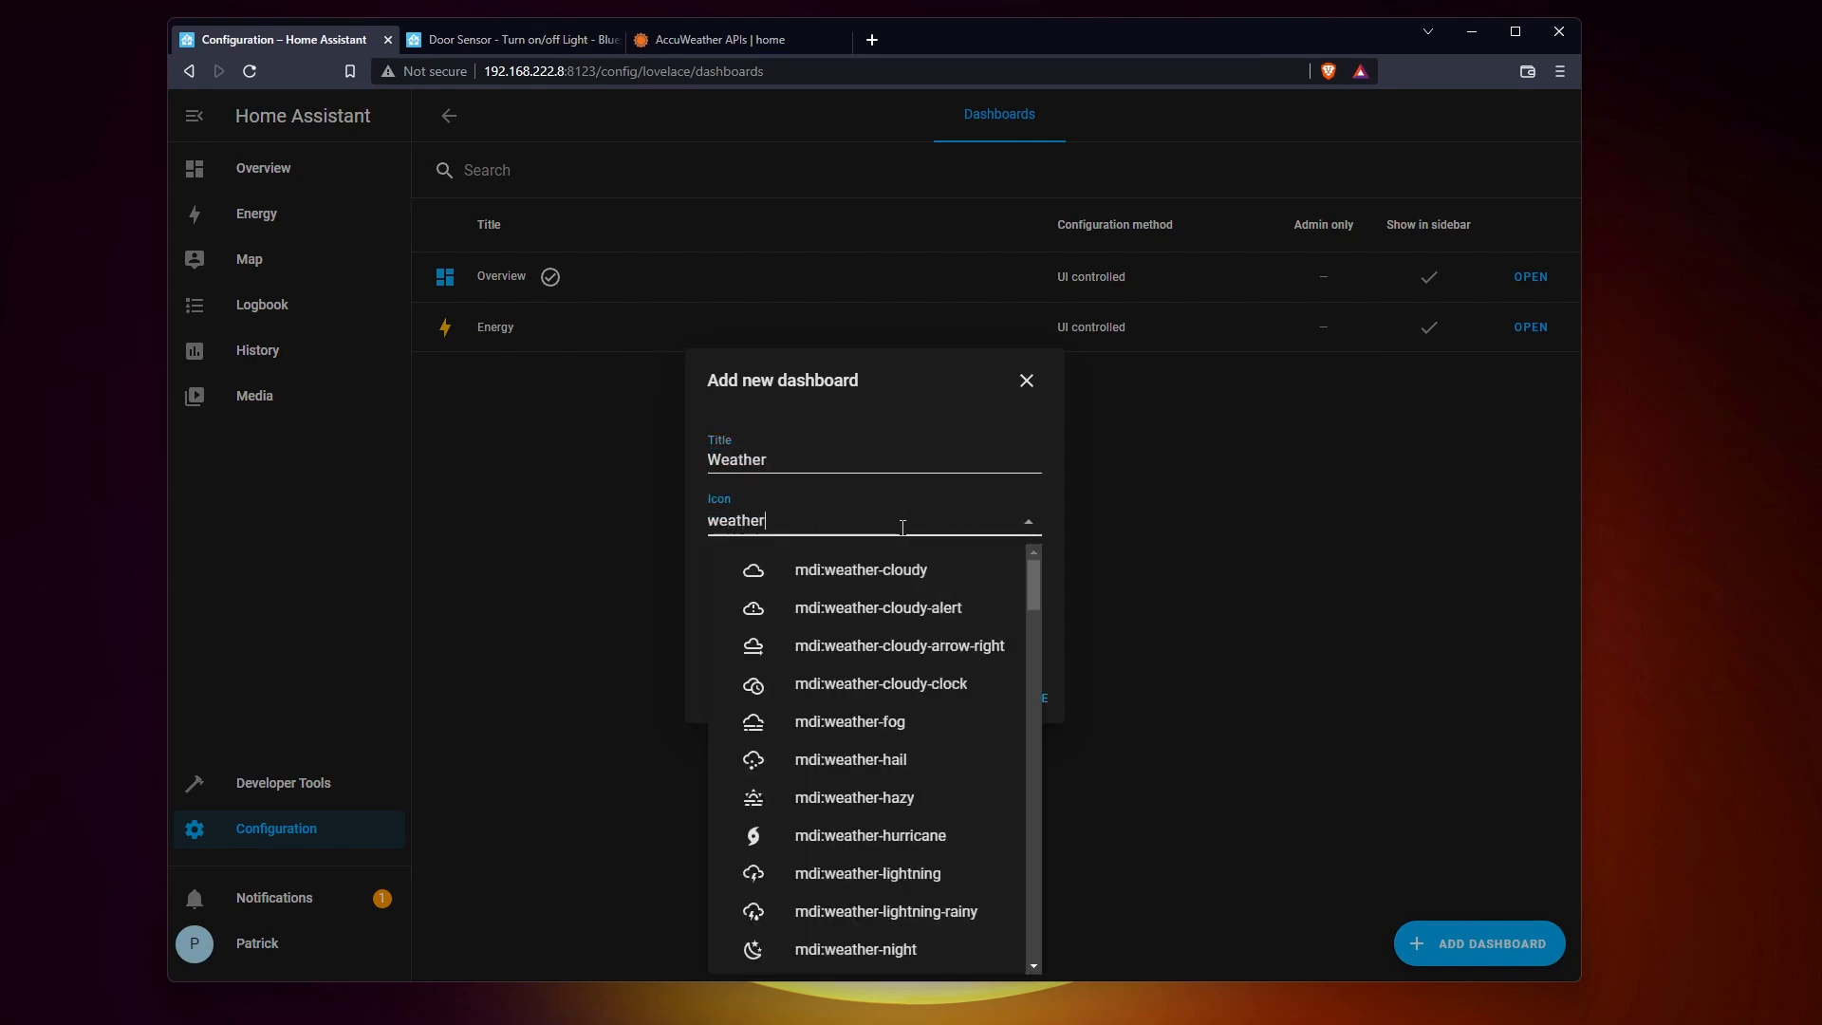
pyautogui.scroll(-3)
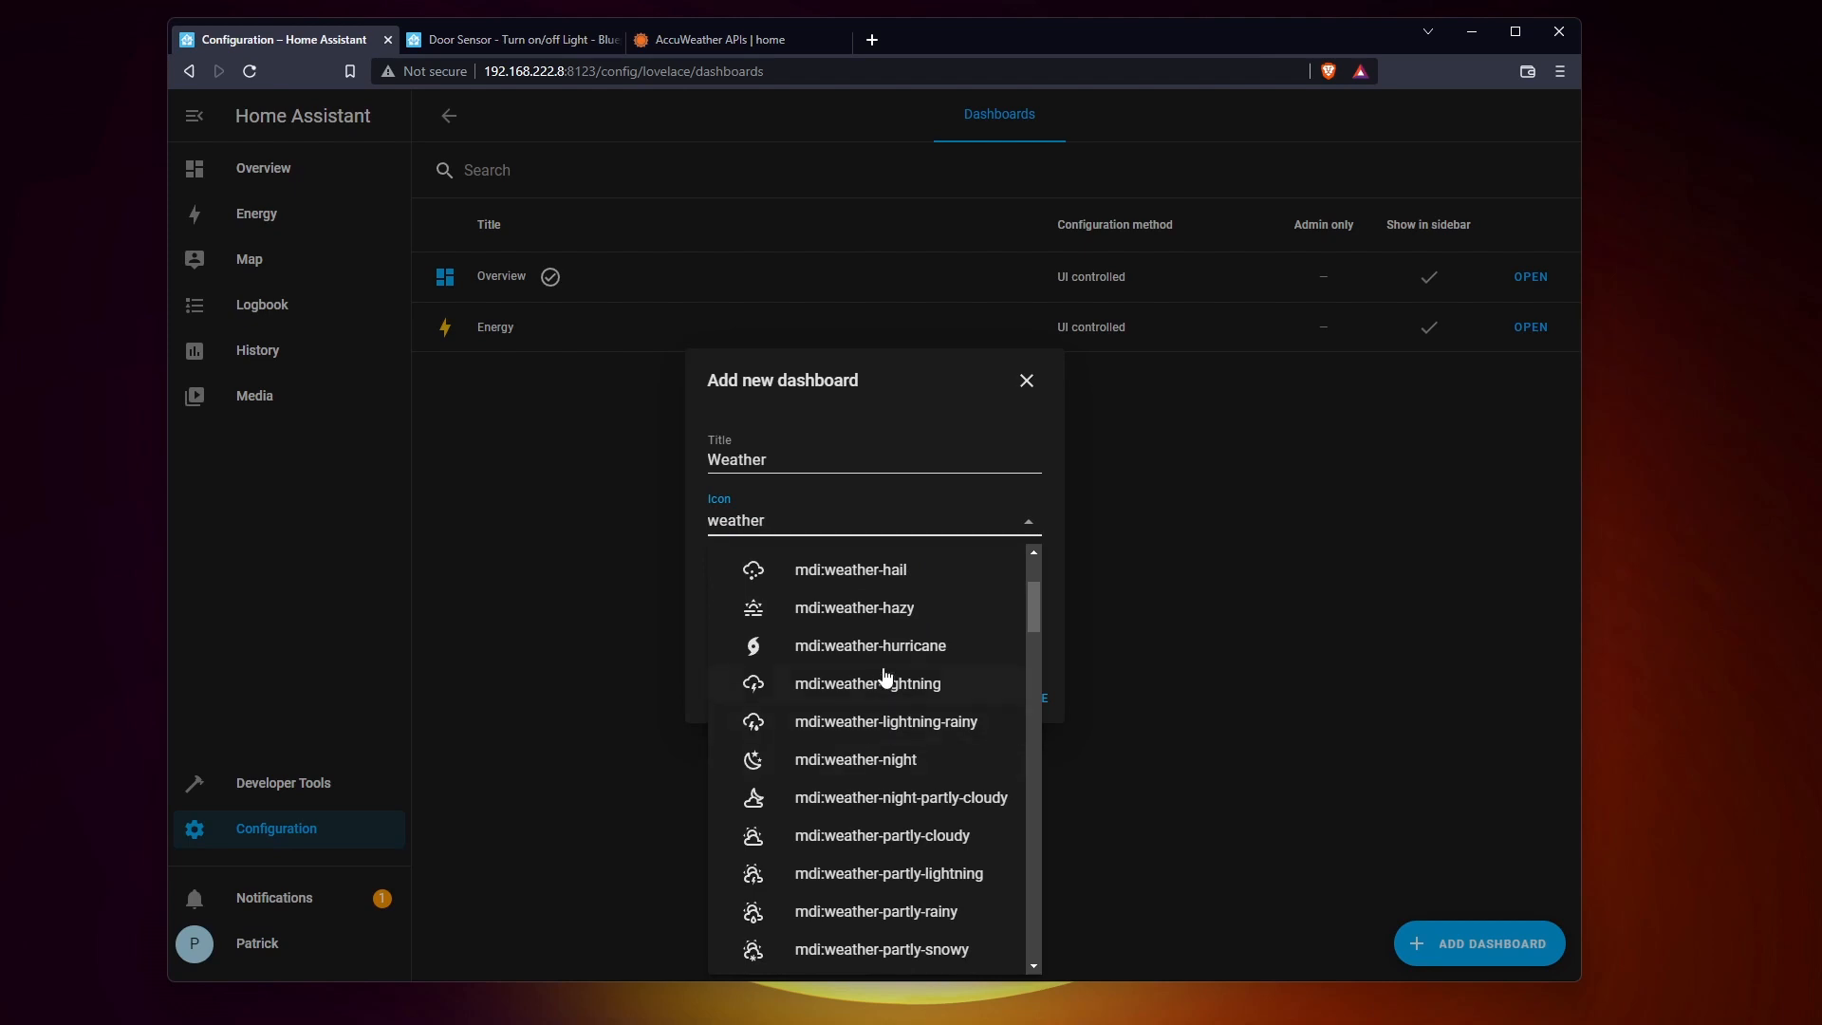
pyautogui.scroll(-3)
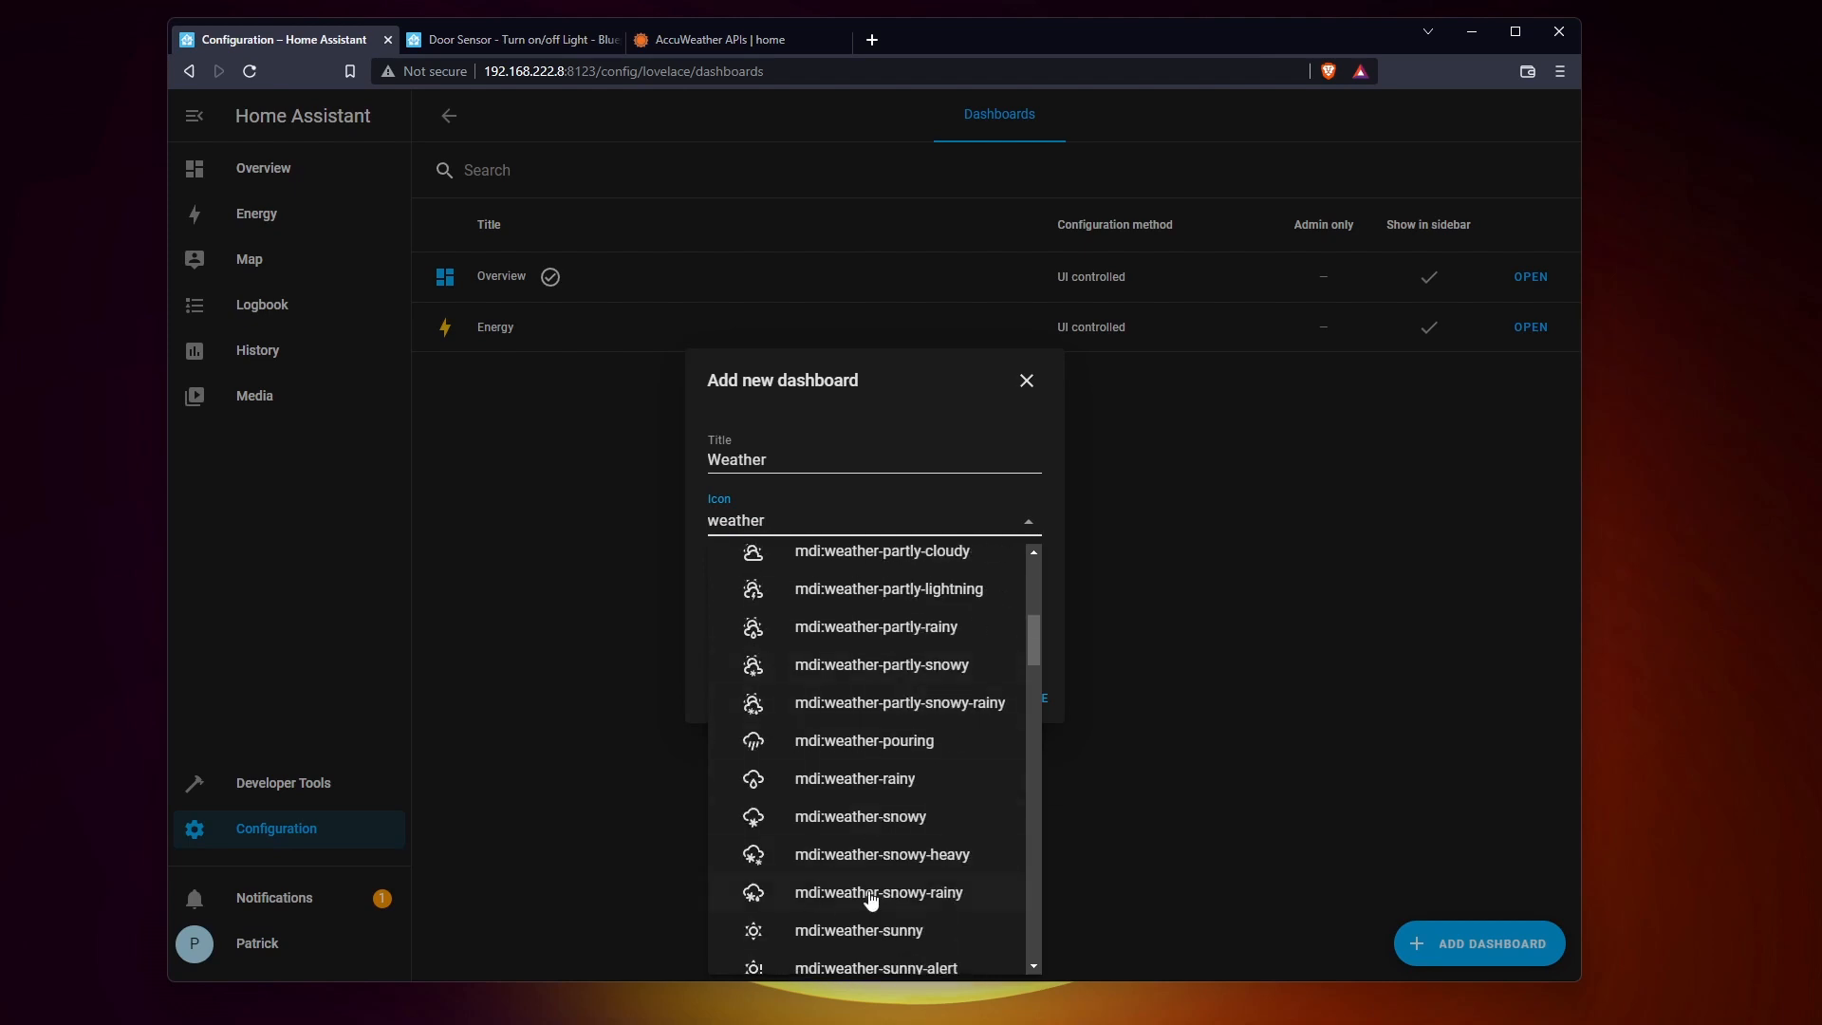
pyautogui.click(879, 892)
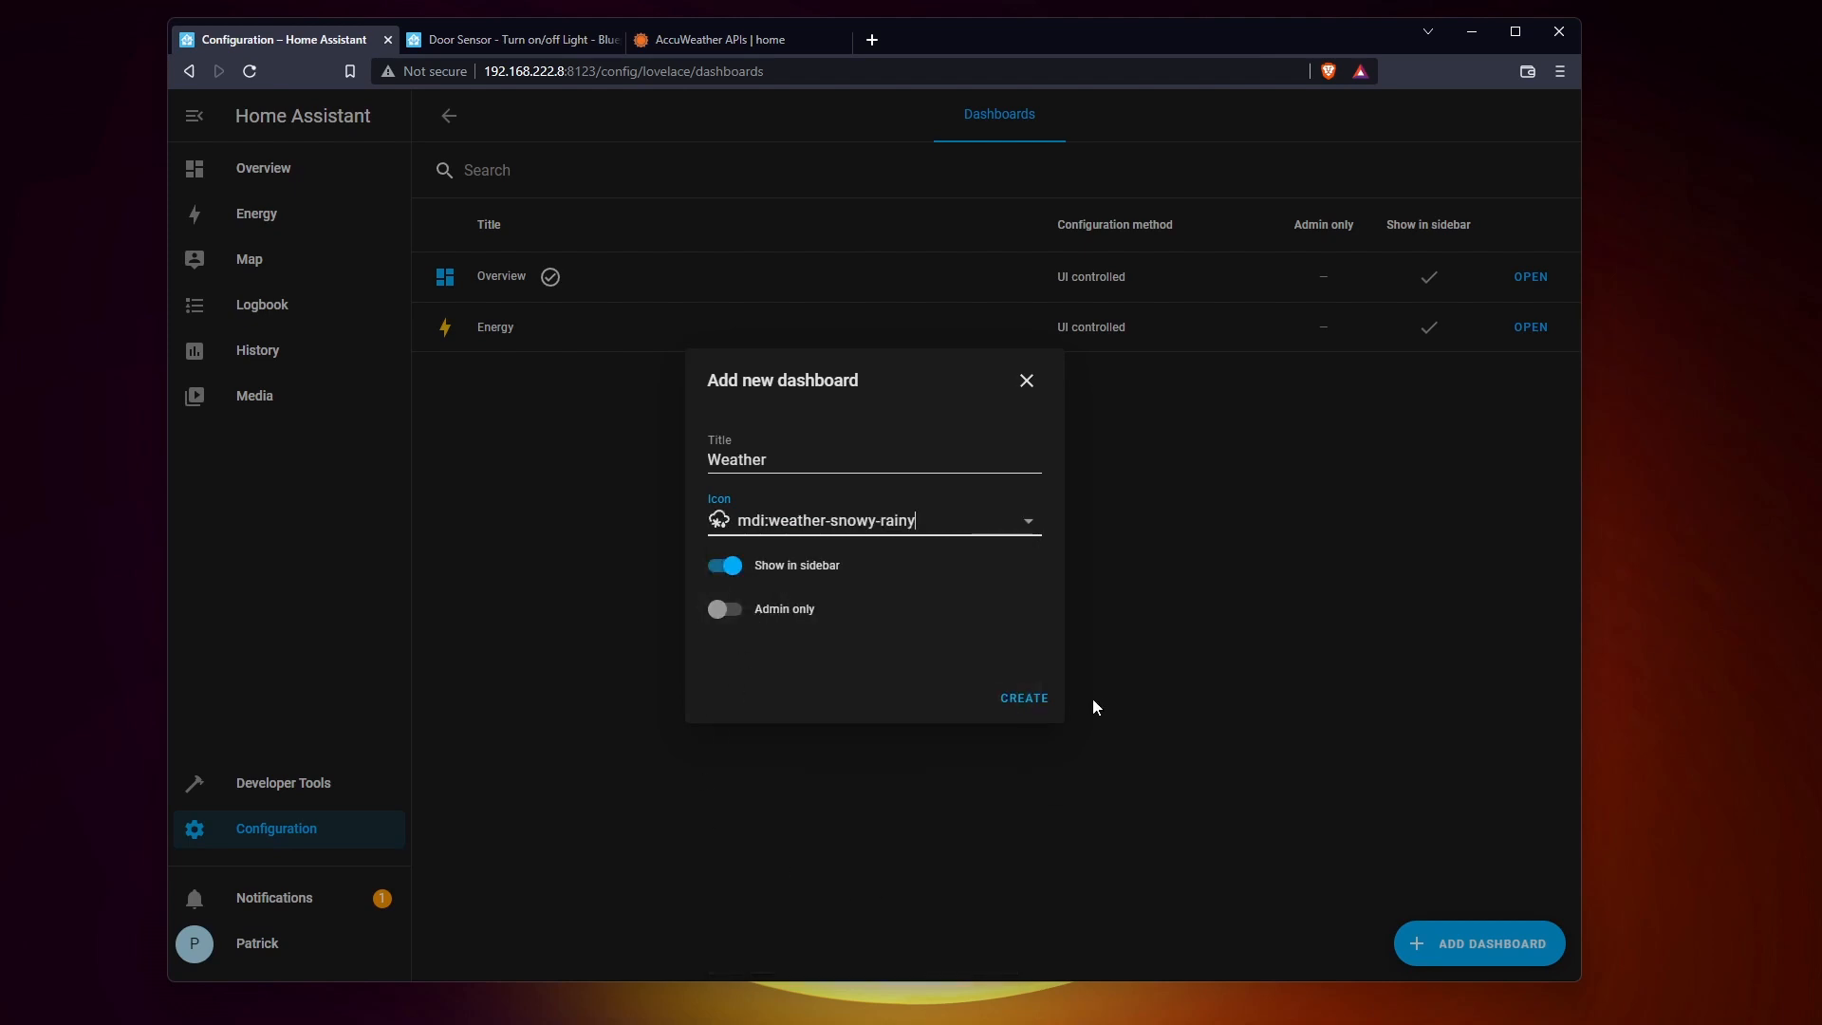
pyautogui.click(1023, 698)
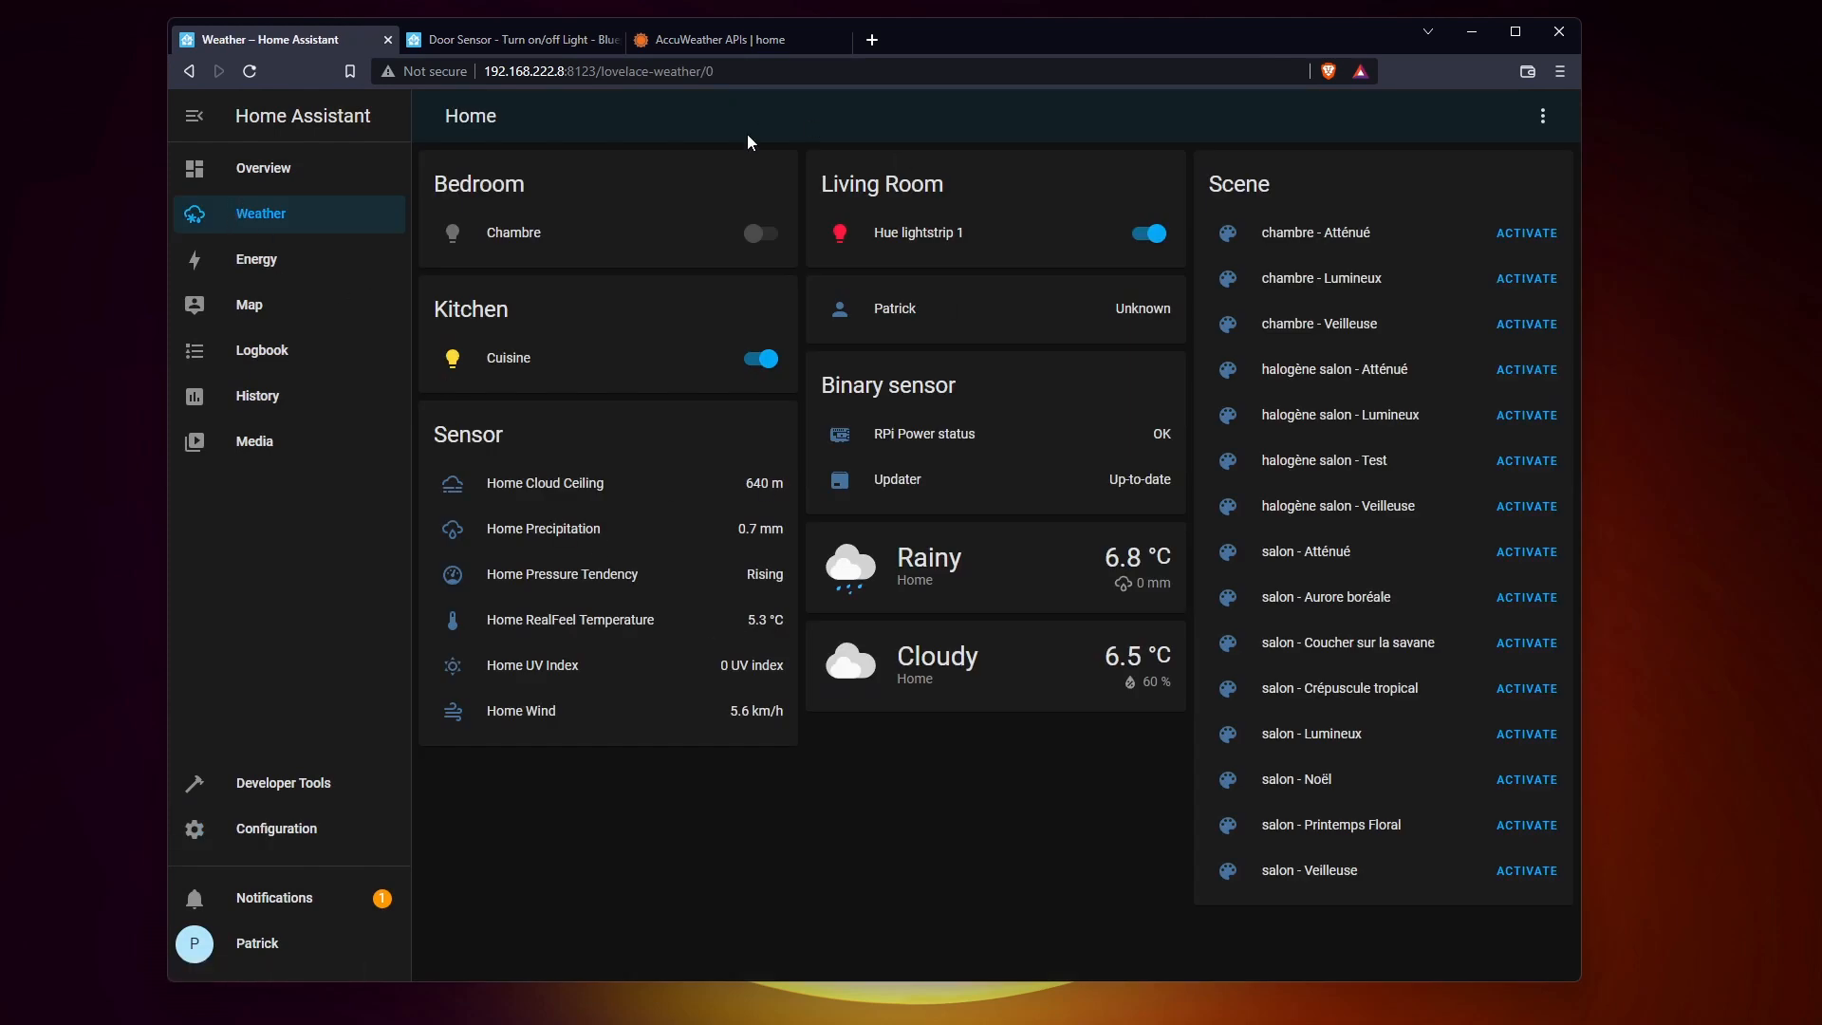
# Edit the Weather dashboard and save a Gauge card named Wind on sensor.home_wind.
pyautogui.click(1541, 116)
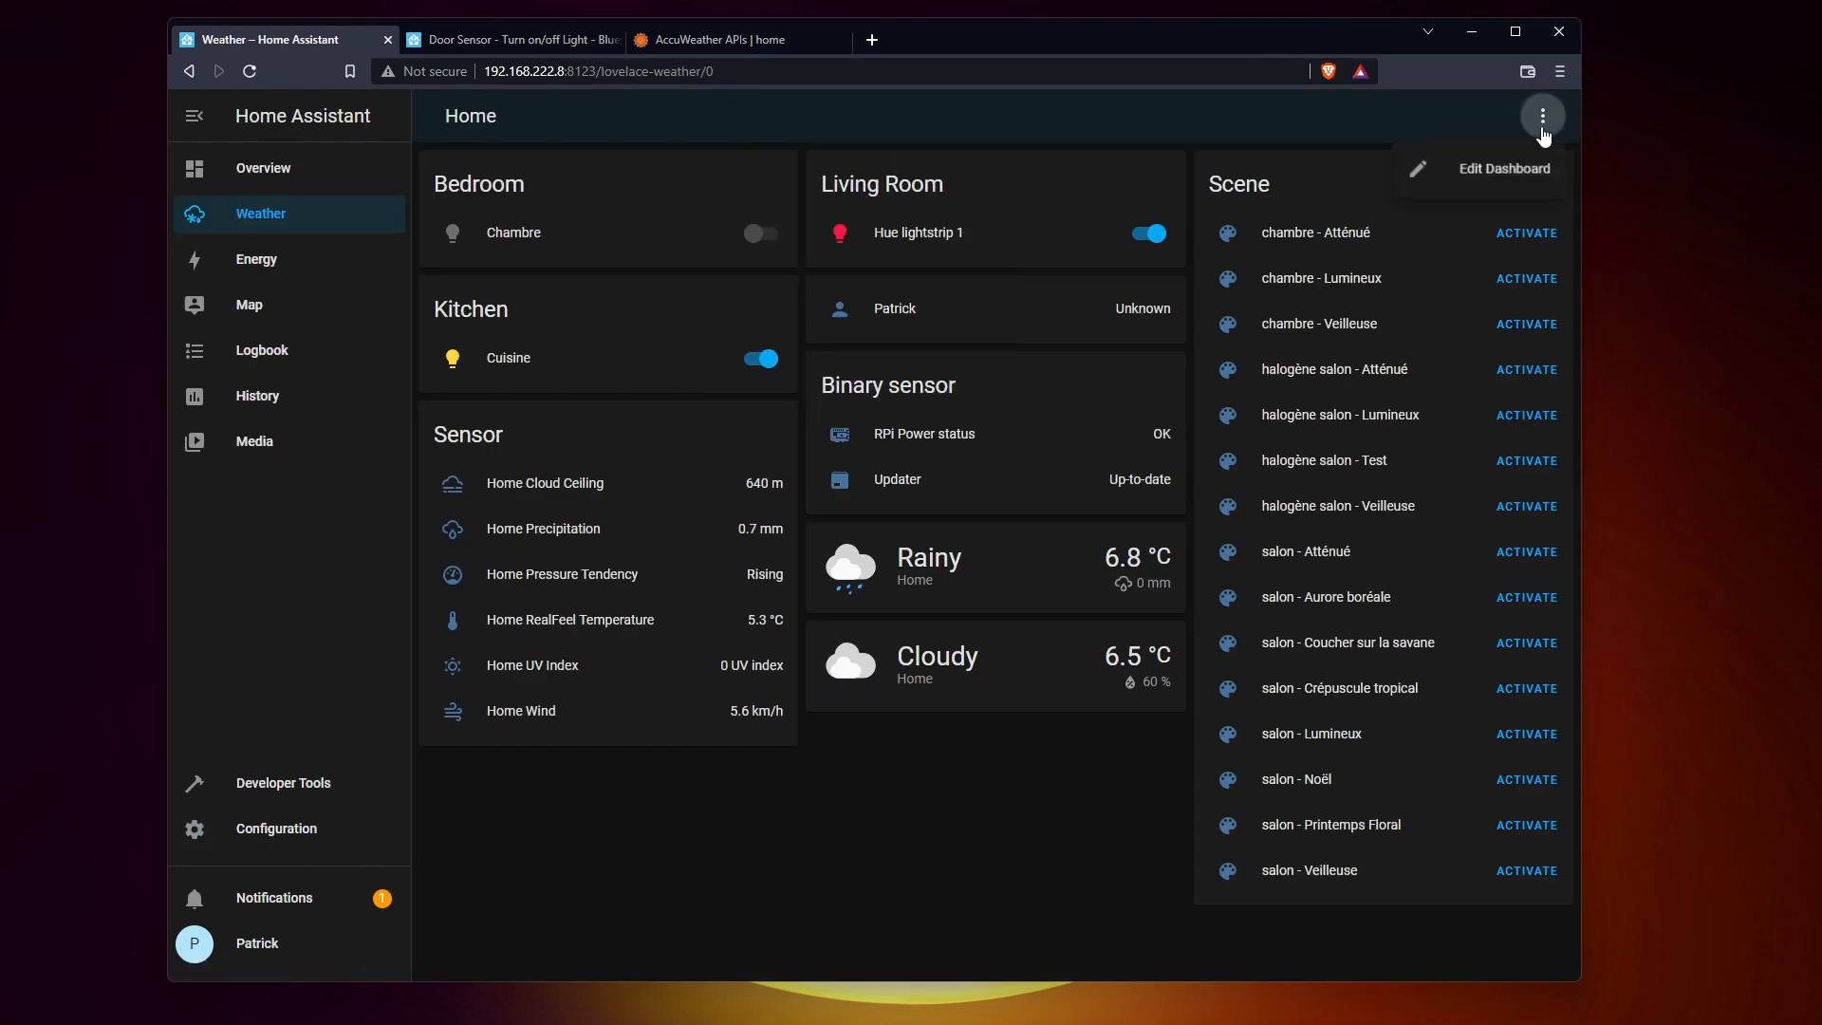
pyautogui.click(1504, 169)
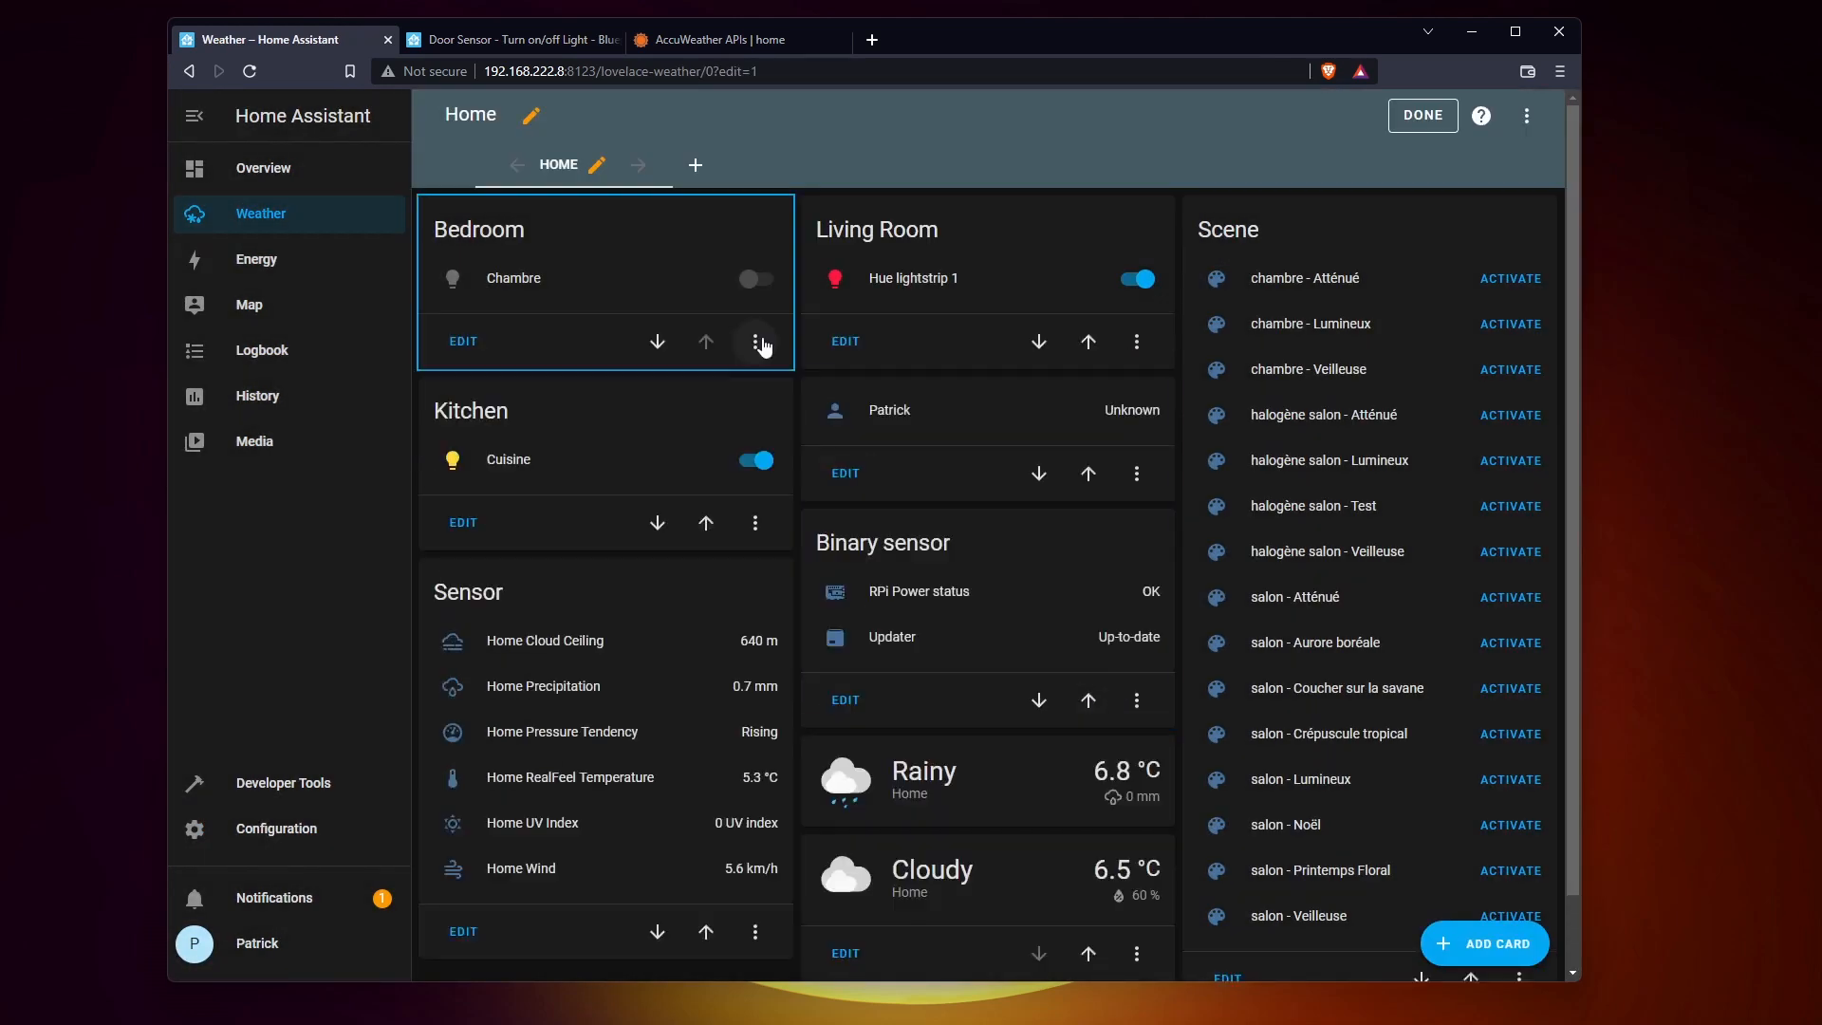
pyautogui.click(756, 342)
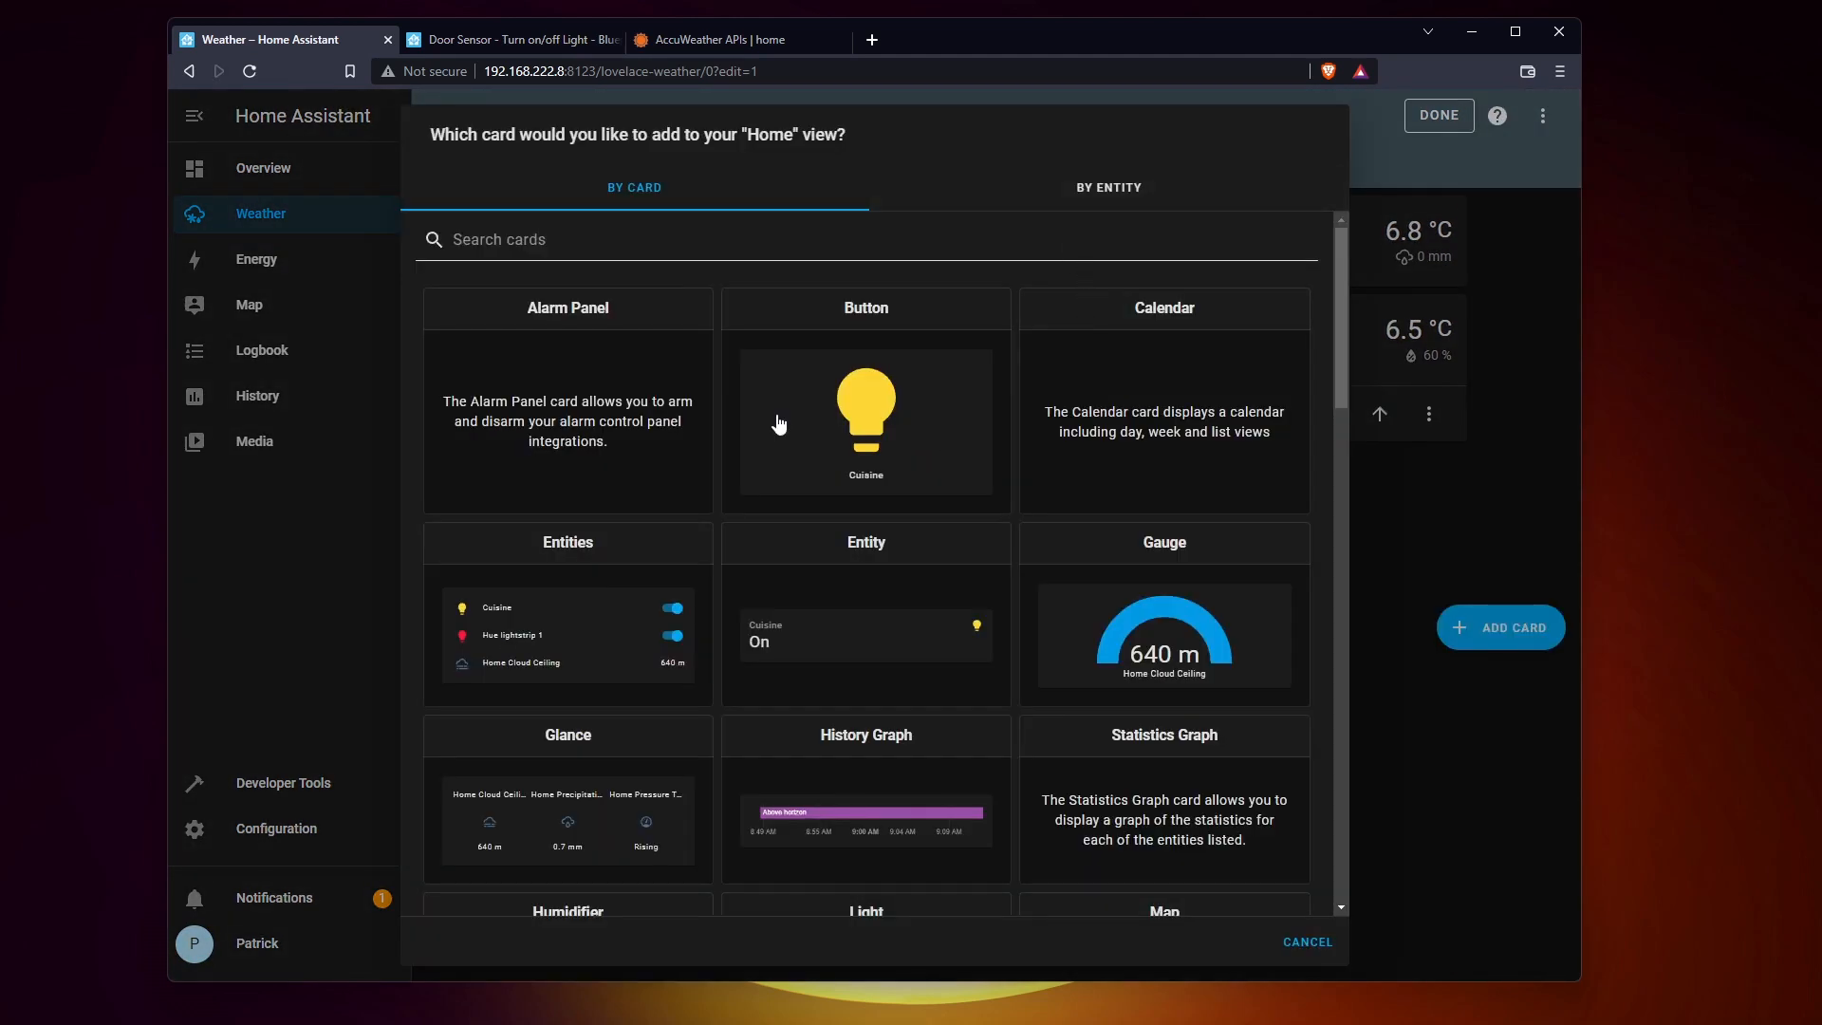
pyautogui.moveTo(717, 193)
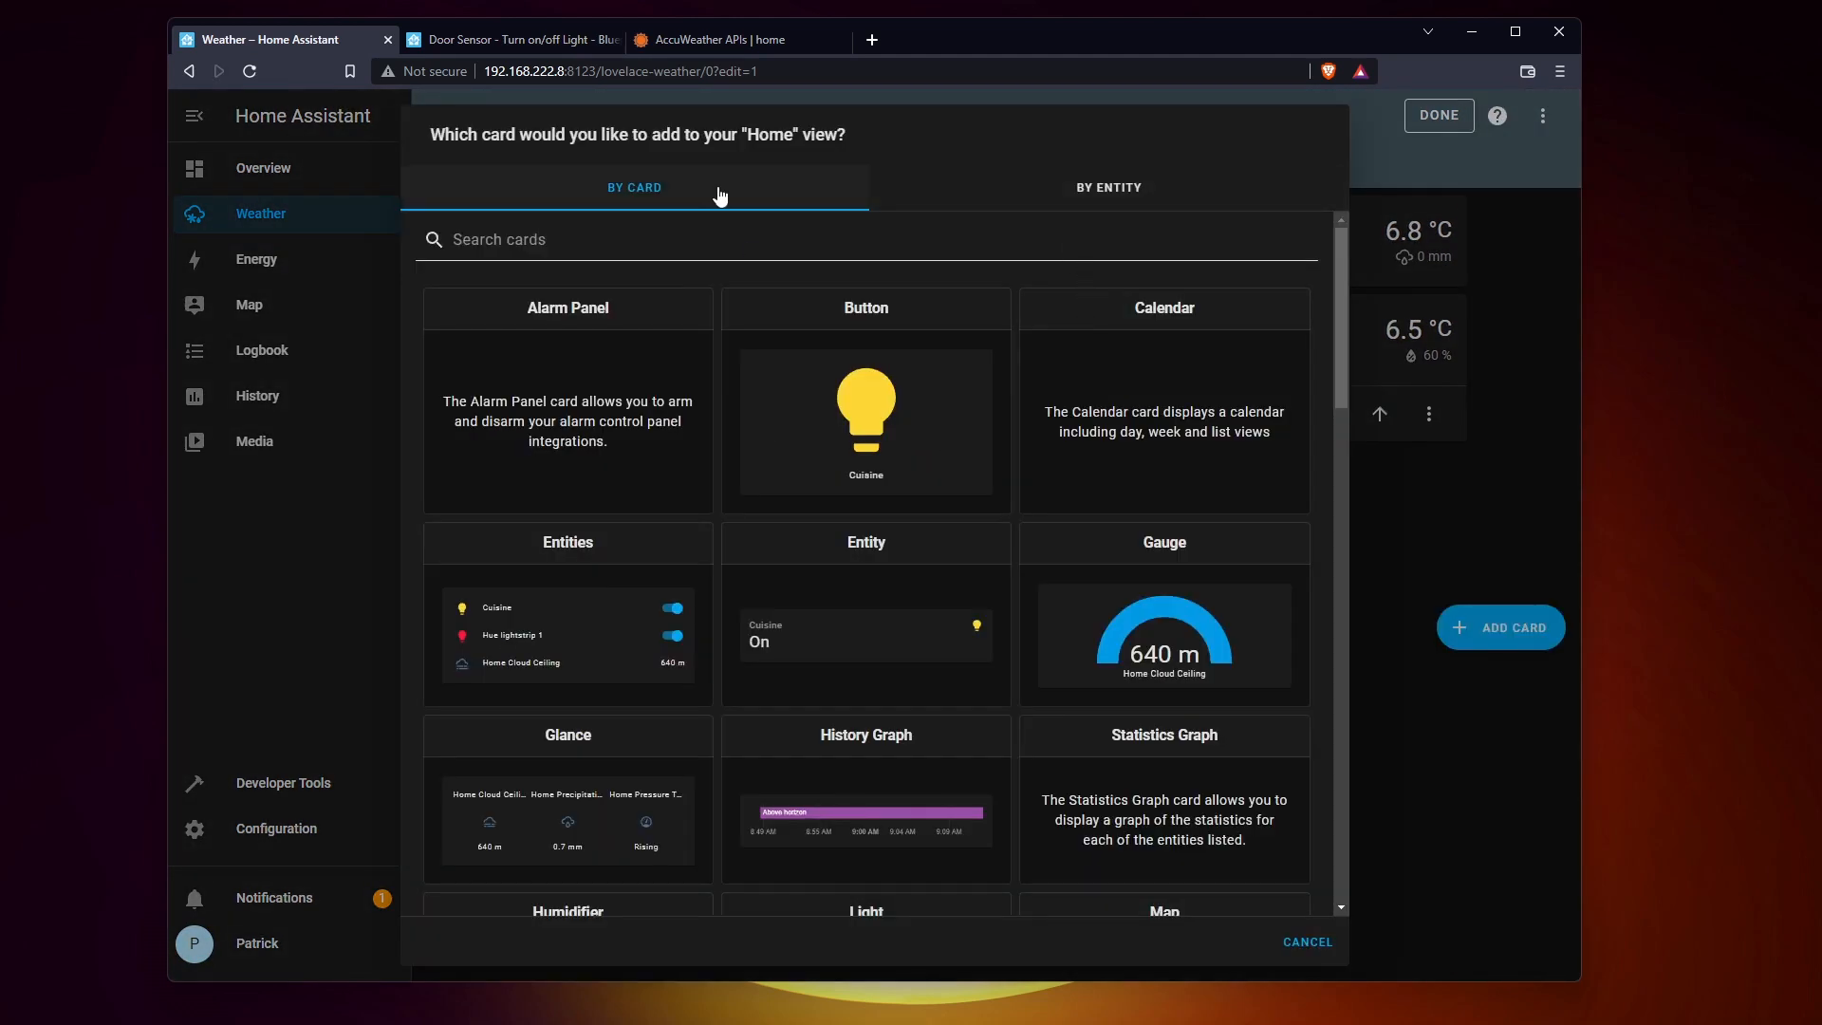
pyautogui.click(1164, 634)
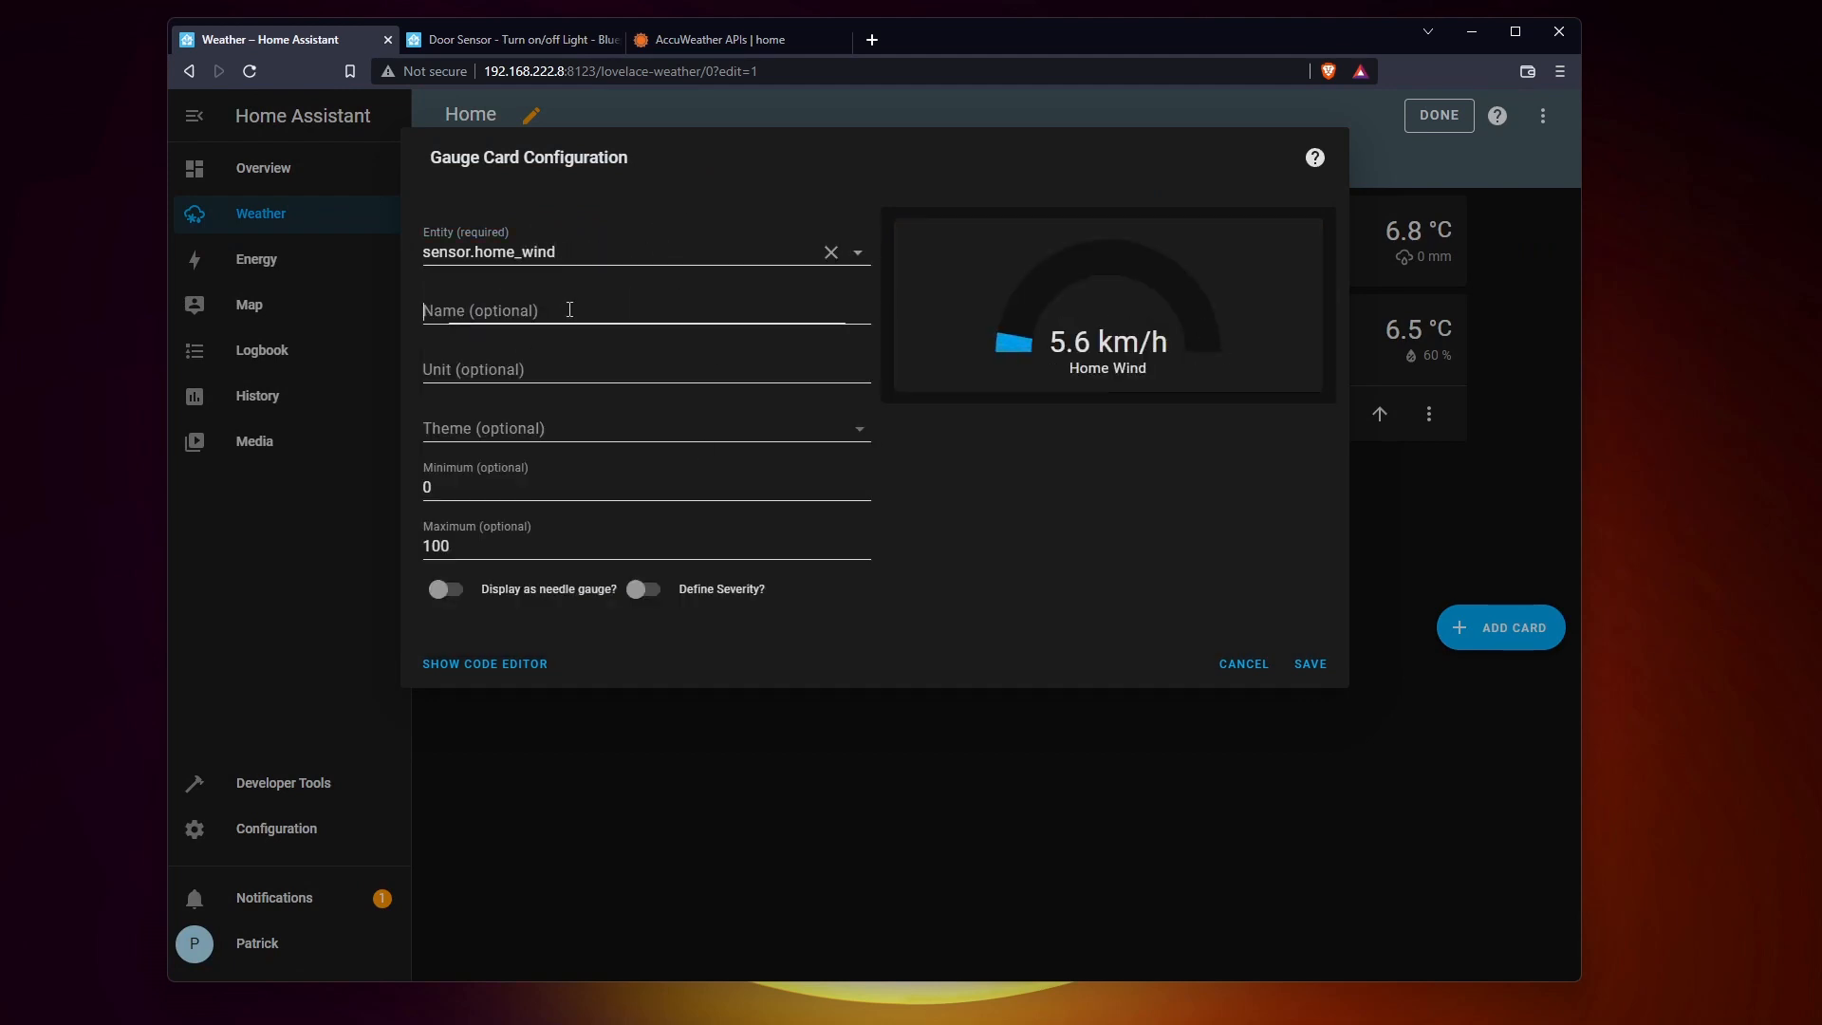
pyautogui.write('Wind')
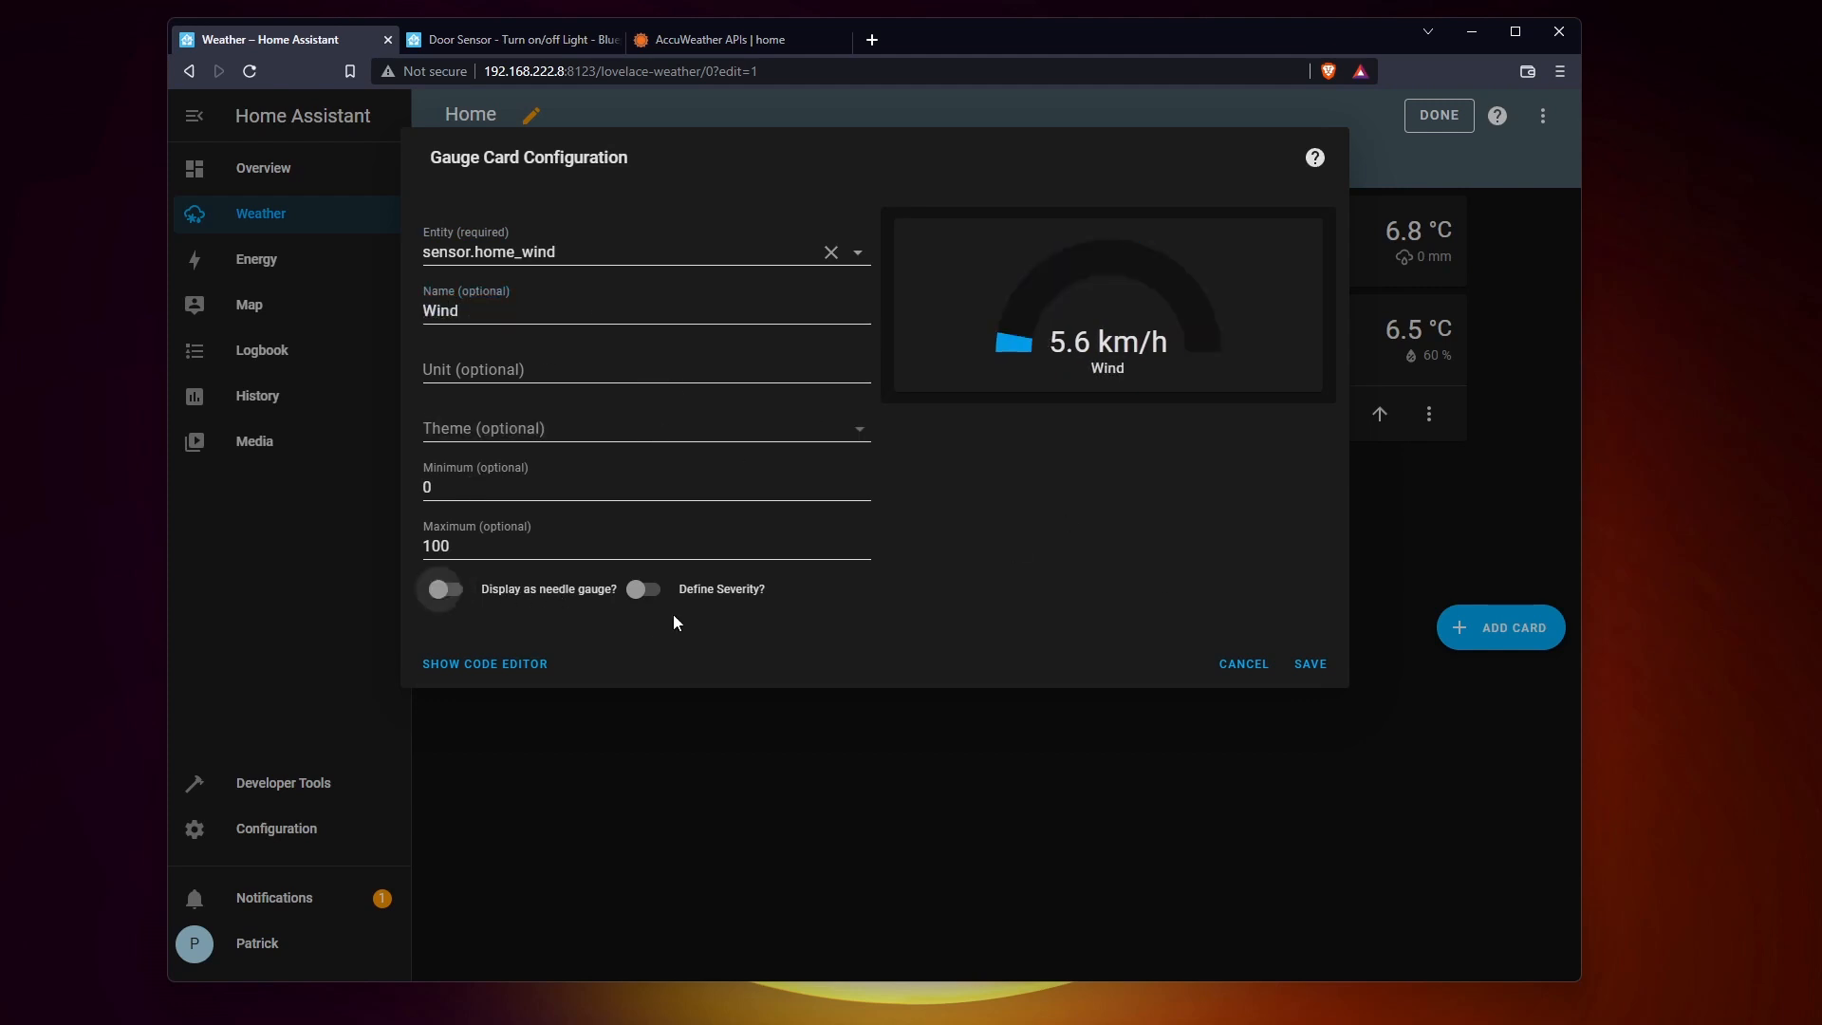
pyautogui.click(642, 588)
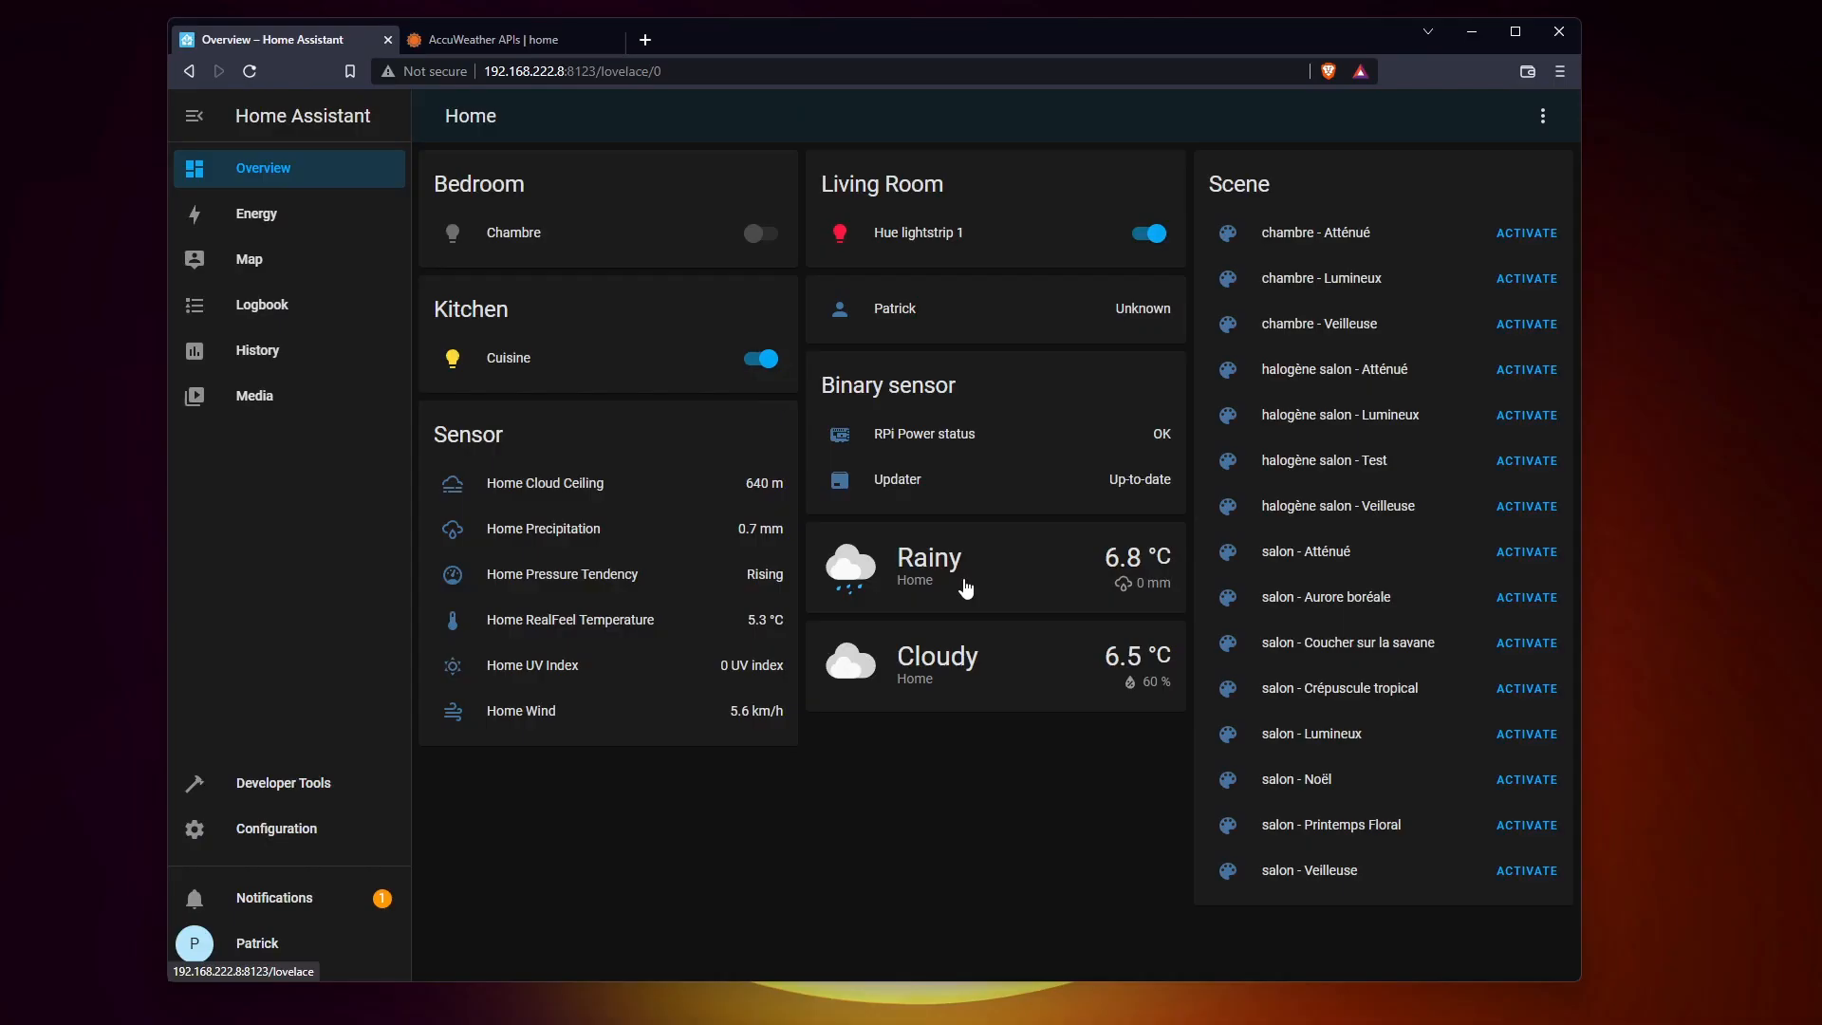
pyautogui.click(937, 664)
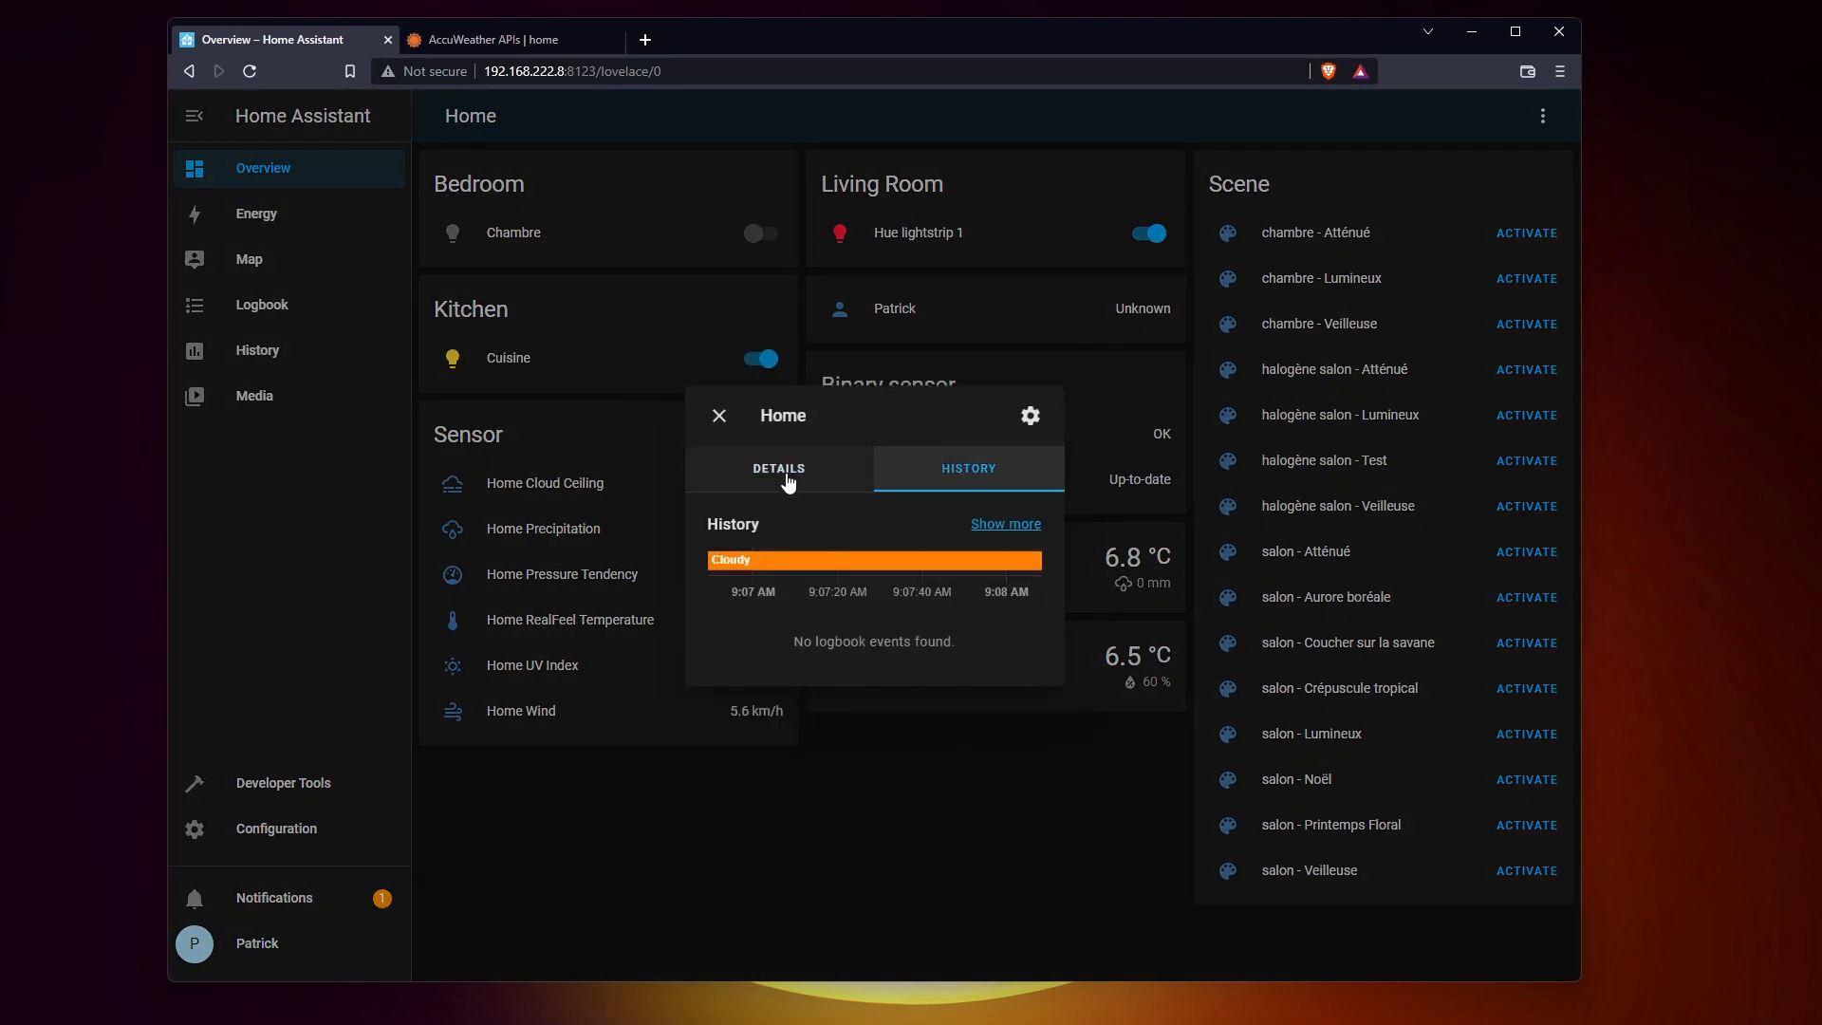
pyautogui.click(717, 415)
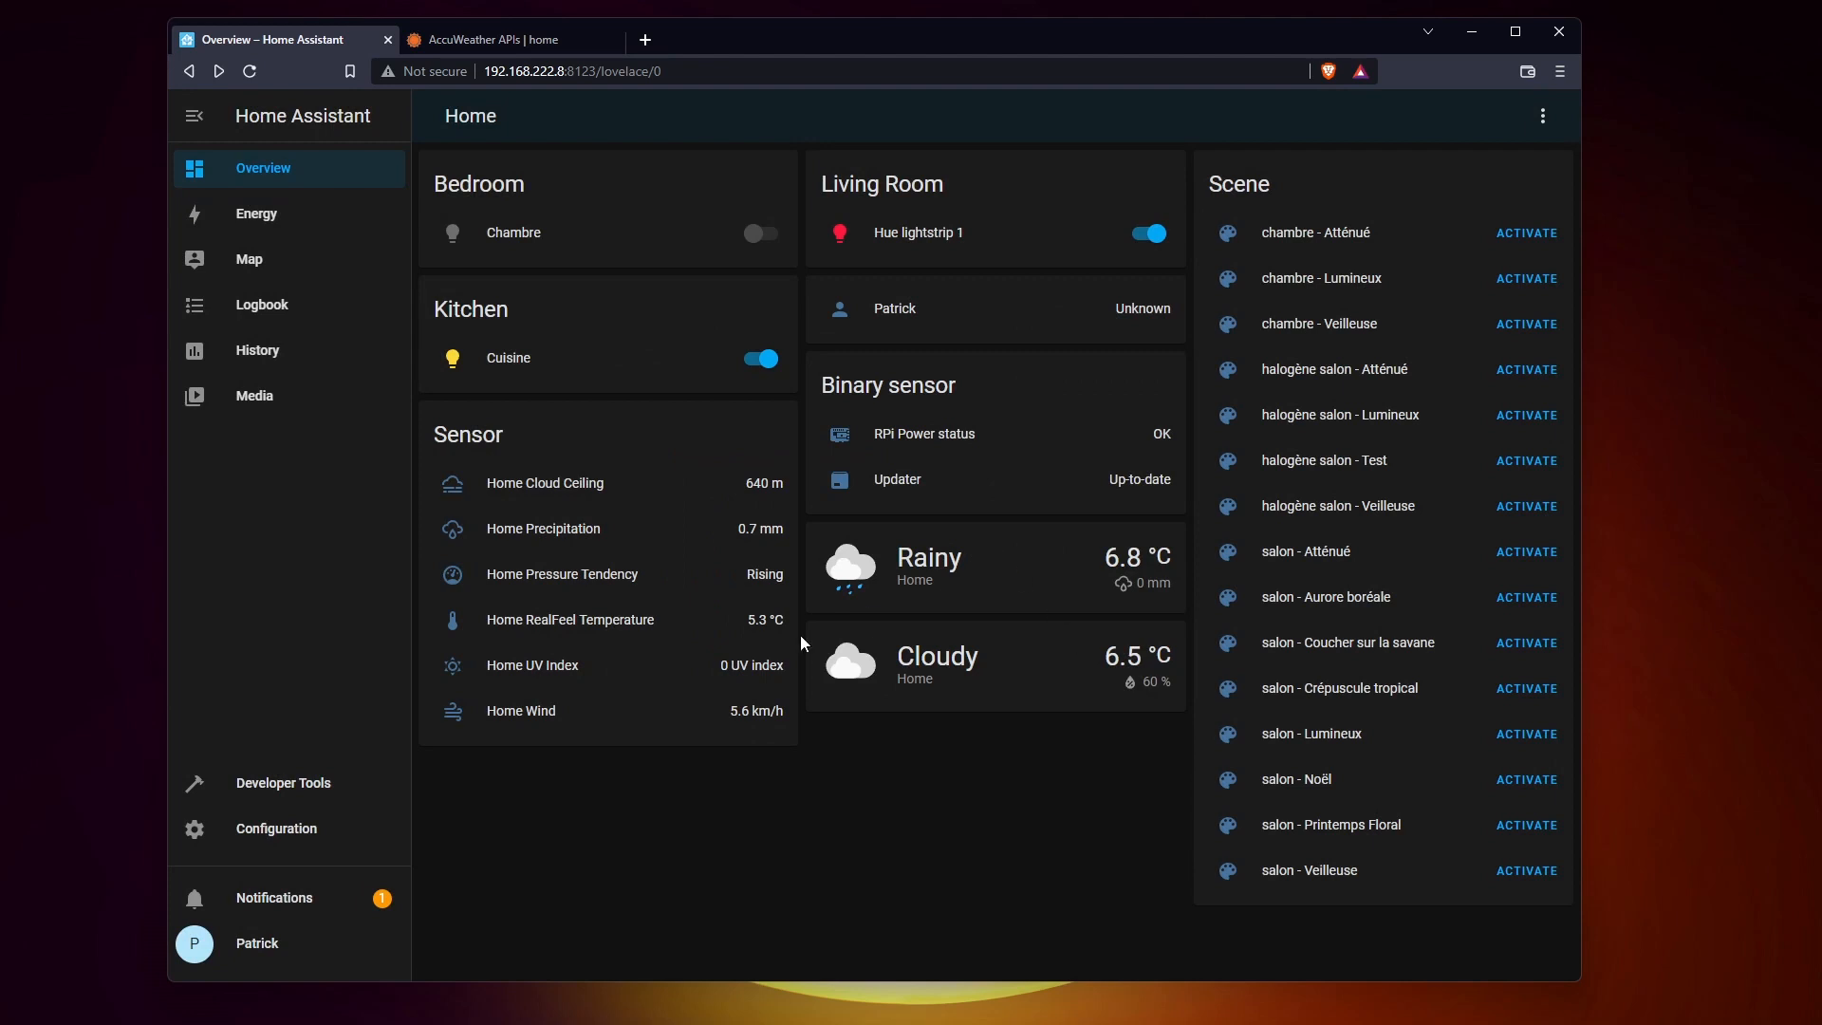
pyautogui.moveTo(279, 377)
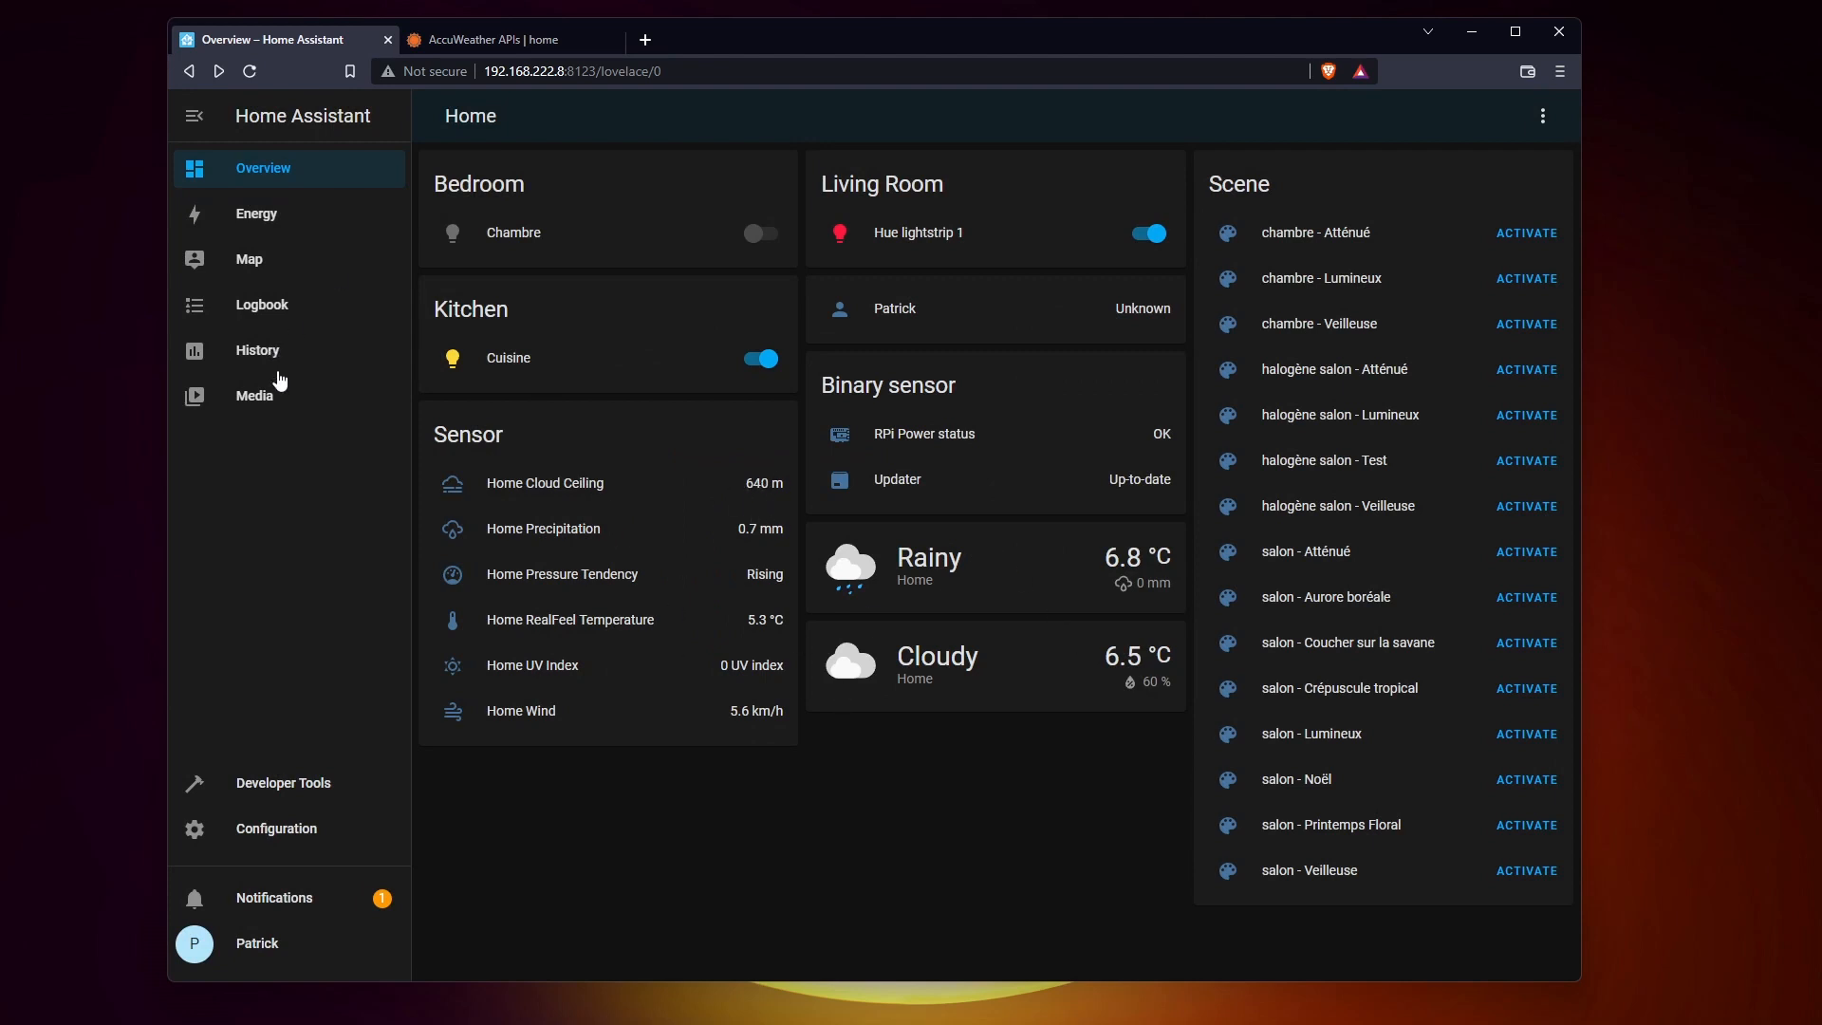
# Create an empty automation with a Device trigger on AccuWeather Home Cloud Ceiling below 1000.
pyautogui.click(277, 827)
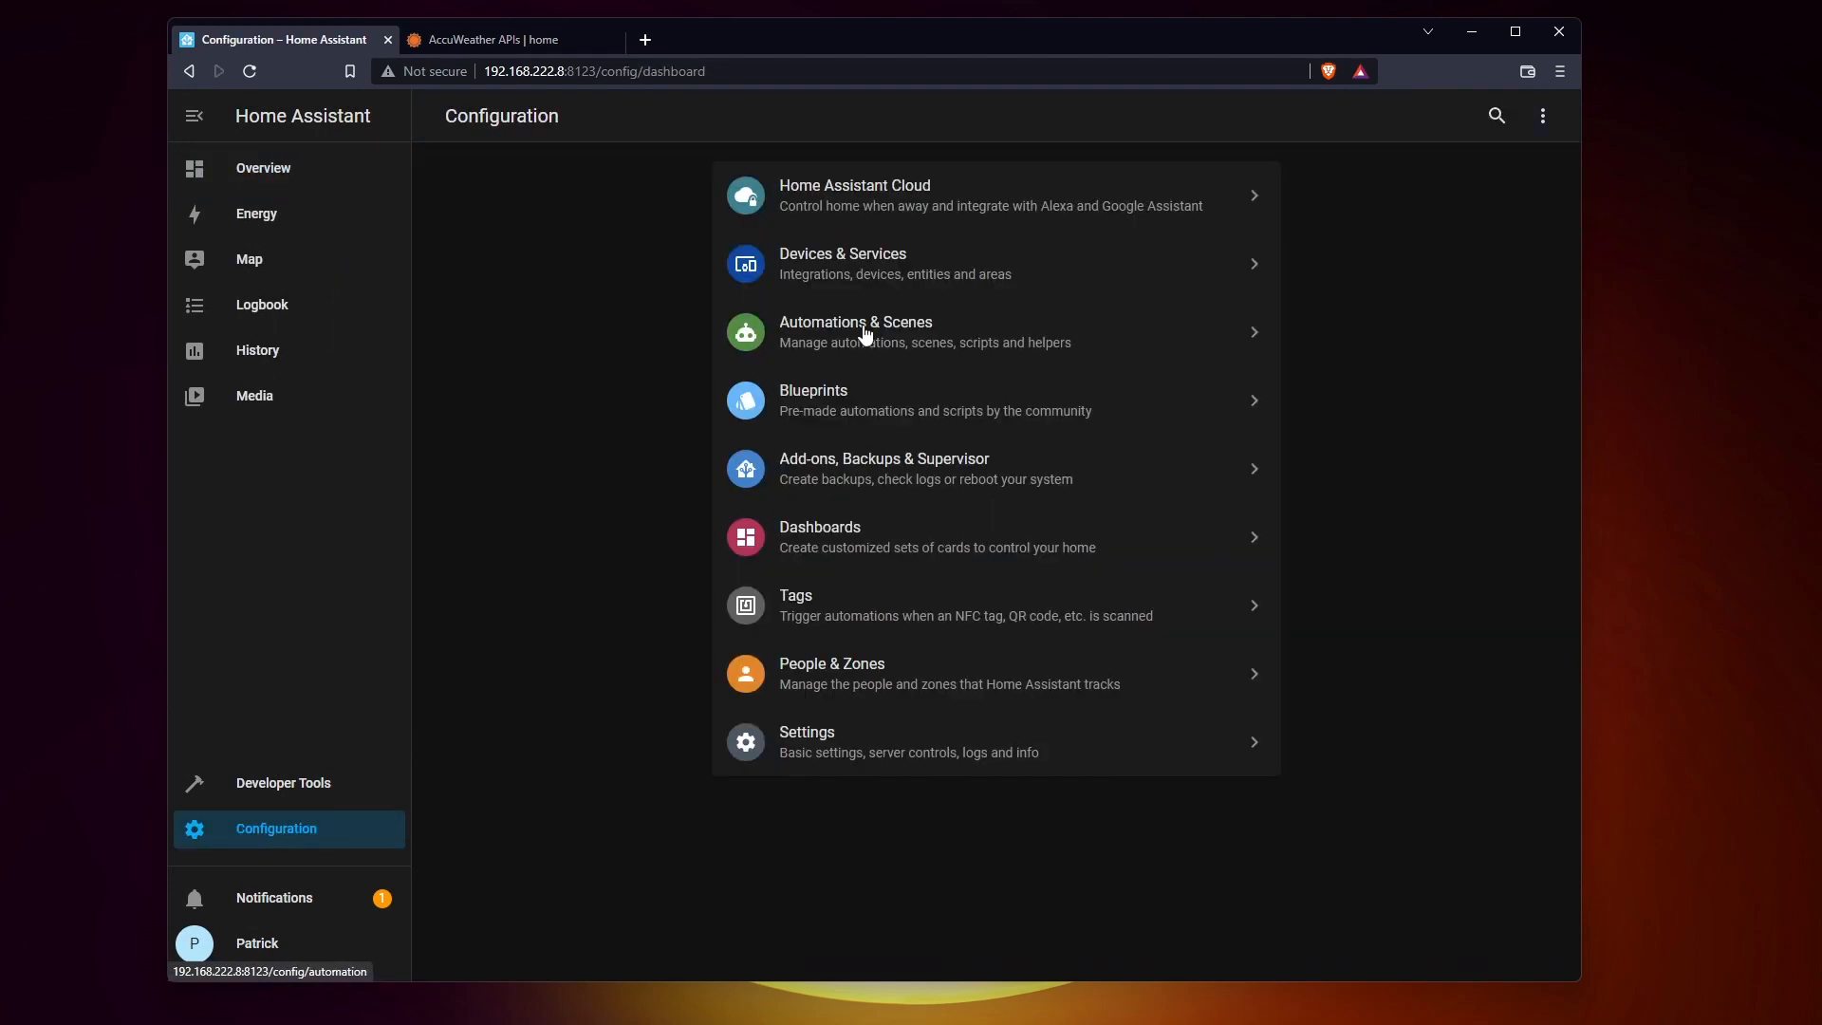
pyautogui.click(854, 330)
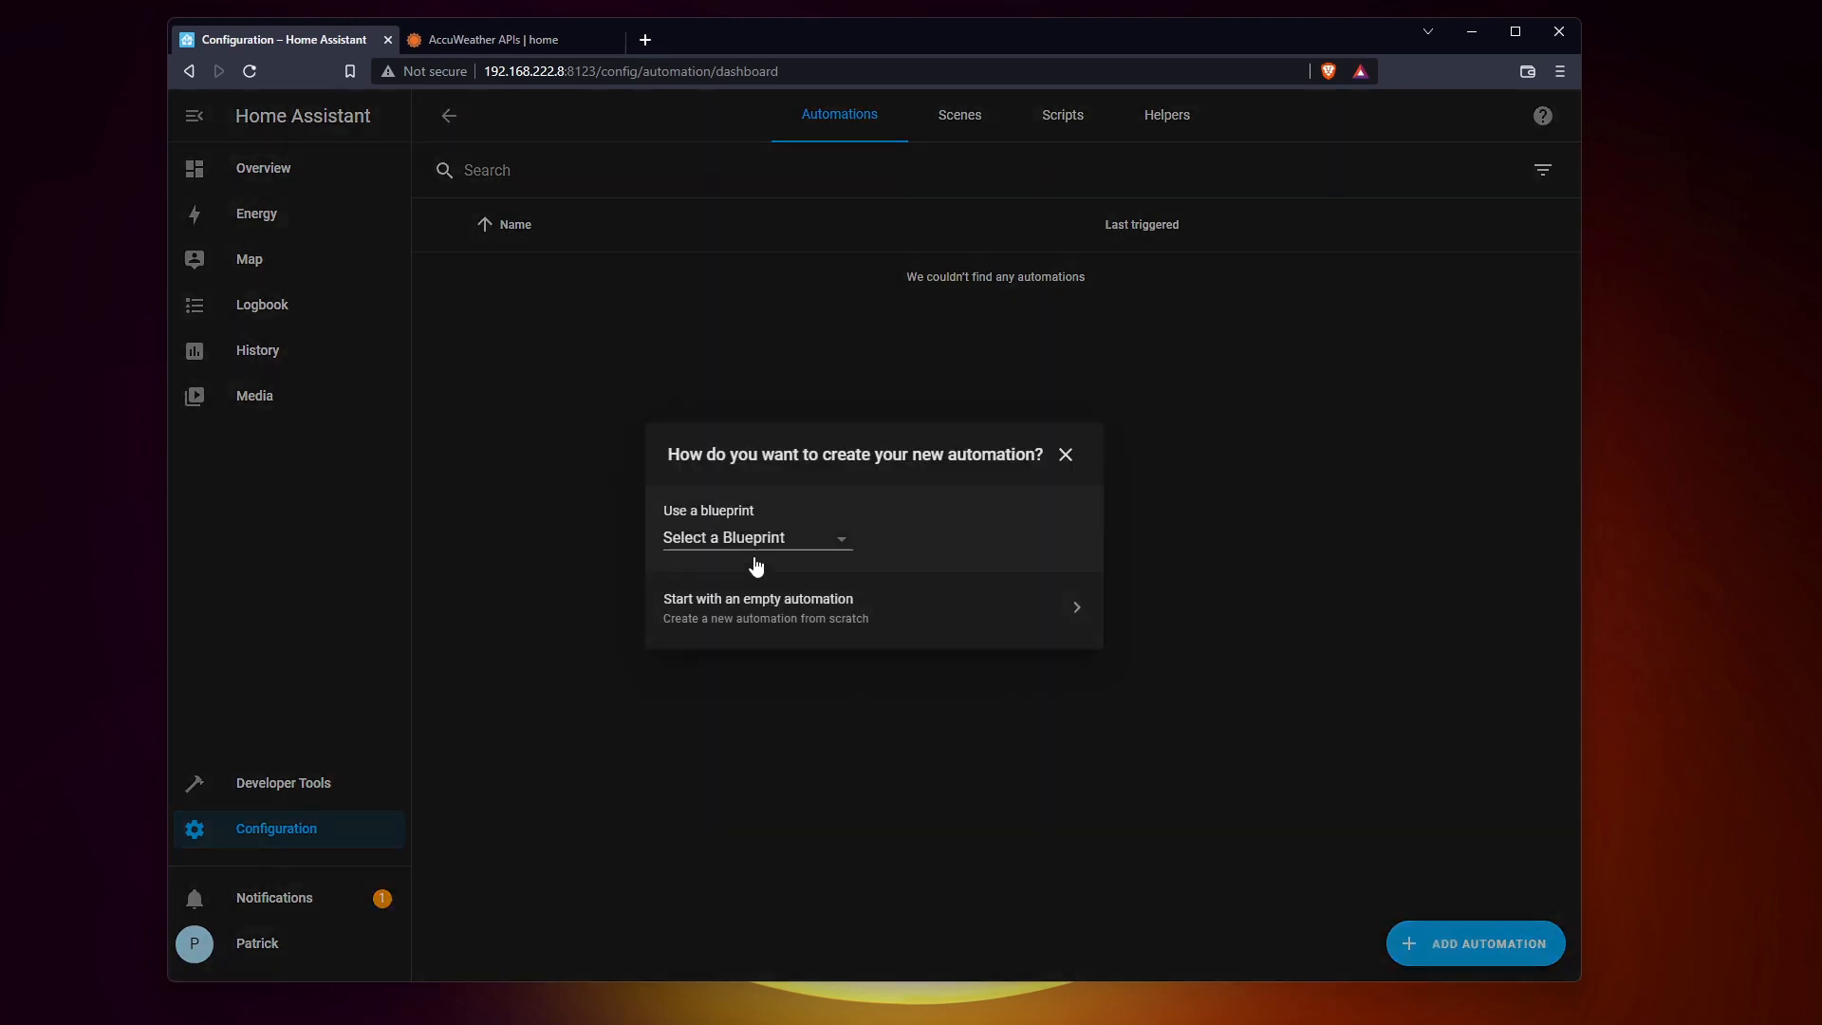
pyautogui.click(759, 608)
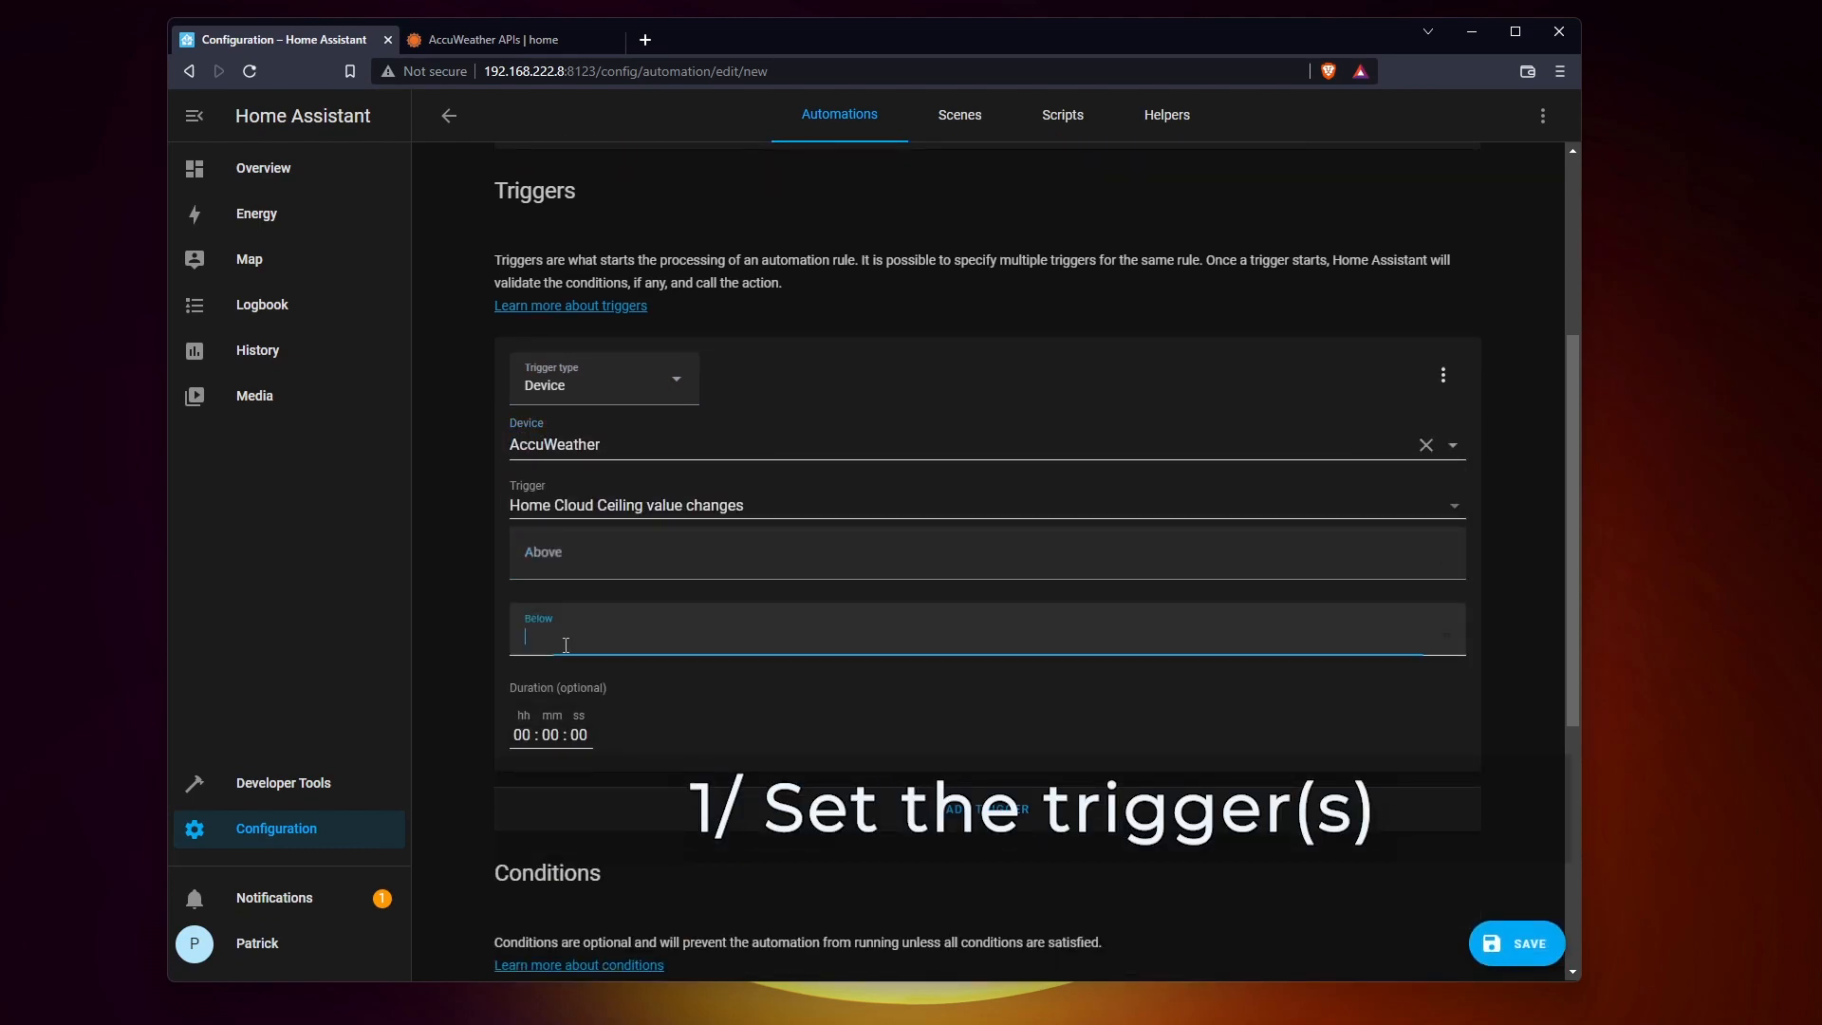
pyautogui.write('1000')
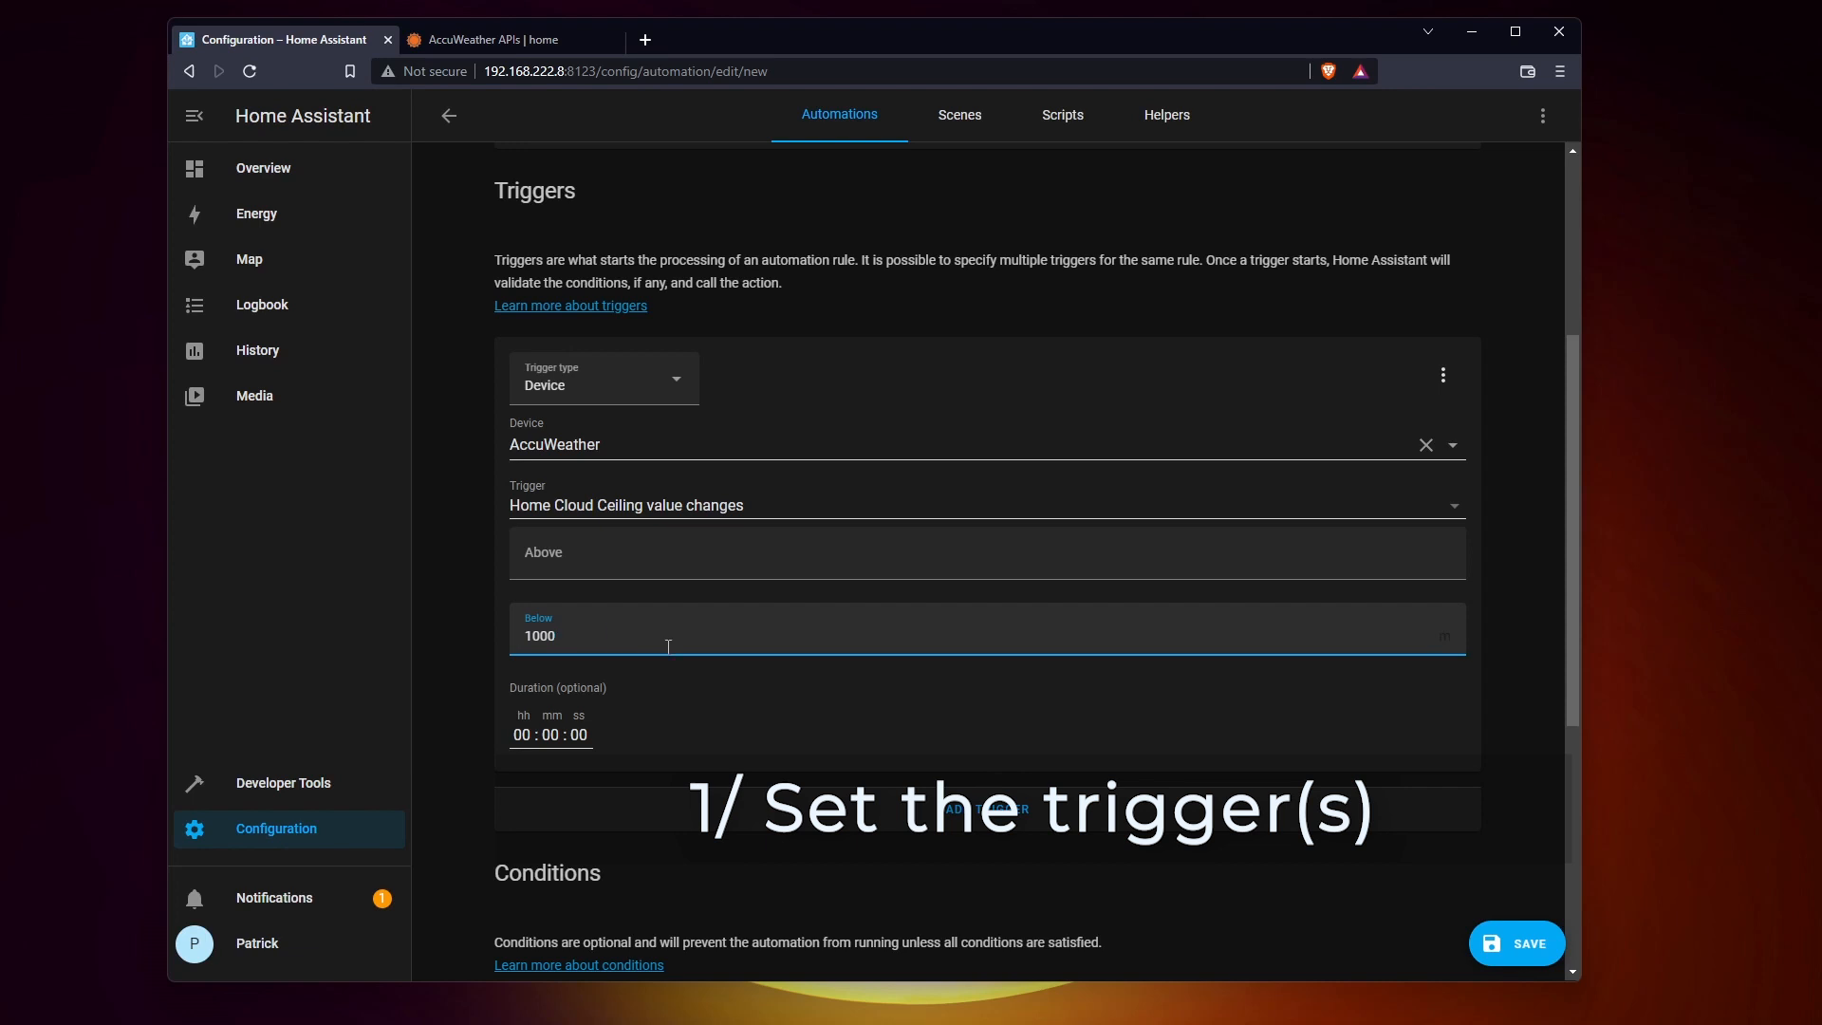
pyautogui.scroll(-3)
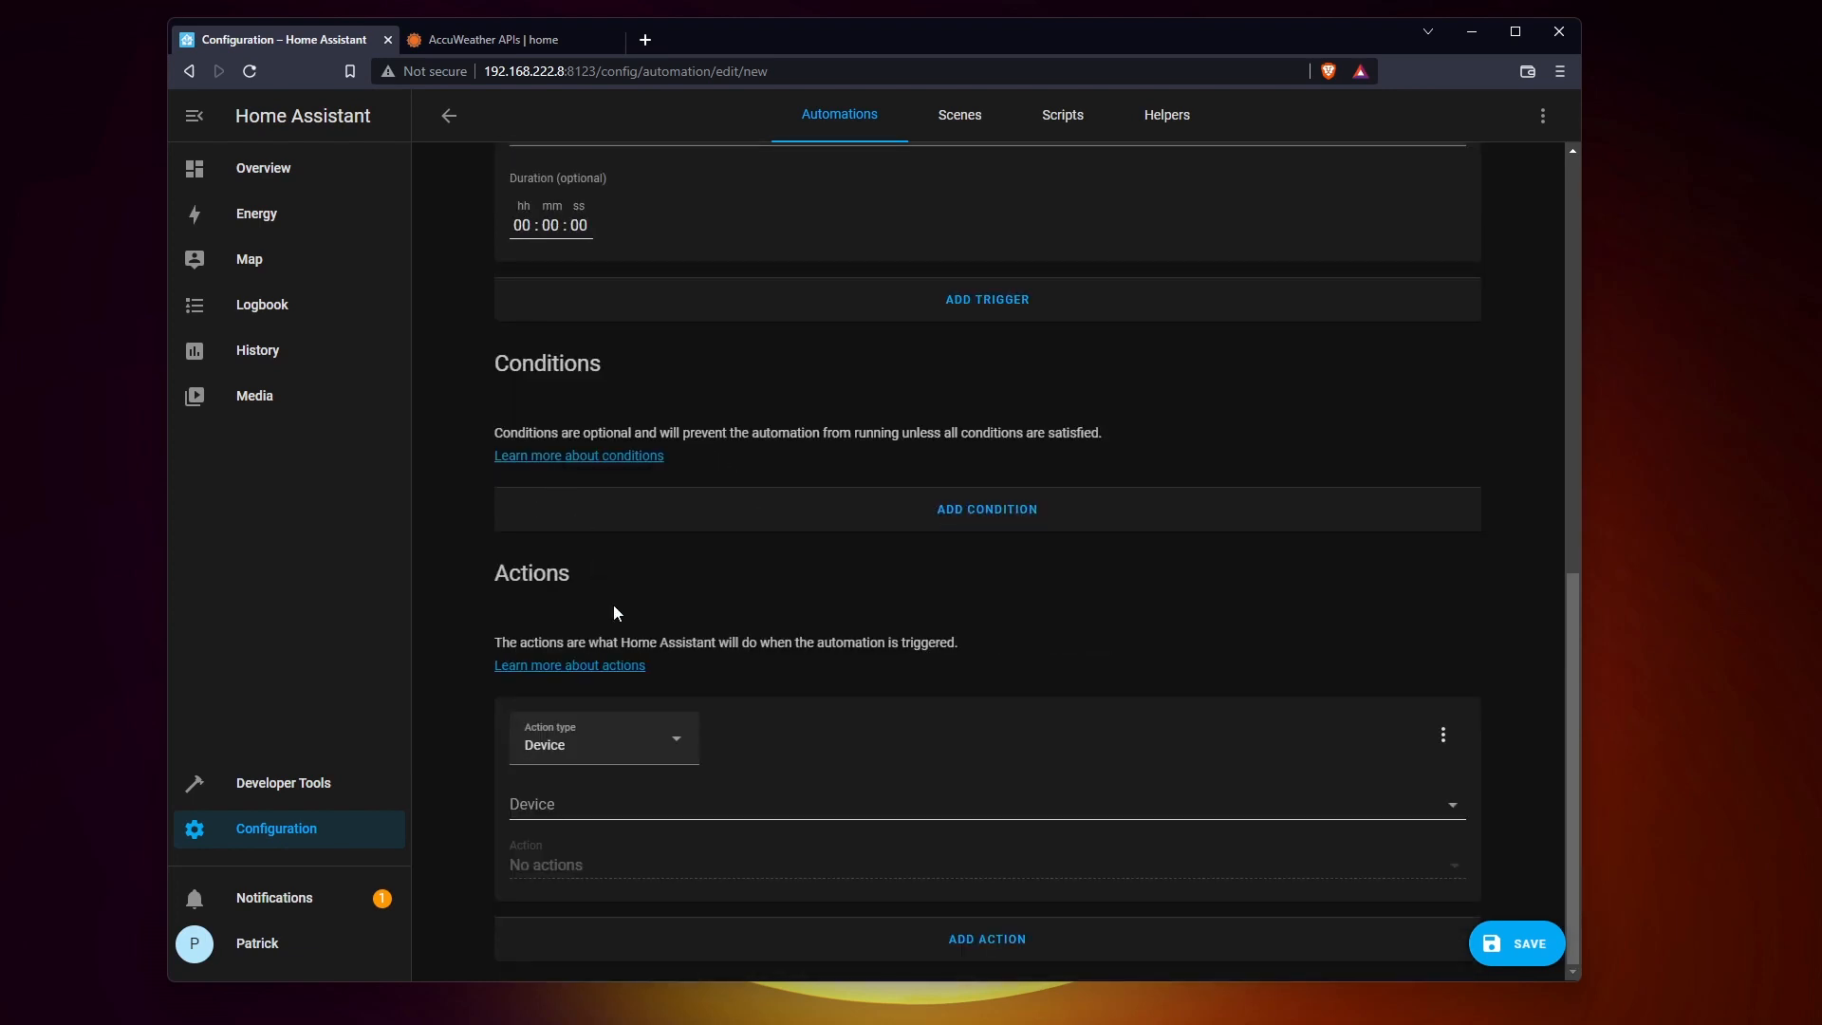
# Add a Device condition requiring Cuisine is off, and begin the Cuisine action.
pyautogui.click(987, 508)
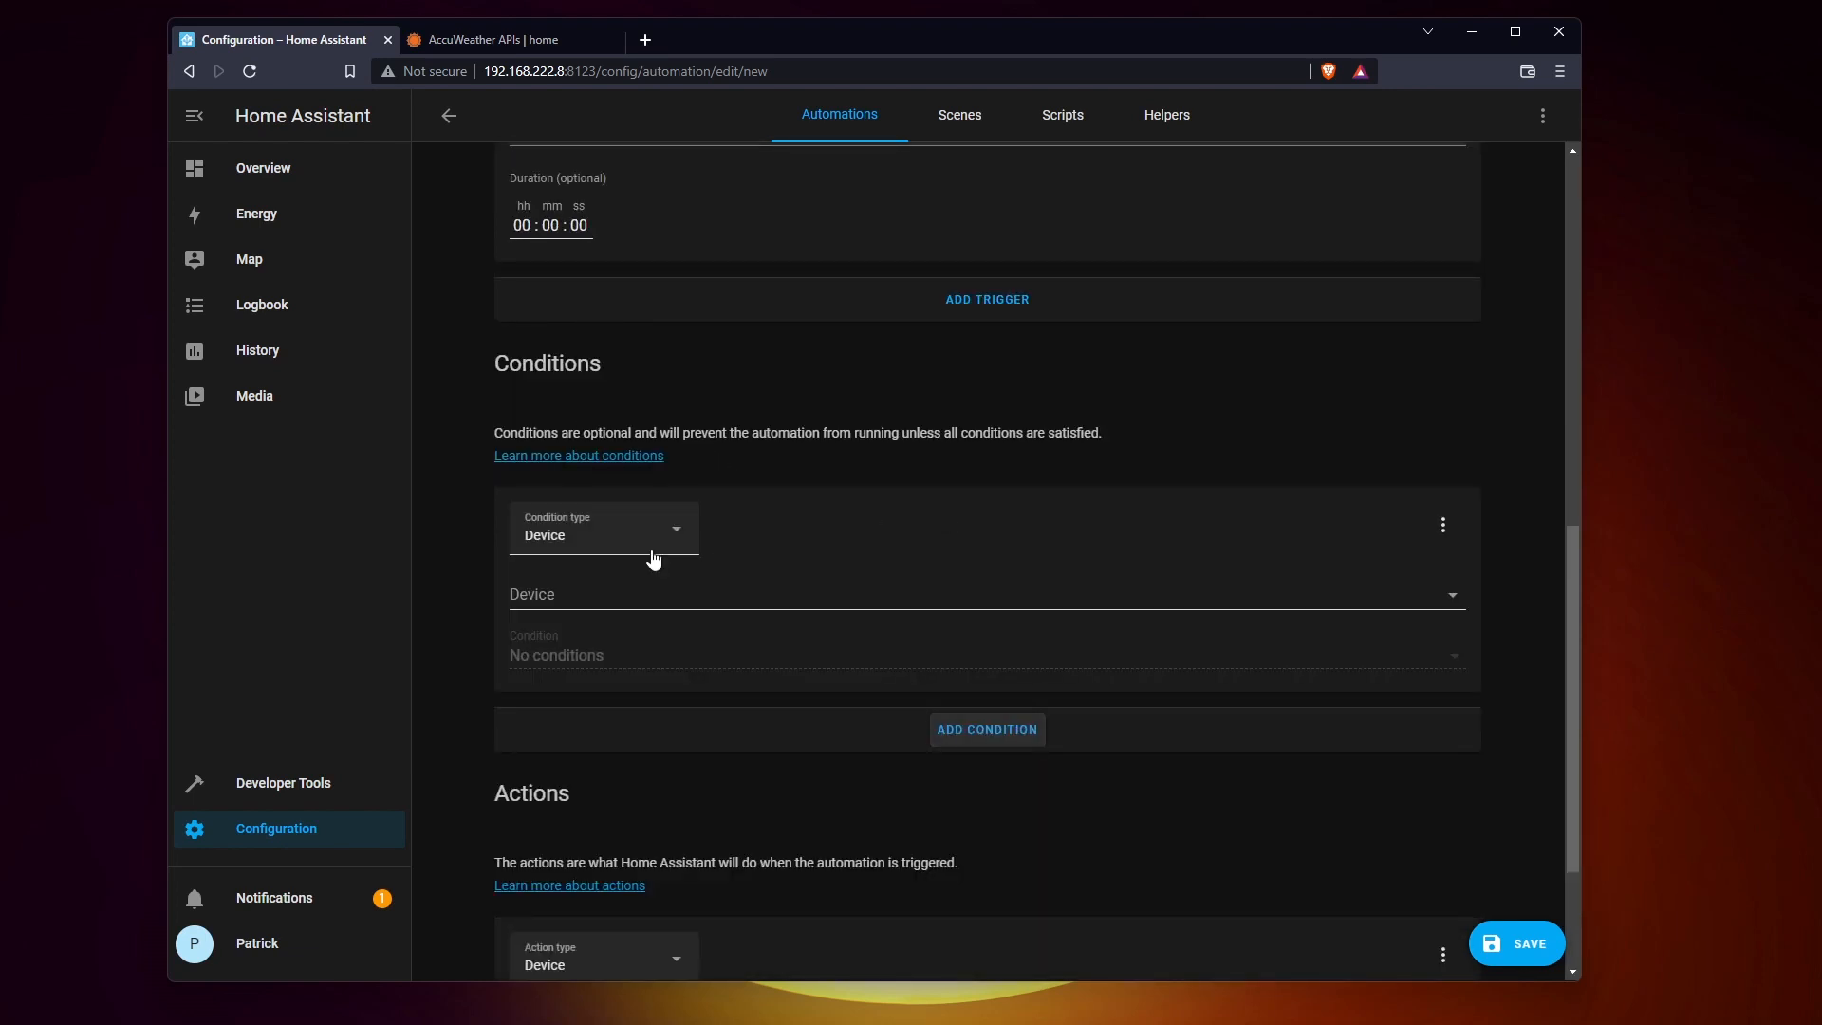
pyautogui.click(602, 528)
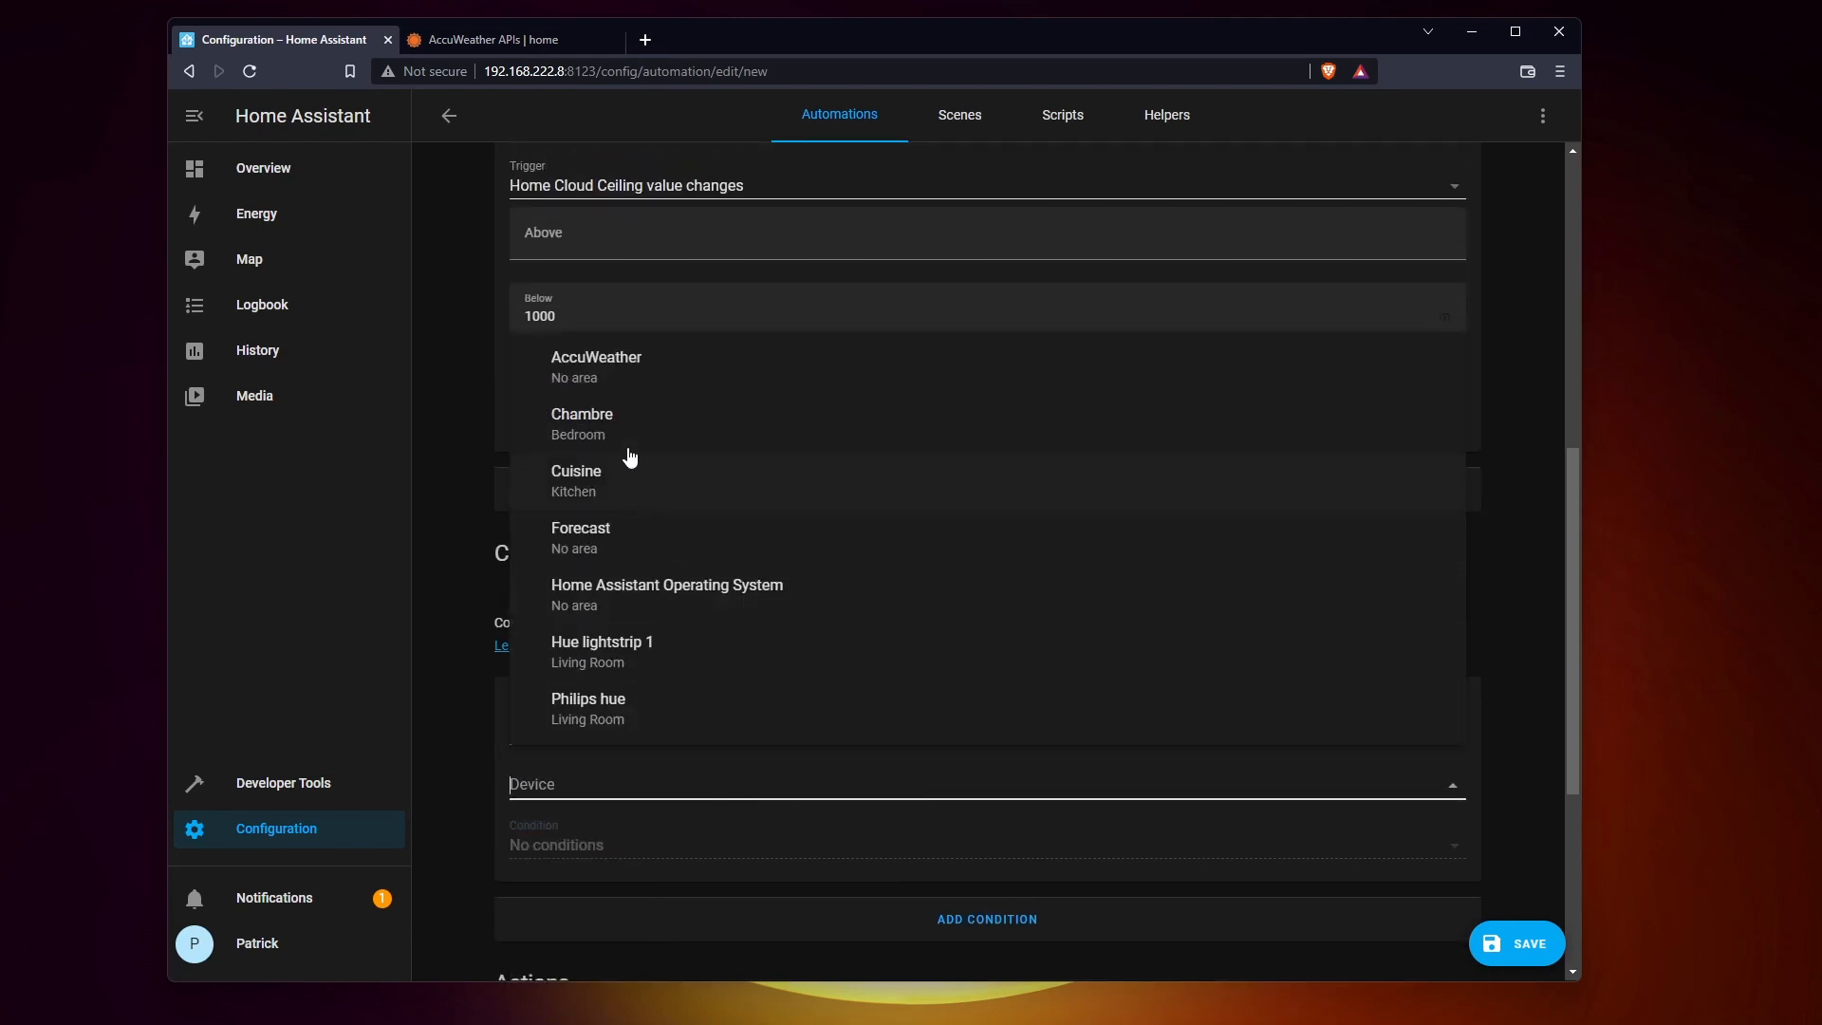
pyautogui.click(575, 480)
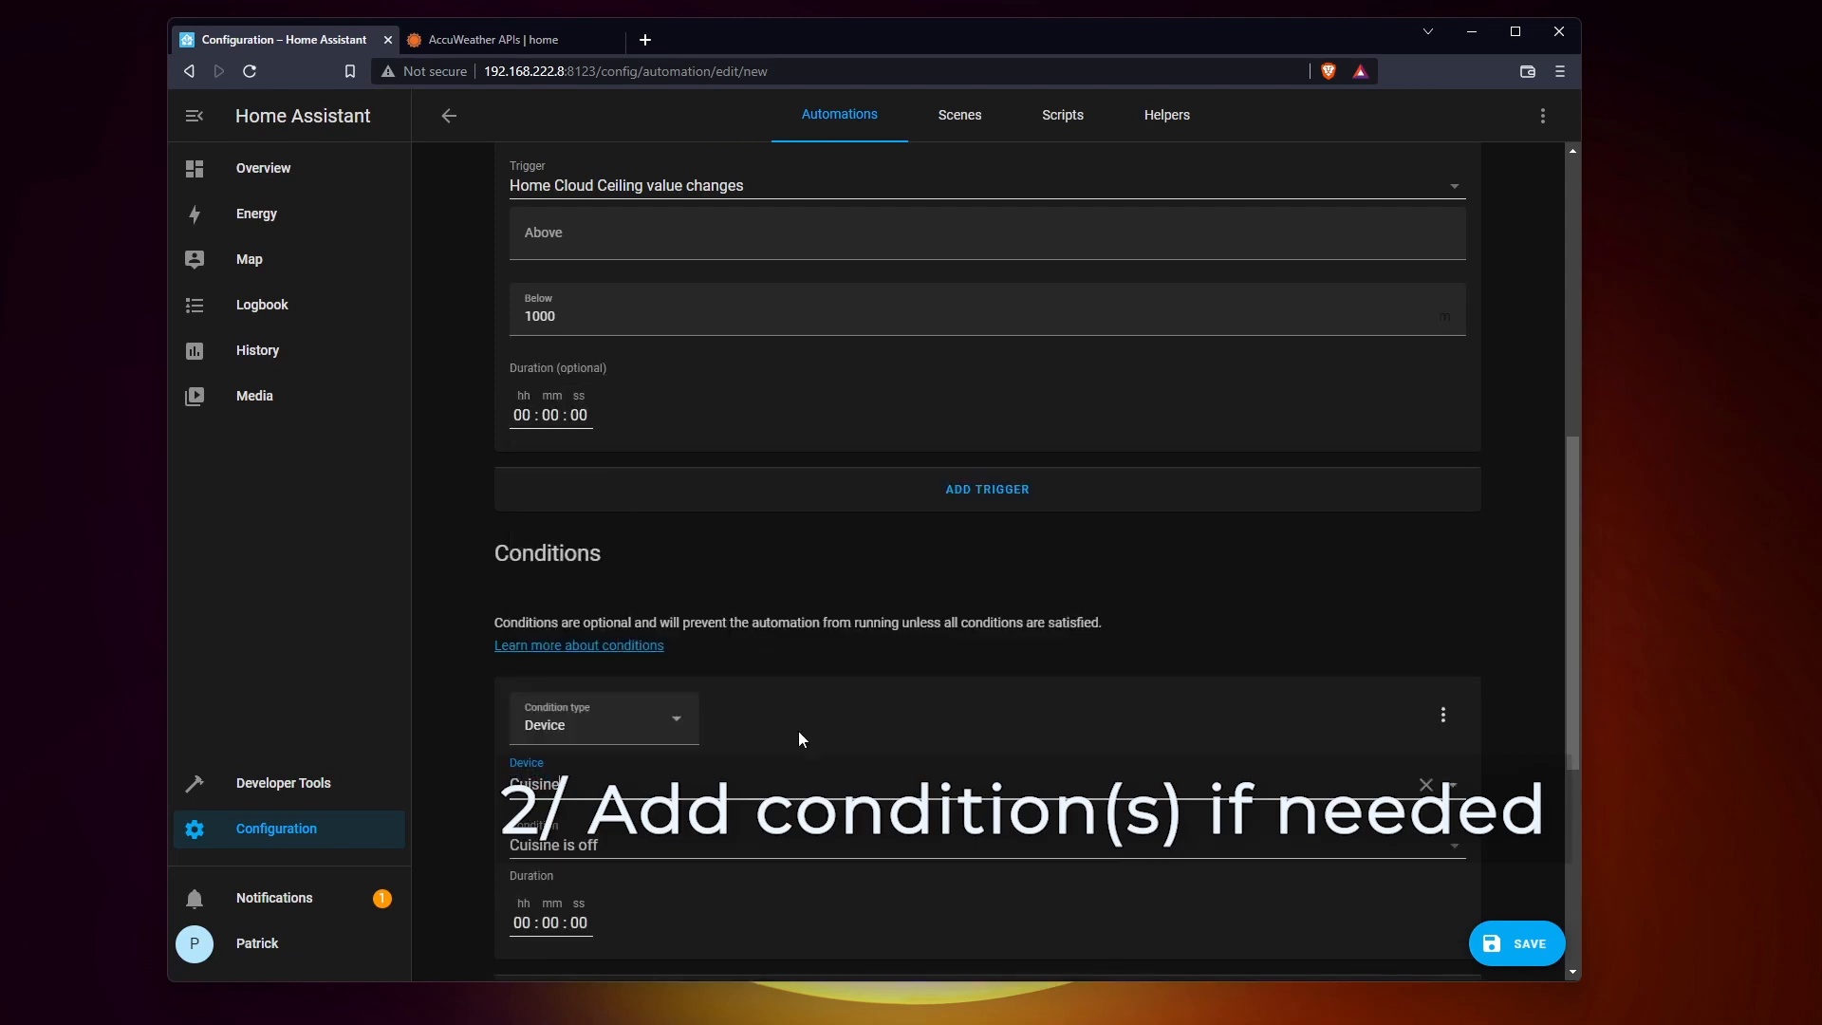
pyautogui.scroll(-3)
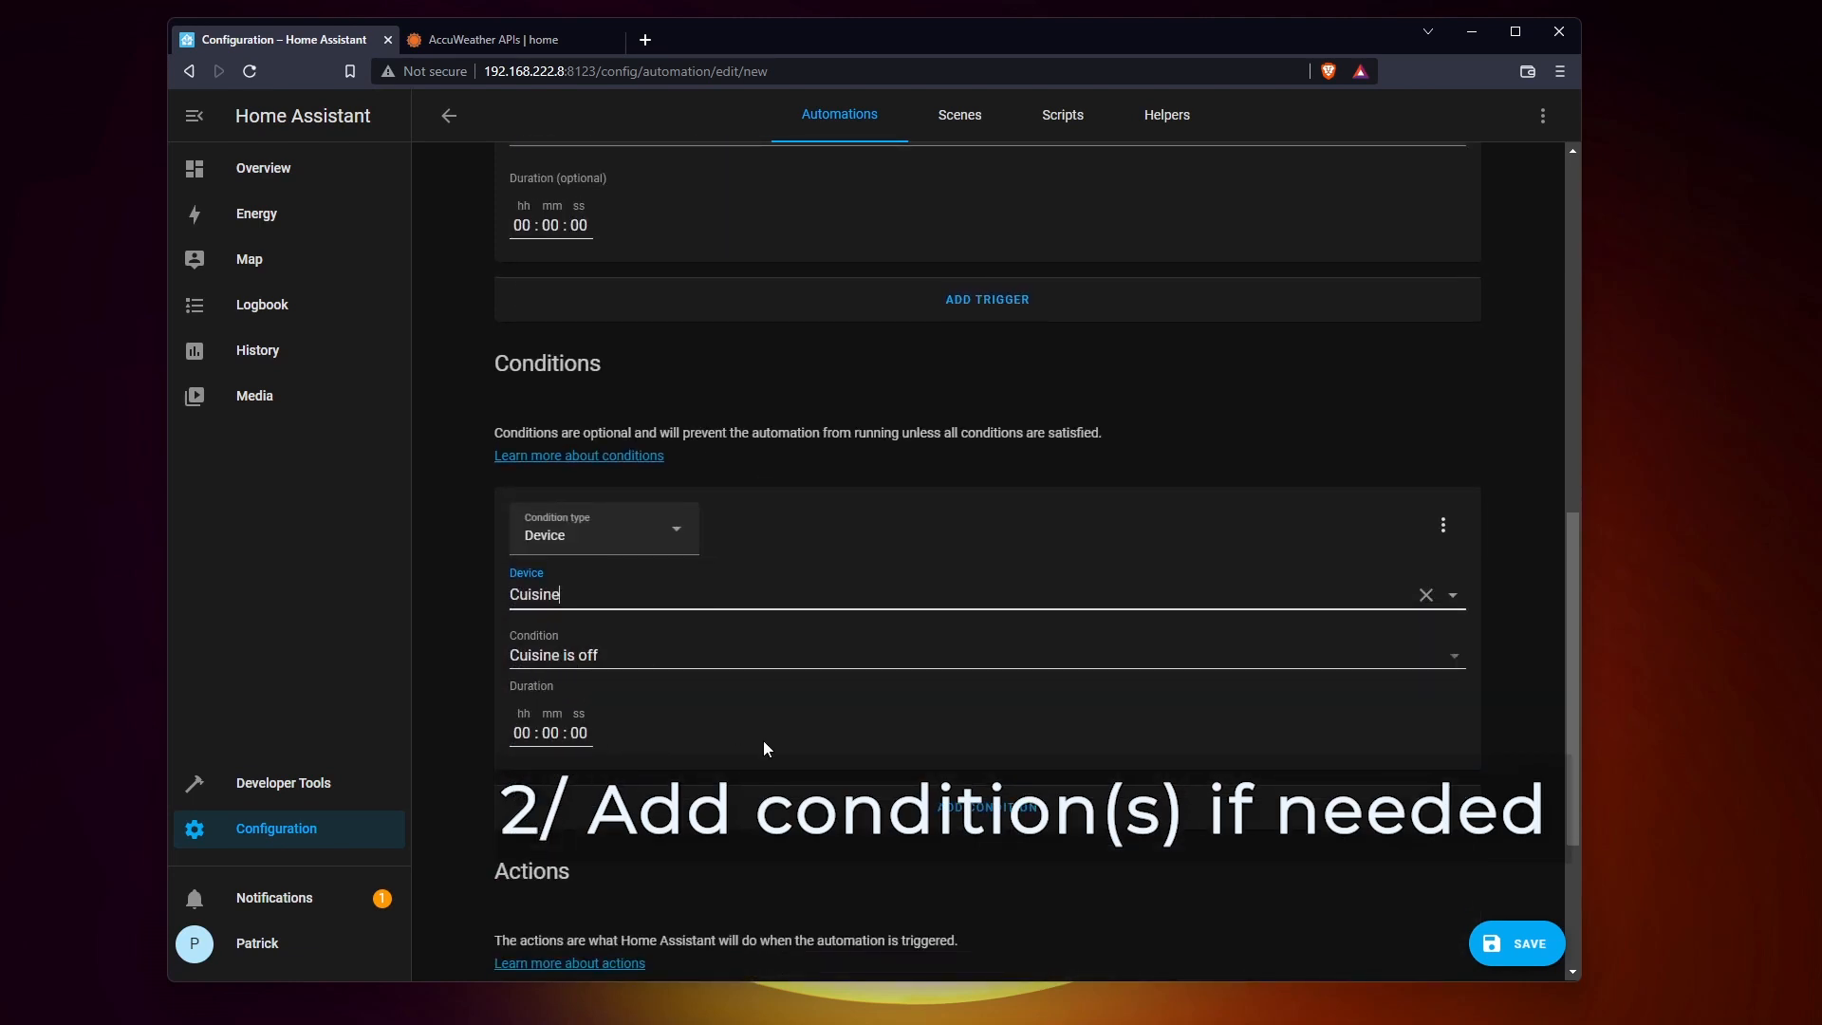
pyautogui.click(604, 738)
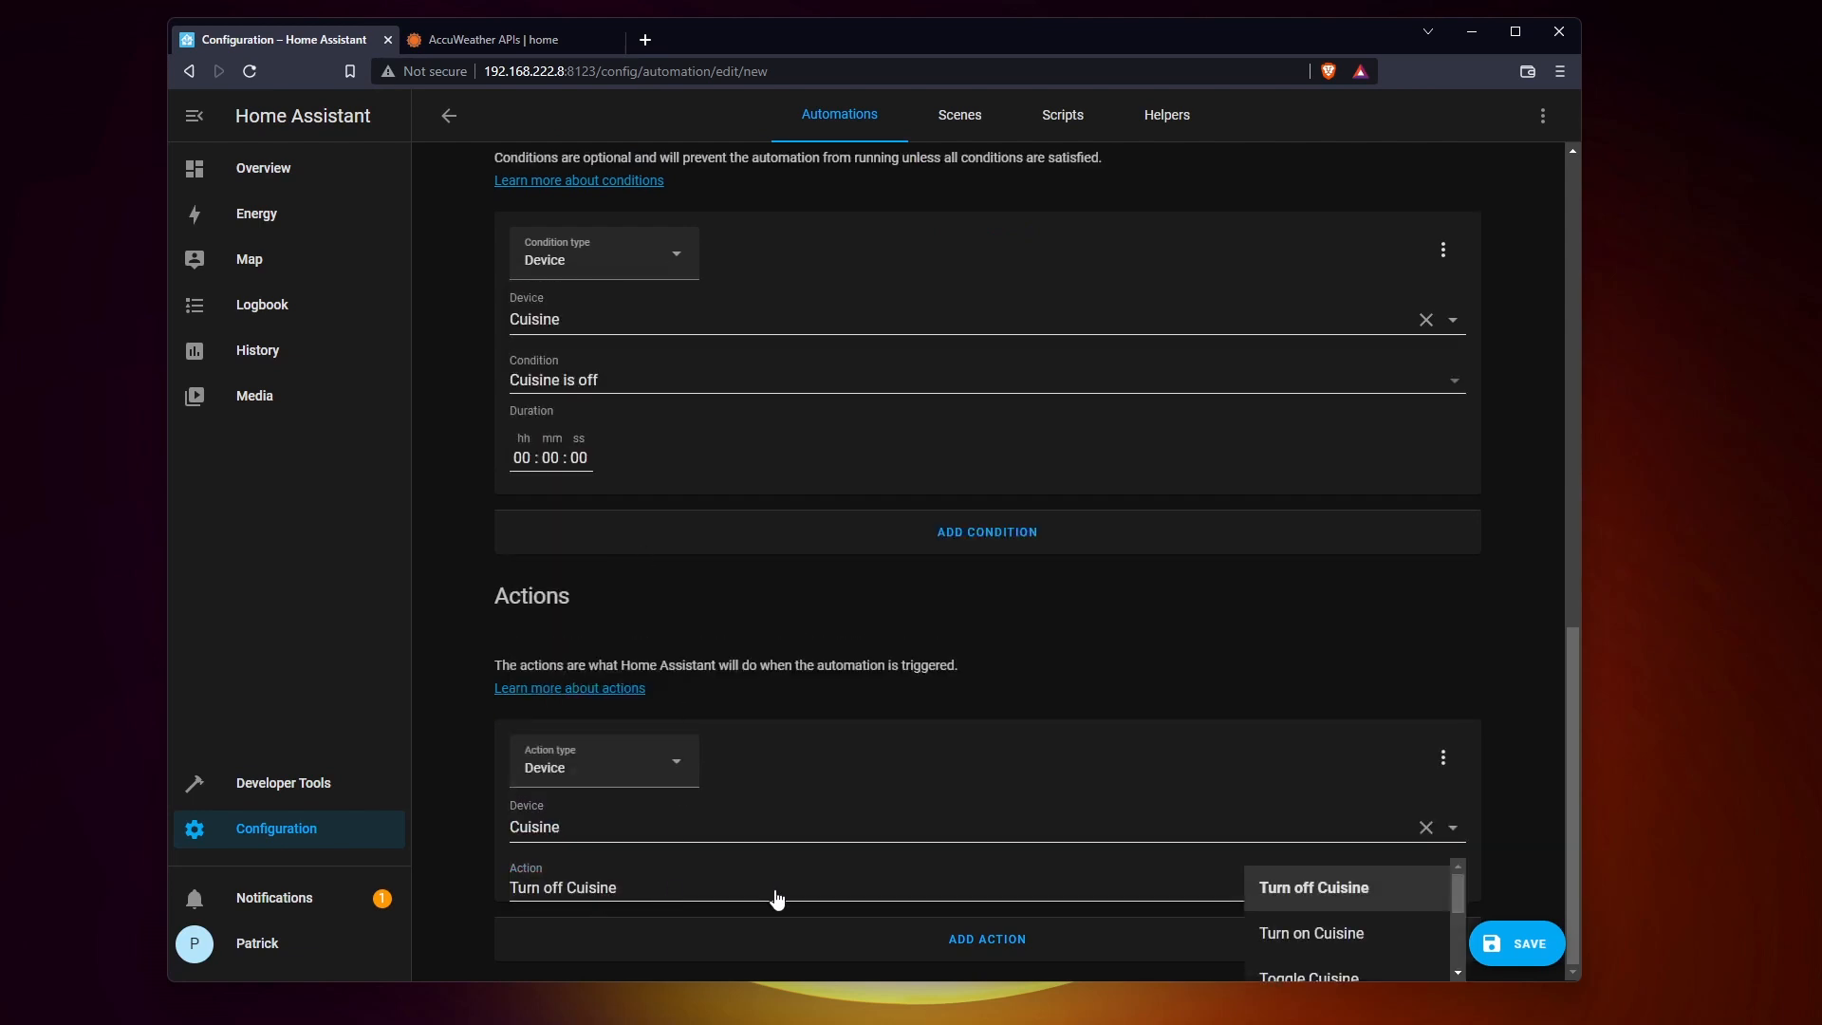
pyautogui.moveTo(1340, 938)
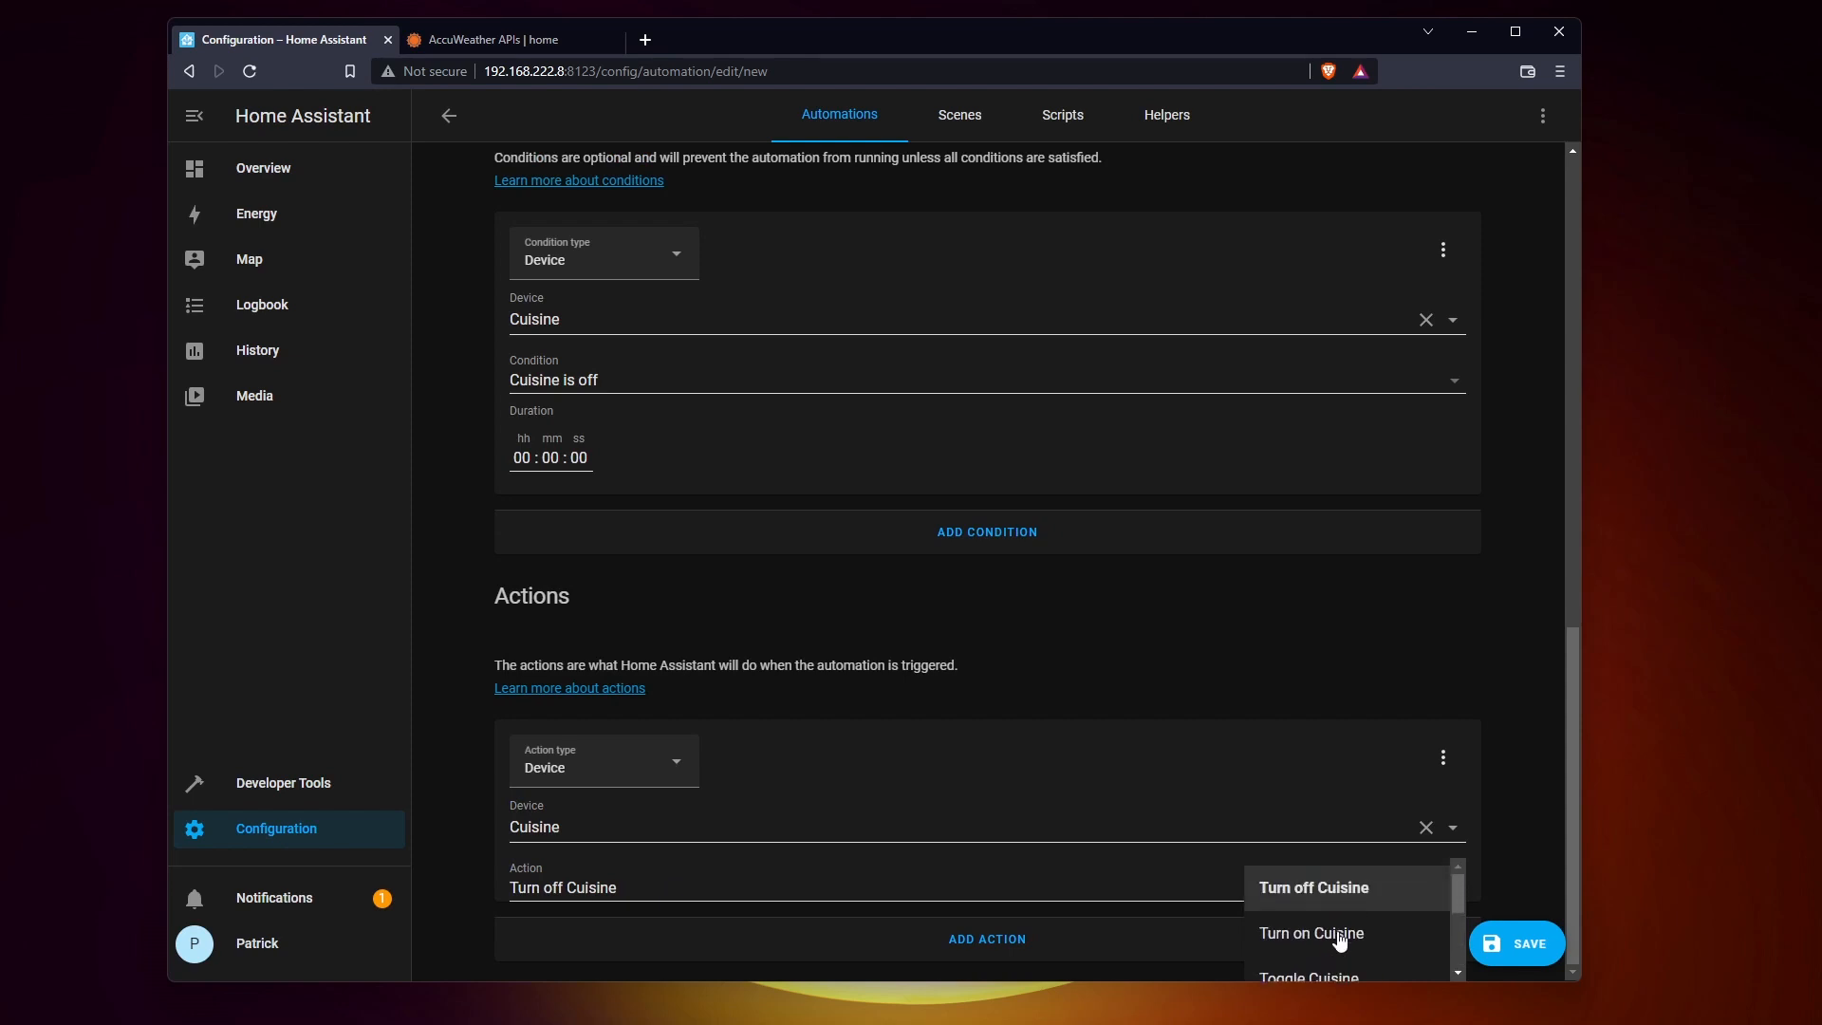
# Set the action to Turn on Cuisine, save, and return to the automations list.
pyautogui.click(1312, 932)
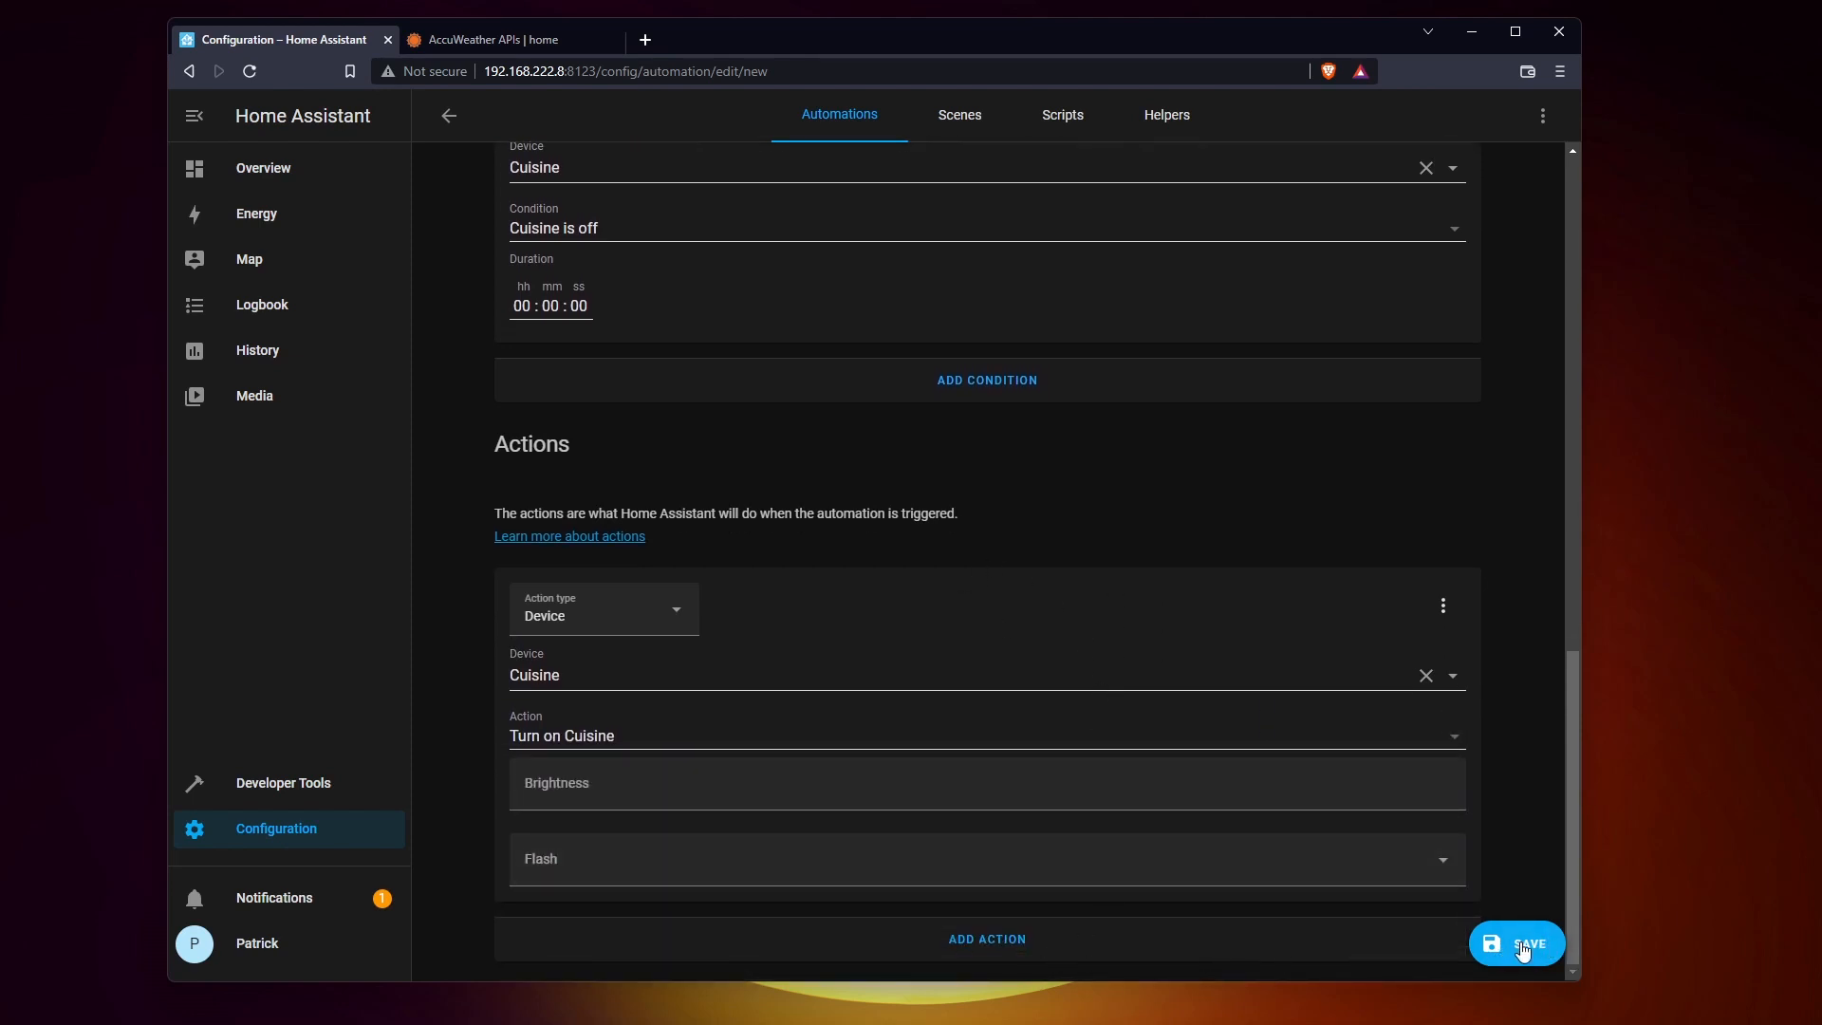
pyautogui.click(1518, 943)
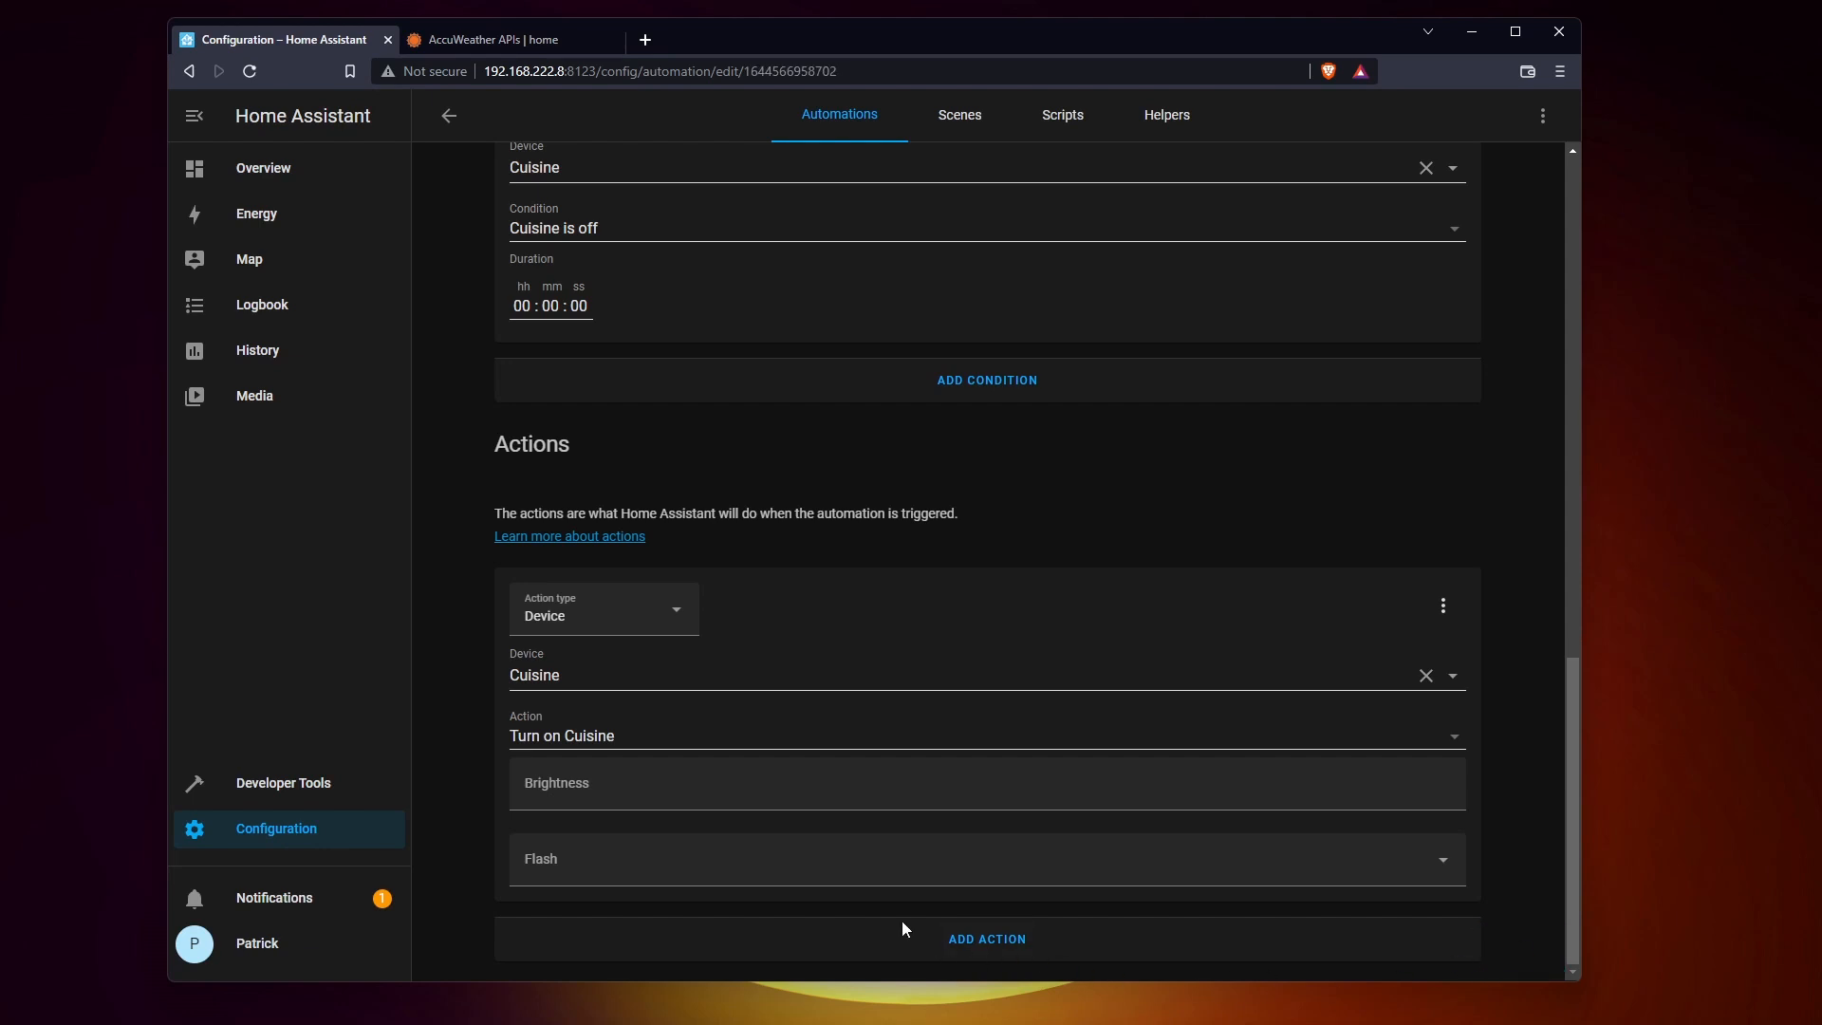
pyautogui.scroll(3)
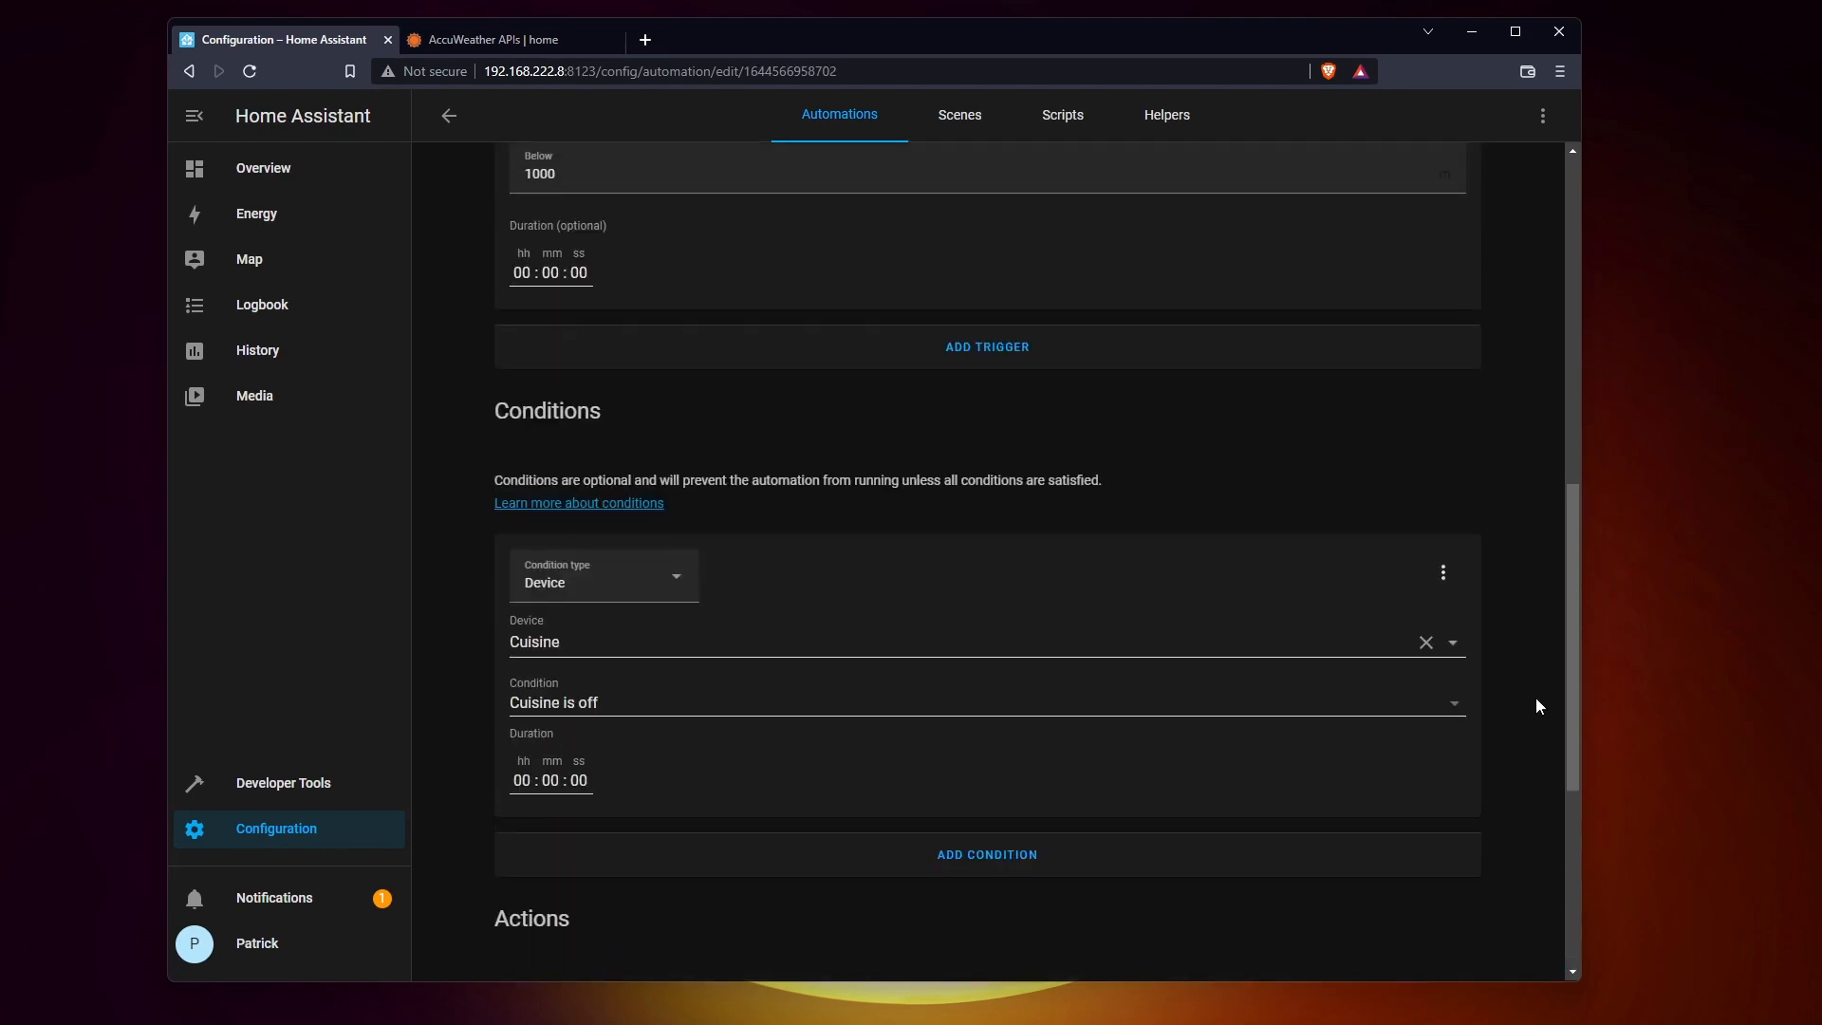
pyautogui.click(448, 114)
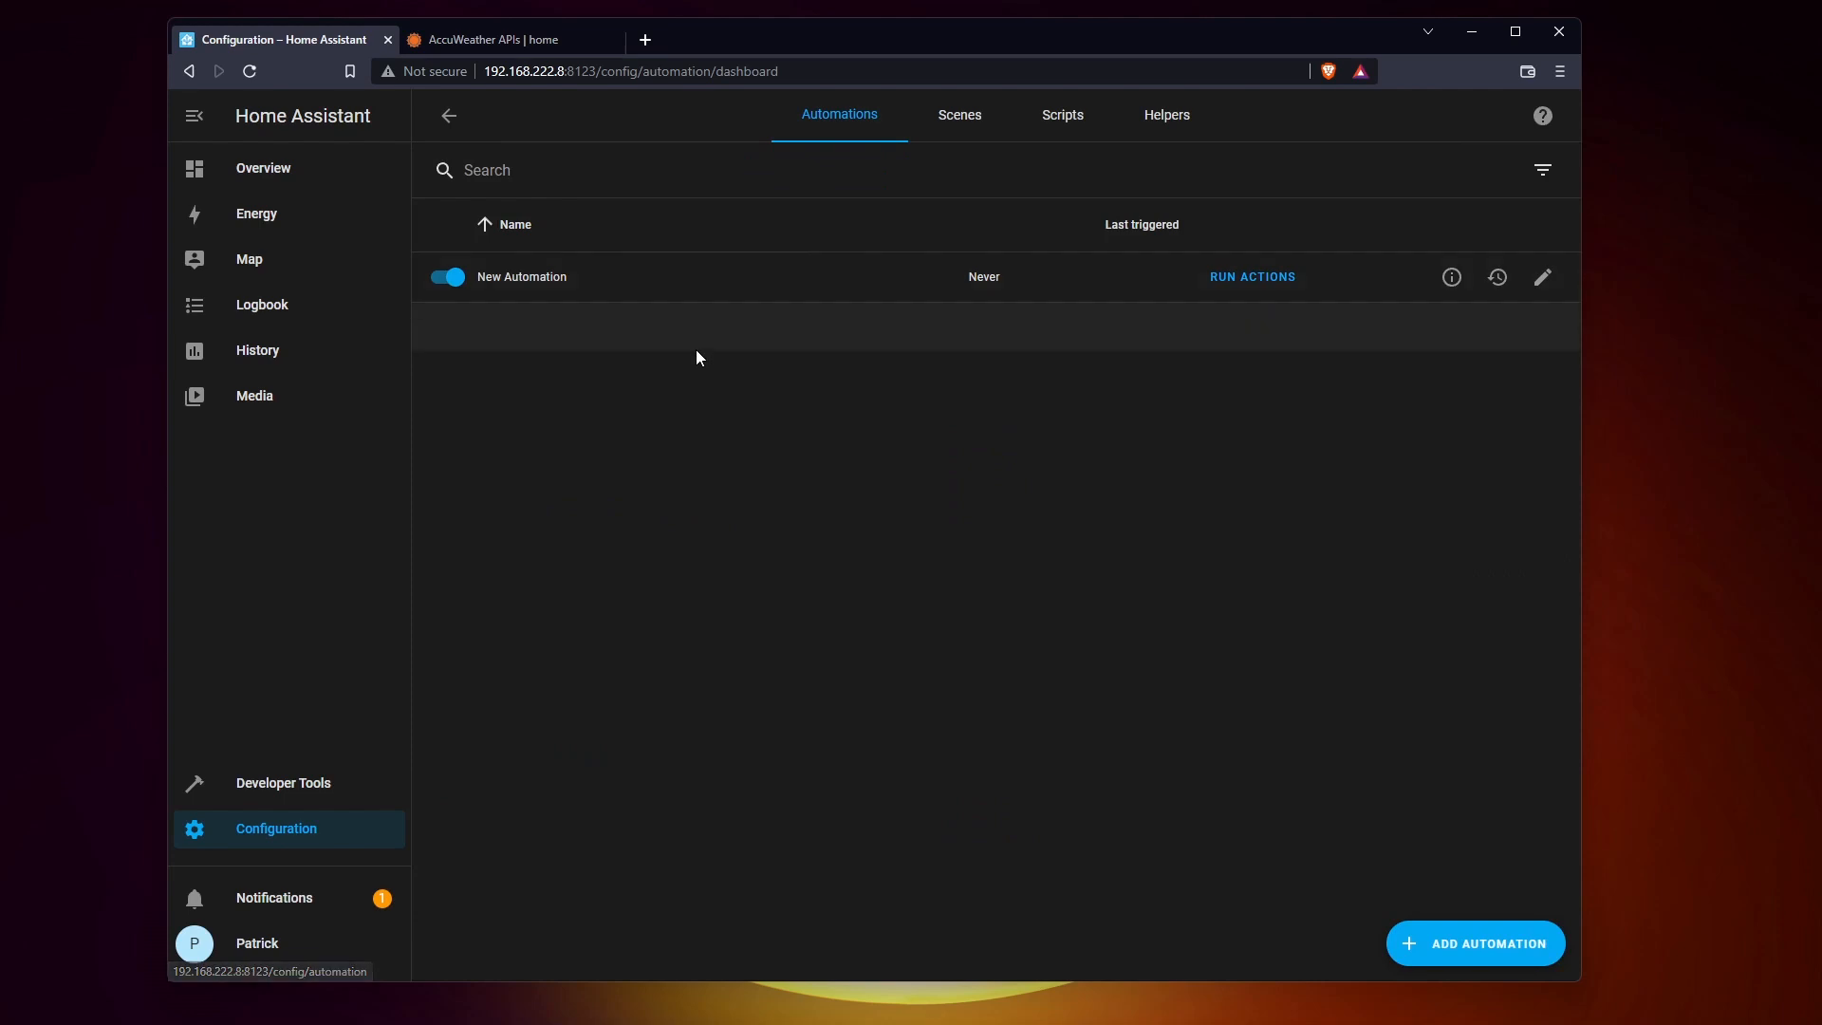
pyautogui.moveTo(844, 277)
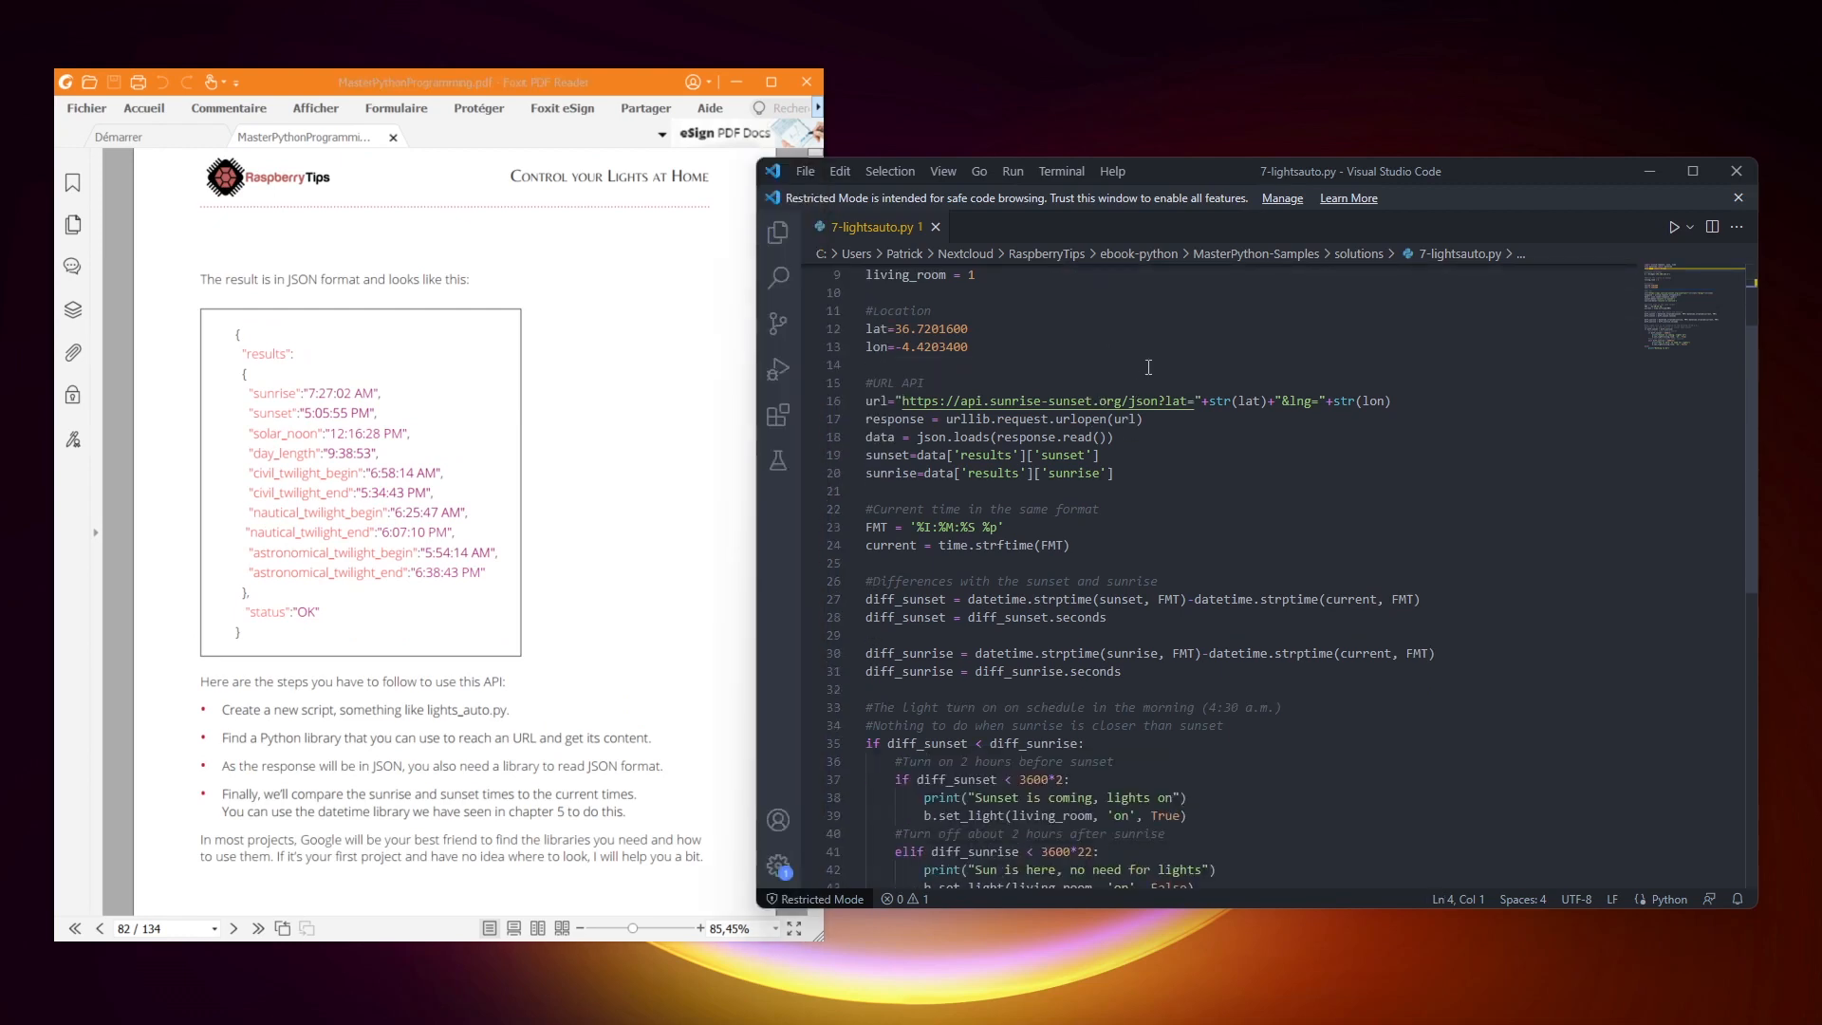
pyautogui.scroll(-3)
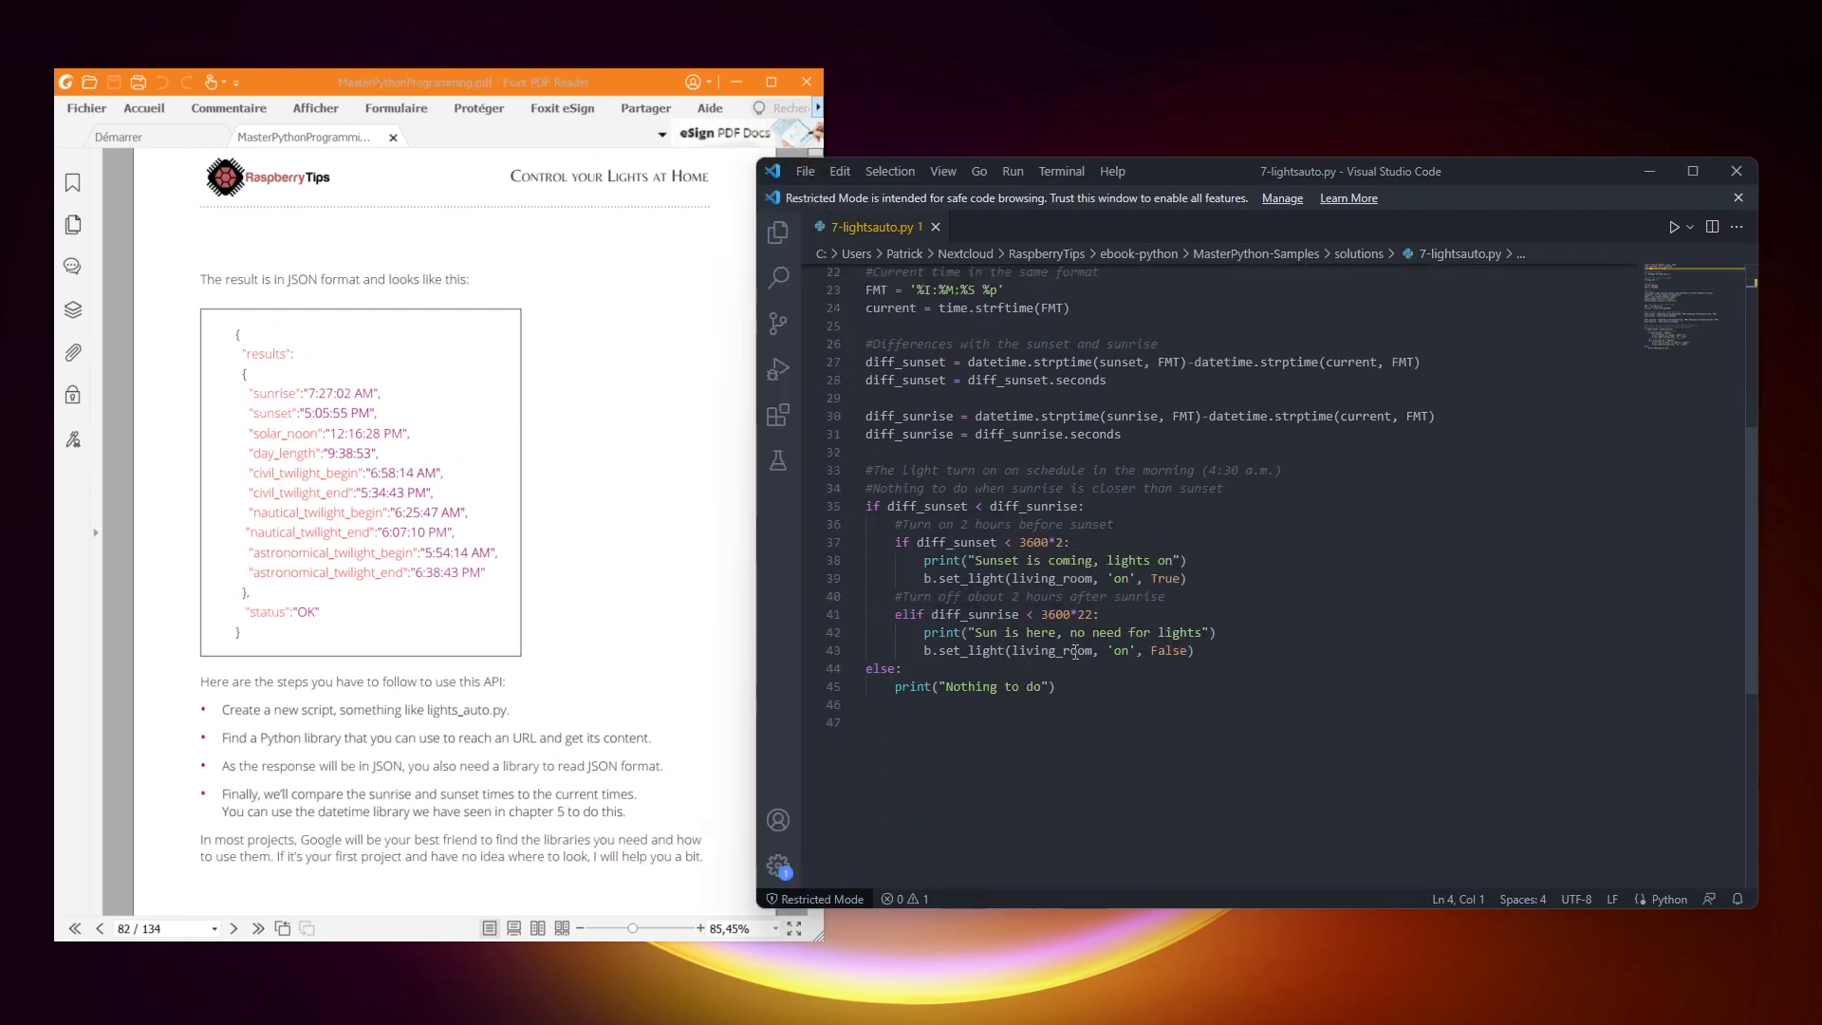